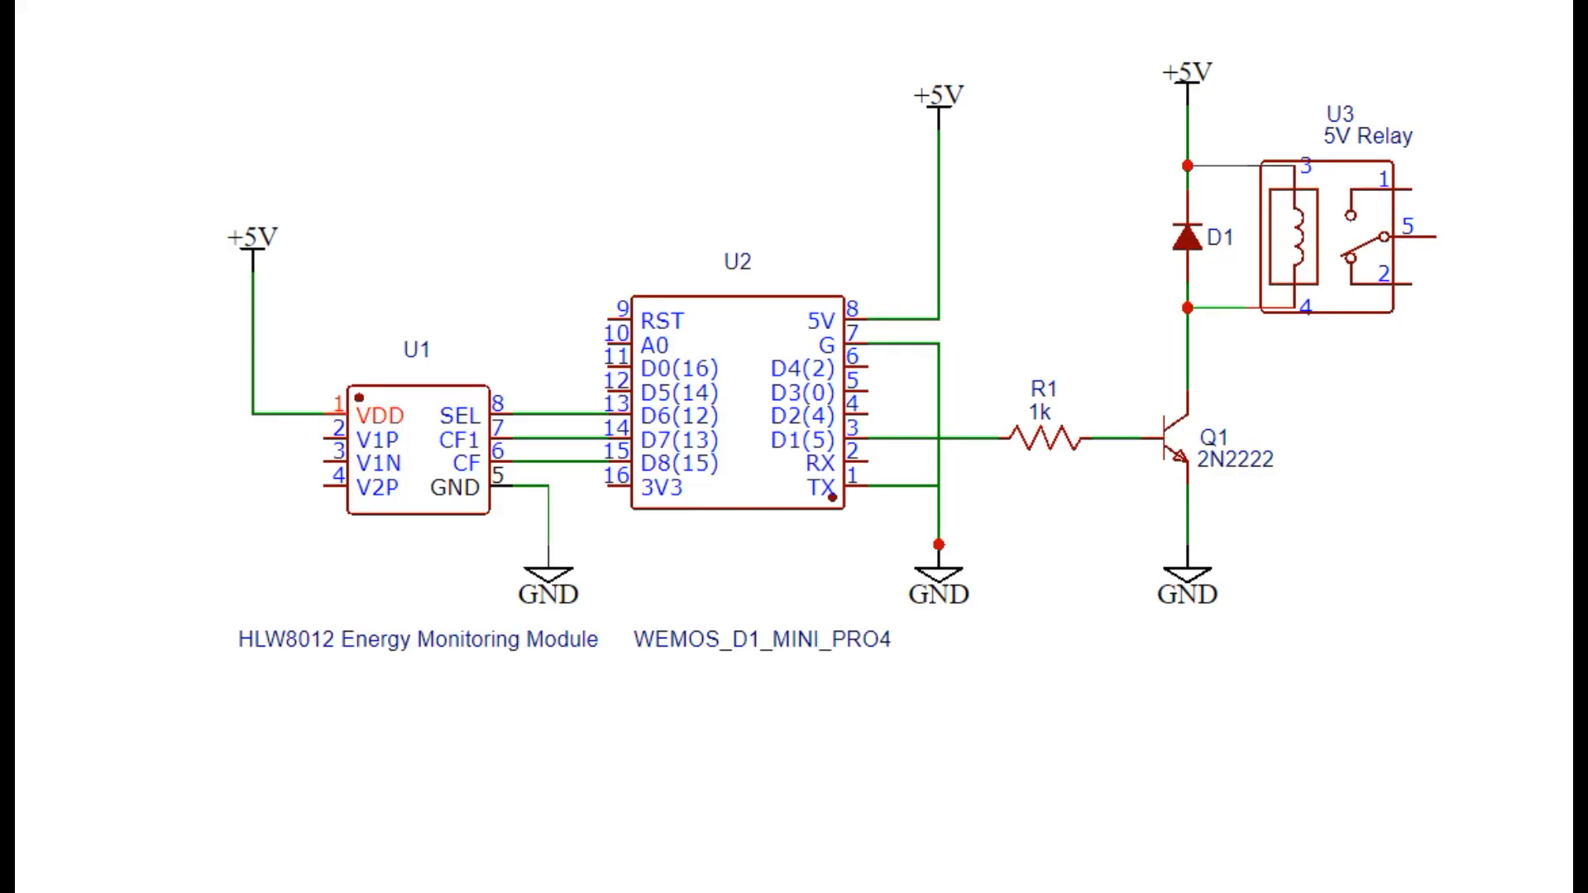
mouse_move(307, 665)
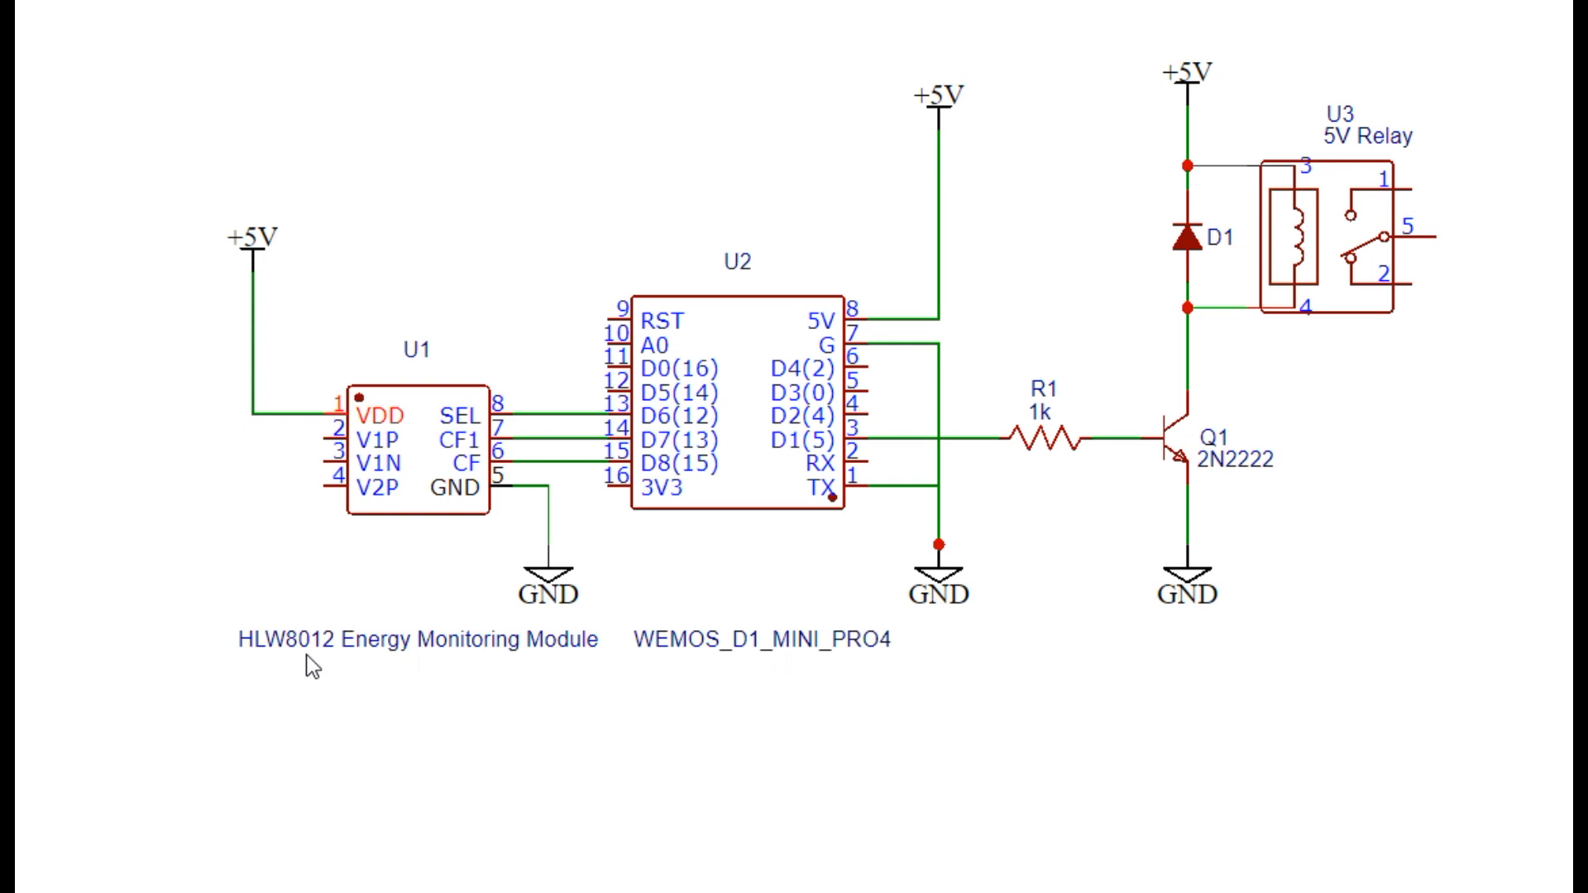
mouse_move(520, 435)
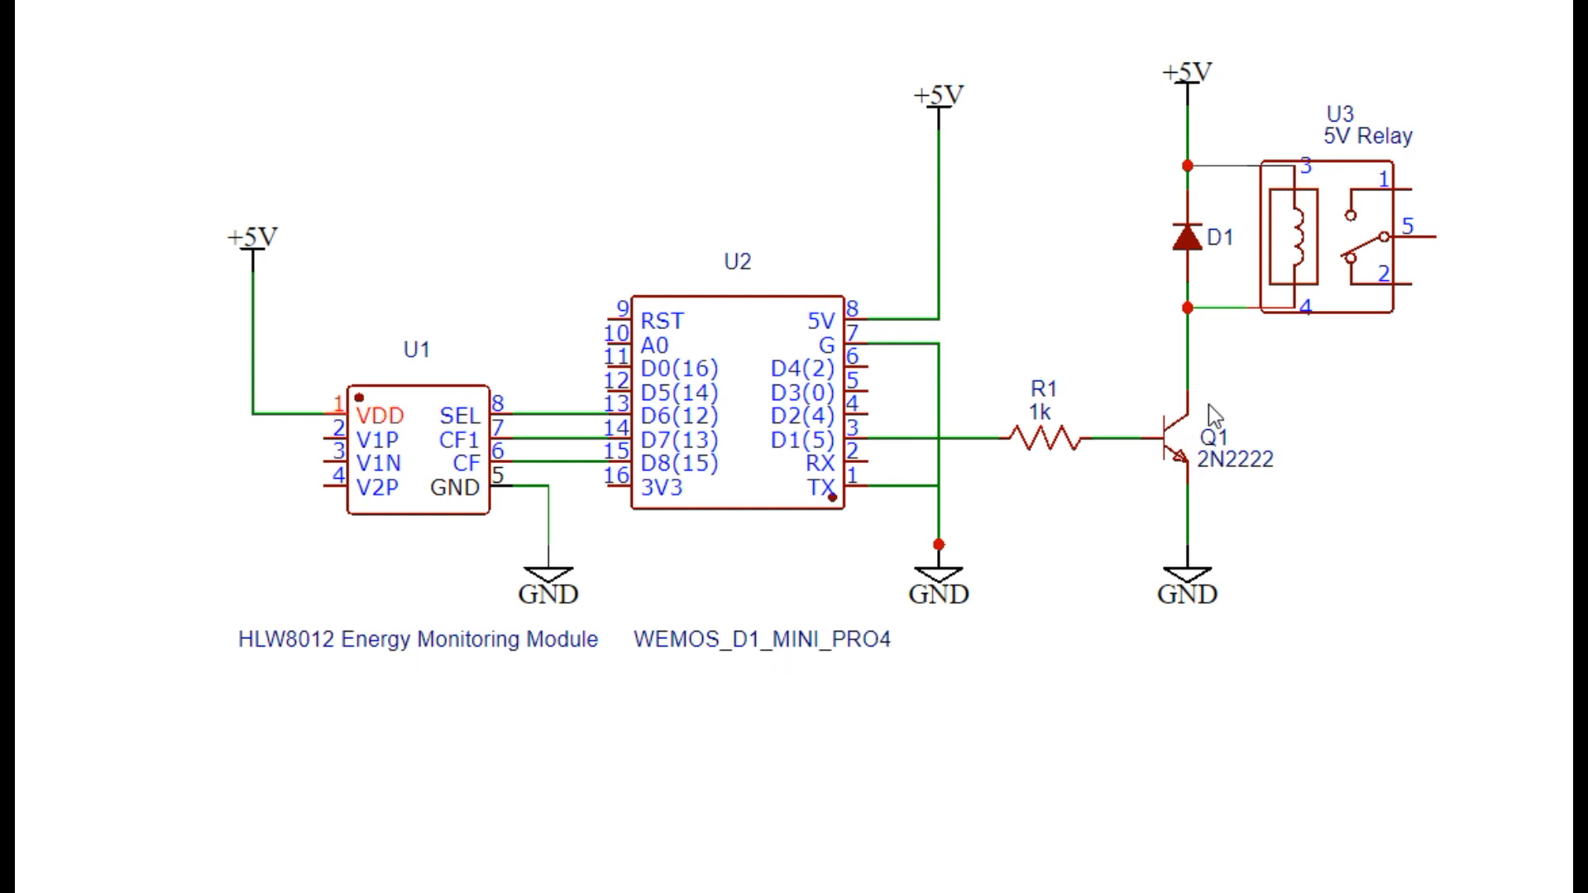
mouse_move(724, 433)
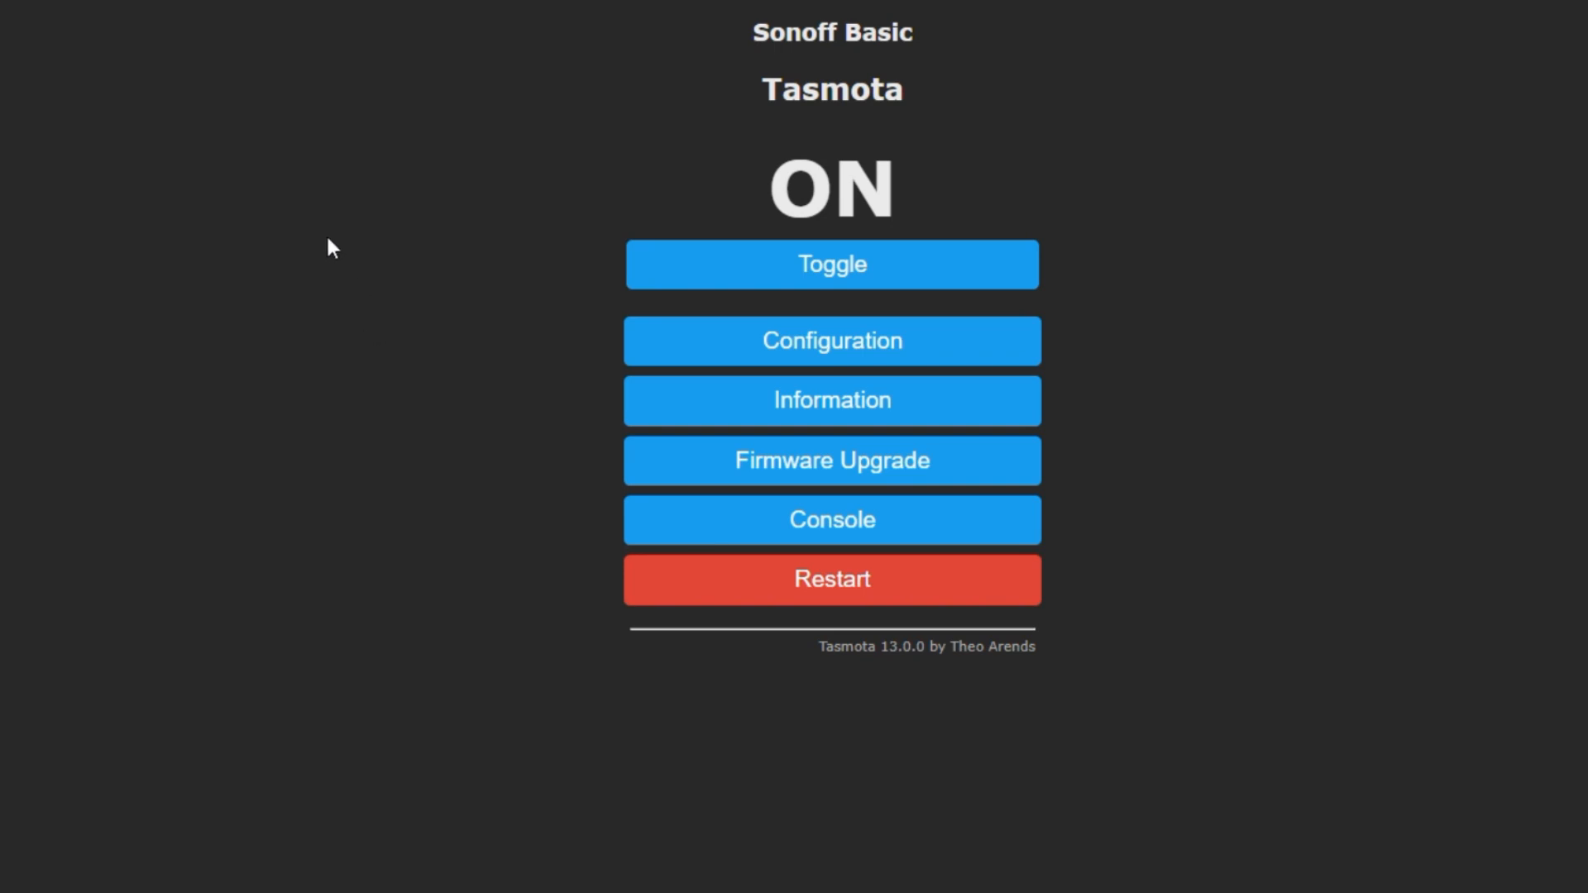
mouse_move(895, 206)
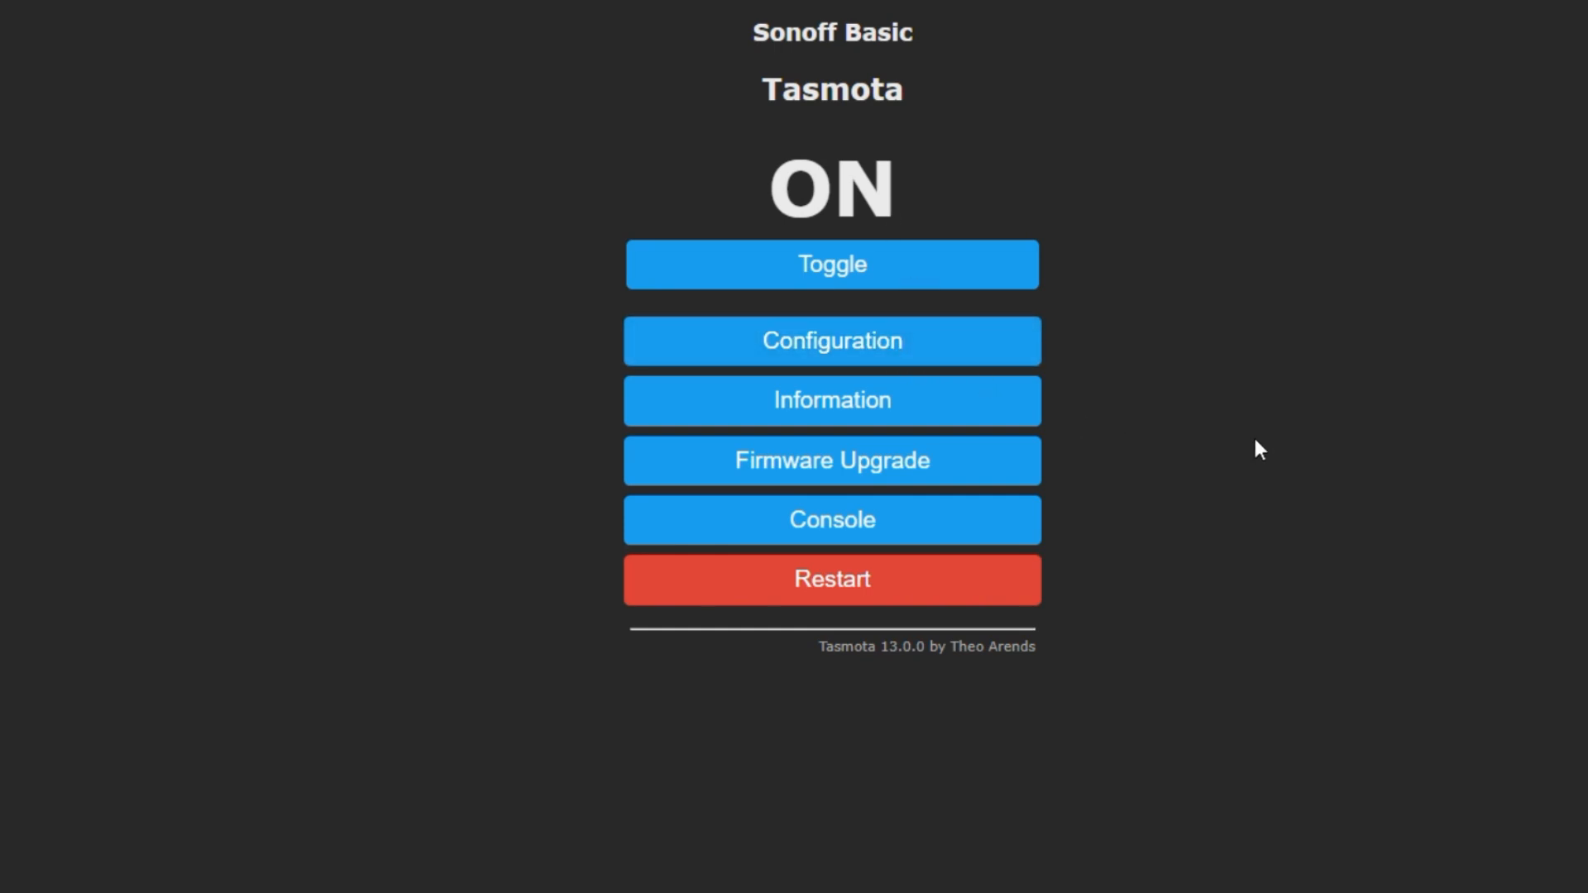
Switch the Tasmota module type from Sonoff Basic to Generic (18).
left_click(831, 340)
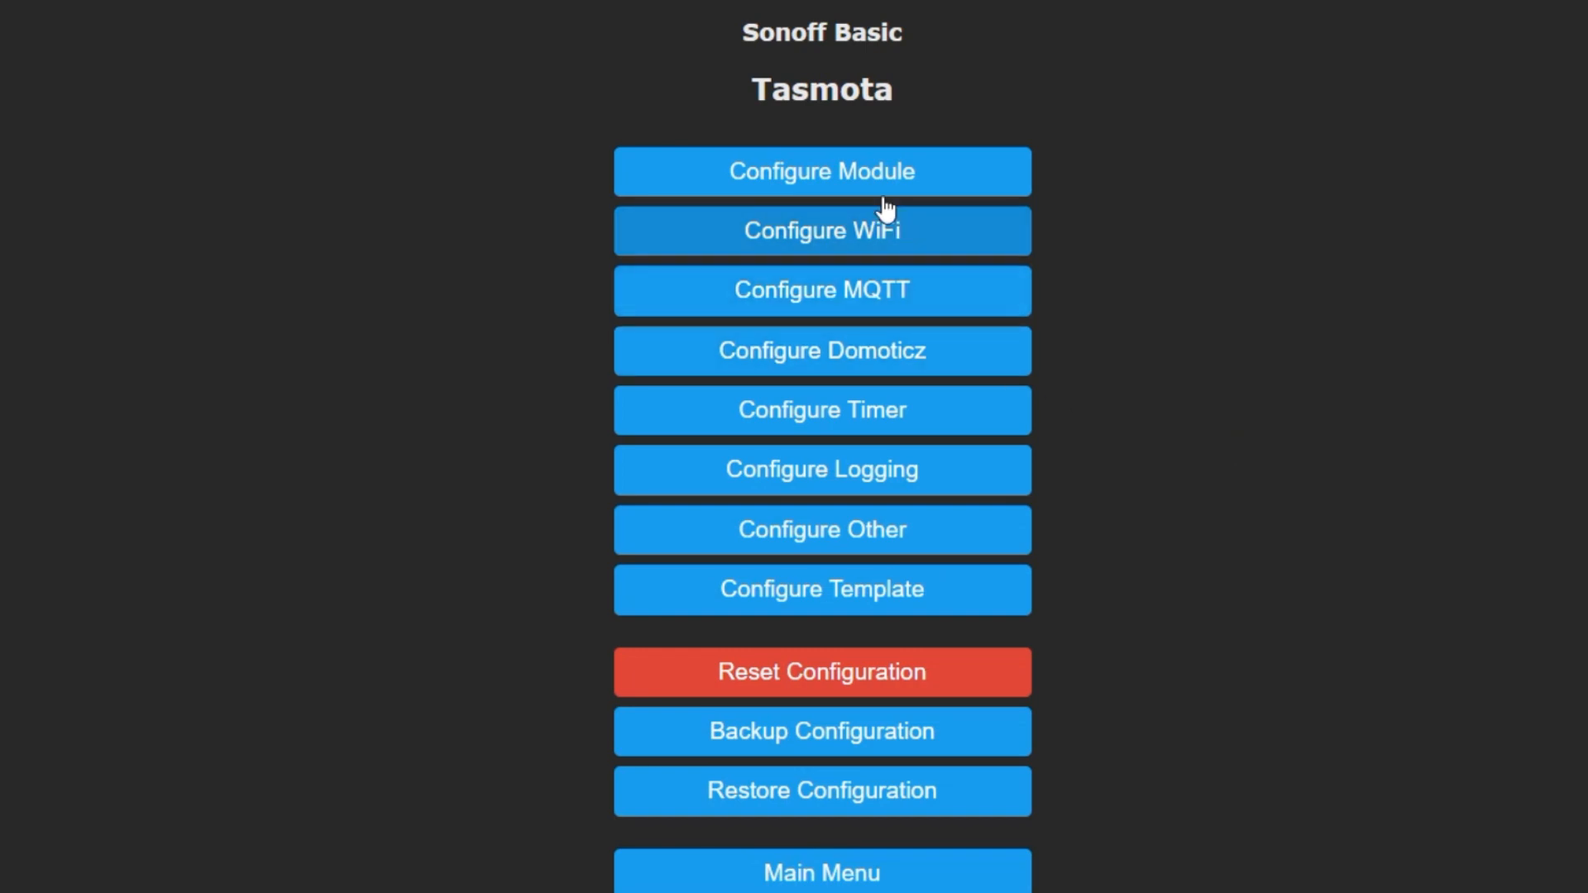
left_click(822, 171)
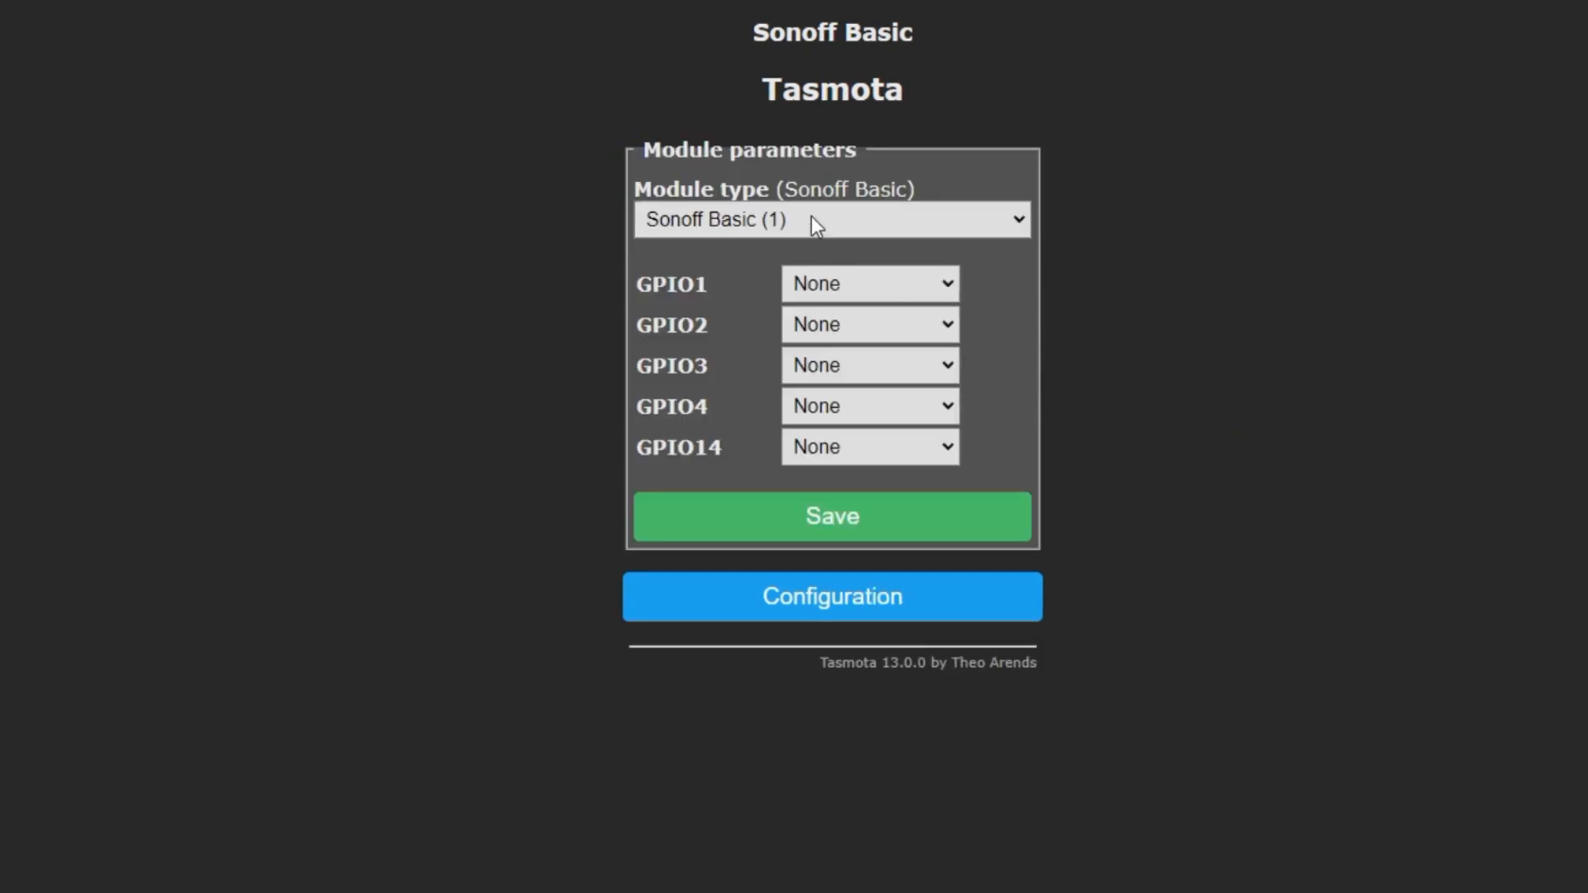
left_click(830, 218)
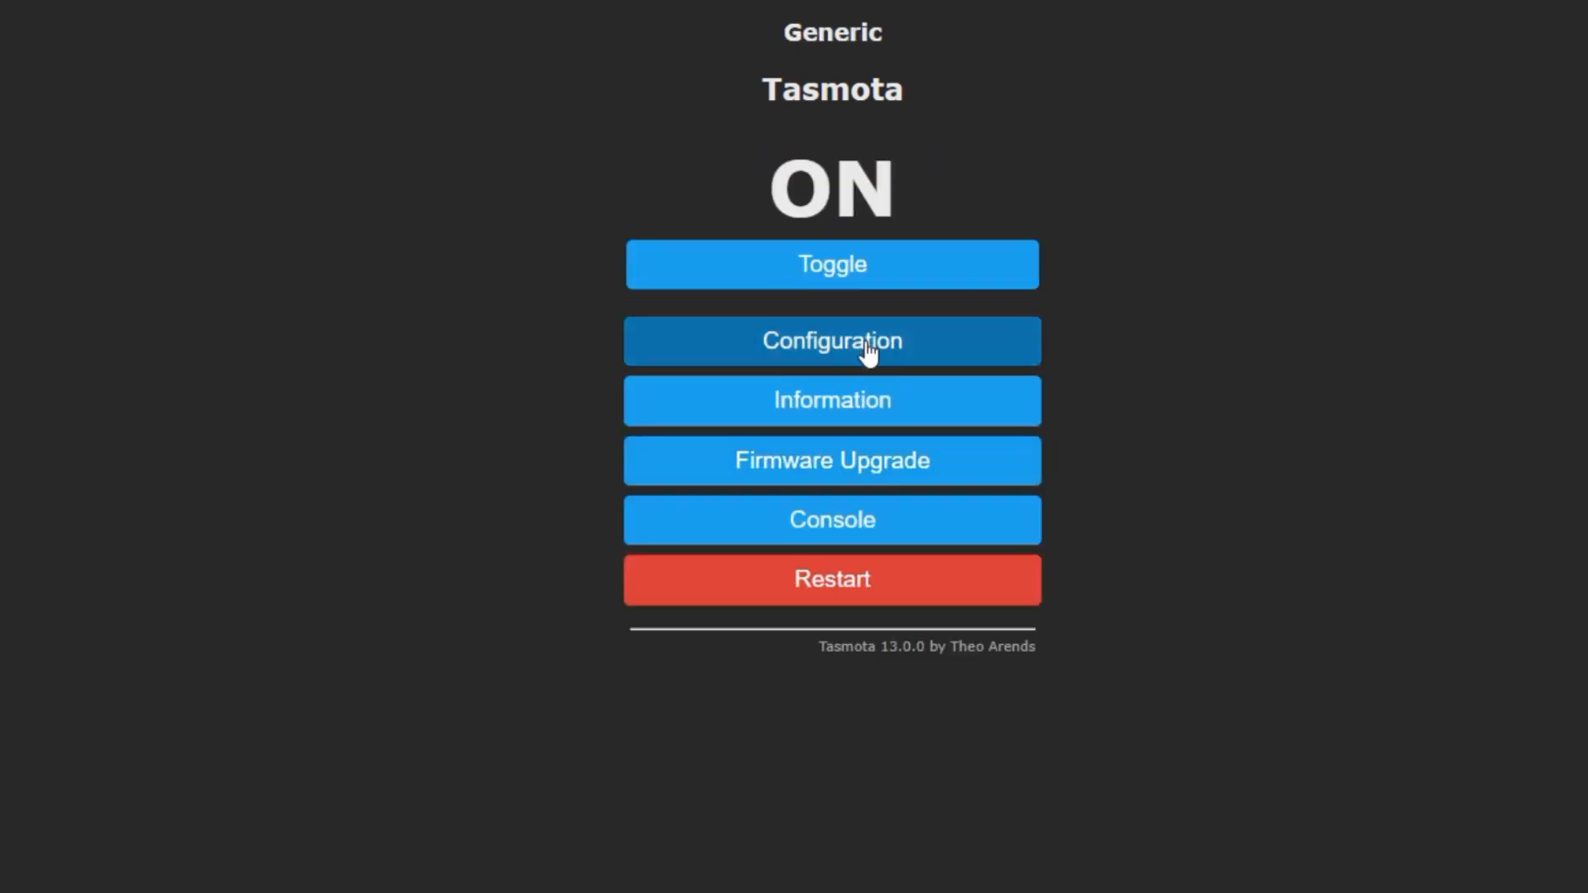
Assign GPIO12 to HLWBL SEL, GPIO13 to HLWBL CF1 and GPIO15 to HLW8012 CF.
left_click(832, 340)
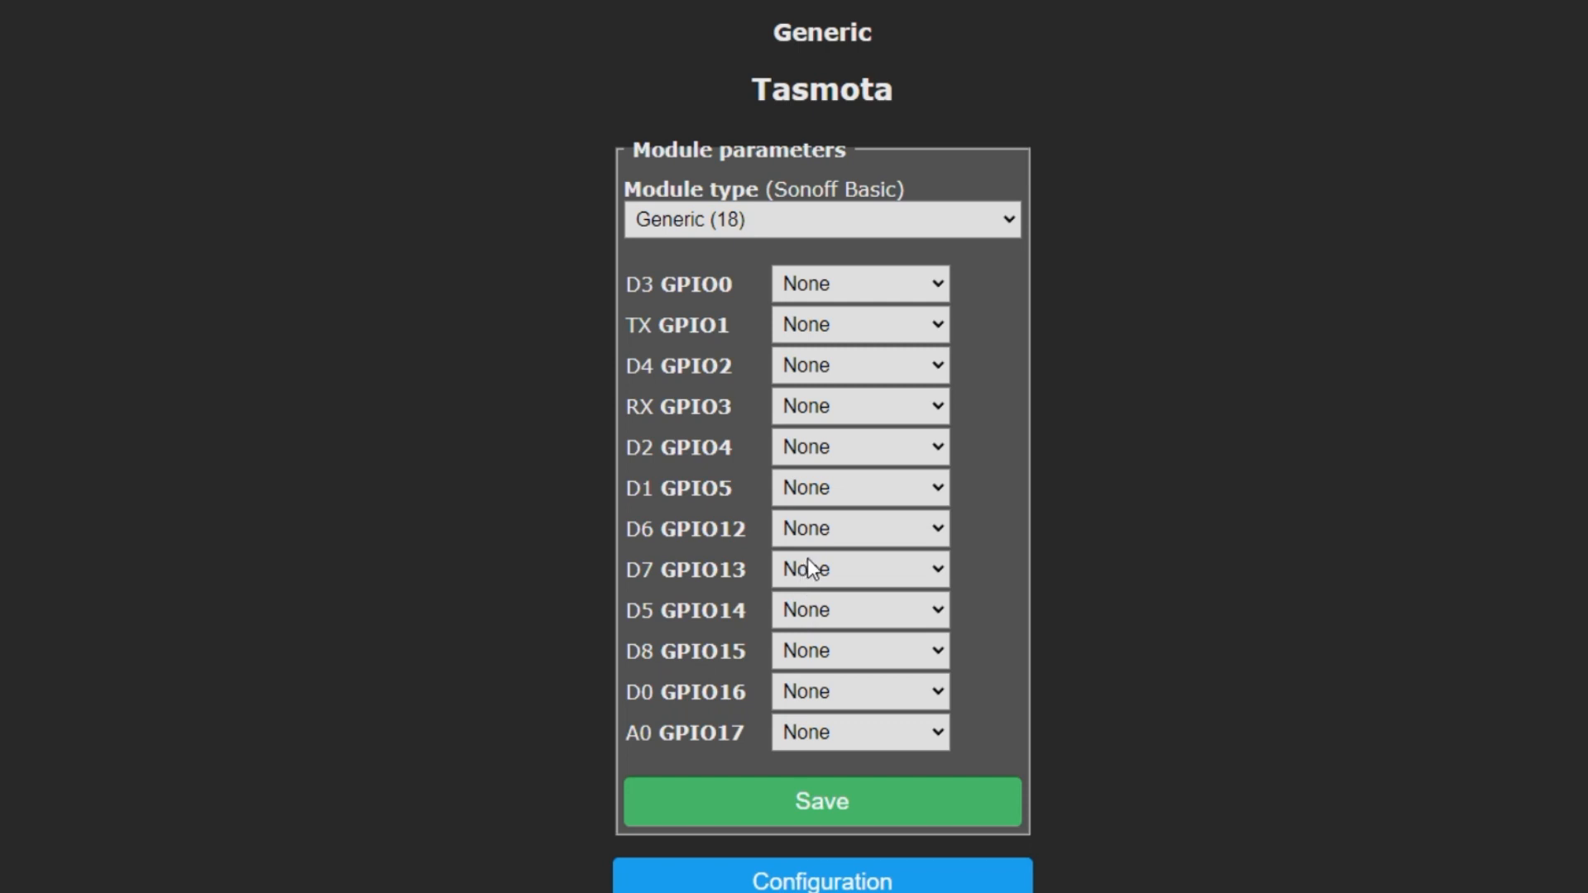
mouse_move(856, 535)
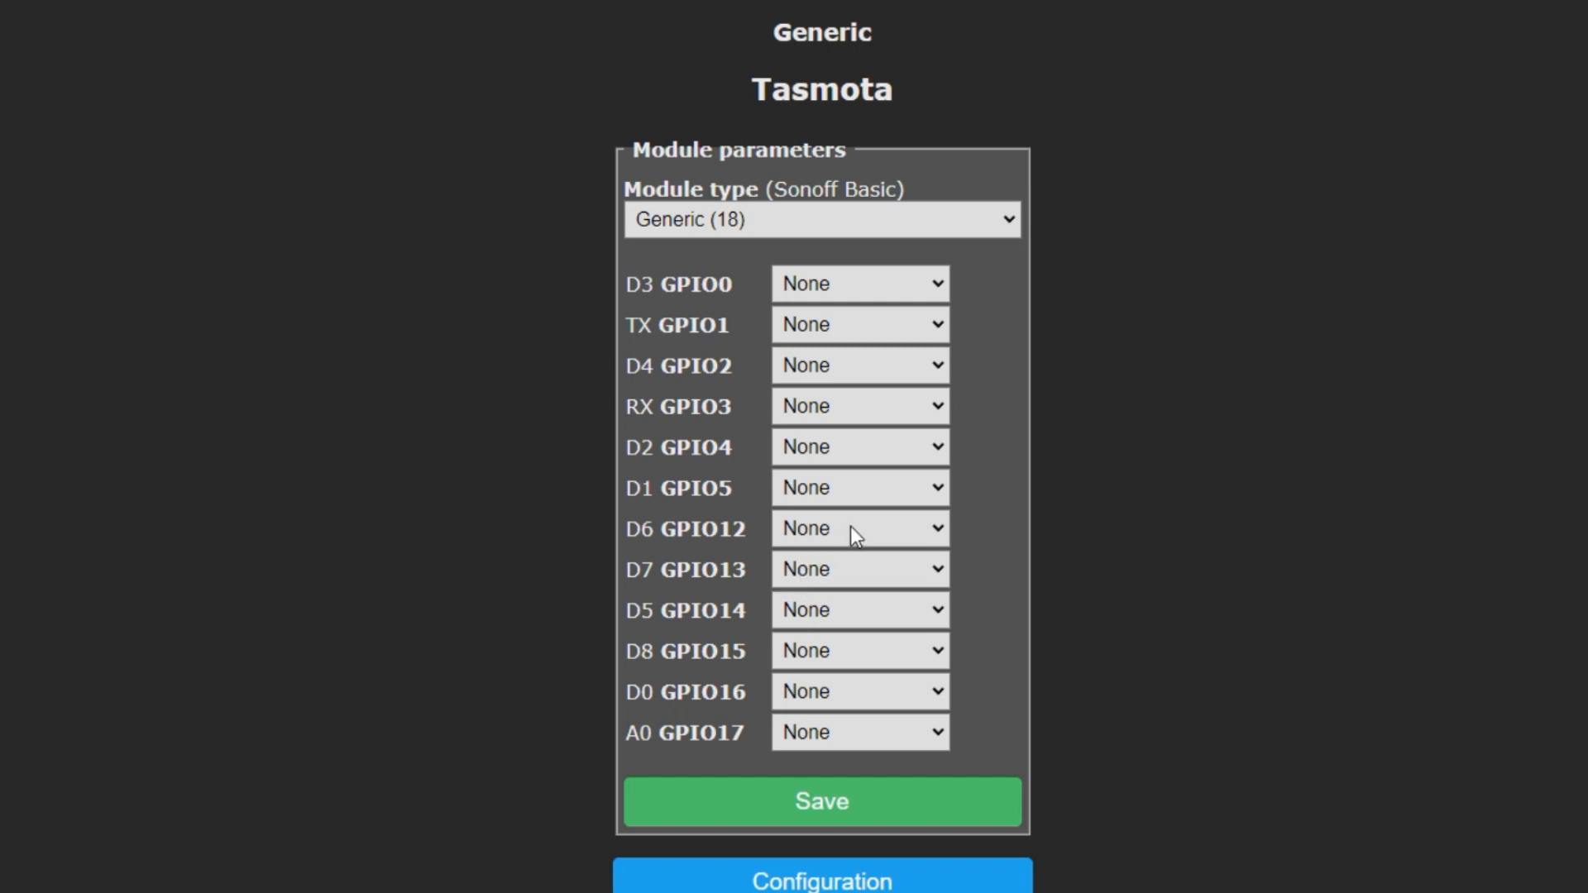
mouse_move(848, 537)
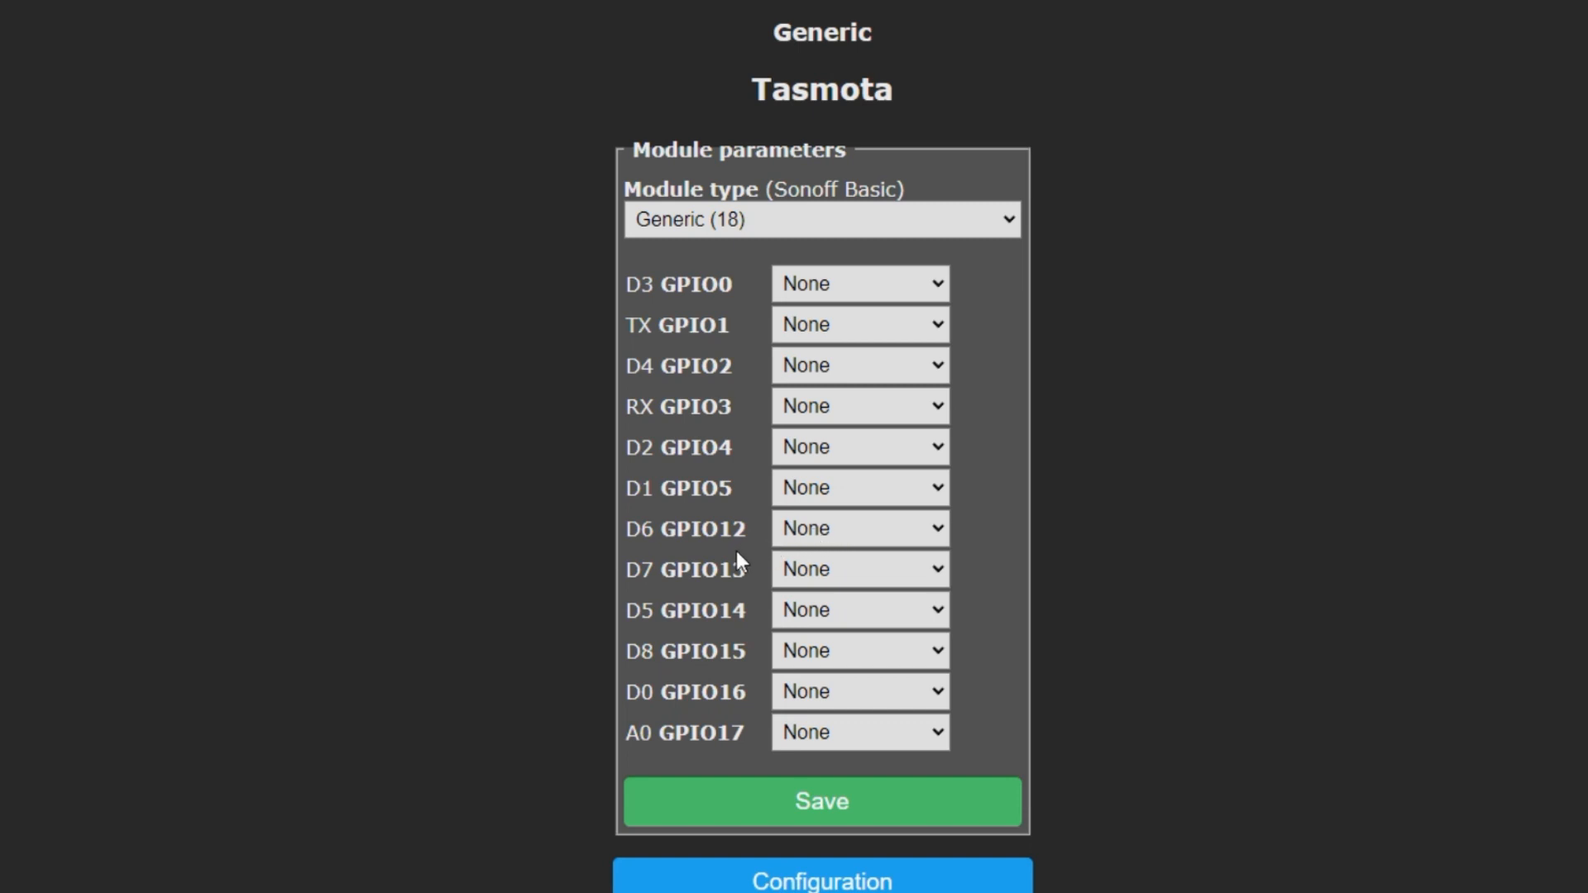
left_click(859, 528)
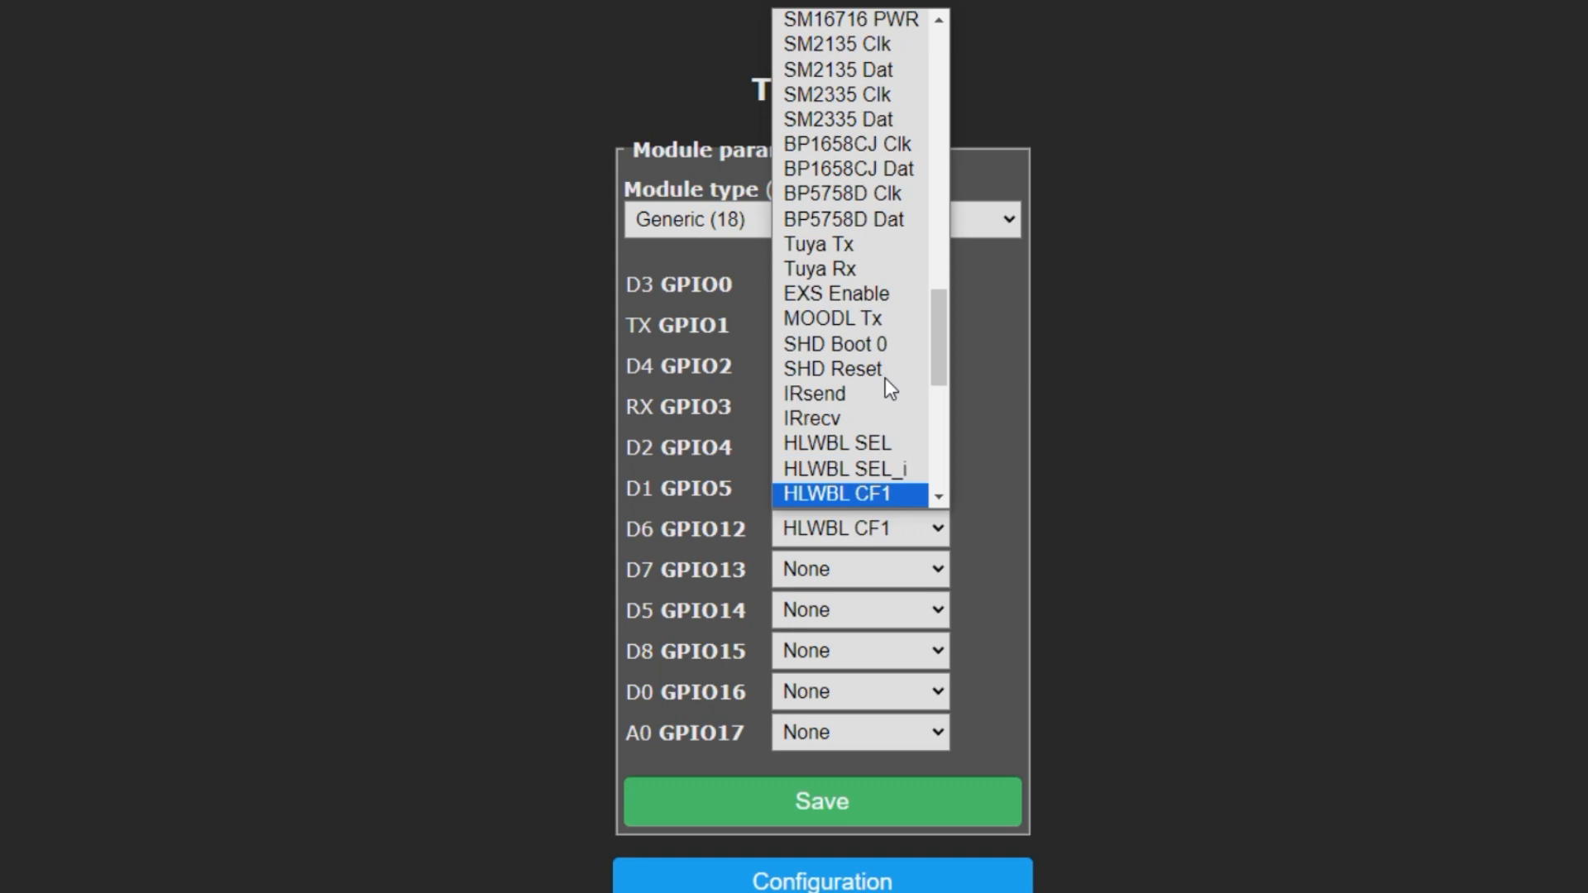
left_click(838, 443)
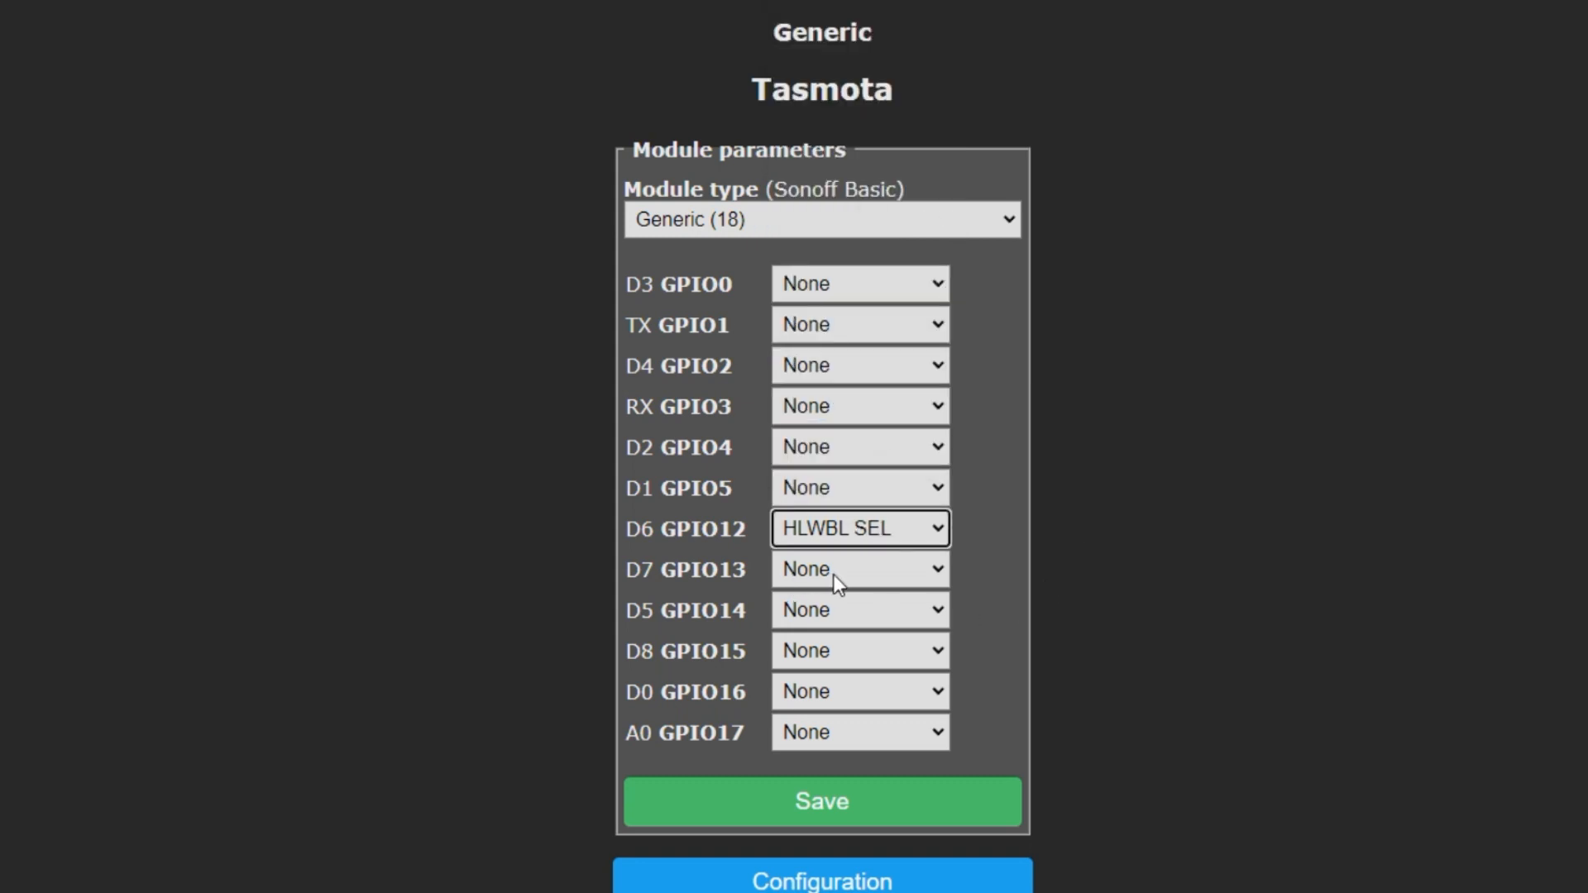
left_click(859, 568)
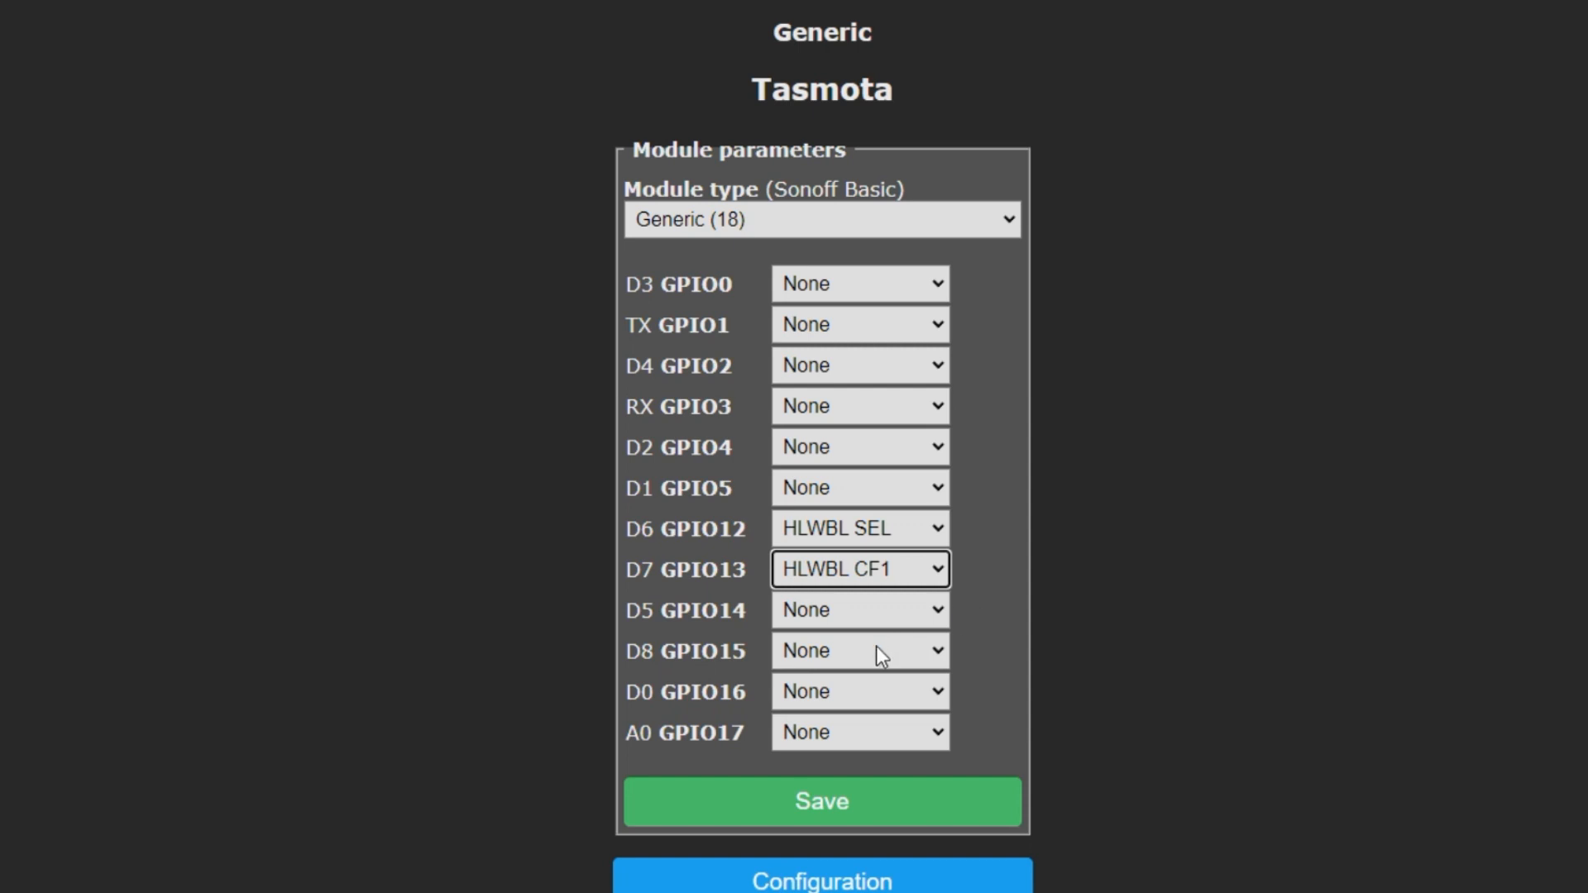
left_click(858, 650)
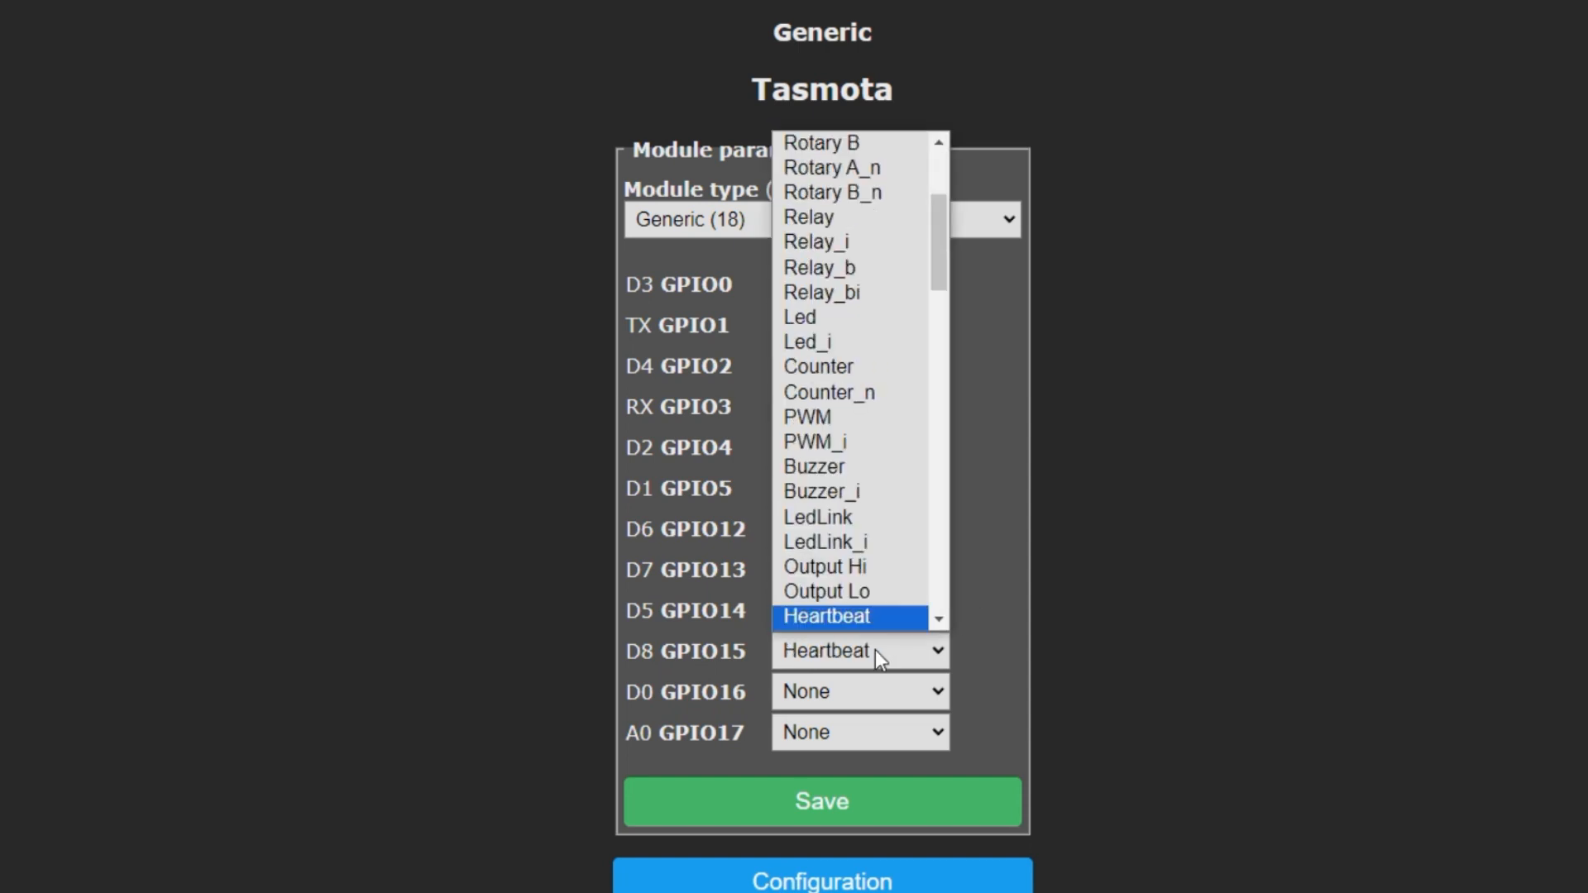
scroll("down", 3)
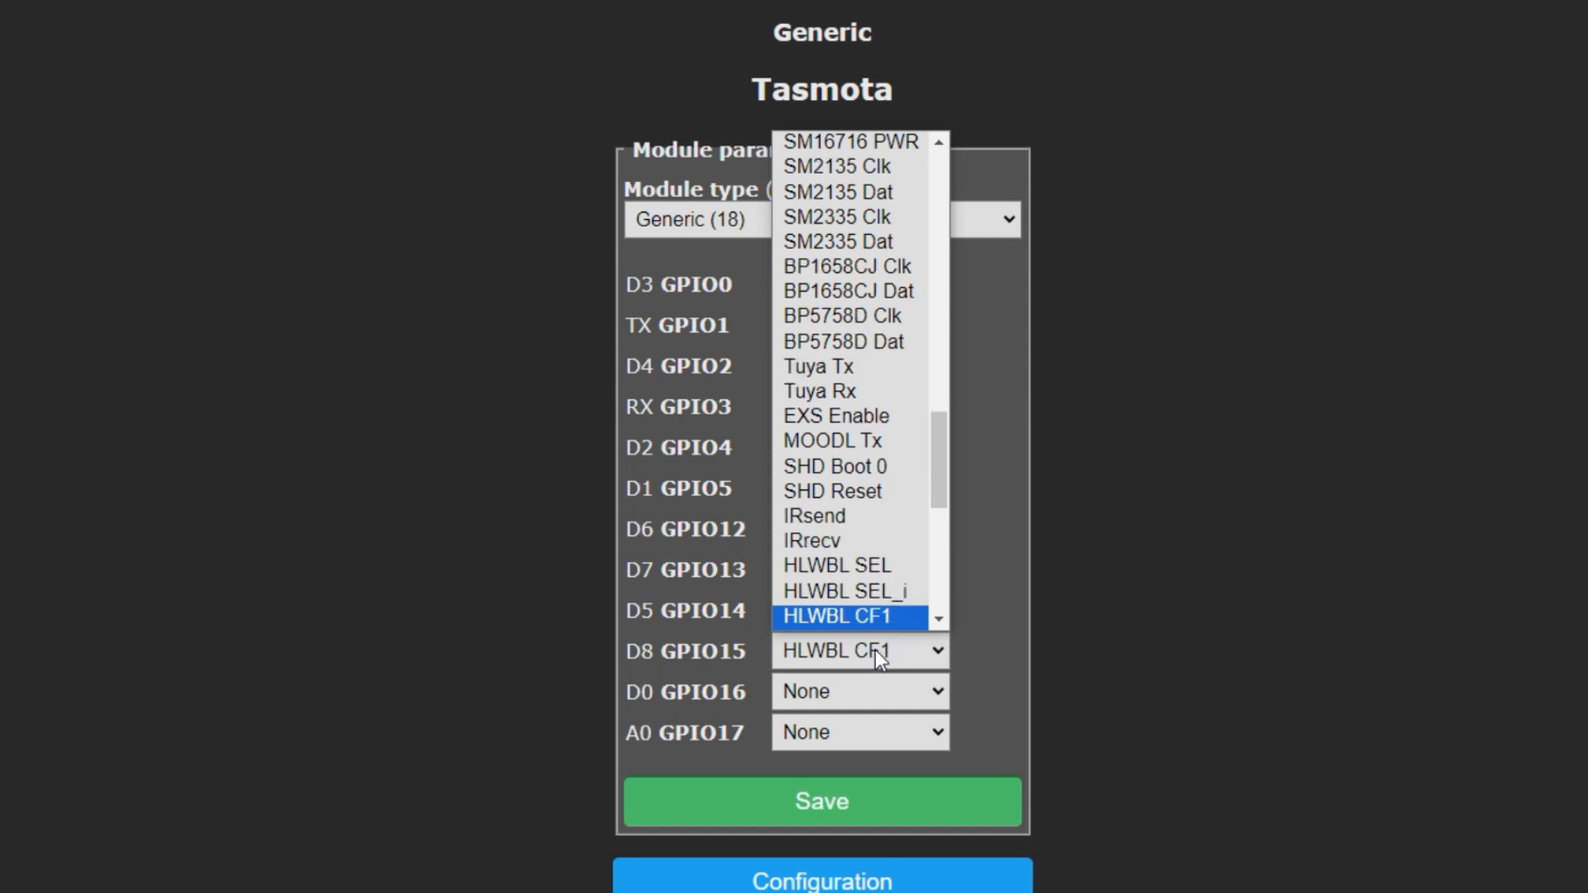
scroll("down", 3)
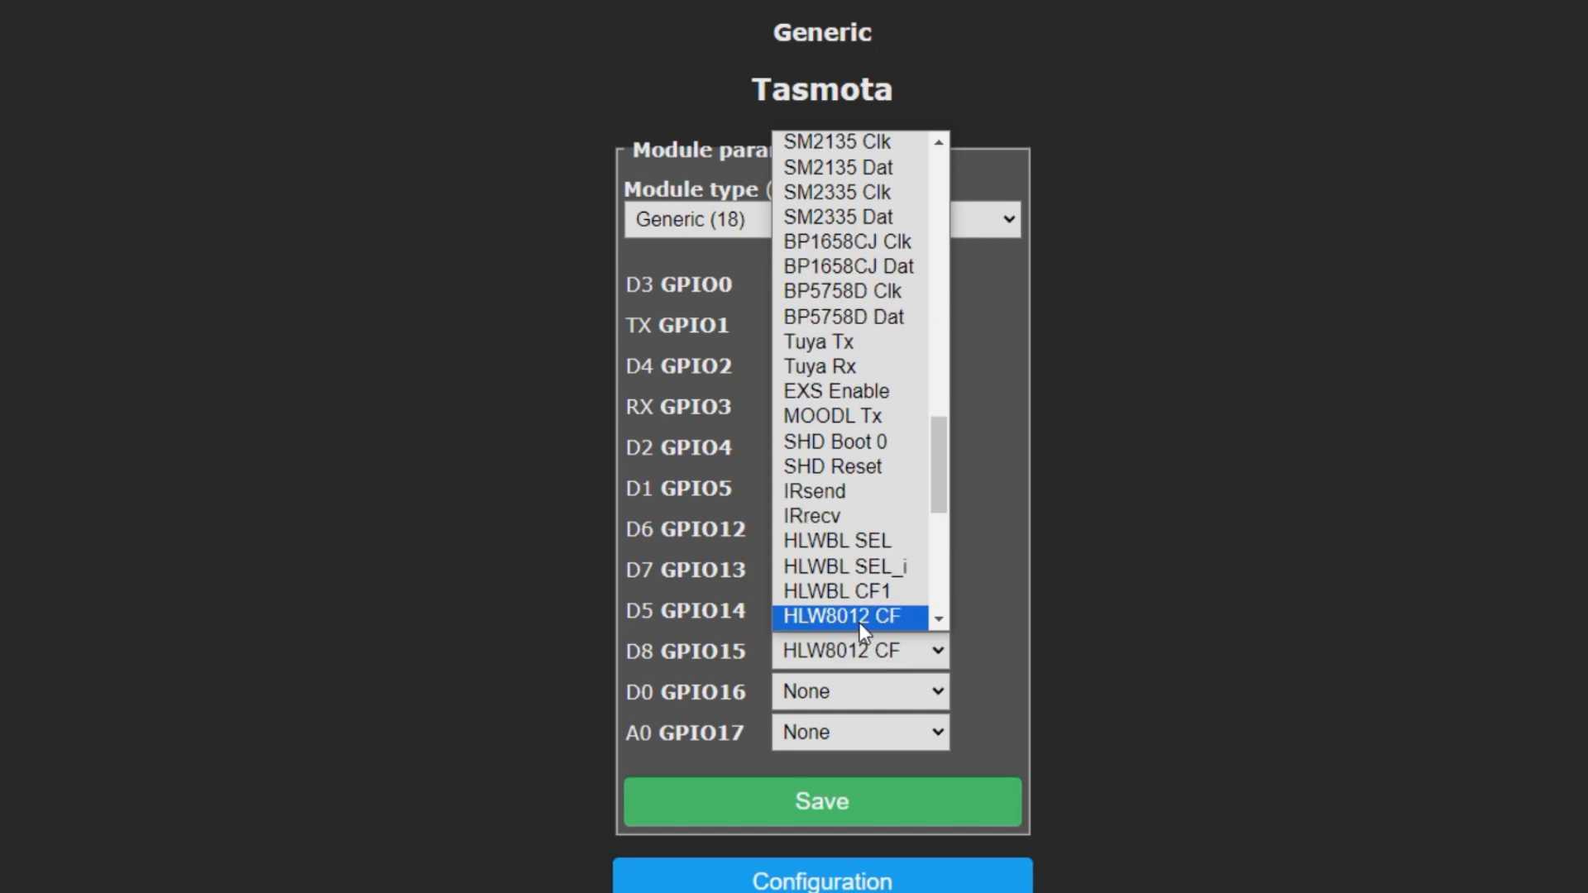
left_click(840, 615)
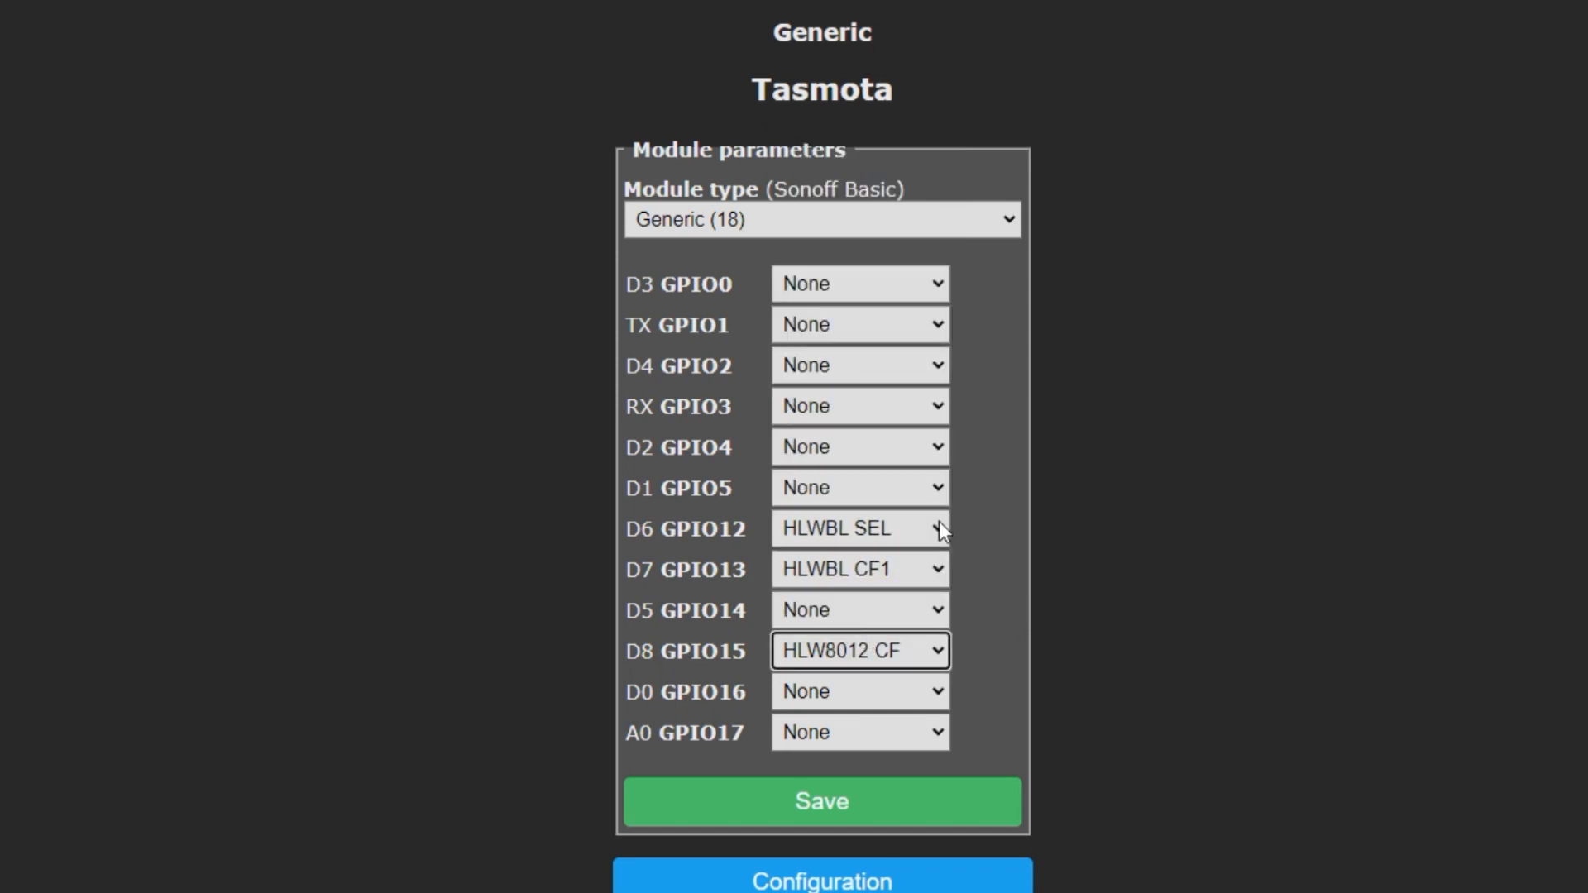
Set GPIO2 to Relay 1 and save the module configuration.
left_click(858, 364)
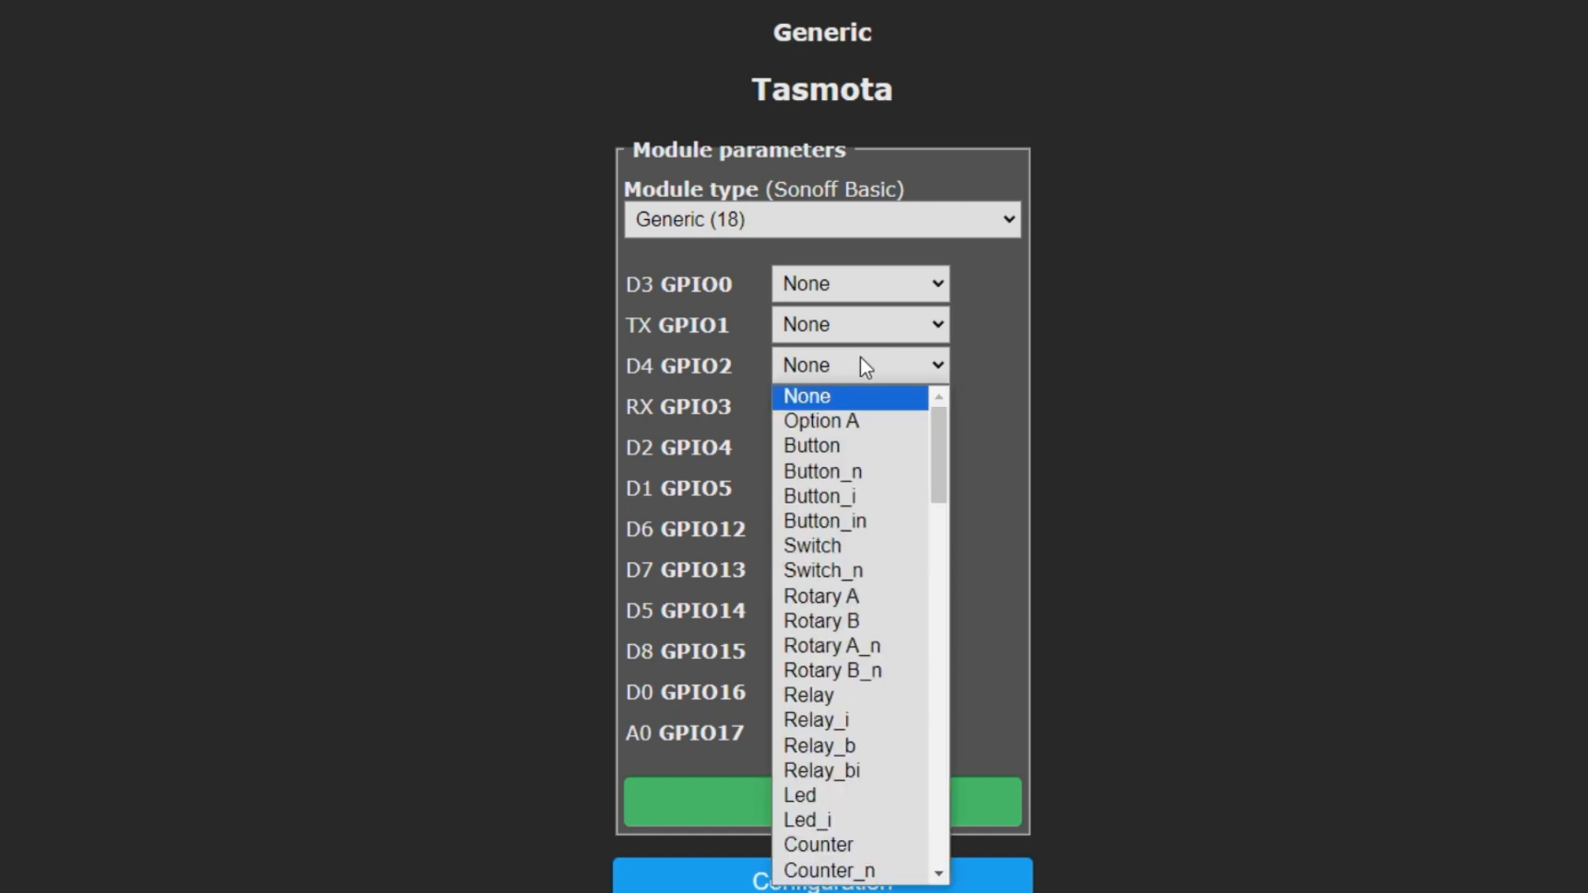
left_click(821, 595)
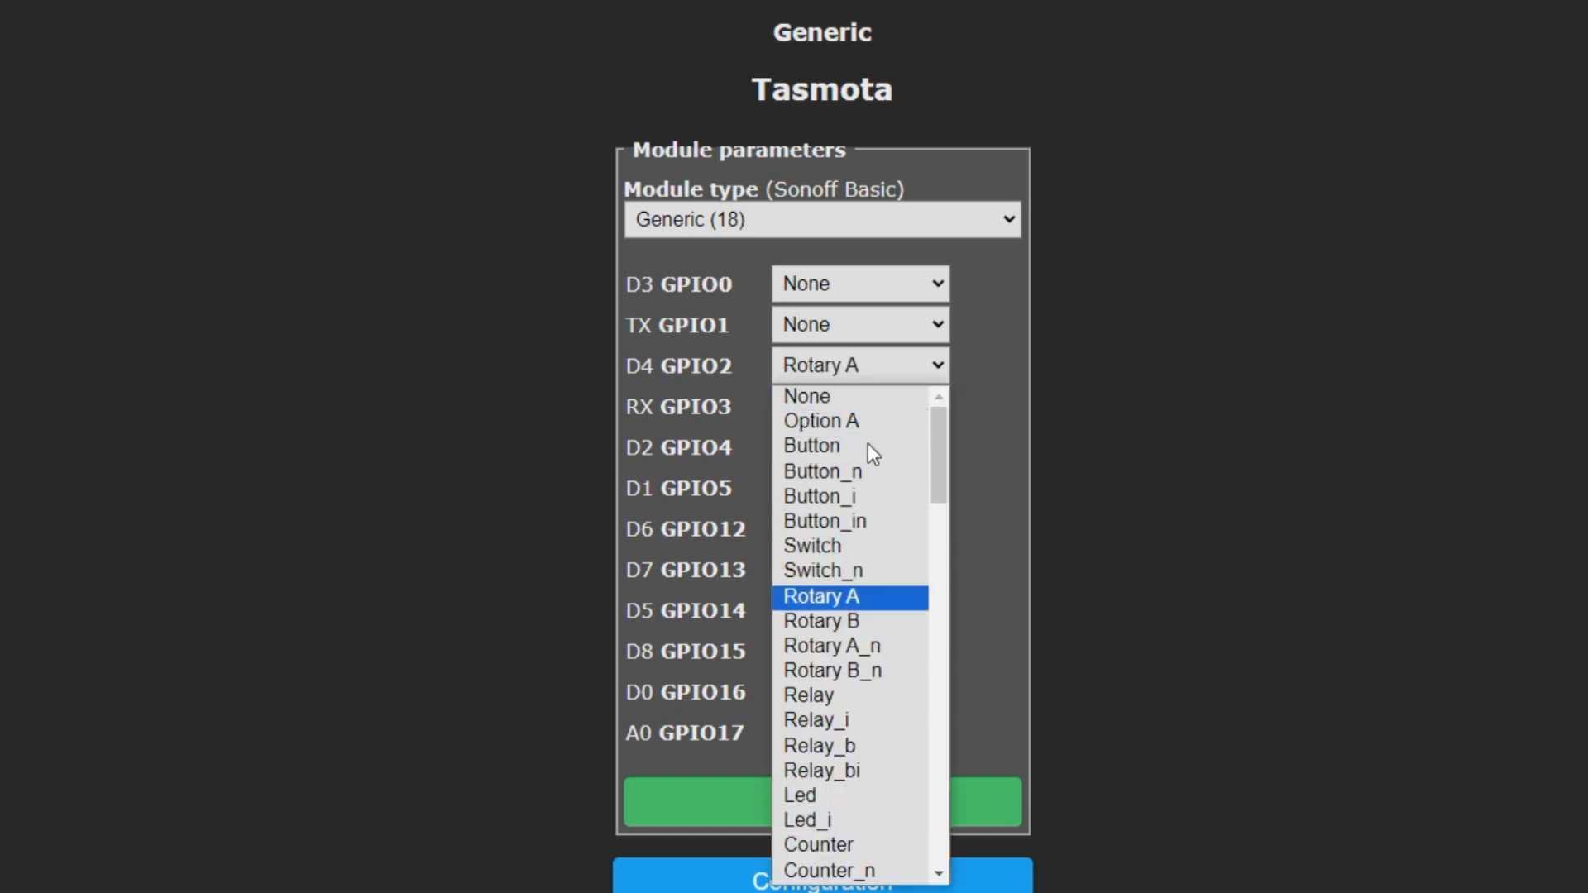
left_click(832, 645)
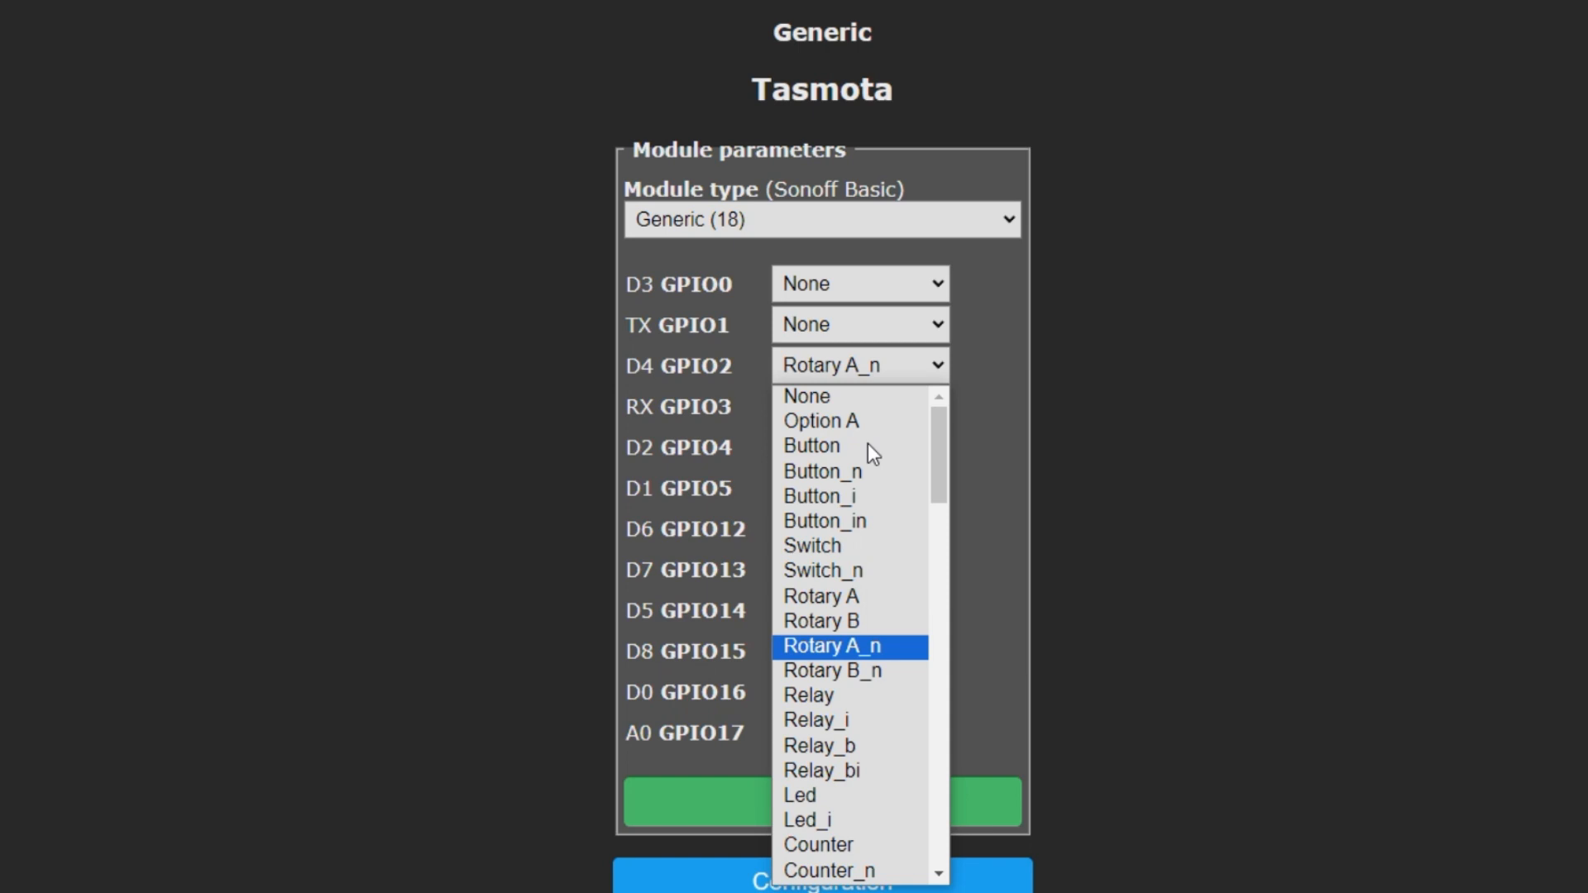
left_click(833, 669)
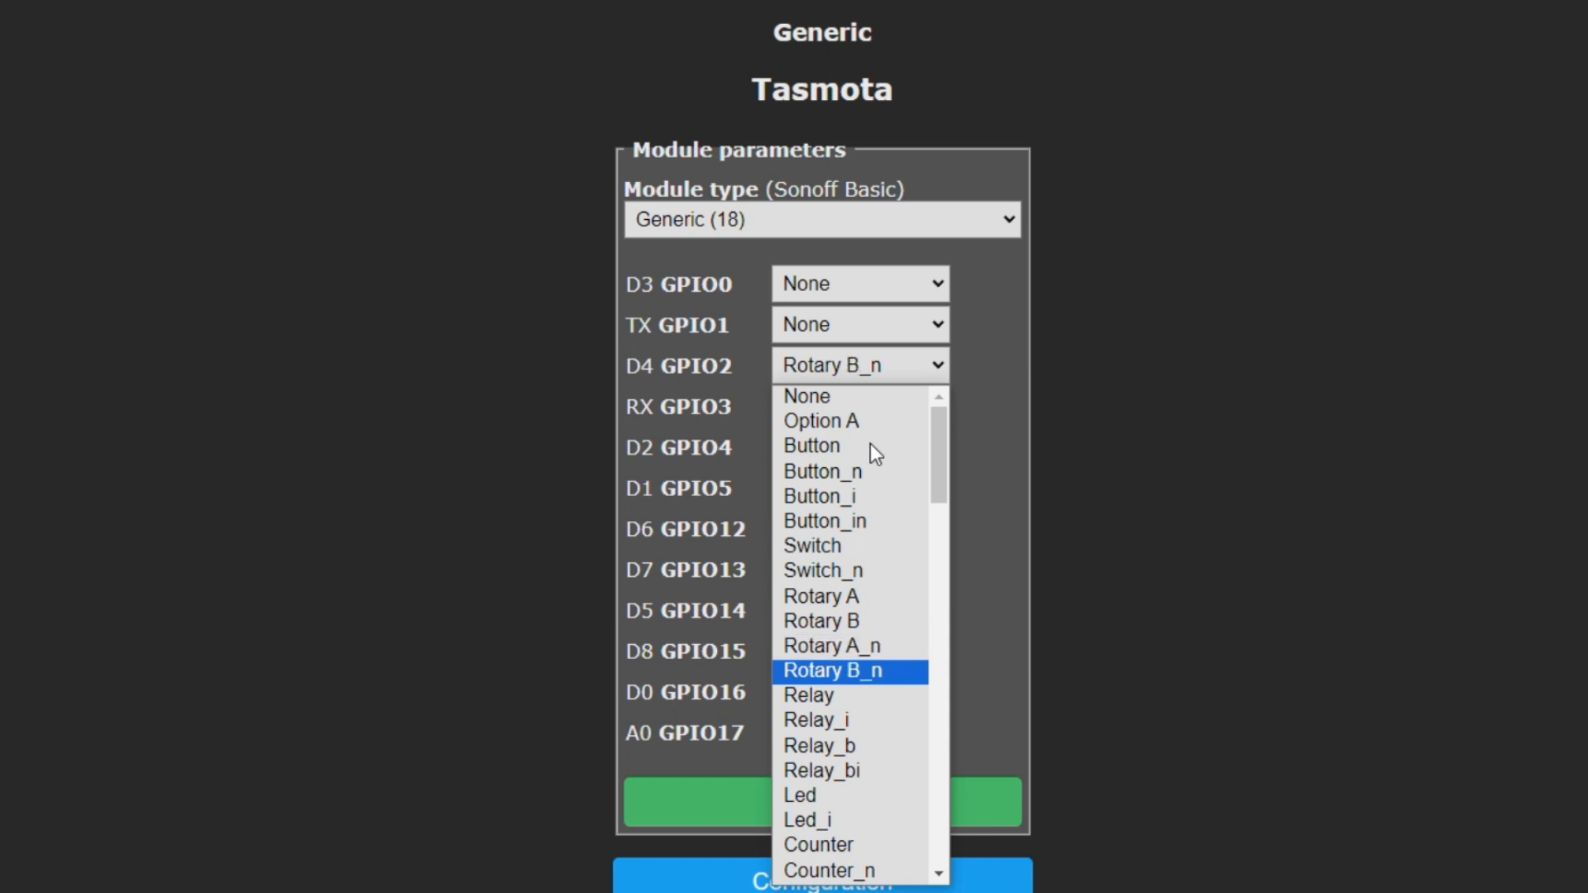
left_click(808, 695)
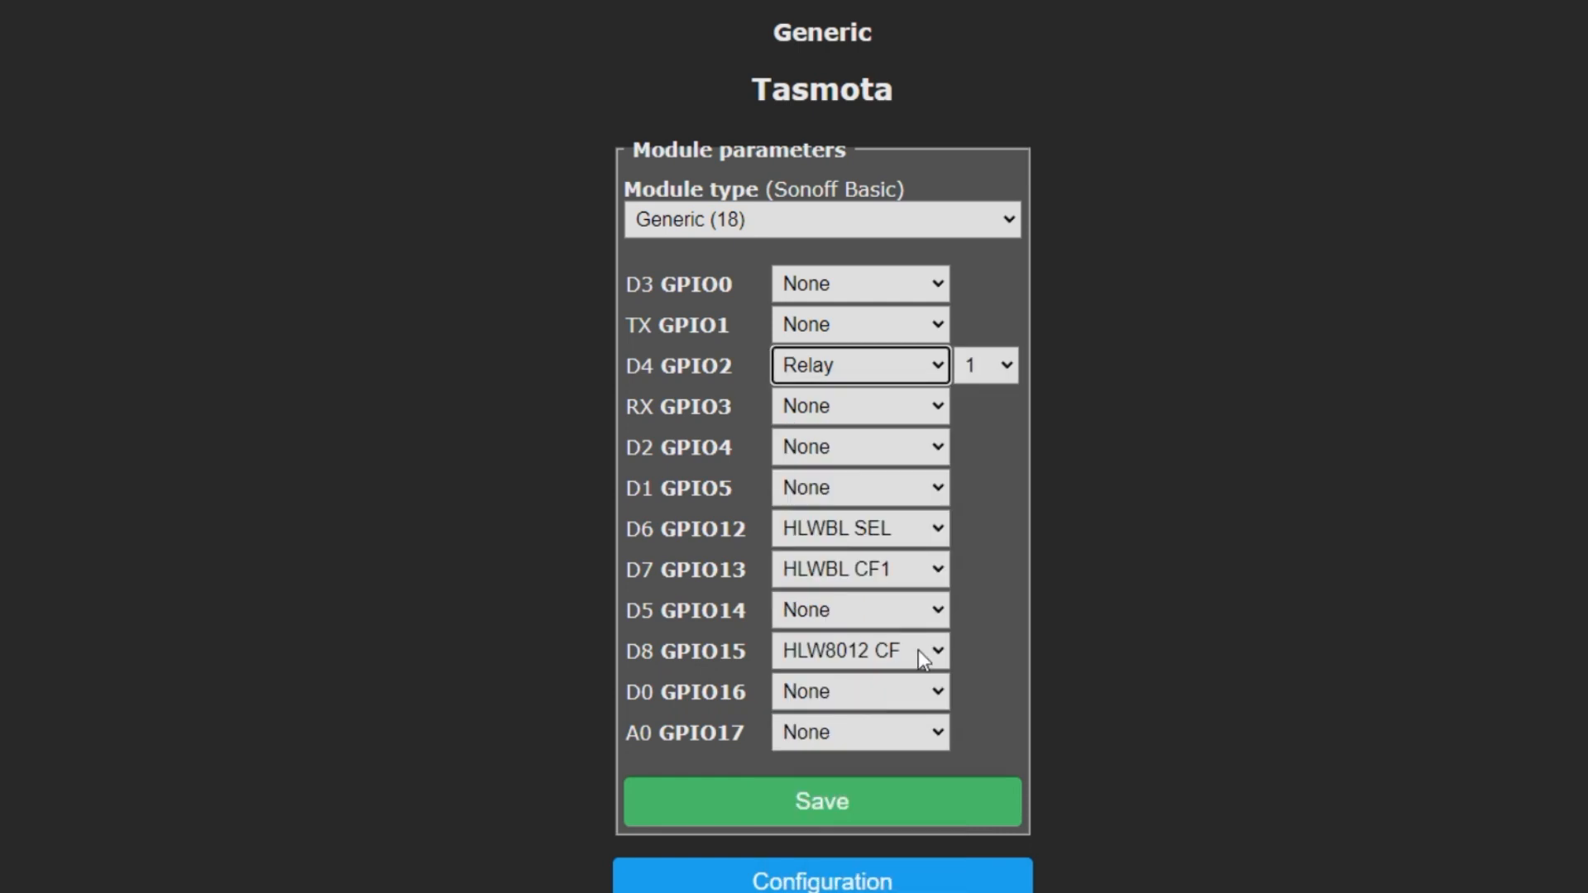
left_click(820, 801)
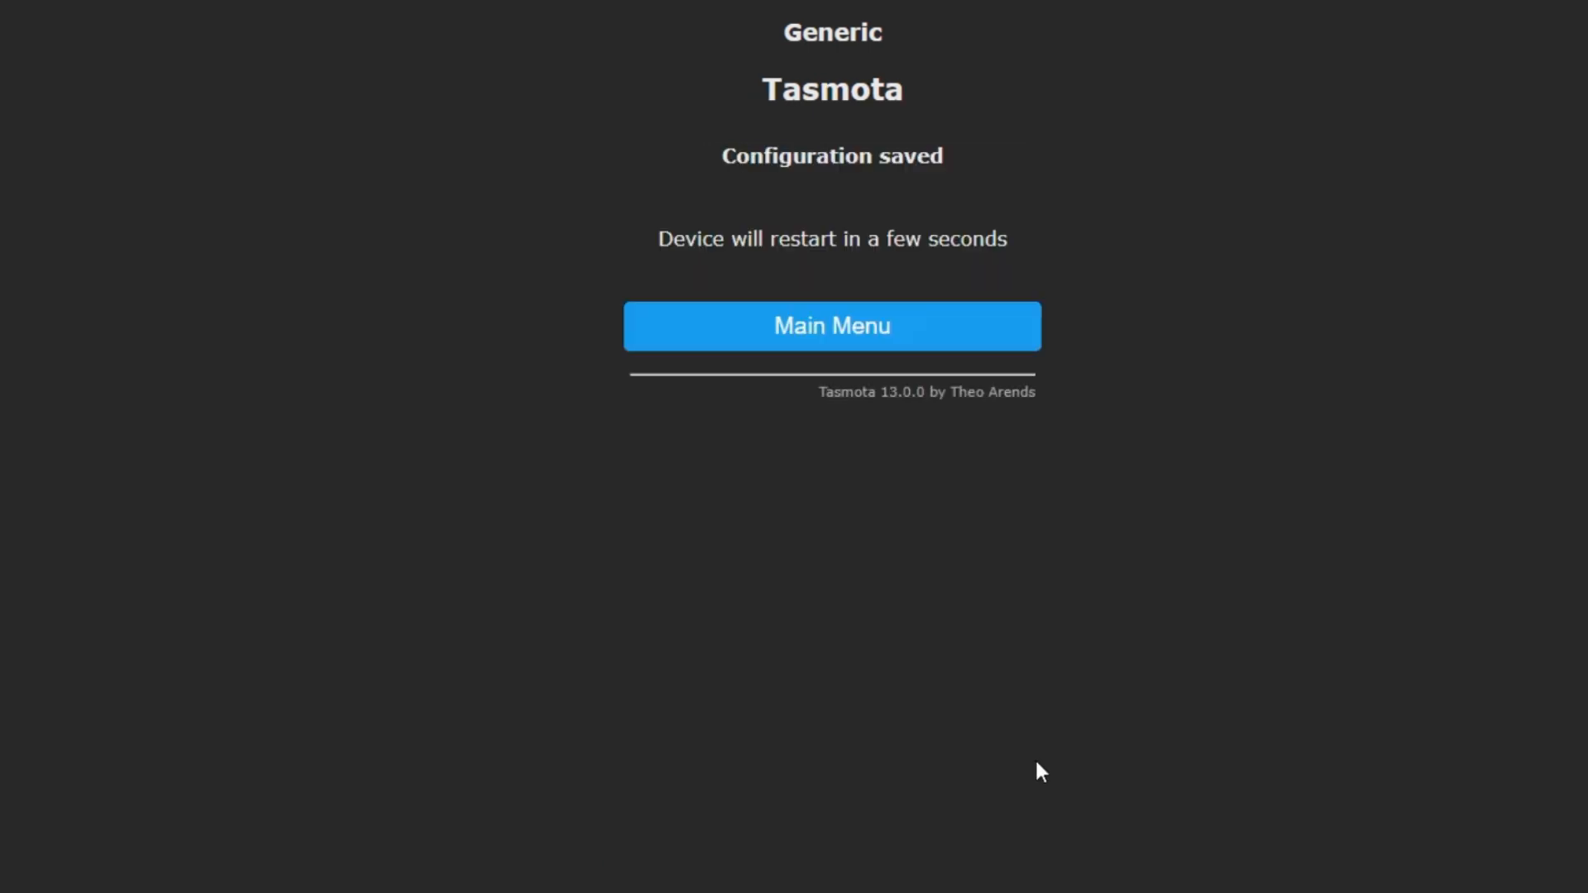
mouse_move(831, 326)
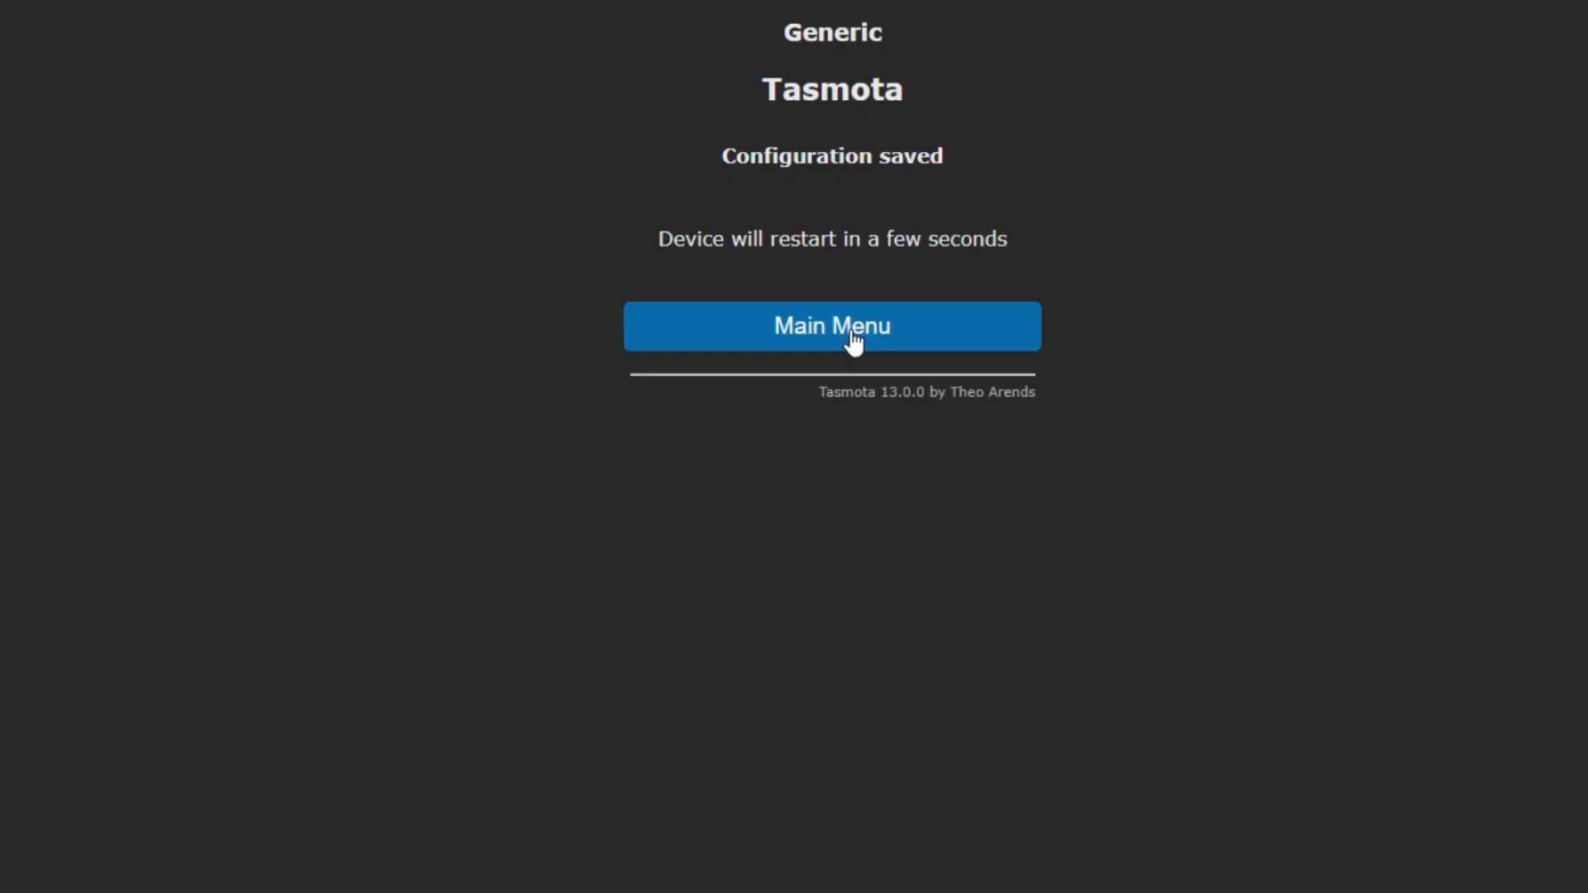
mouse_move(889, 392)
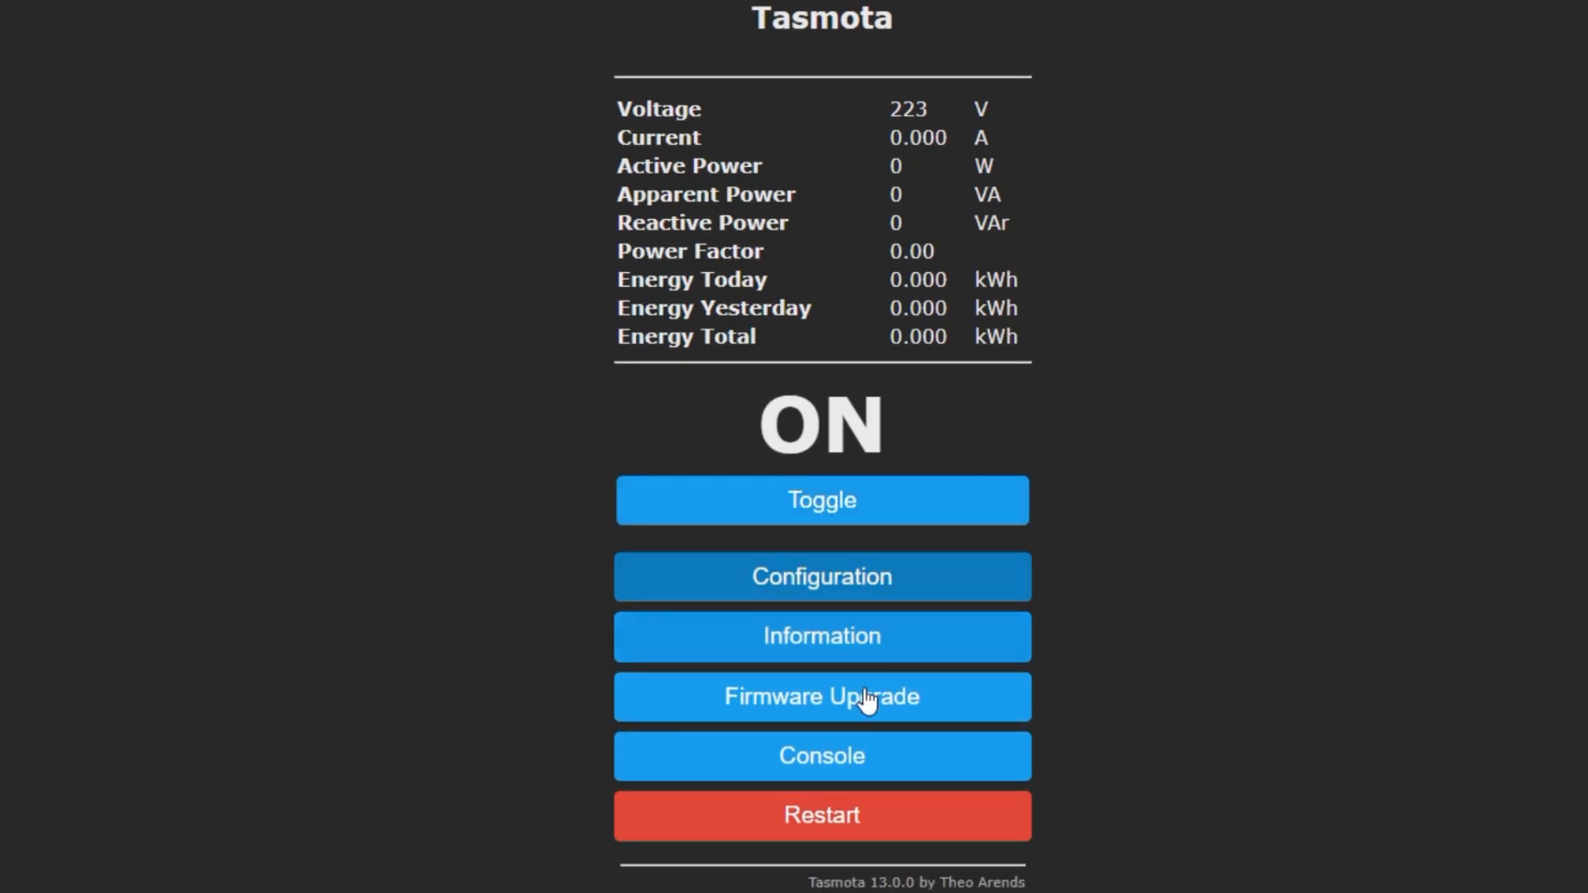
Save MQTT host 192.168.0.7 with user openhabian, then return to the main page.
left_click(821, 576)
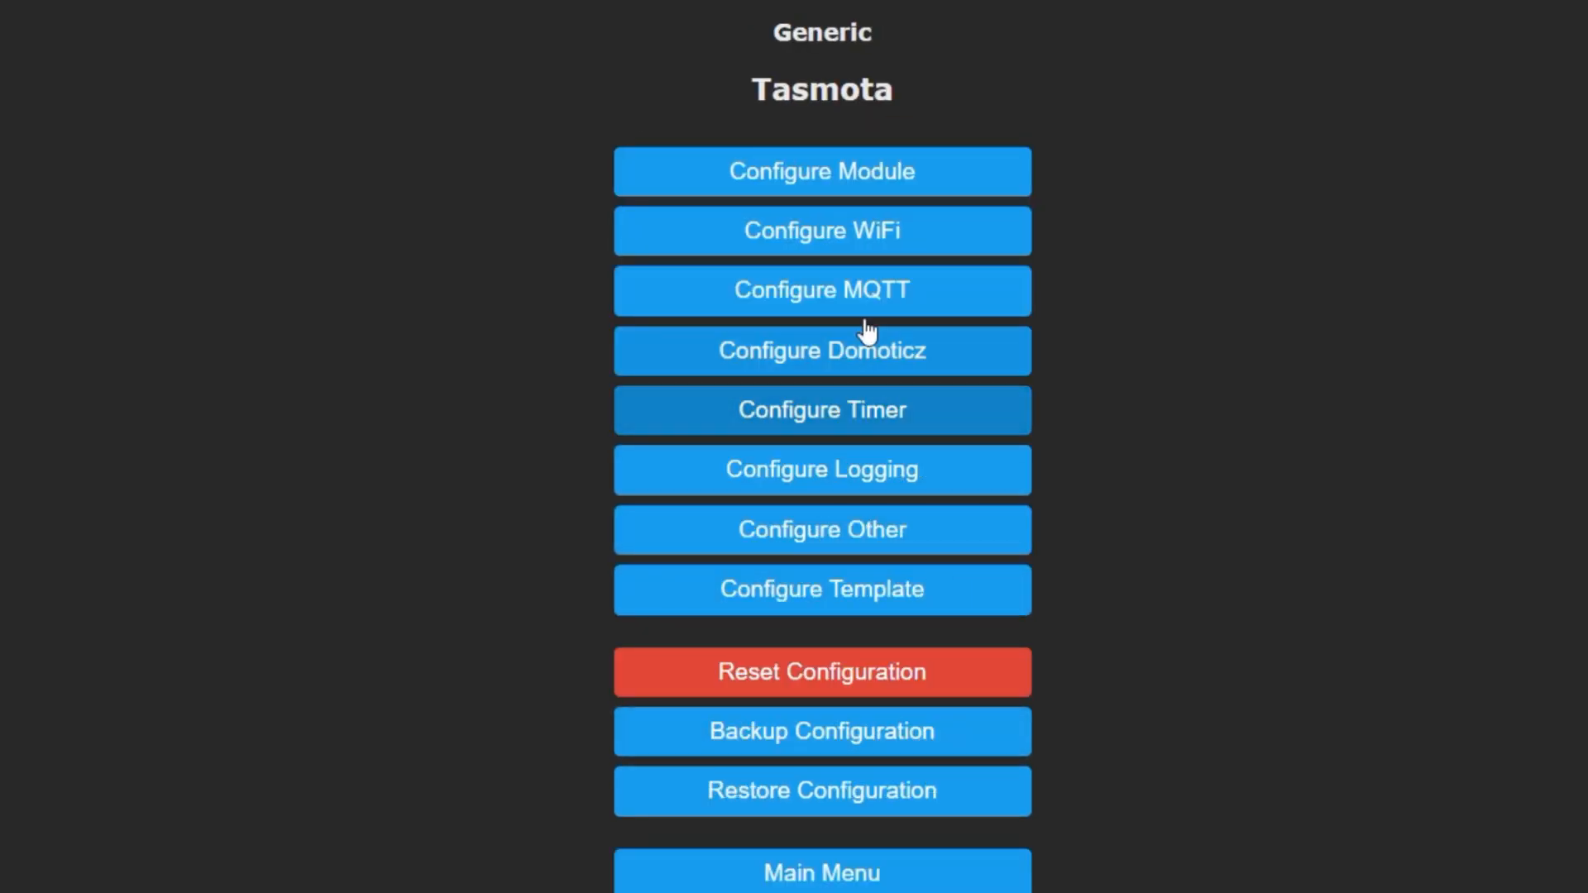
left_click(821, 289)
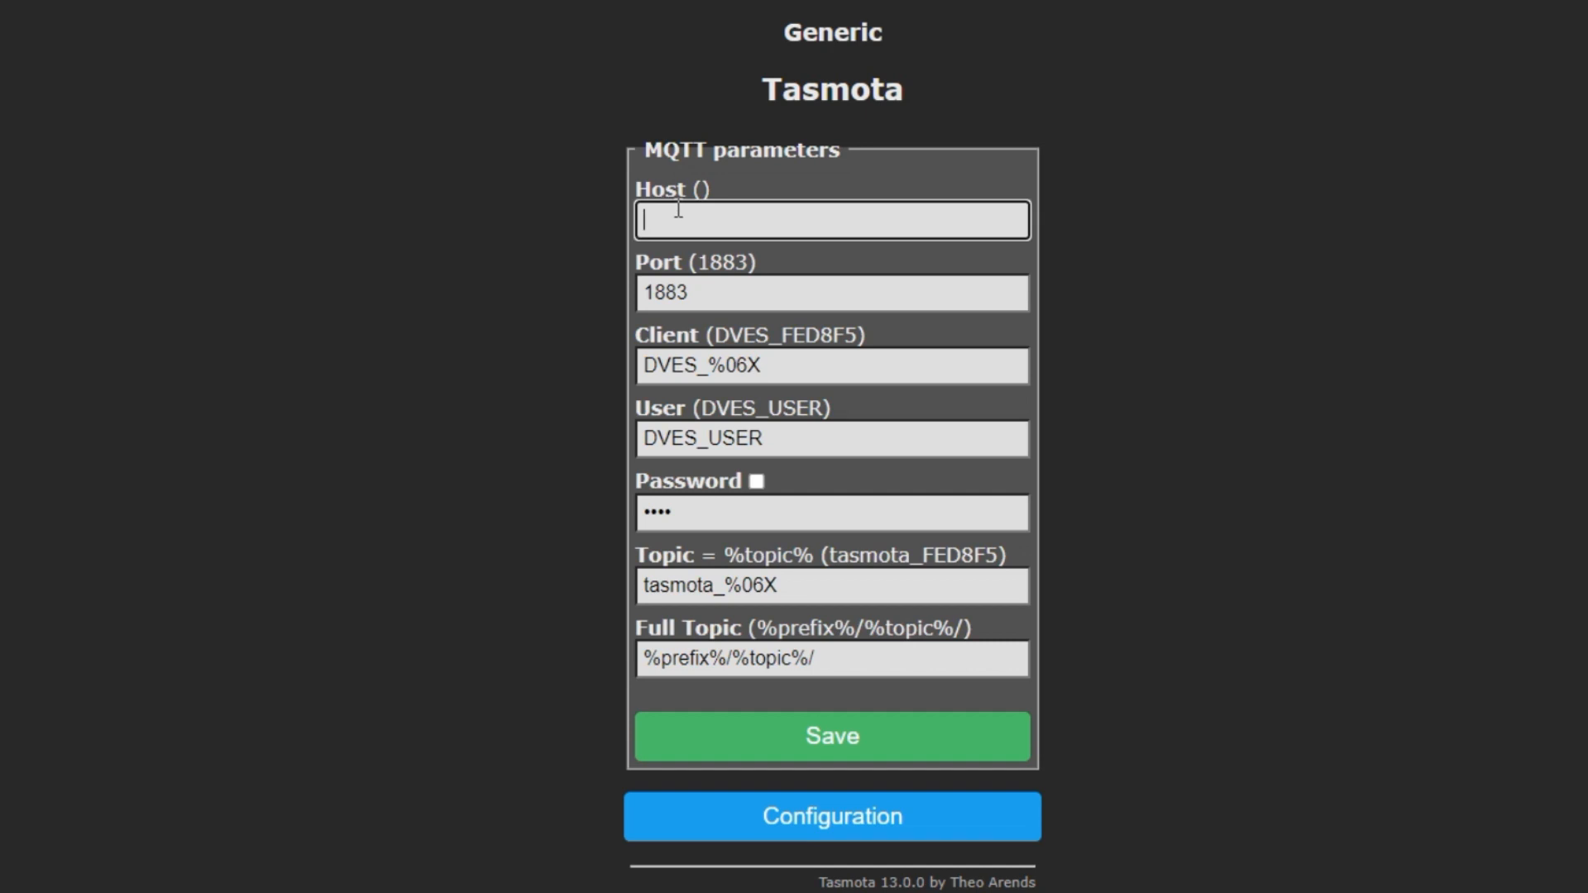
type("192.168.0.7")
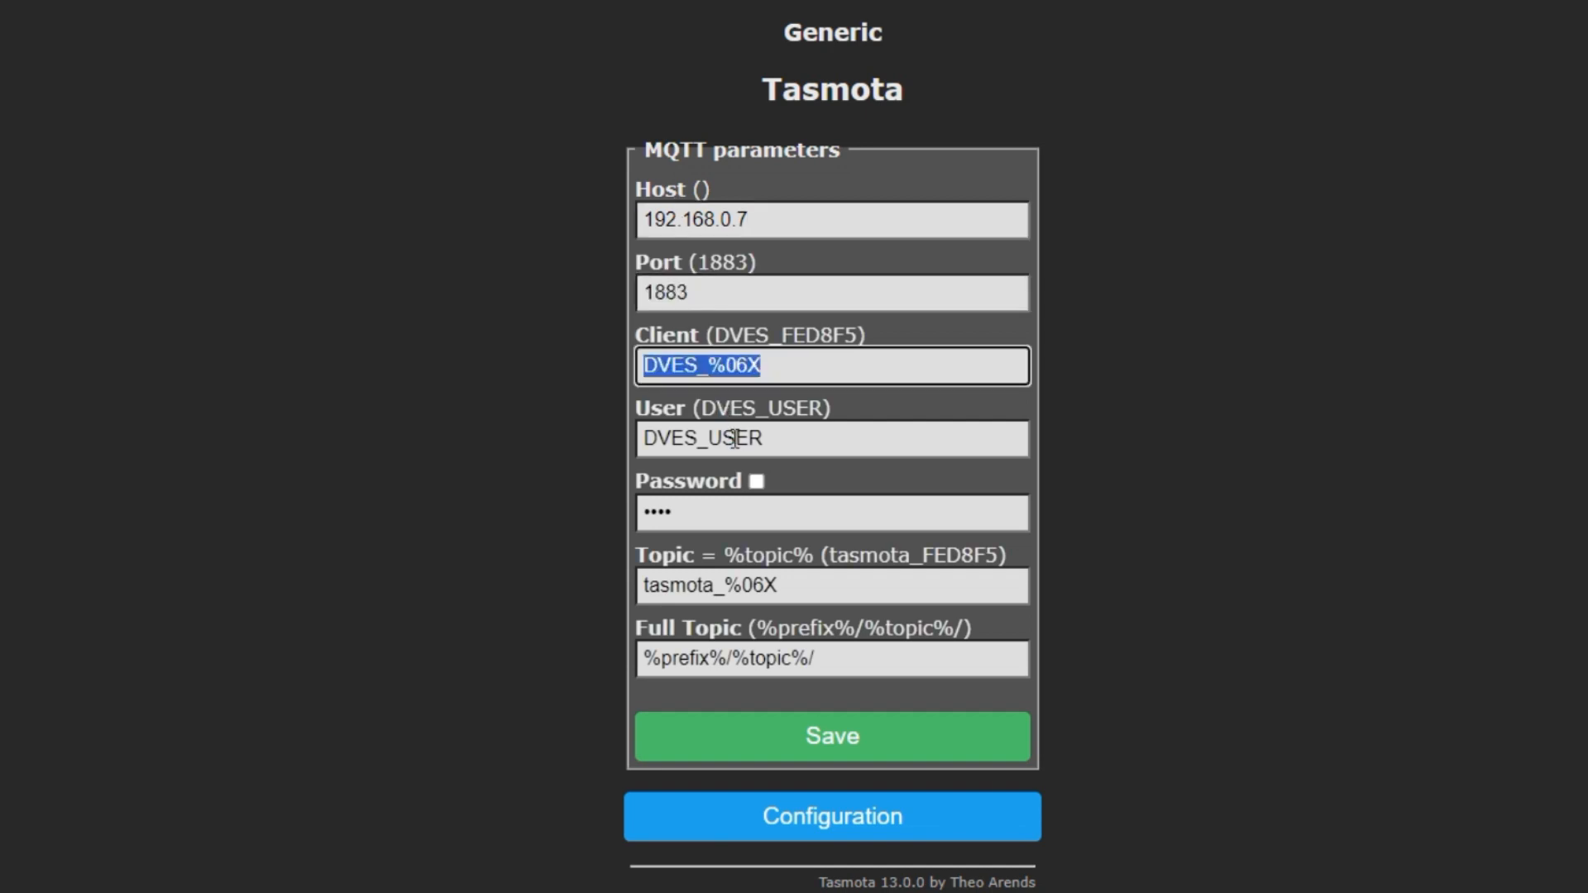
type("openhabian")
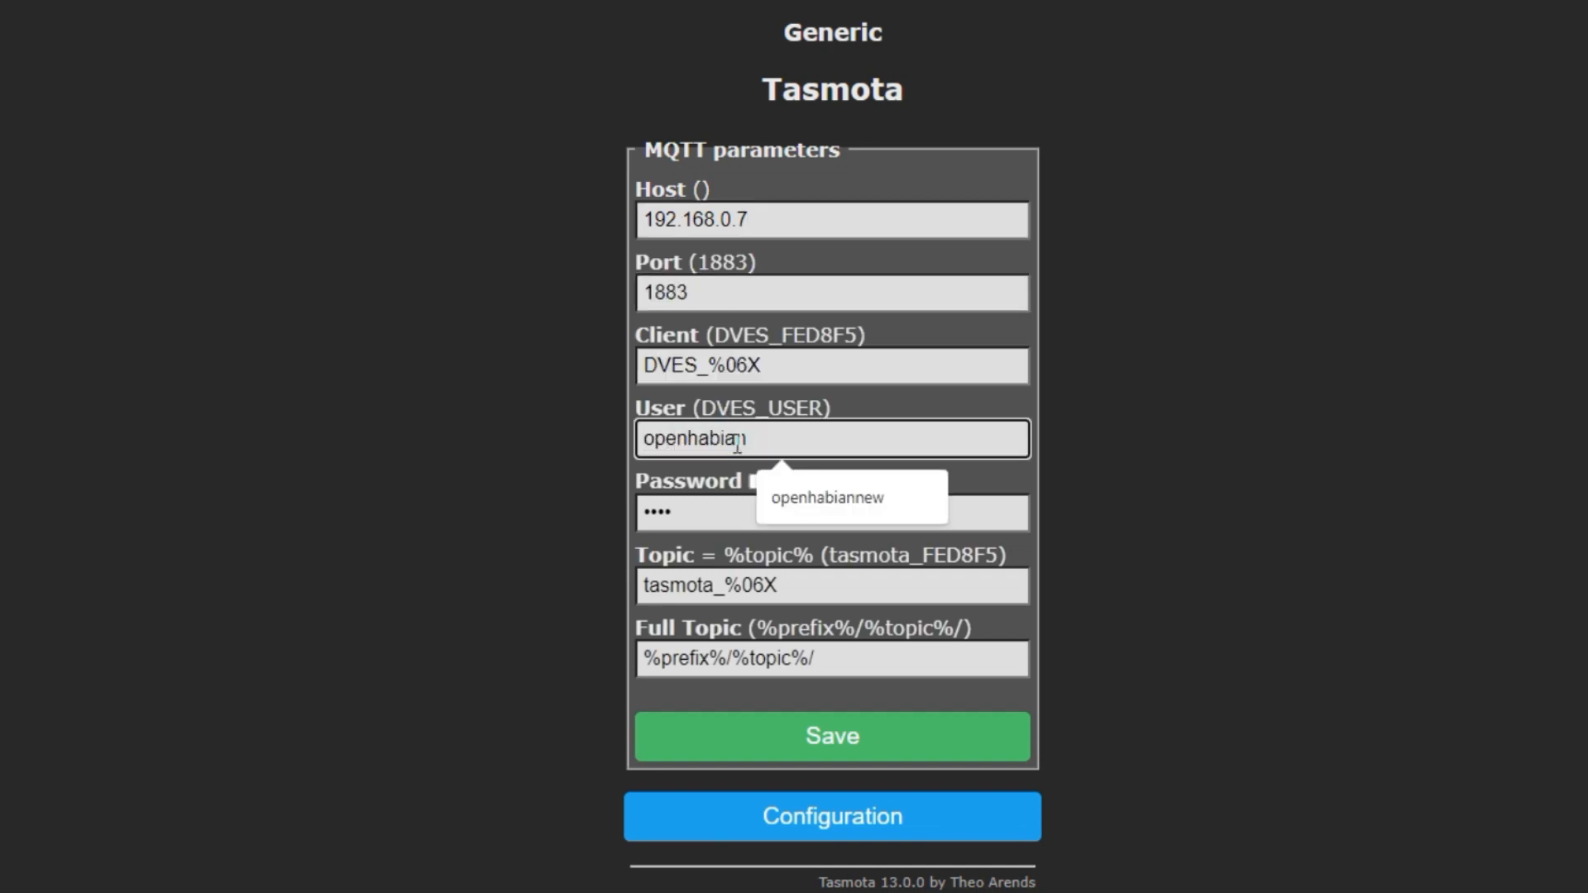
left_click(830, 511)
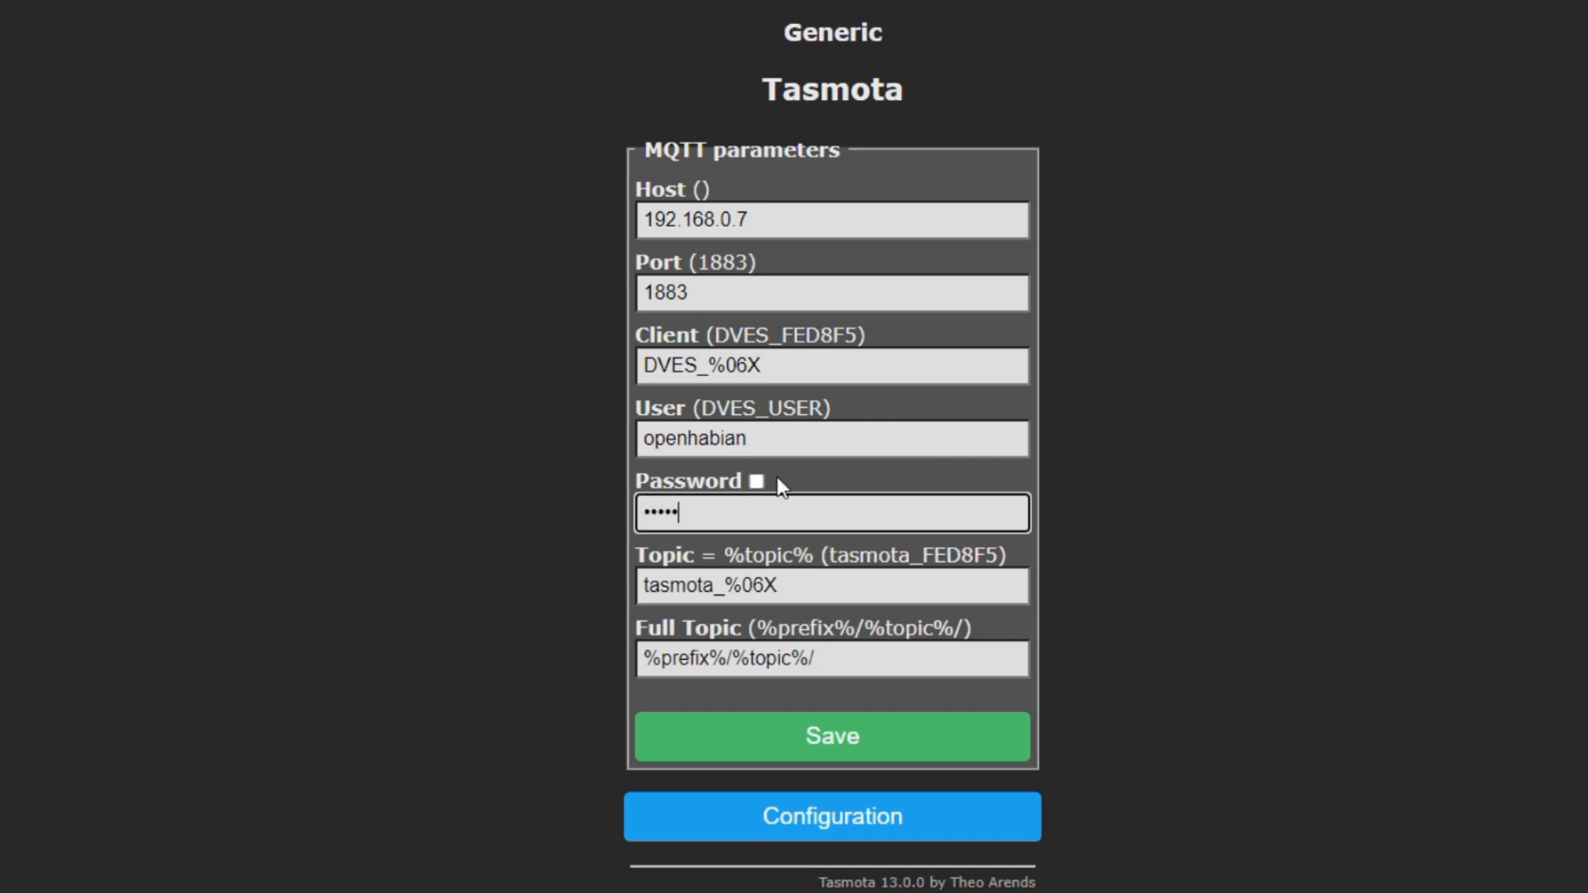
mouse_move(765, 785)
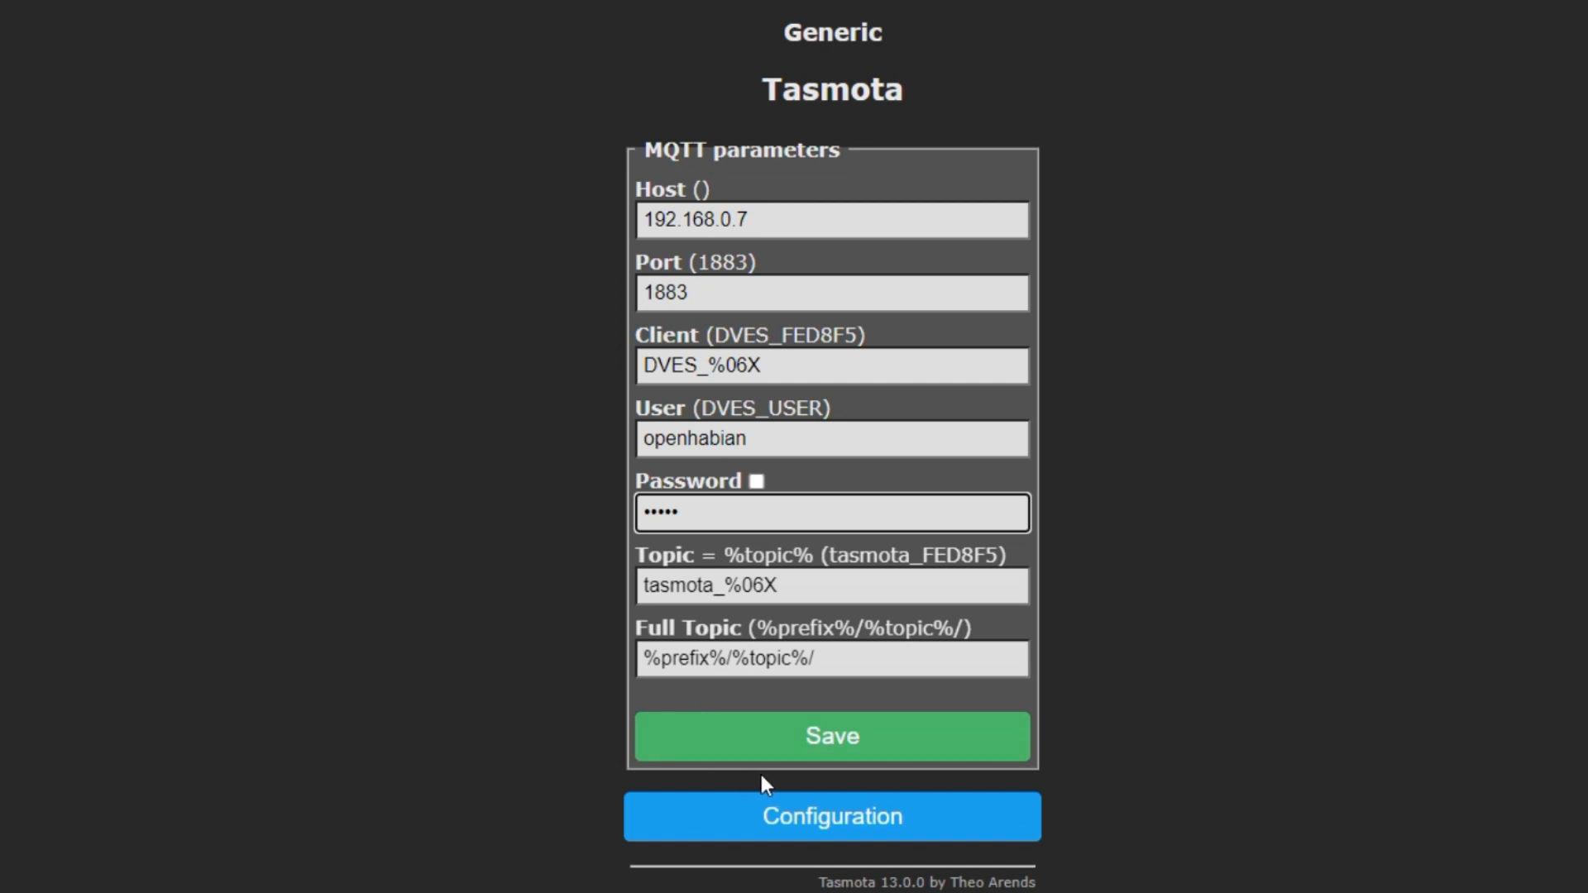
left_click(831, 735)
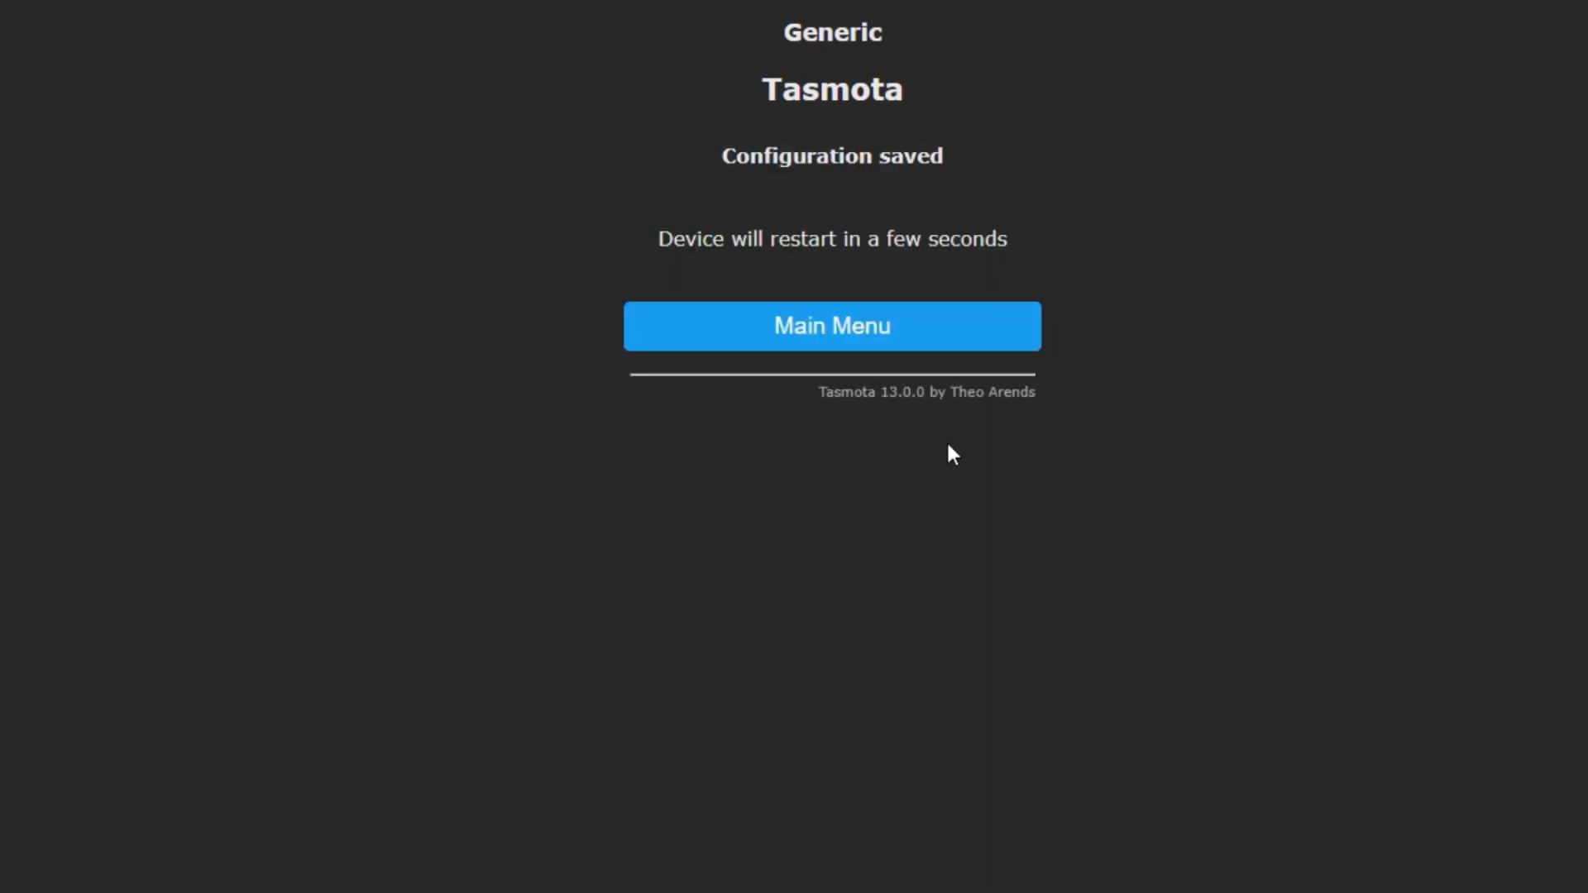
mouse_move(901, 357)
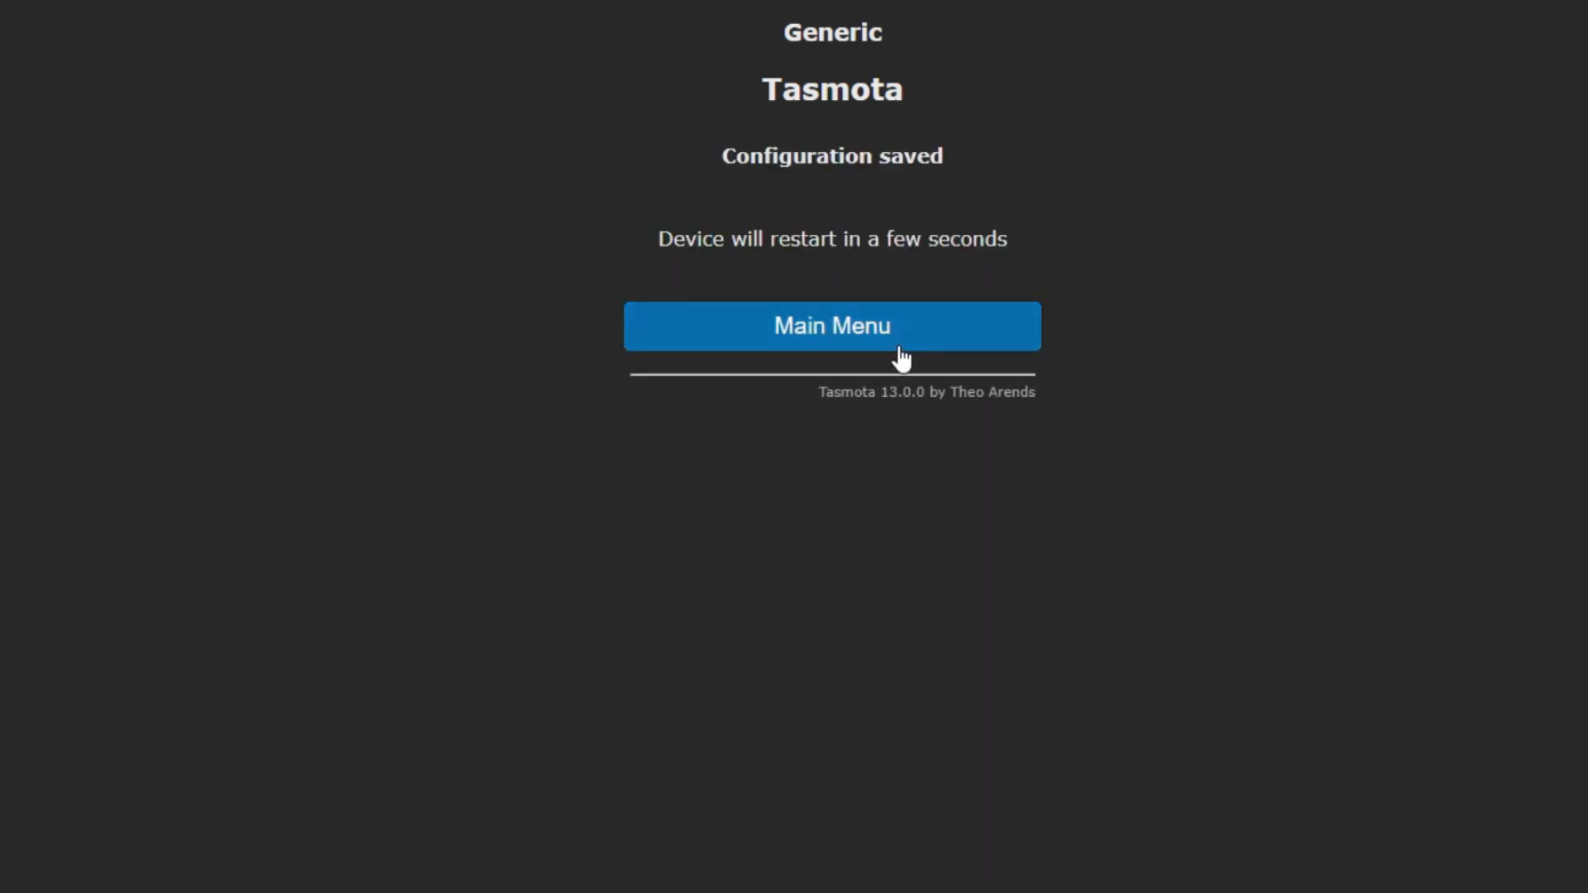
left_click(831, 325)
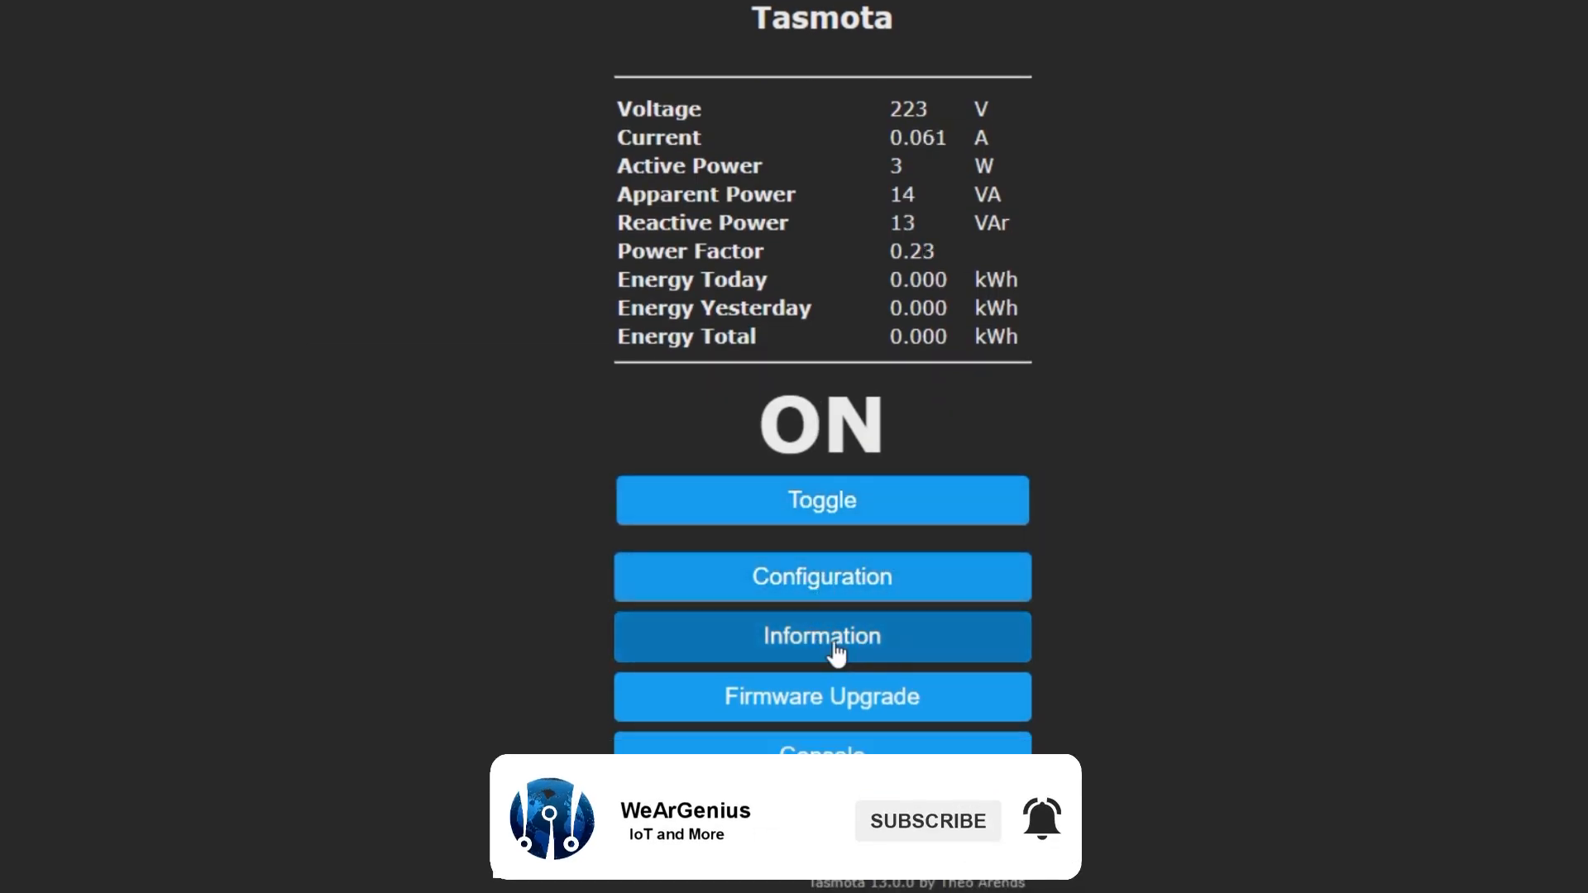
Set the telemetry period to 60 seconds in Configure Logging and save.
left_click(821, 577)
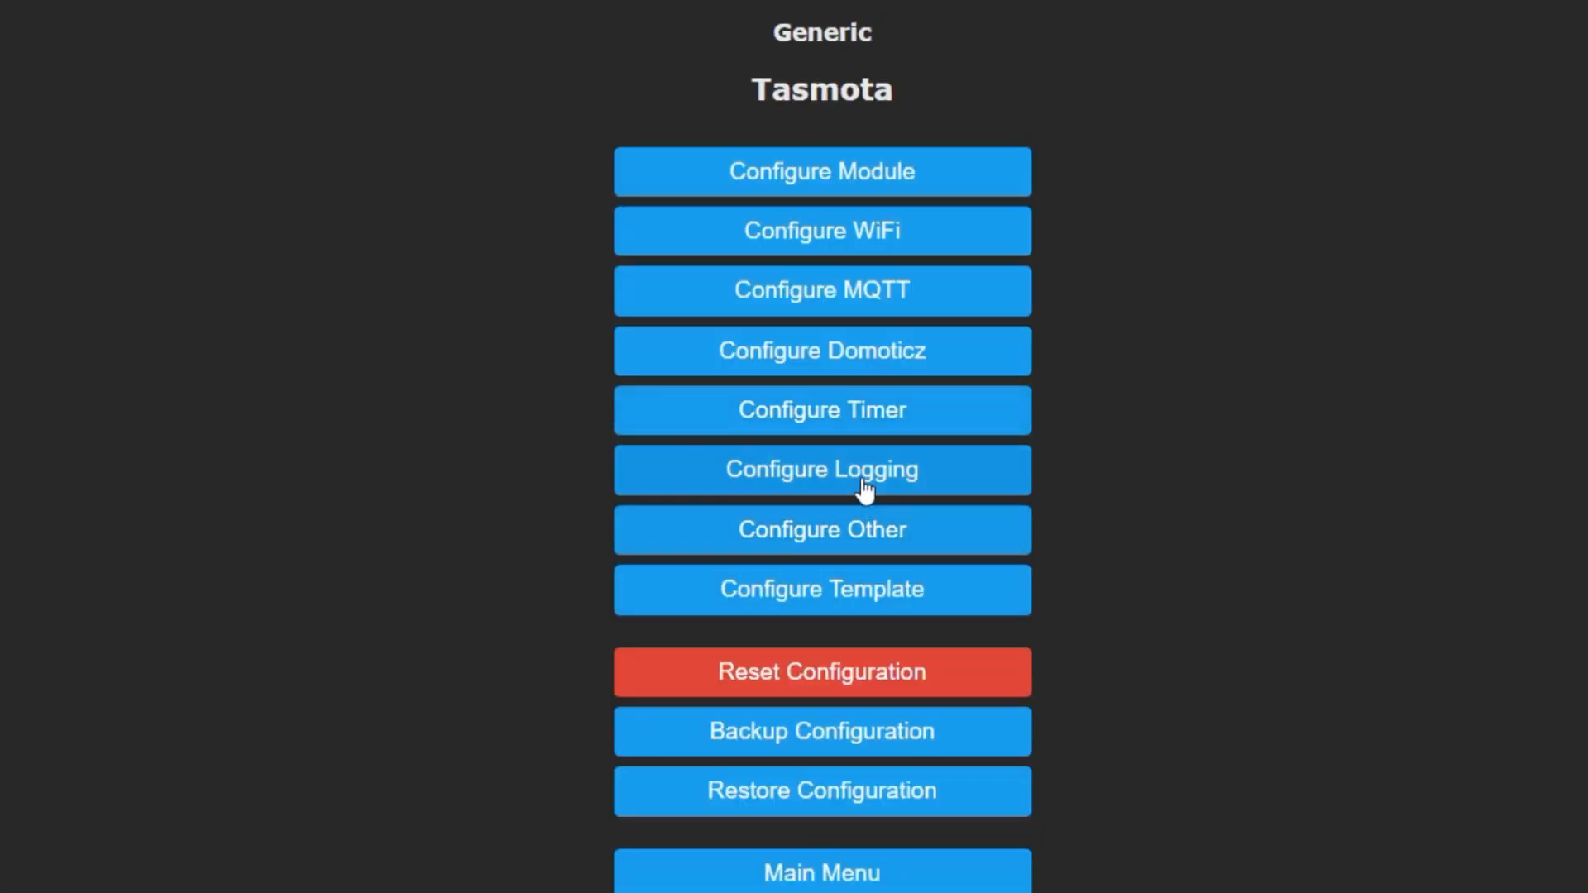
left_click(821, 469)
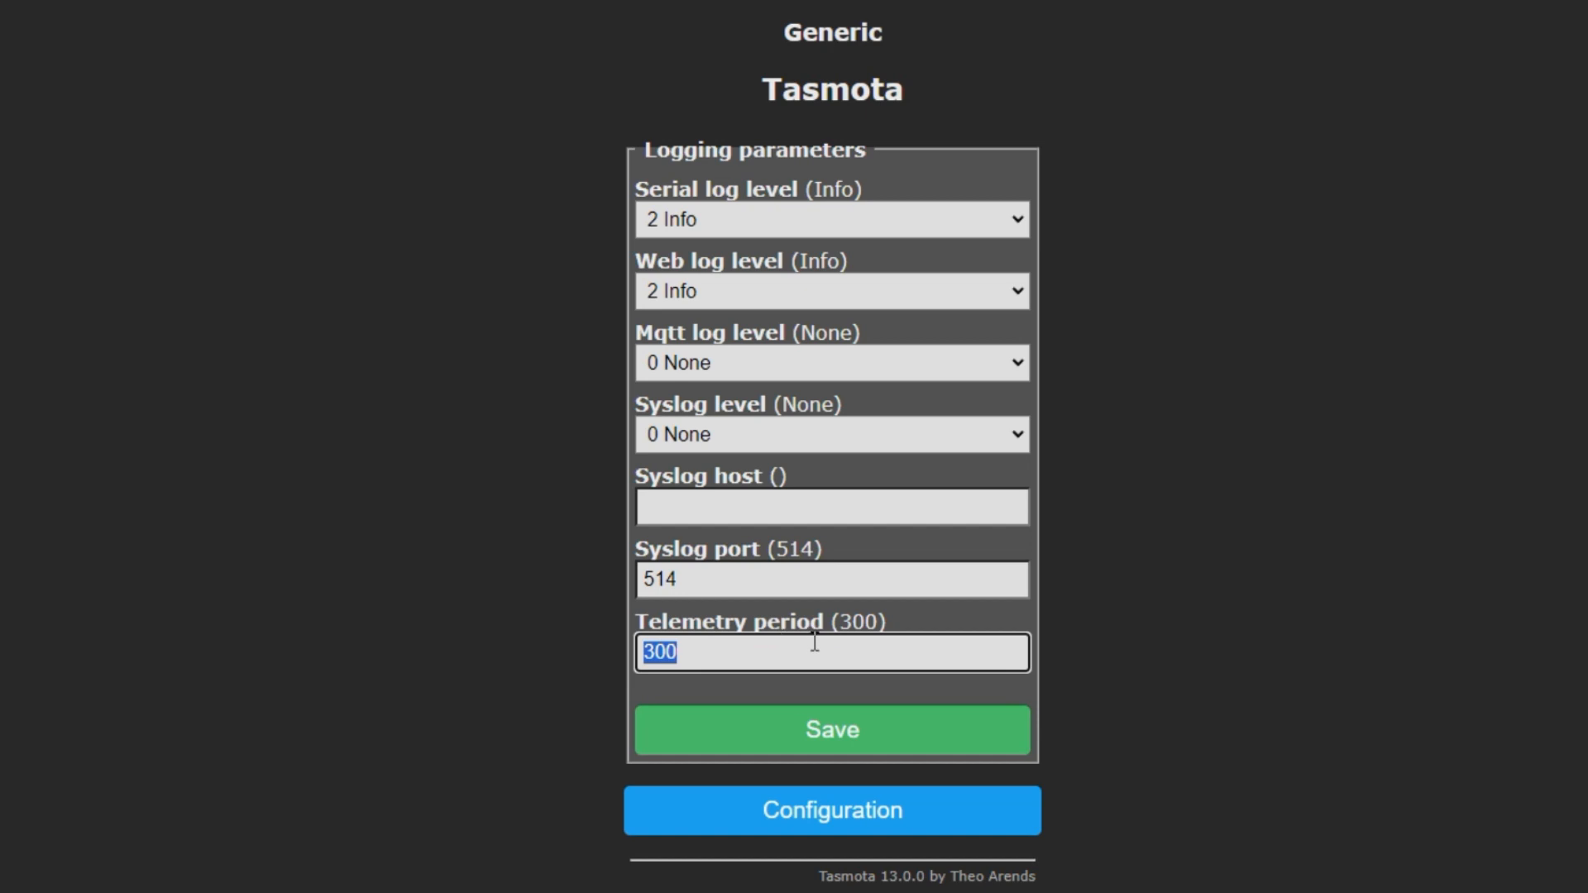
type("60")
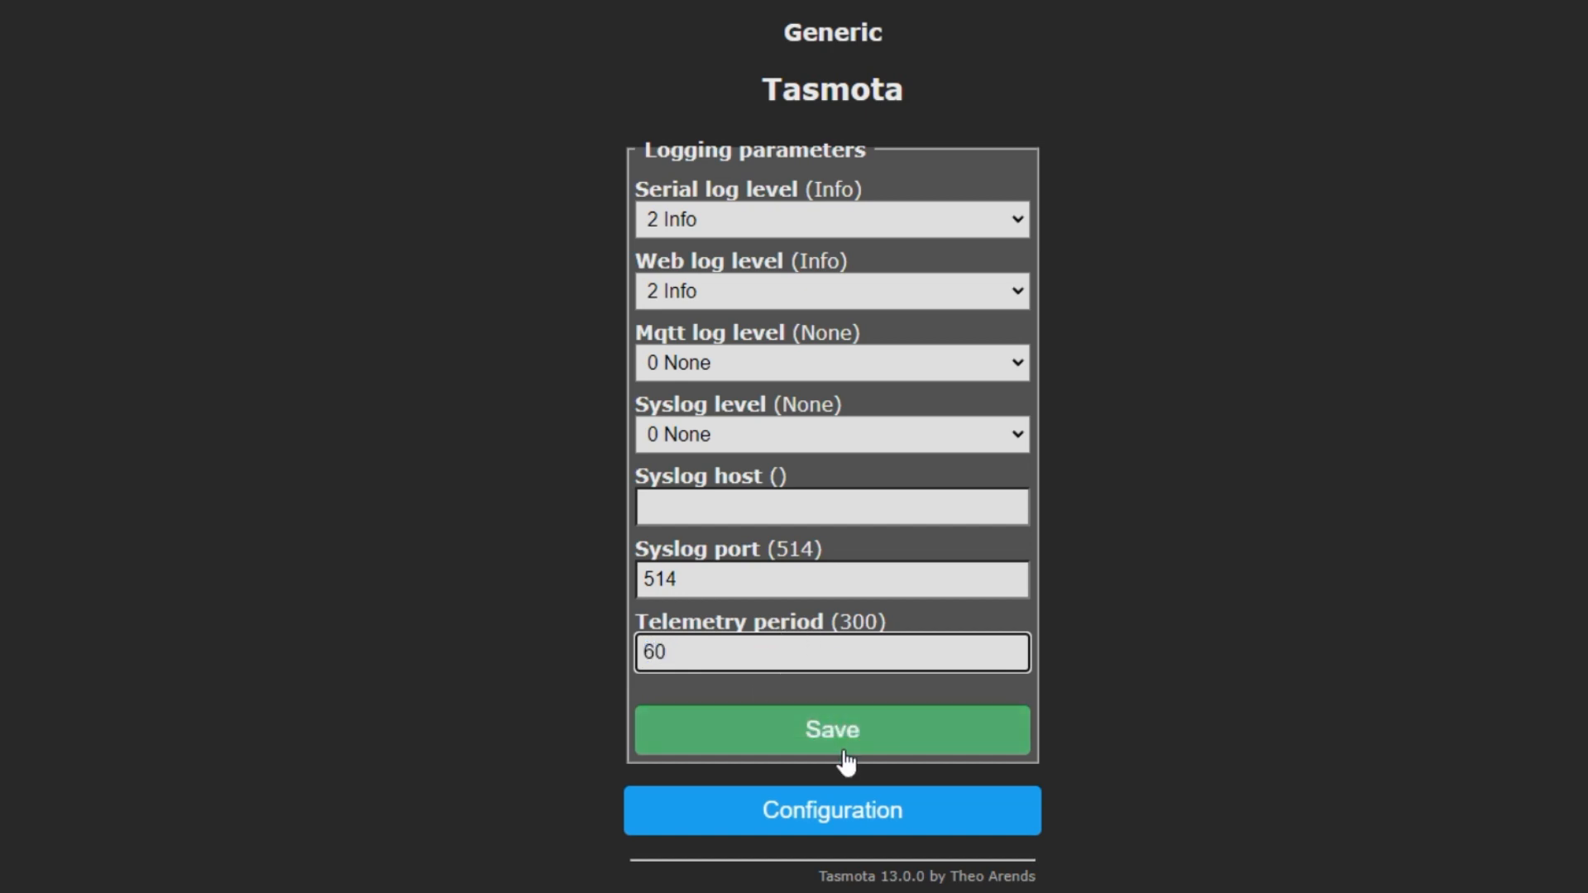
left_click(830, 730)
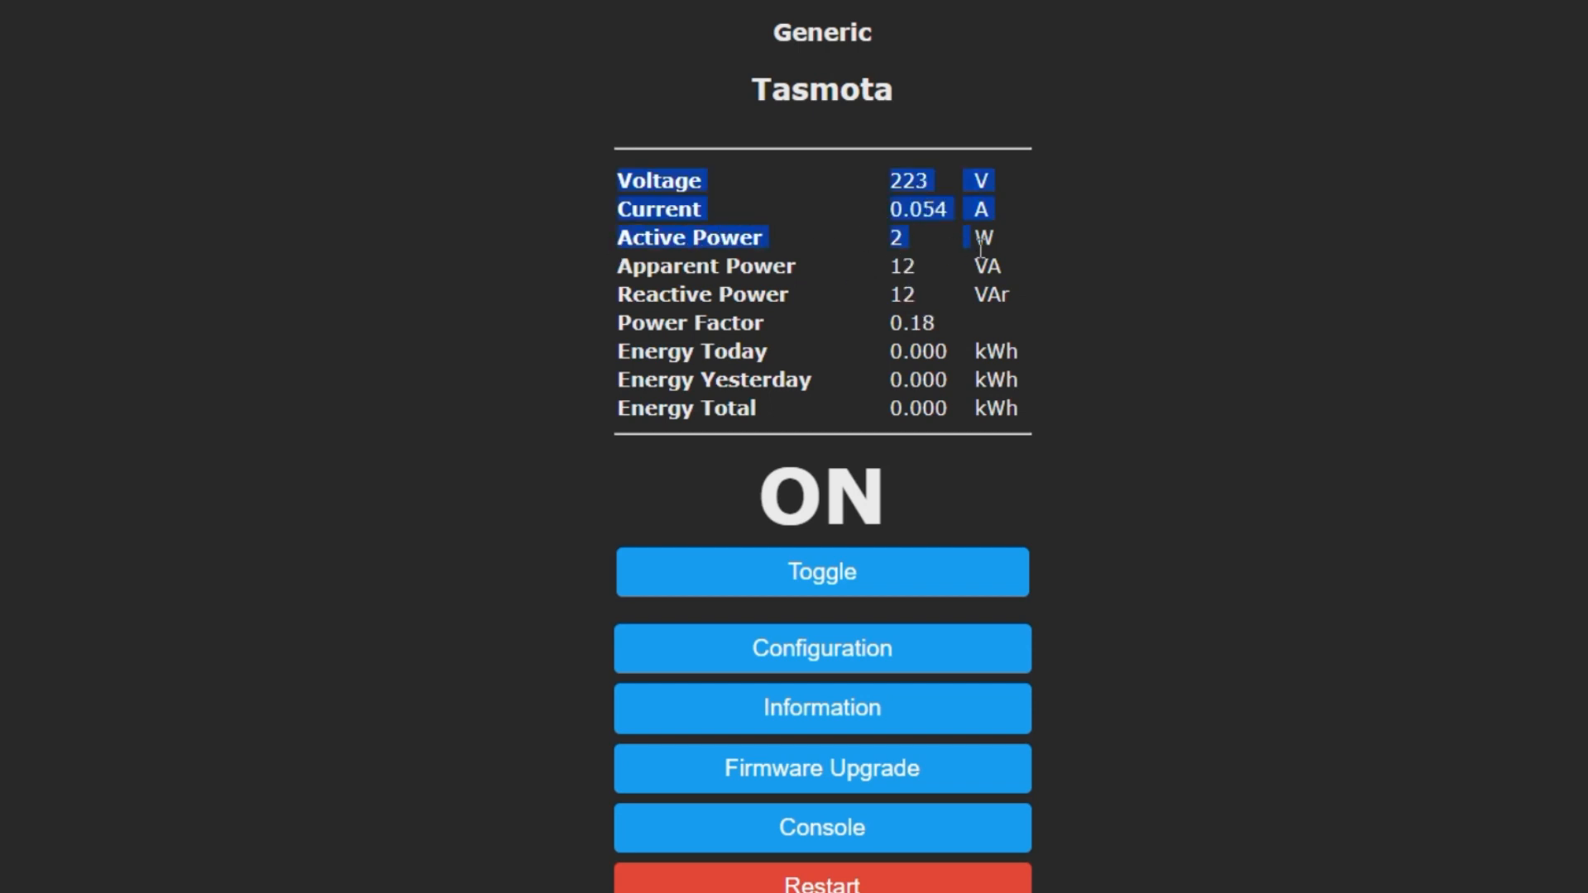
Re-save the MQTT settings with the corrected user and return to the main page.
left_click(821, 572)
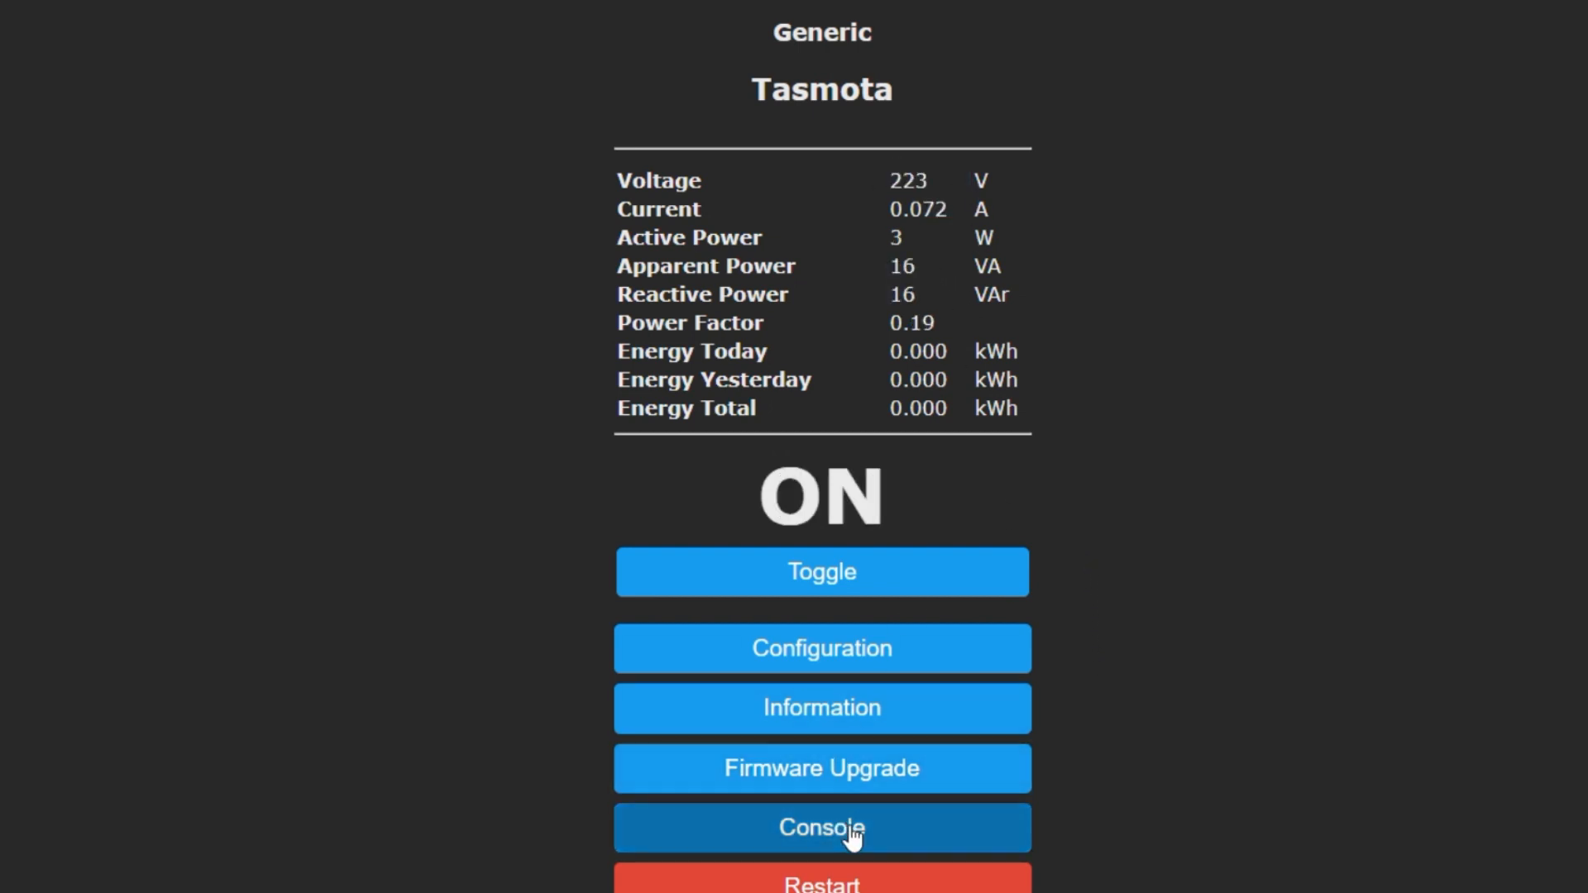
left_click(821, 827)
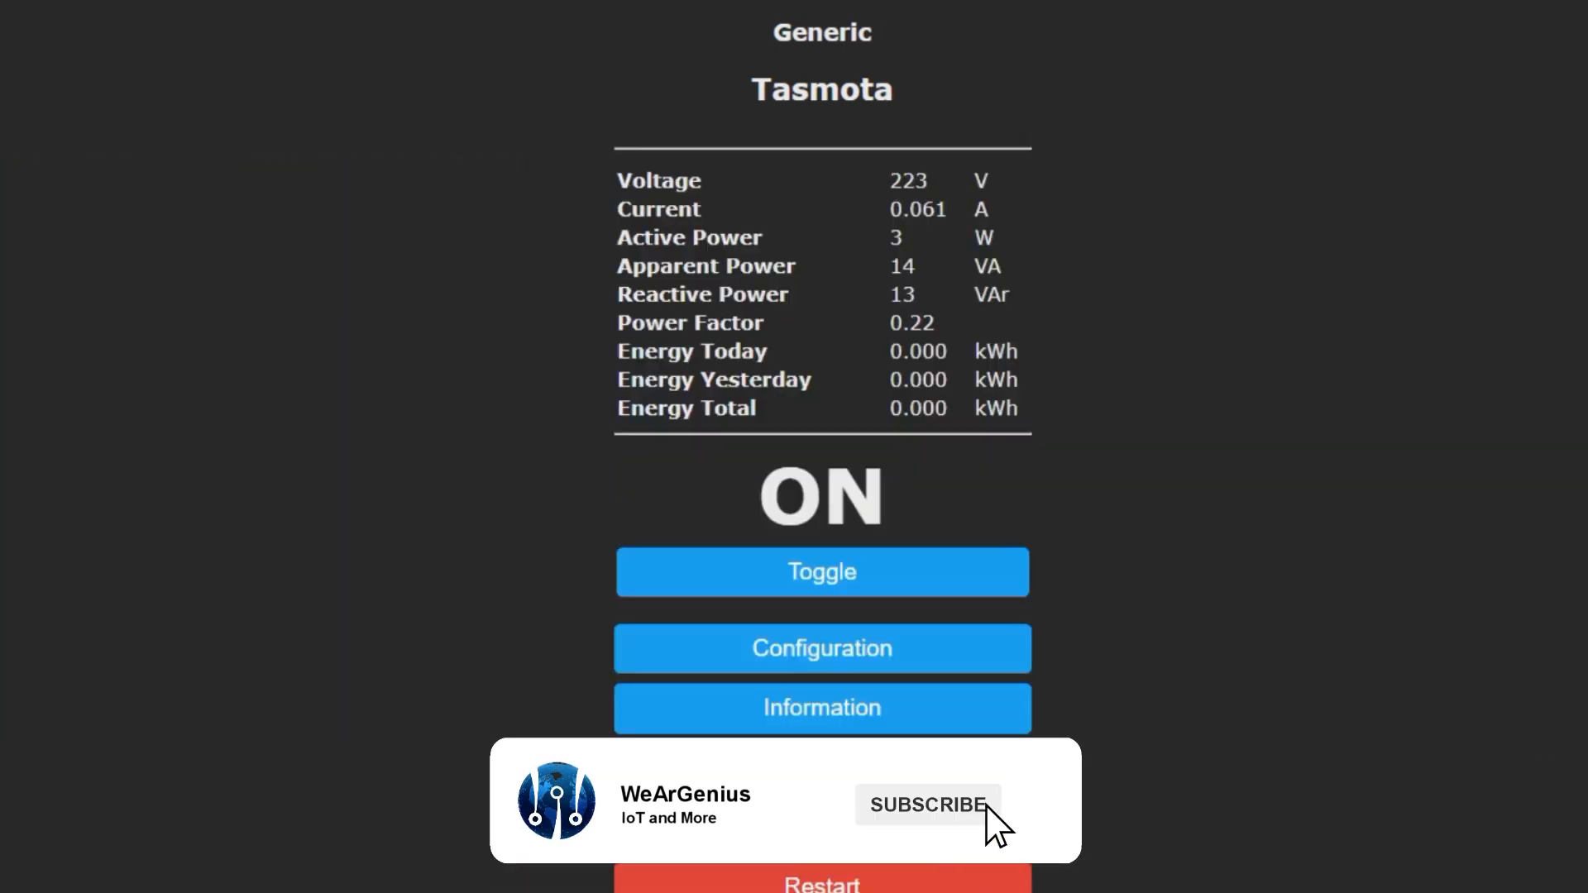
left_click(821, 648)
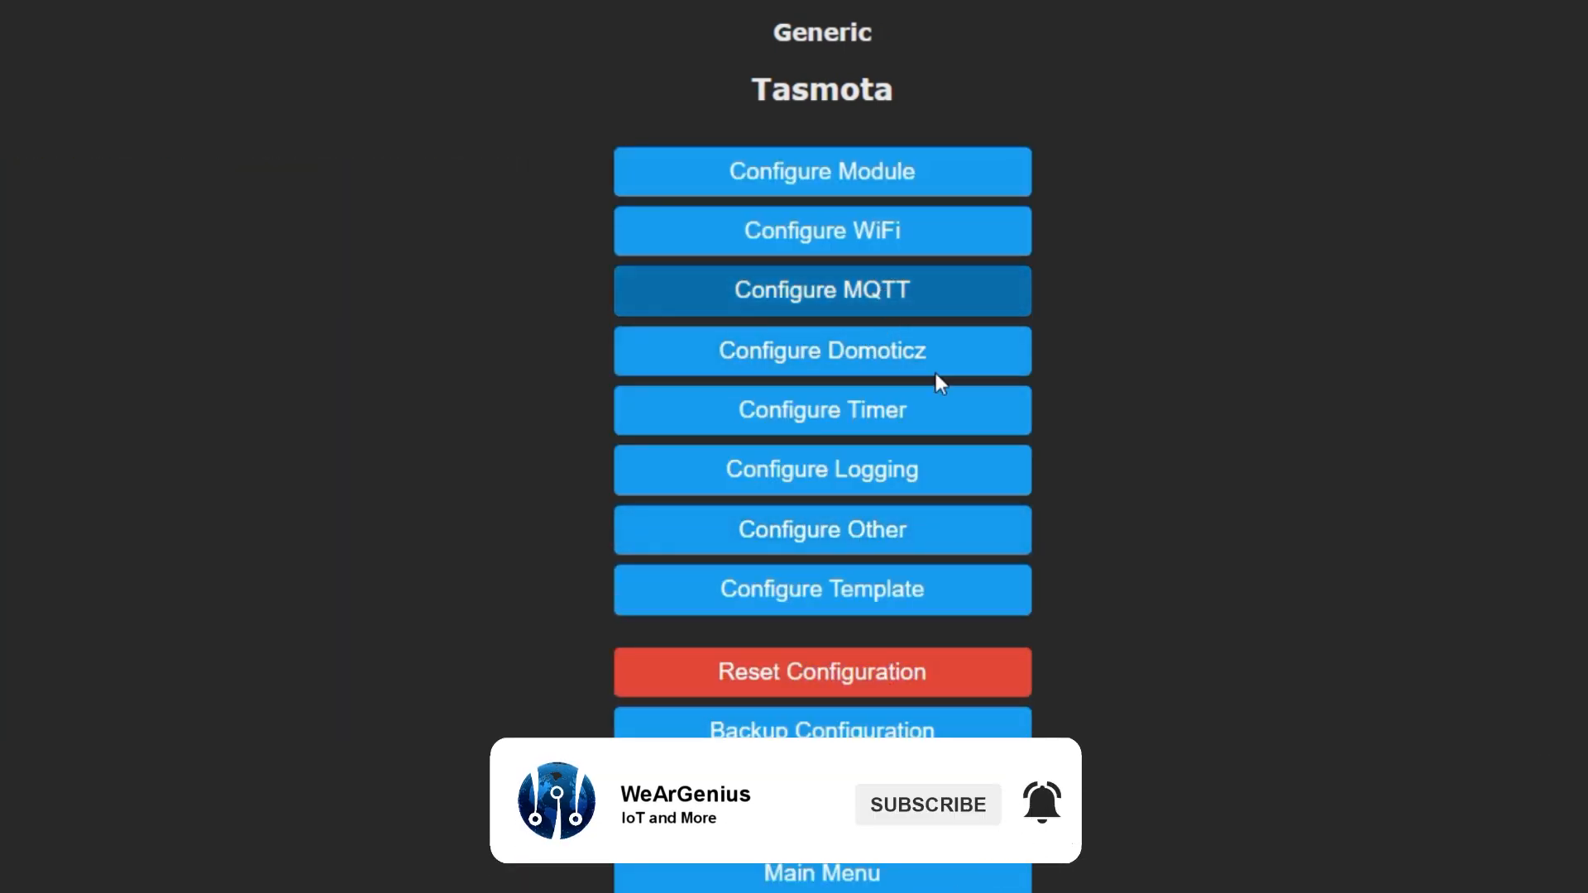
left_click(821, 289)
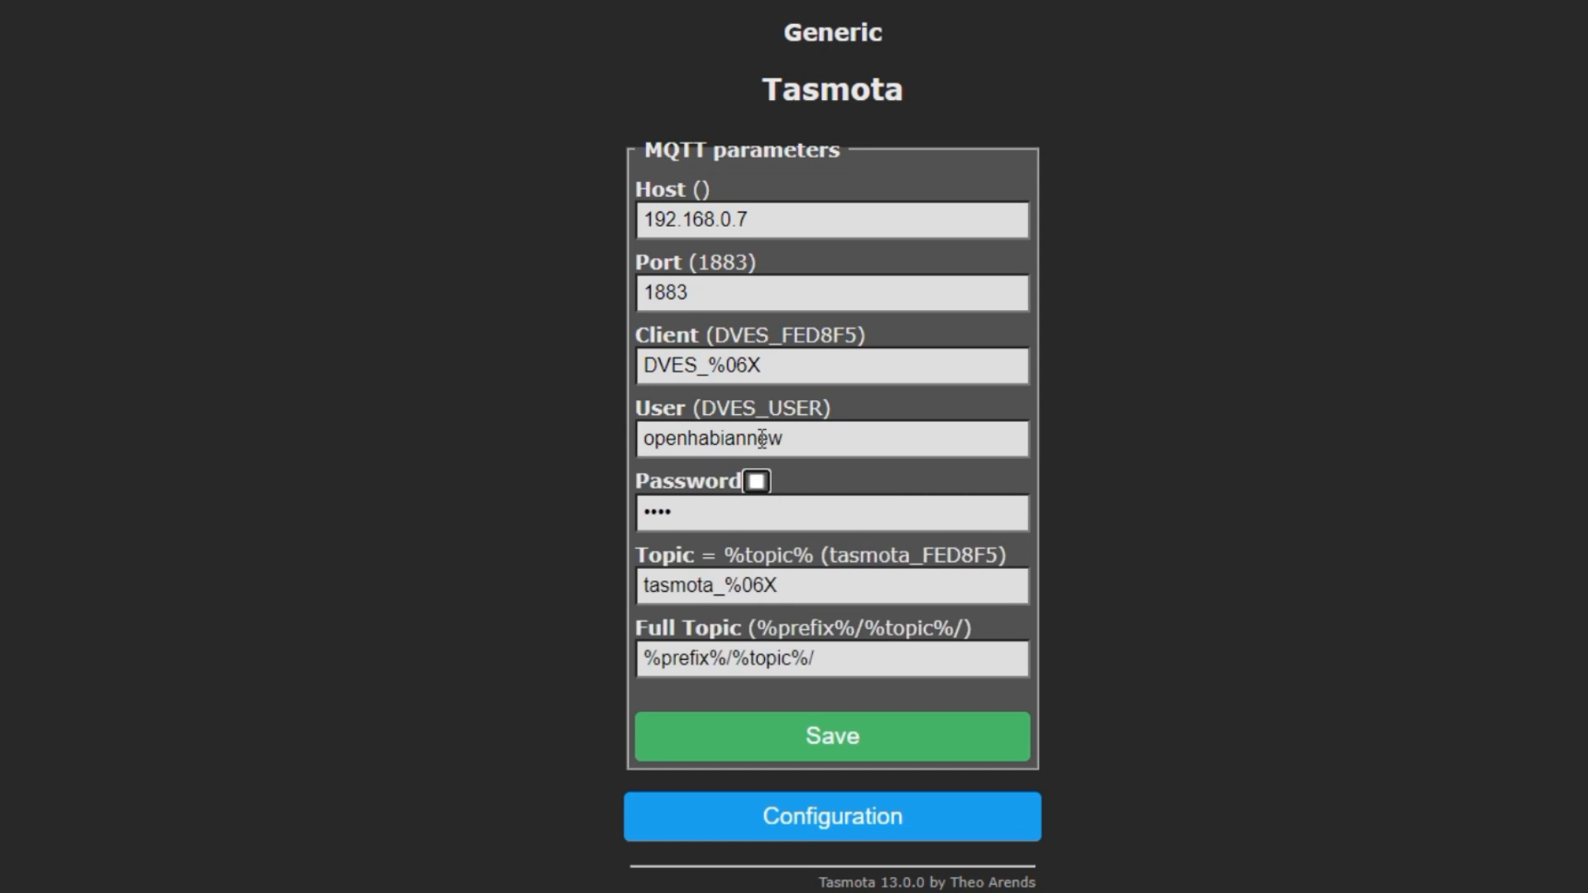
left_click(830, 735)
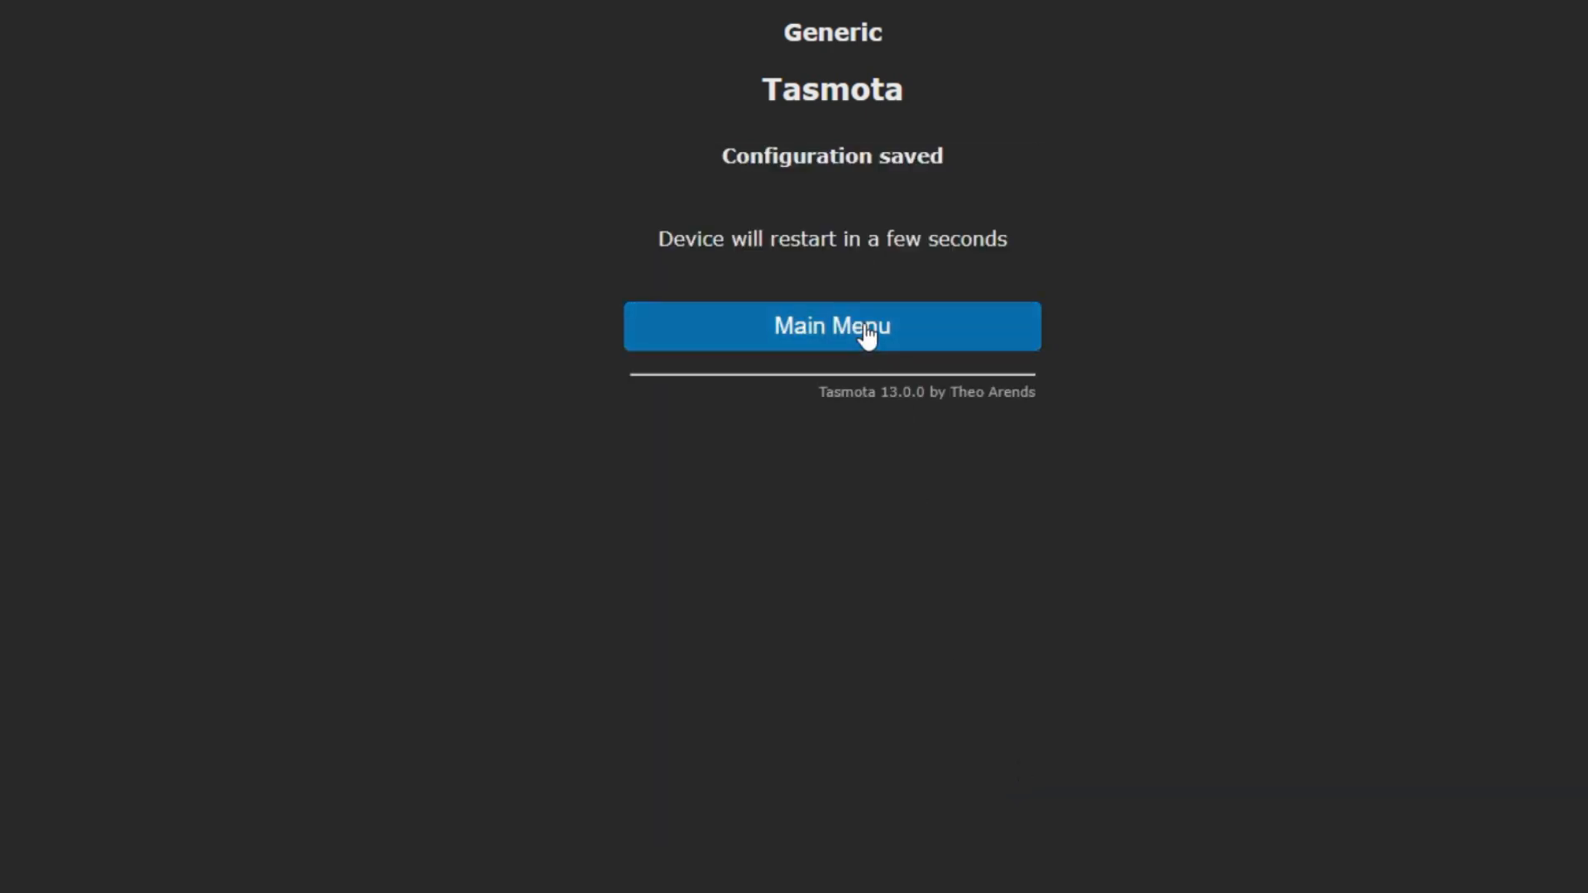
left_click(831, 326)
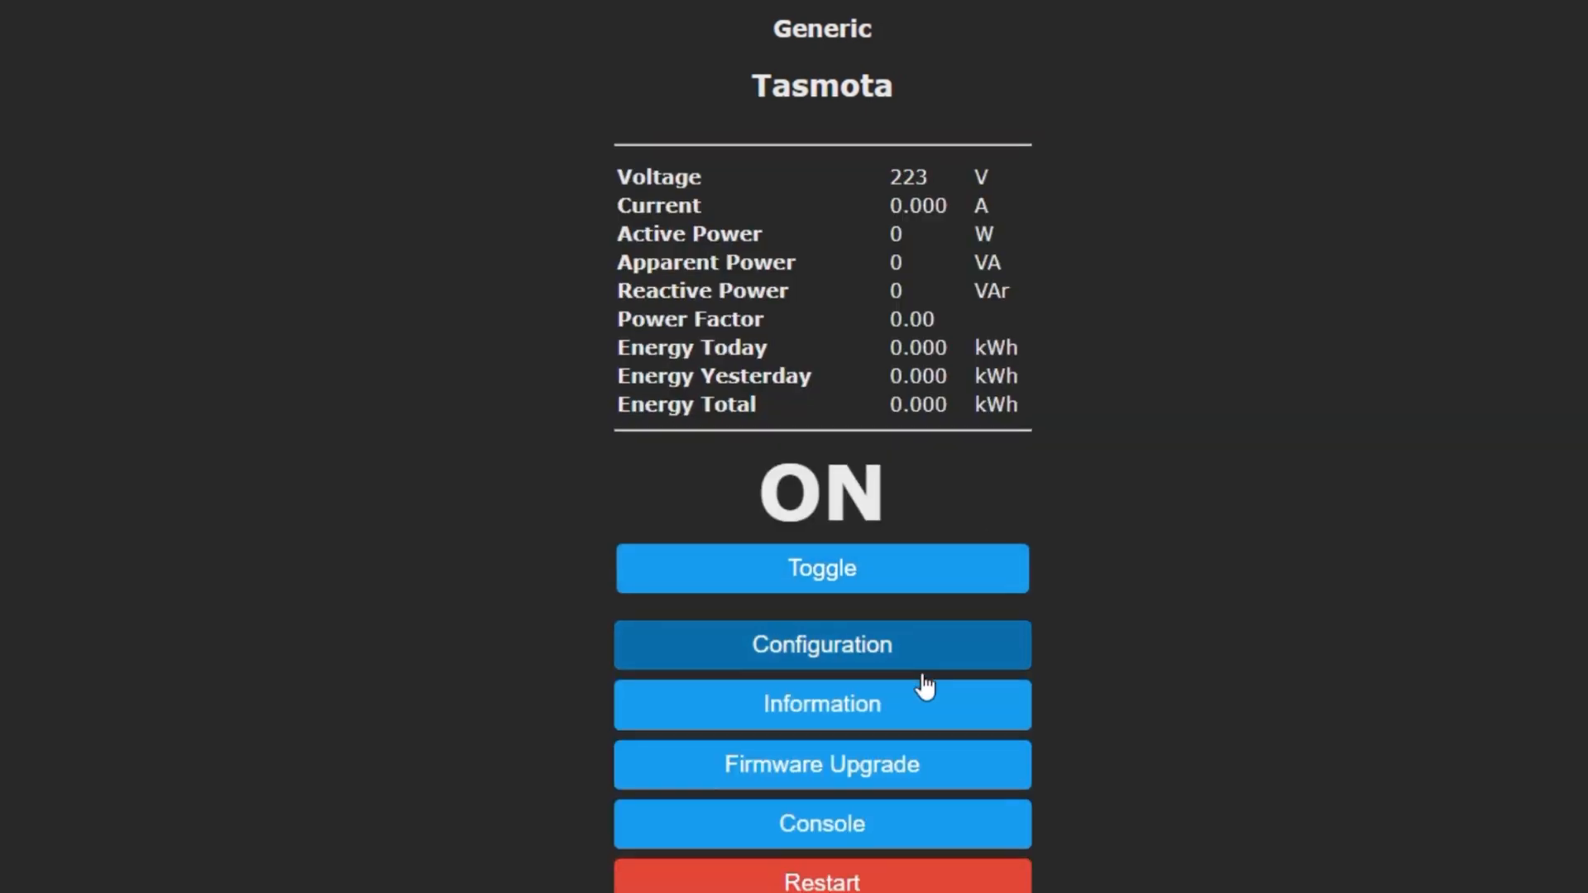
scroll("down", 3)
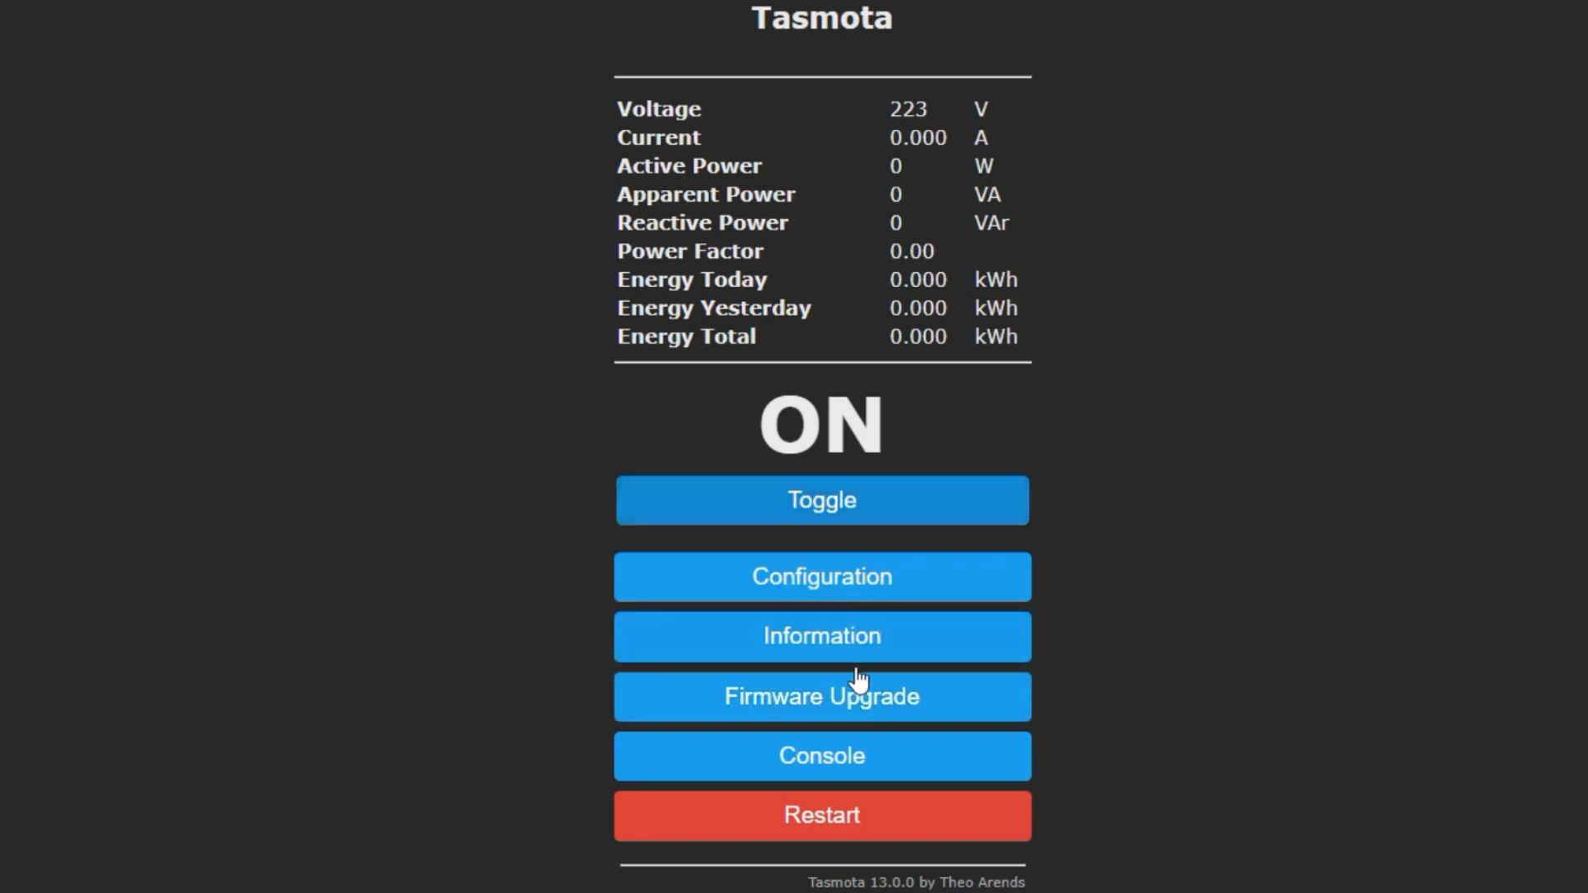
Open the Tasmota console to view the published MQTT topics.
left_click(821, 755)
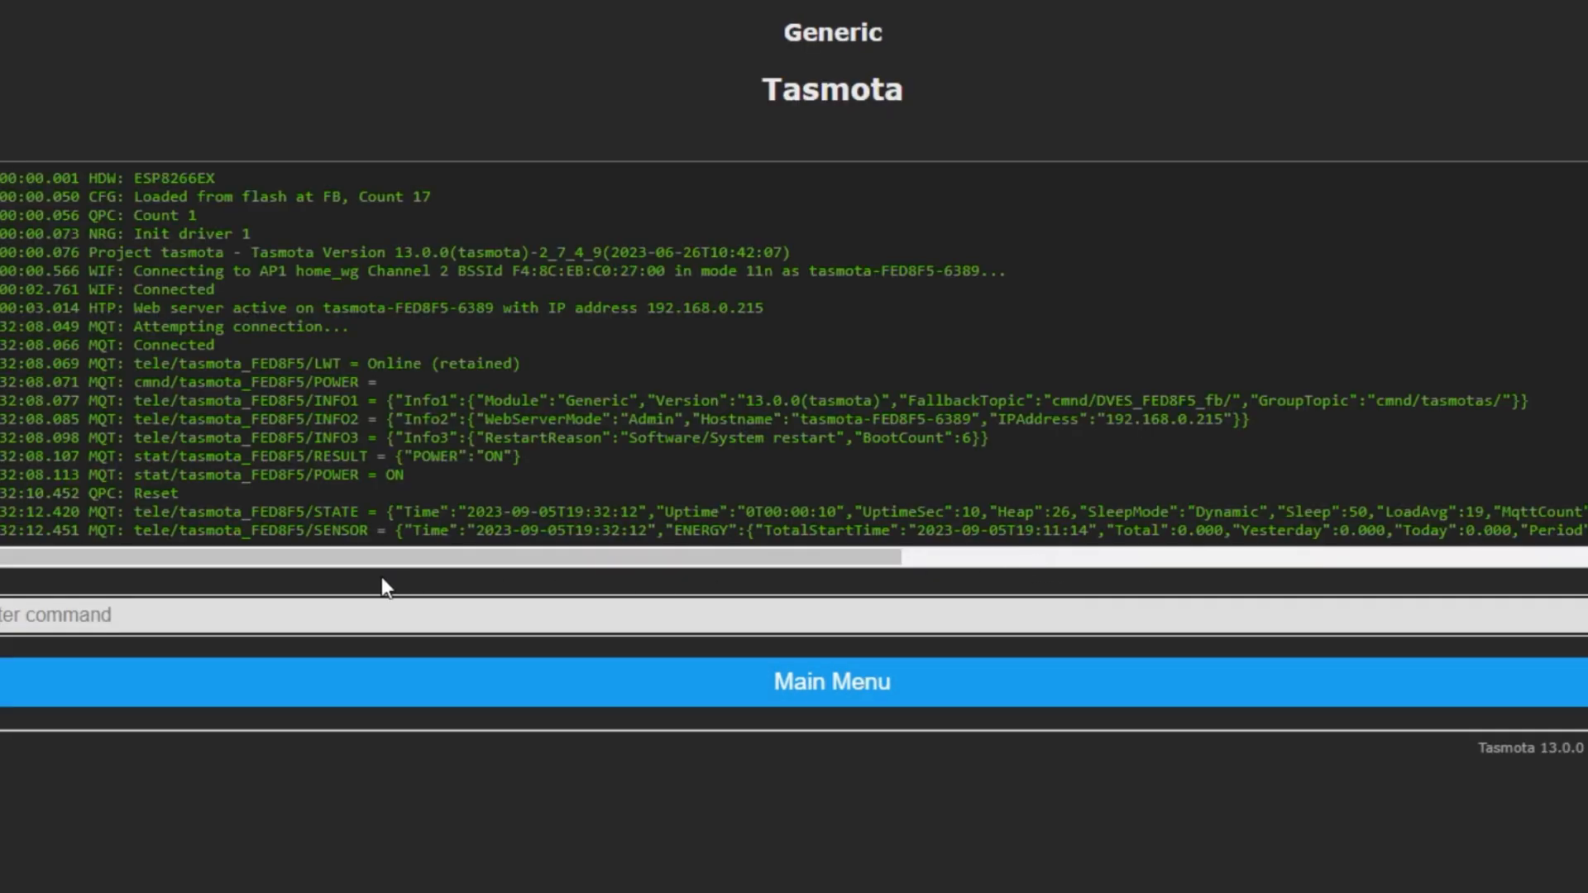
mouse_move(141, 535)
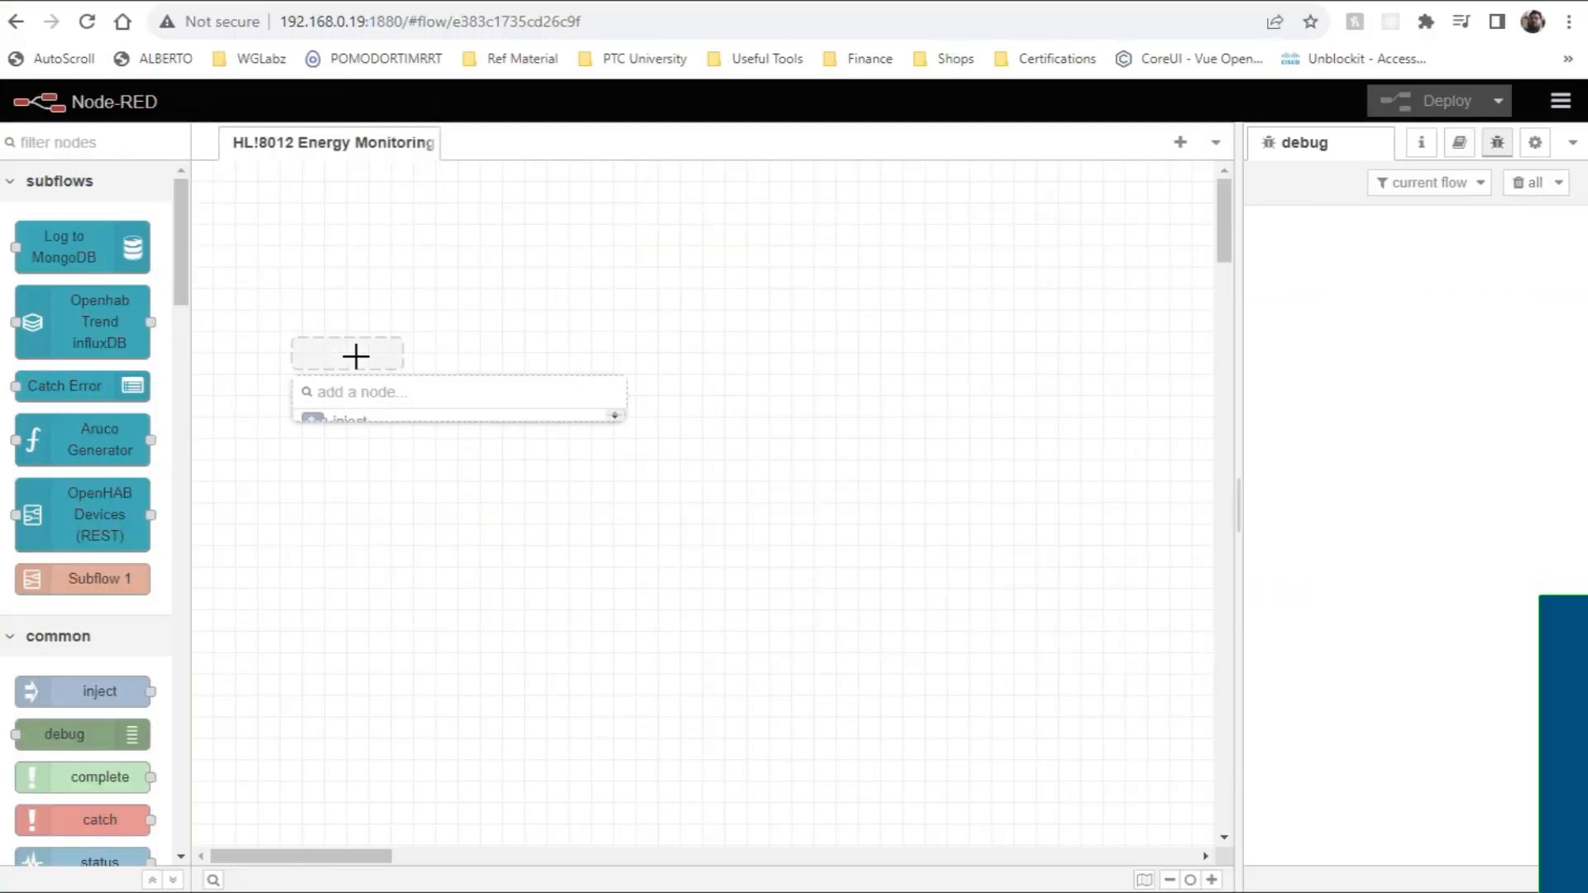
Add an mqtt in node with a new broker at 192.168.0.7.
type("mq")
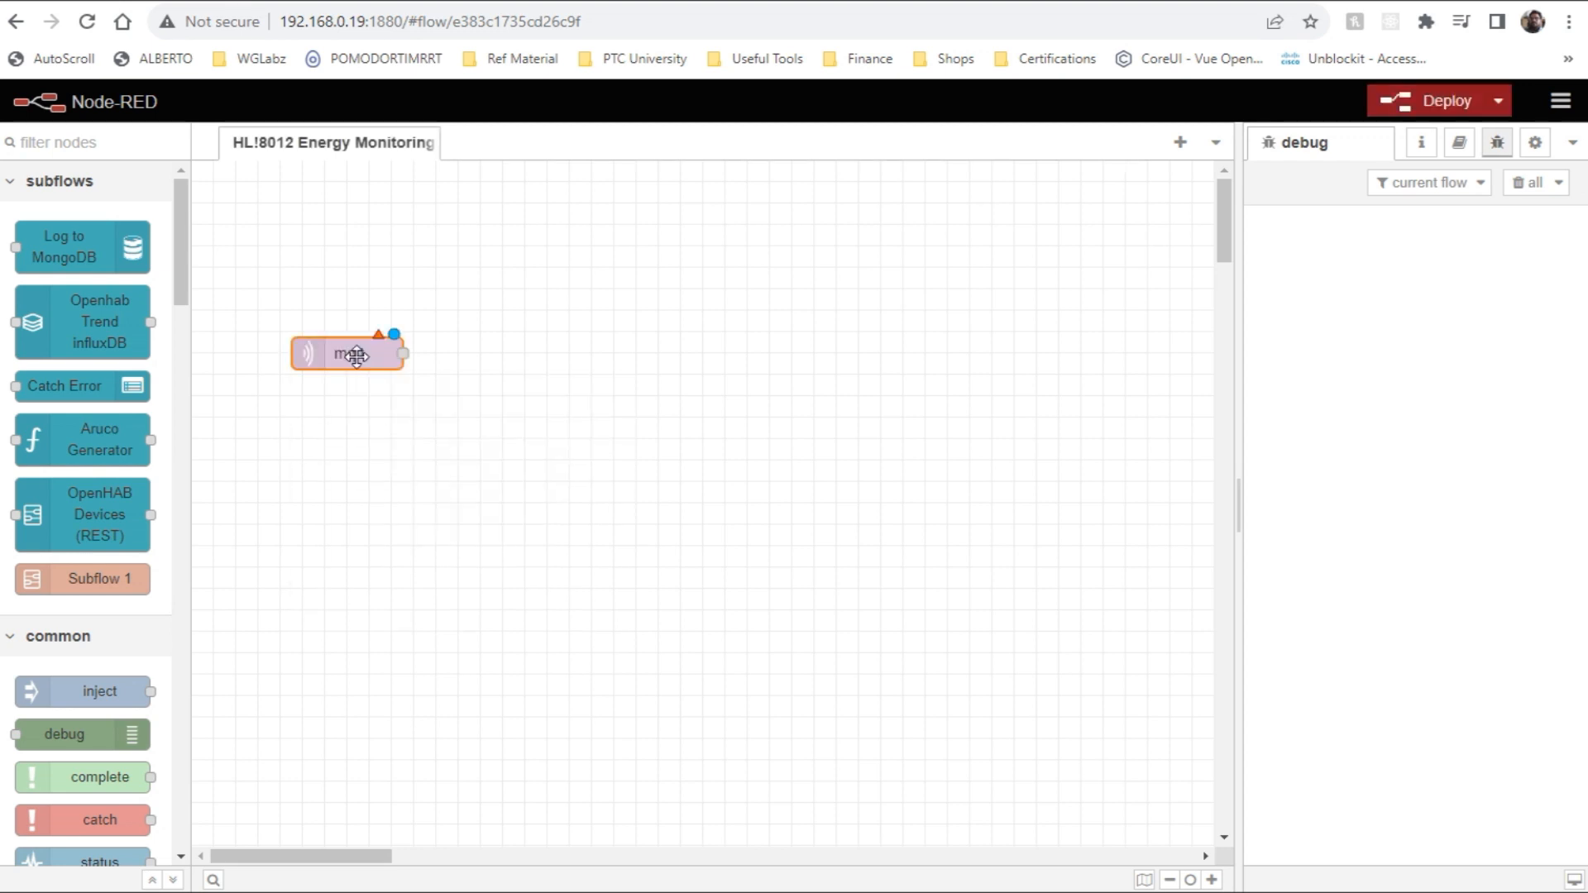
double_click(348, 353)
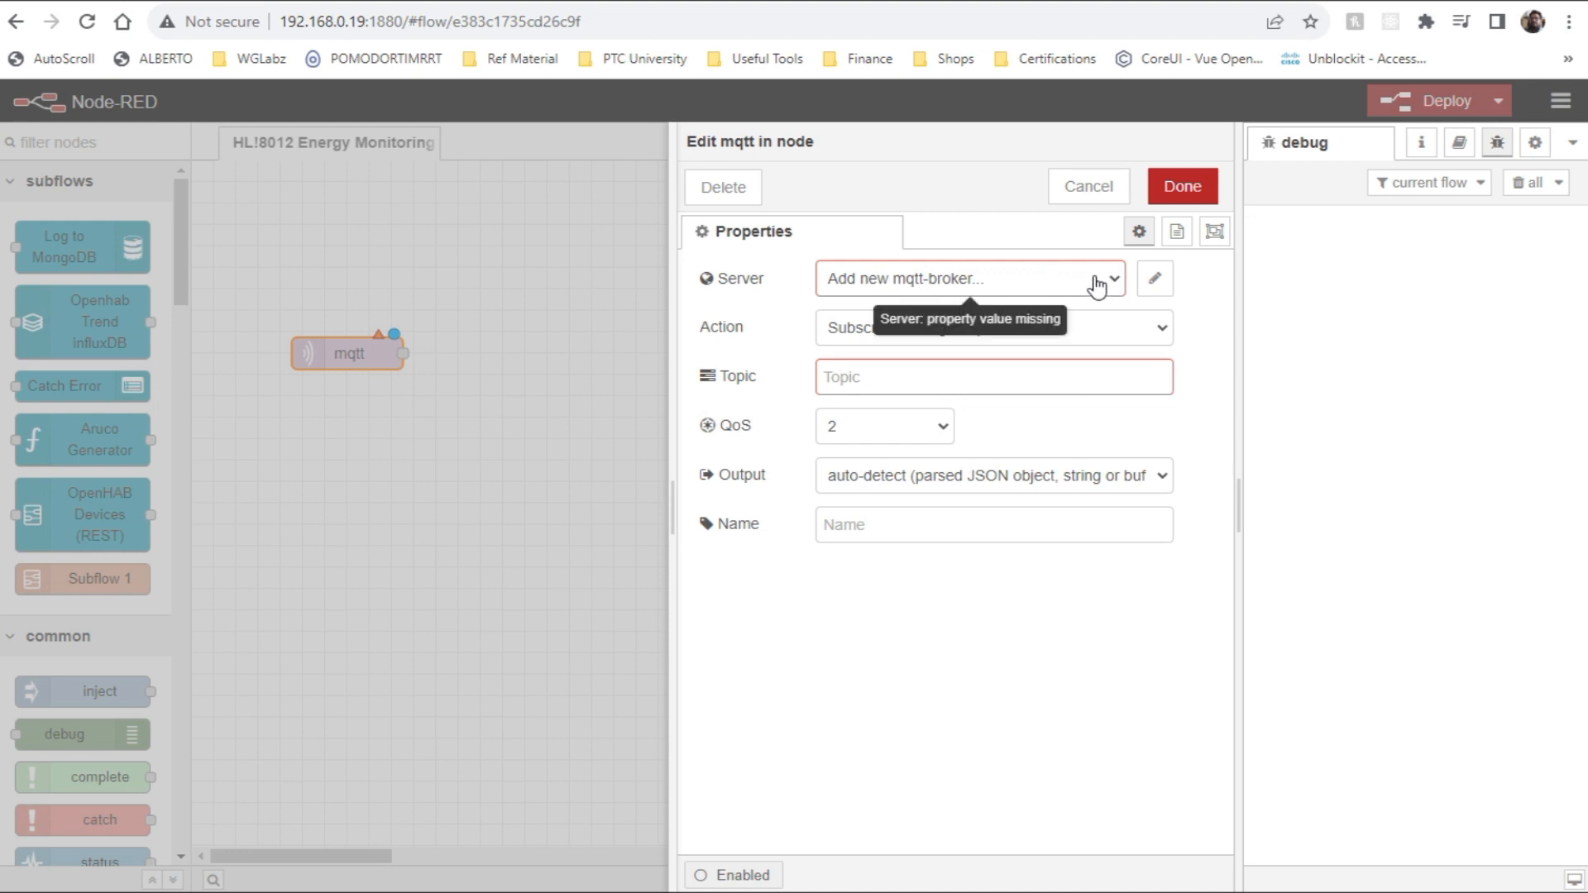
left_click(967, 278)
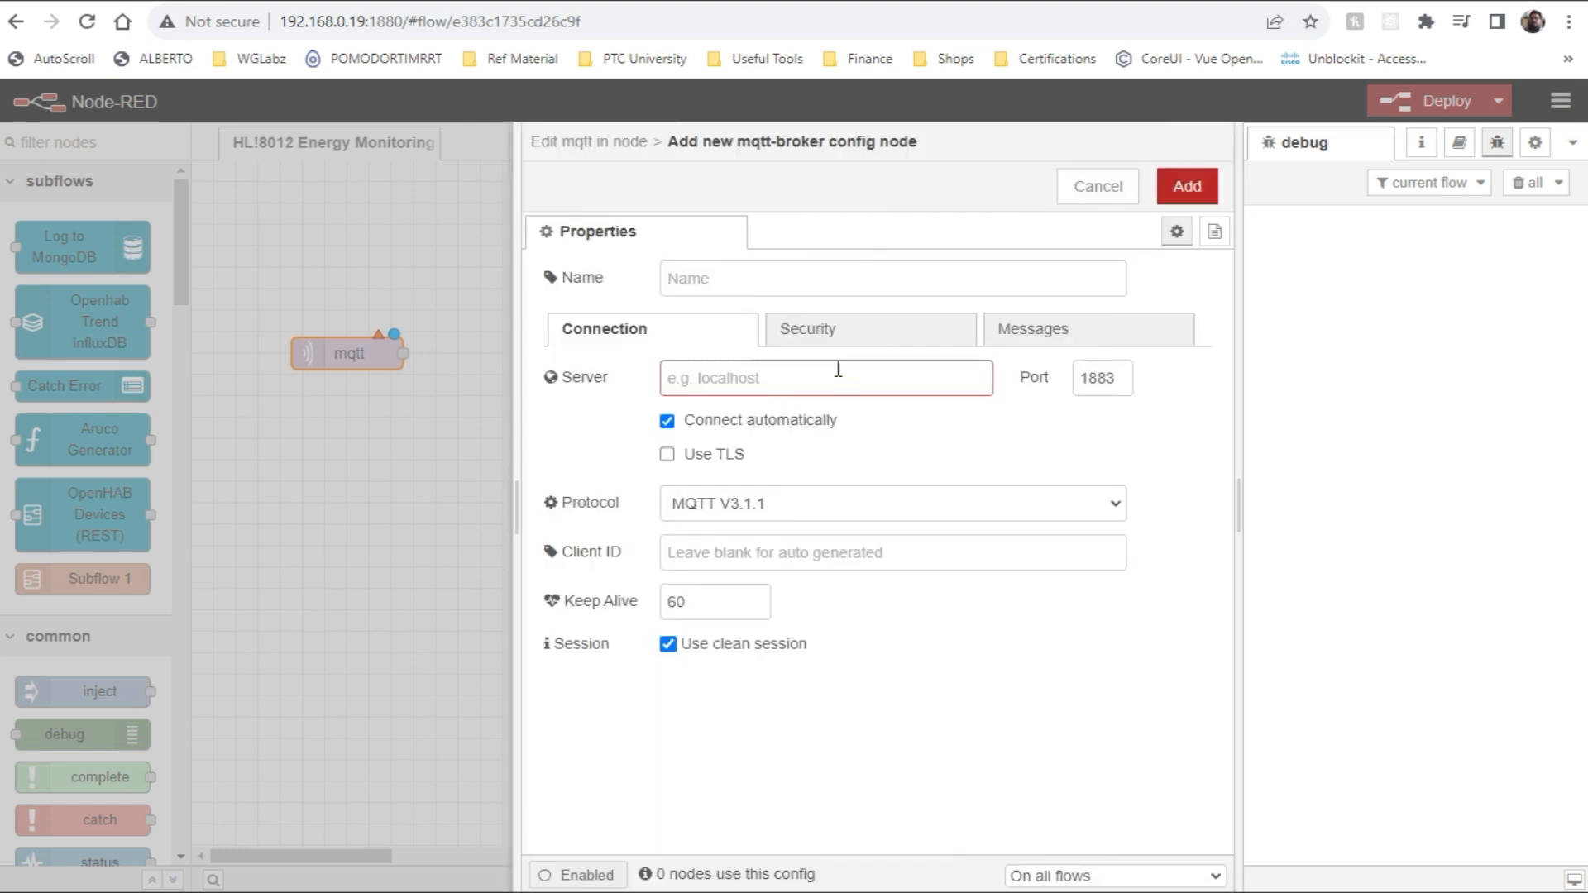
type("192.168.0.7")
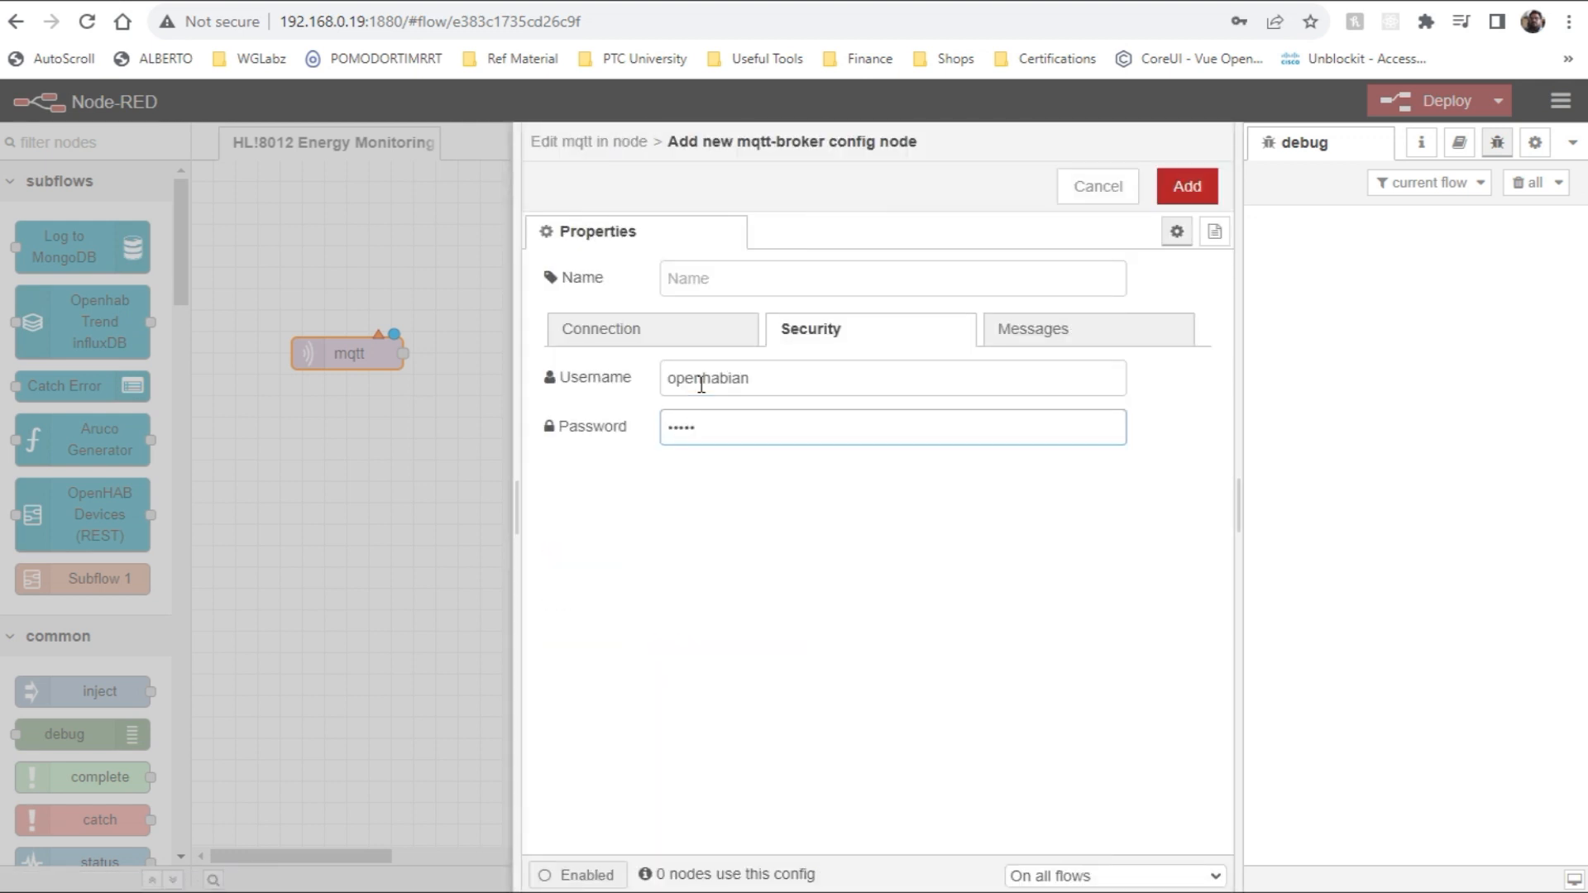
left_click(1185, 186)
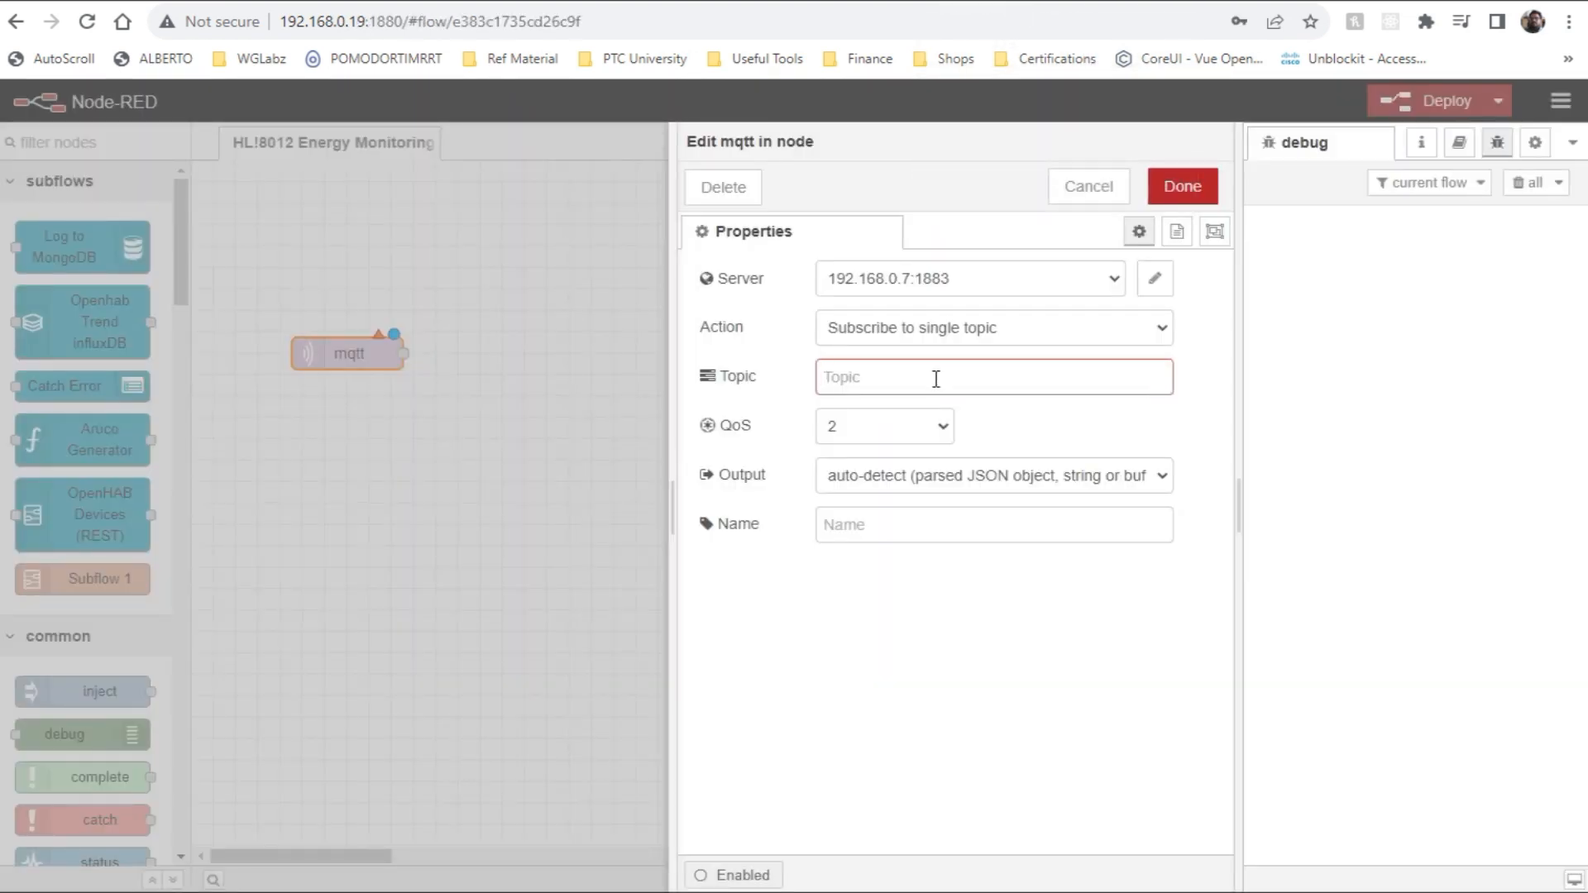
Subscribe it to tele/tasmota_FED8F5/SENSOR with parsed JSON object output.
type("tele/tasmota_FED8F5/SENSOR")
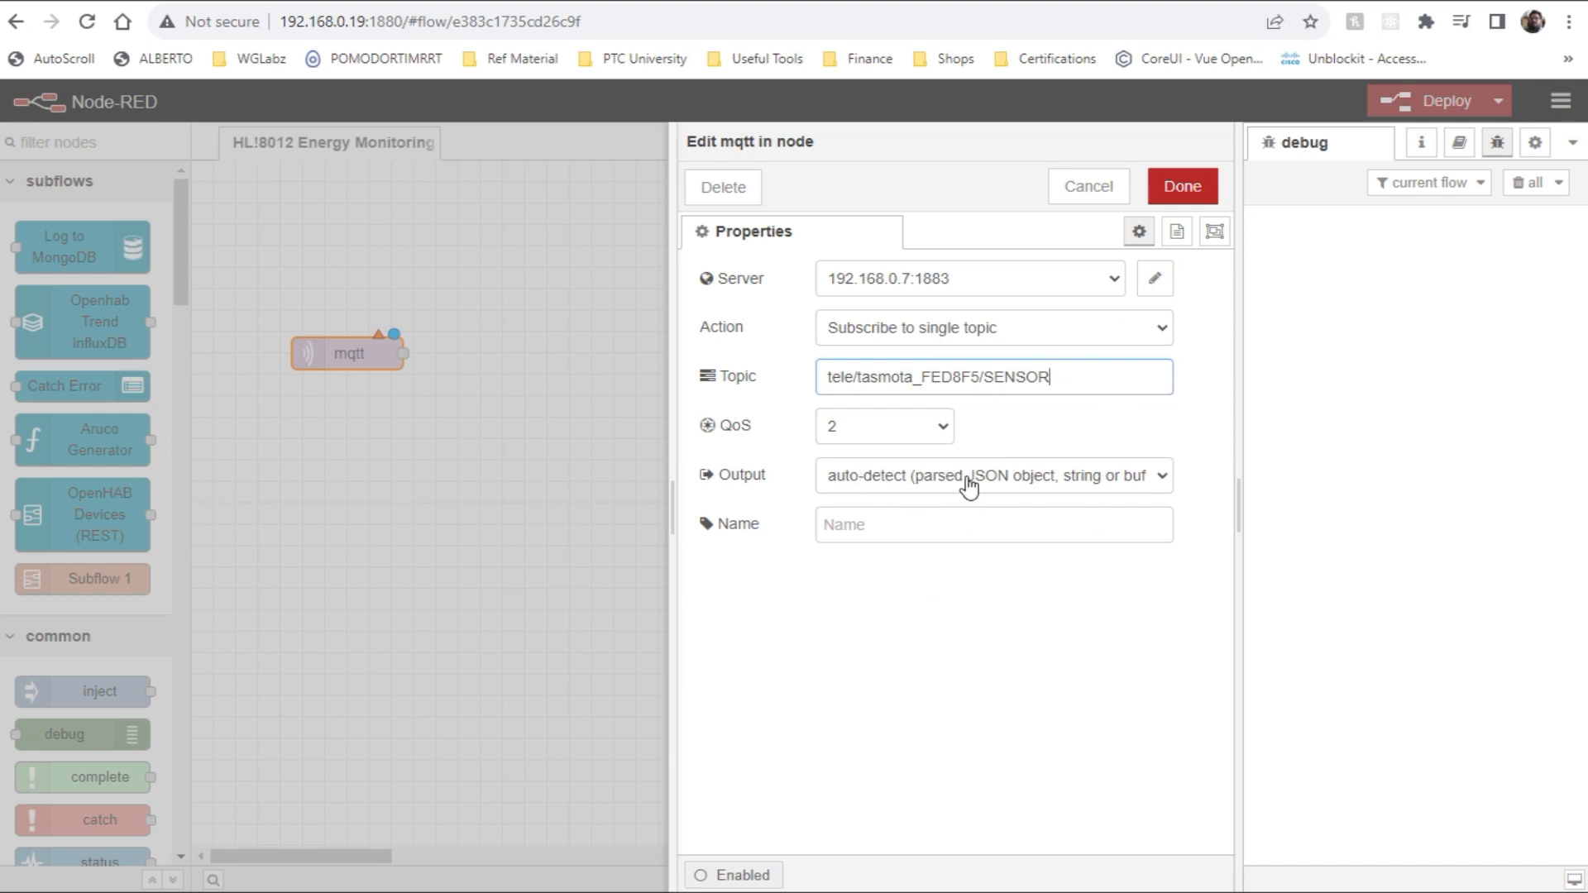
left_click(991, 474)
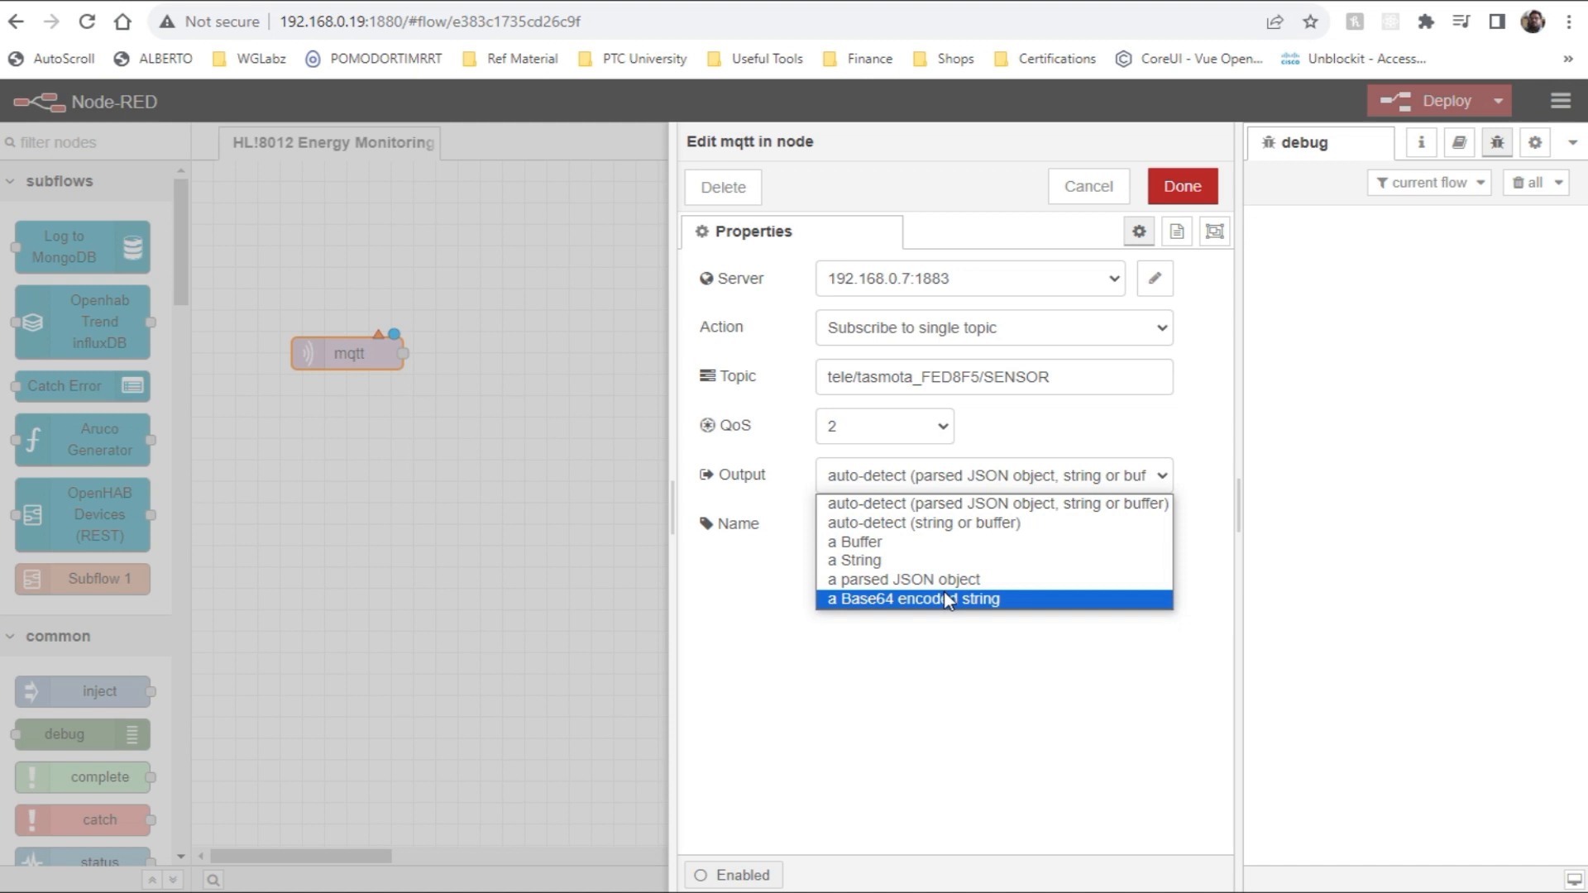
left_click(902, 579)
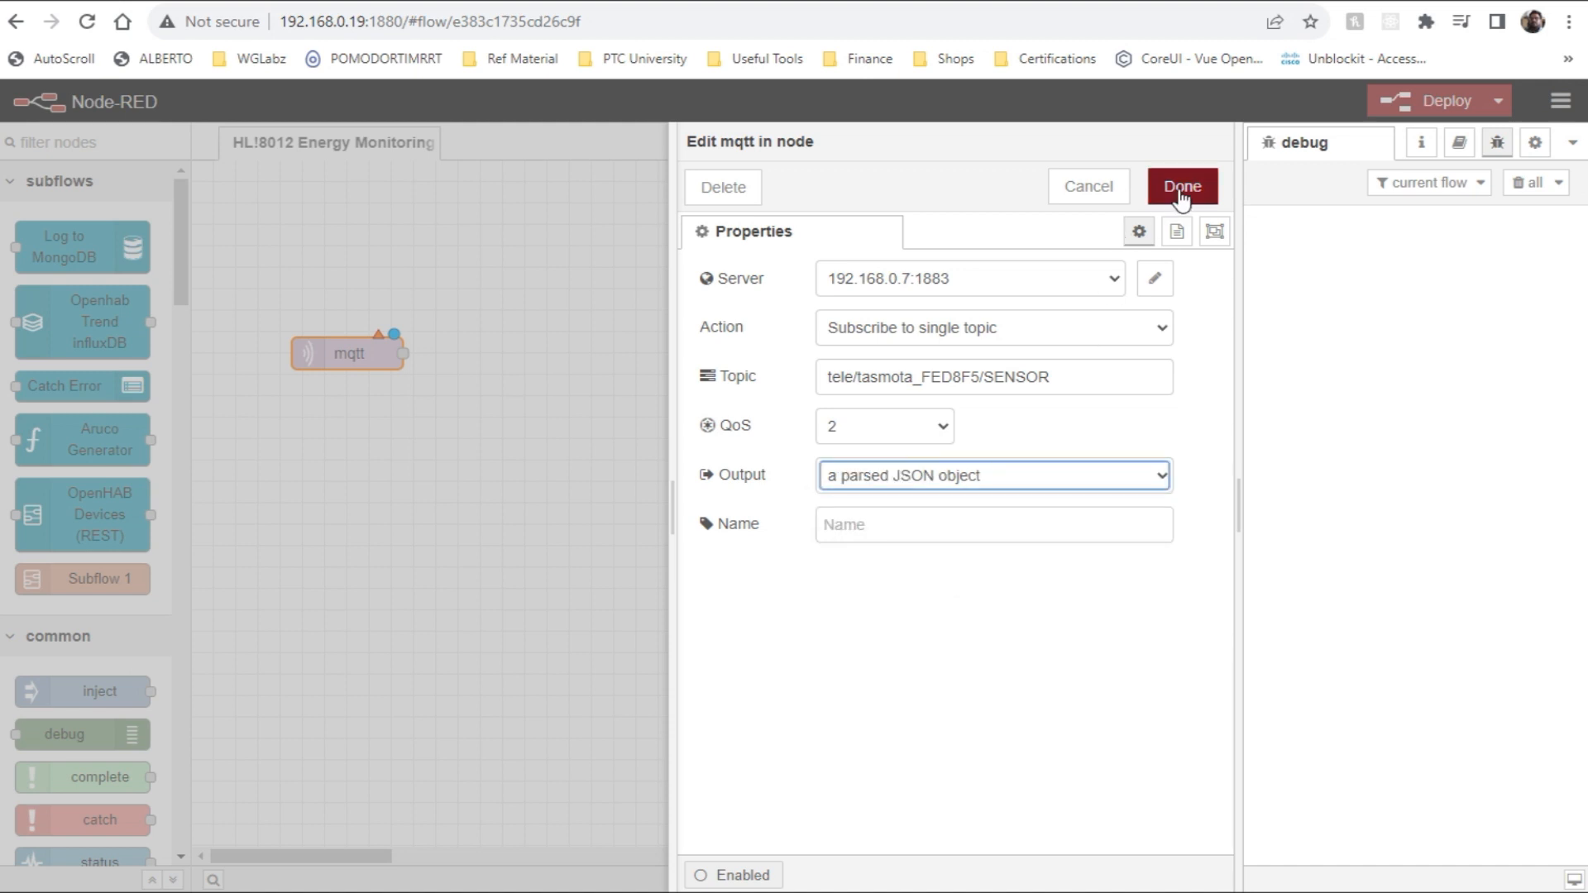
left_click(1181, 186)
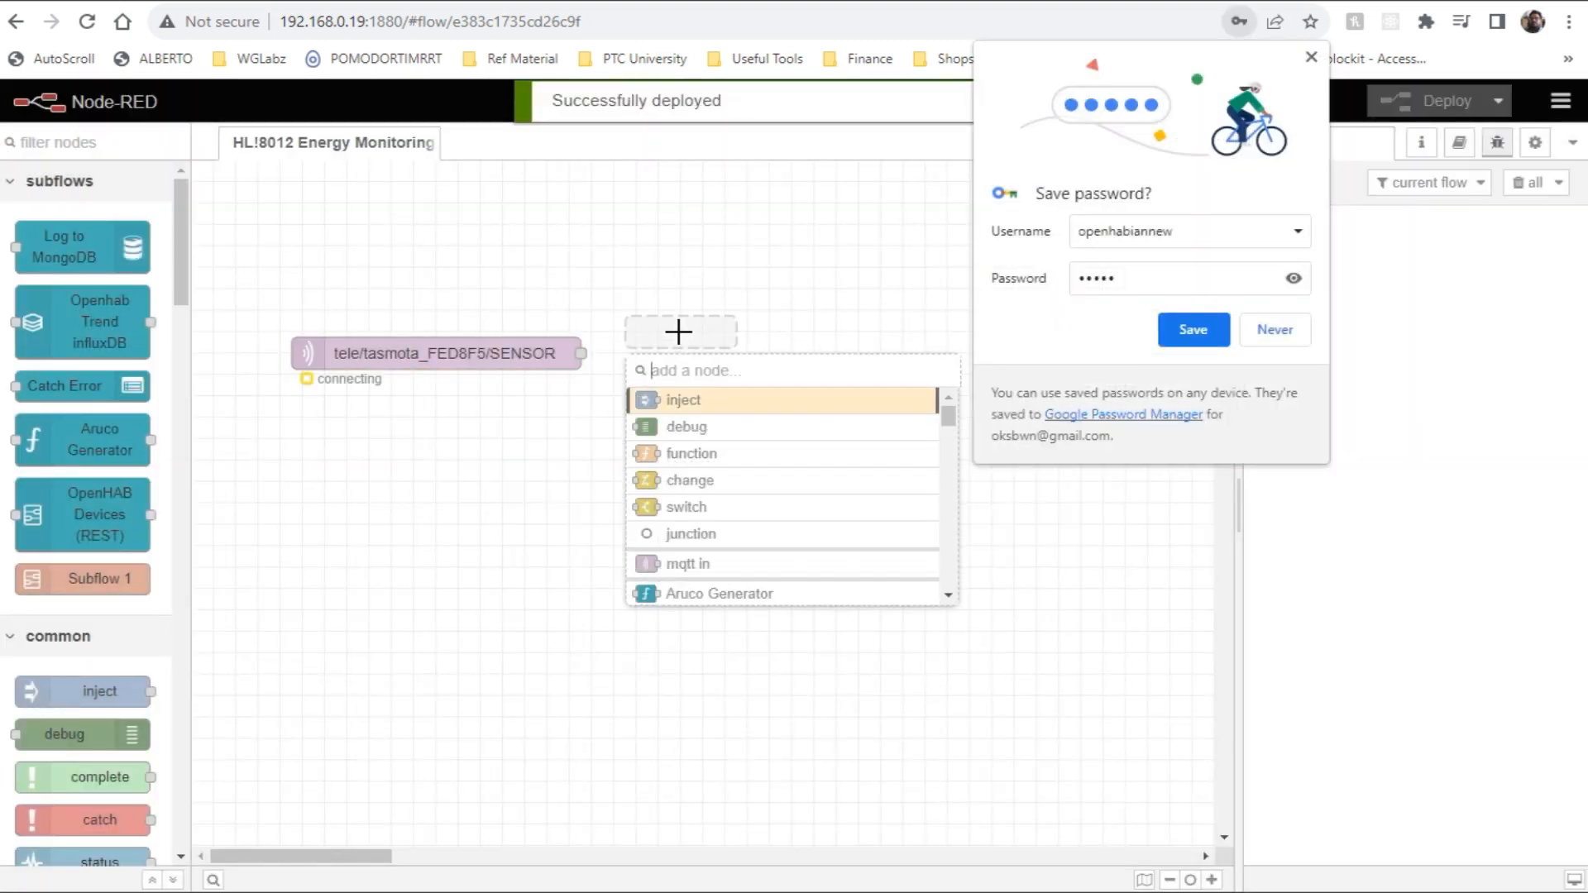
Quick-add a debug node for the SENSOR subscription.
type("deb")
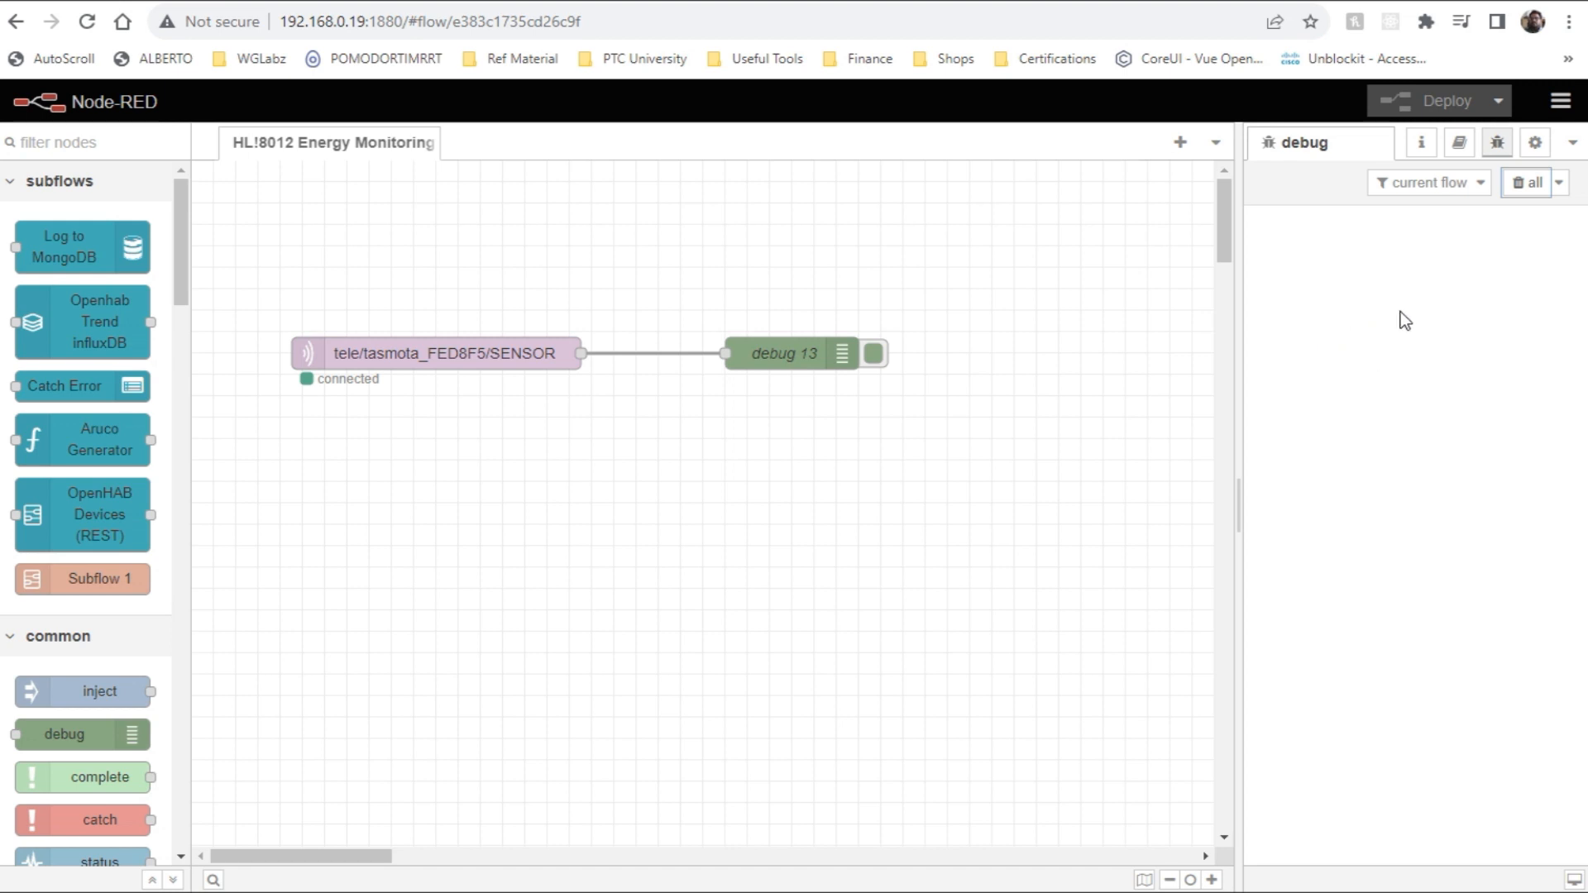
mouse_move(1305, 387)
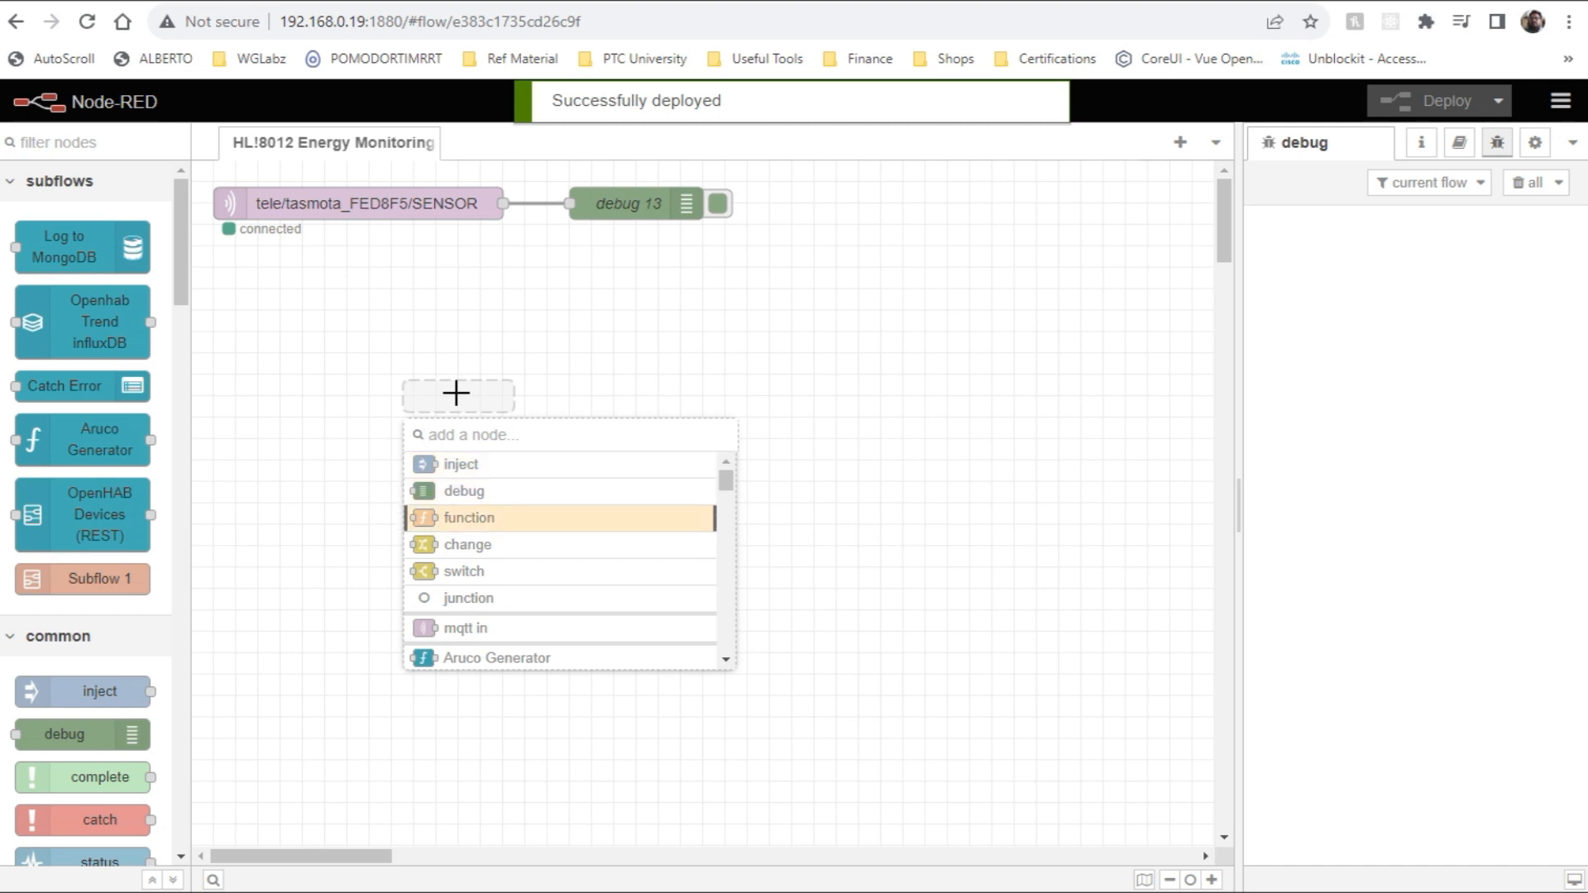
Add a function node and set its Outputs to 4 in the Setup tab.
left_click(468, 518)
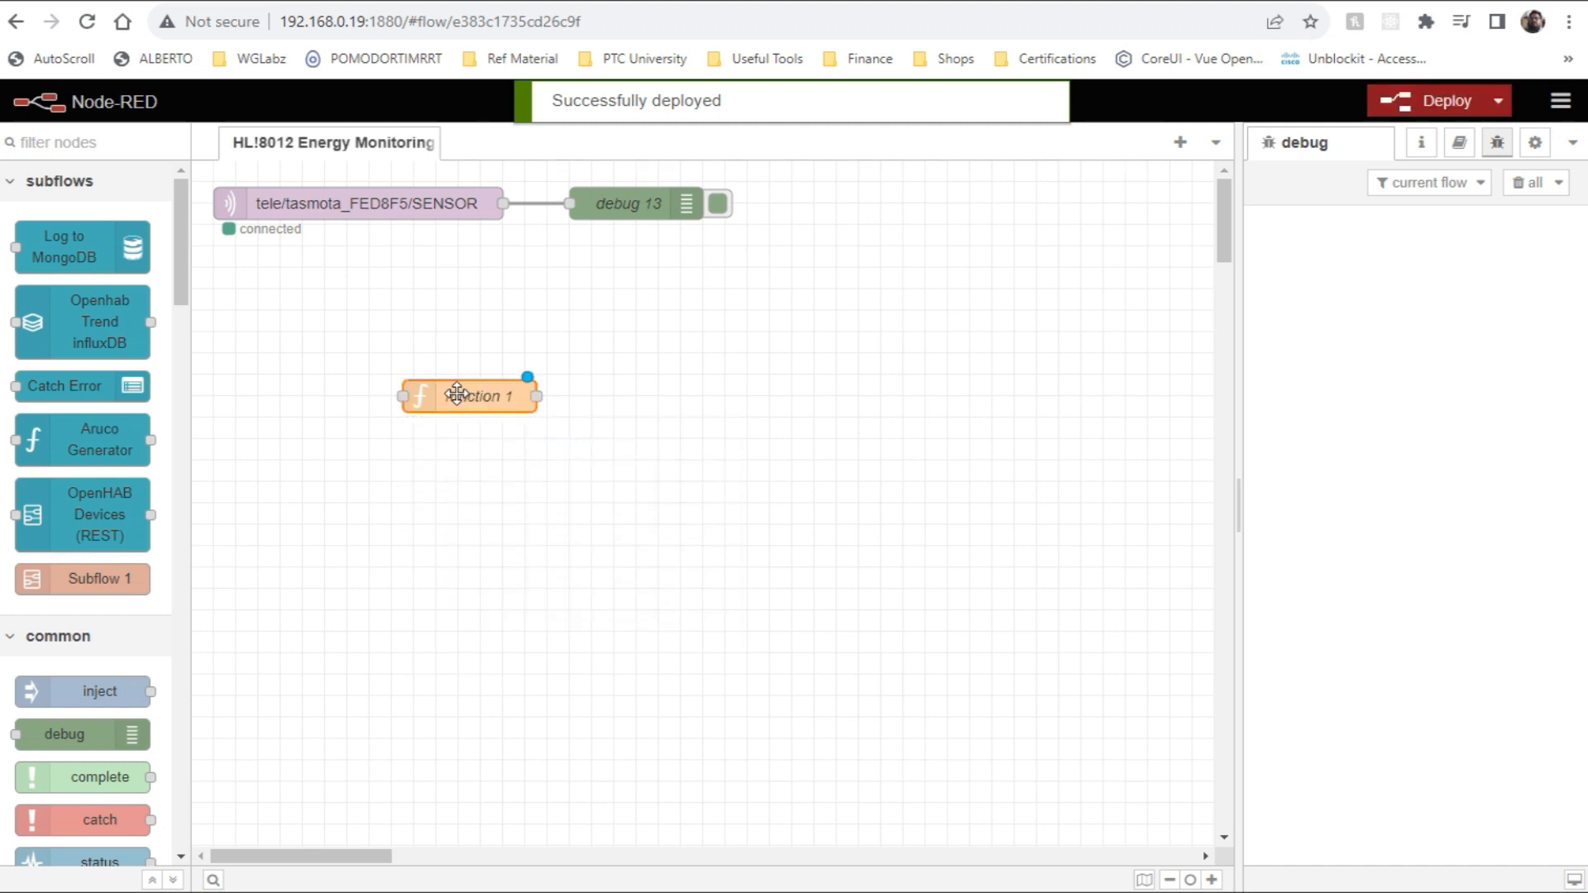
double_click(468, 396)
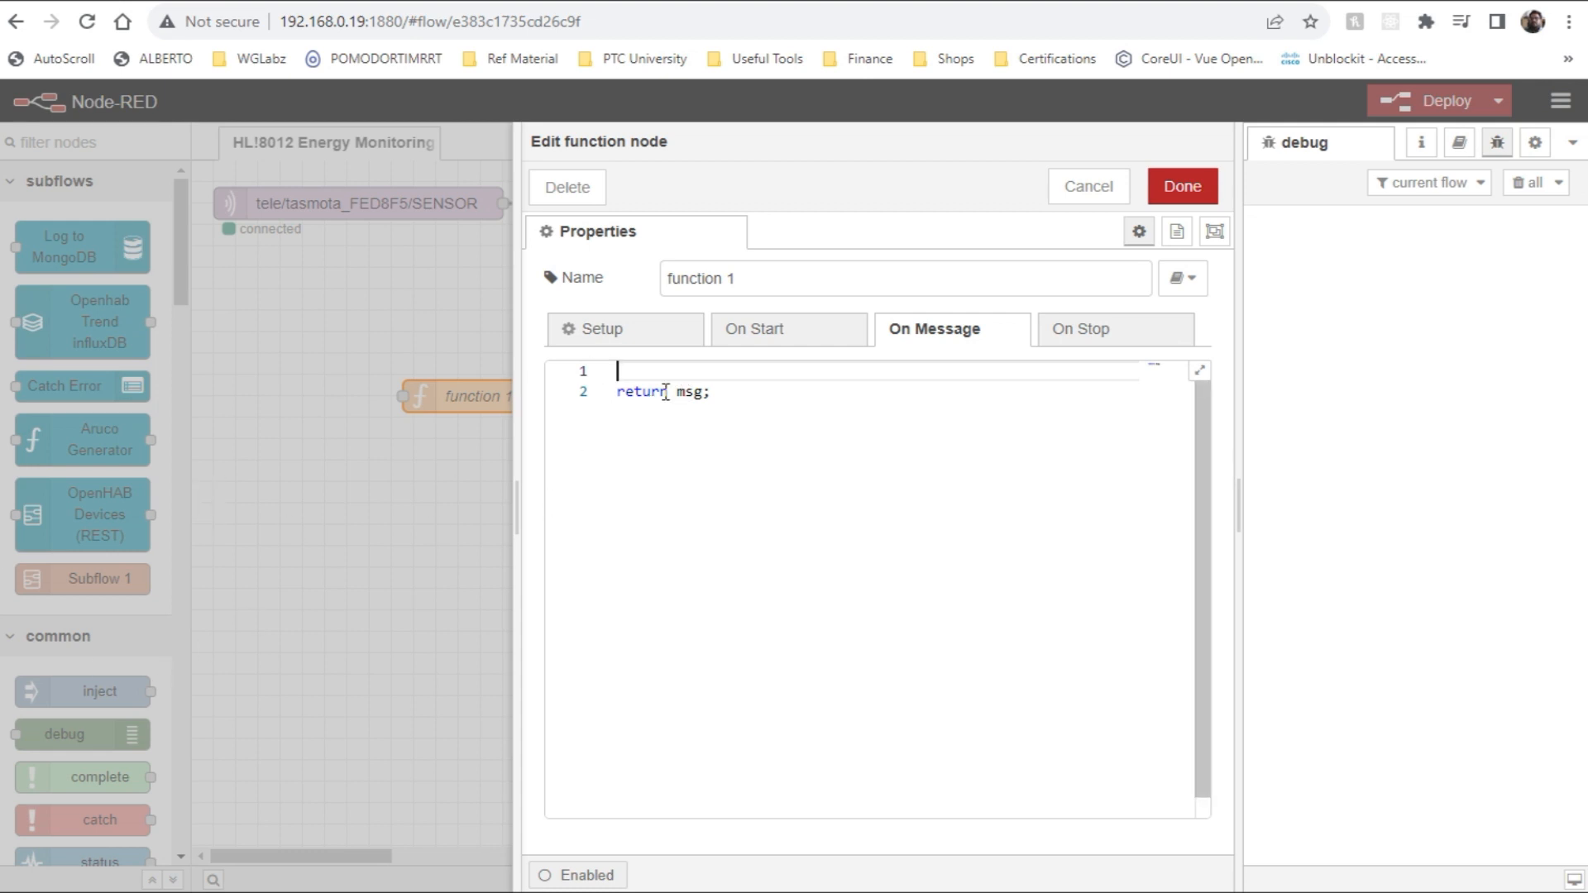
left_click(596, 328)
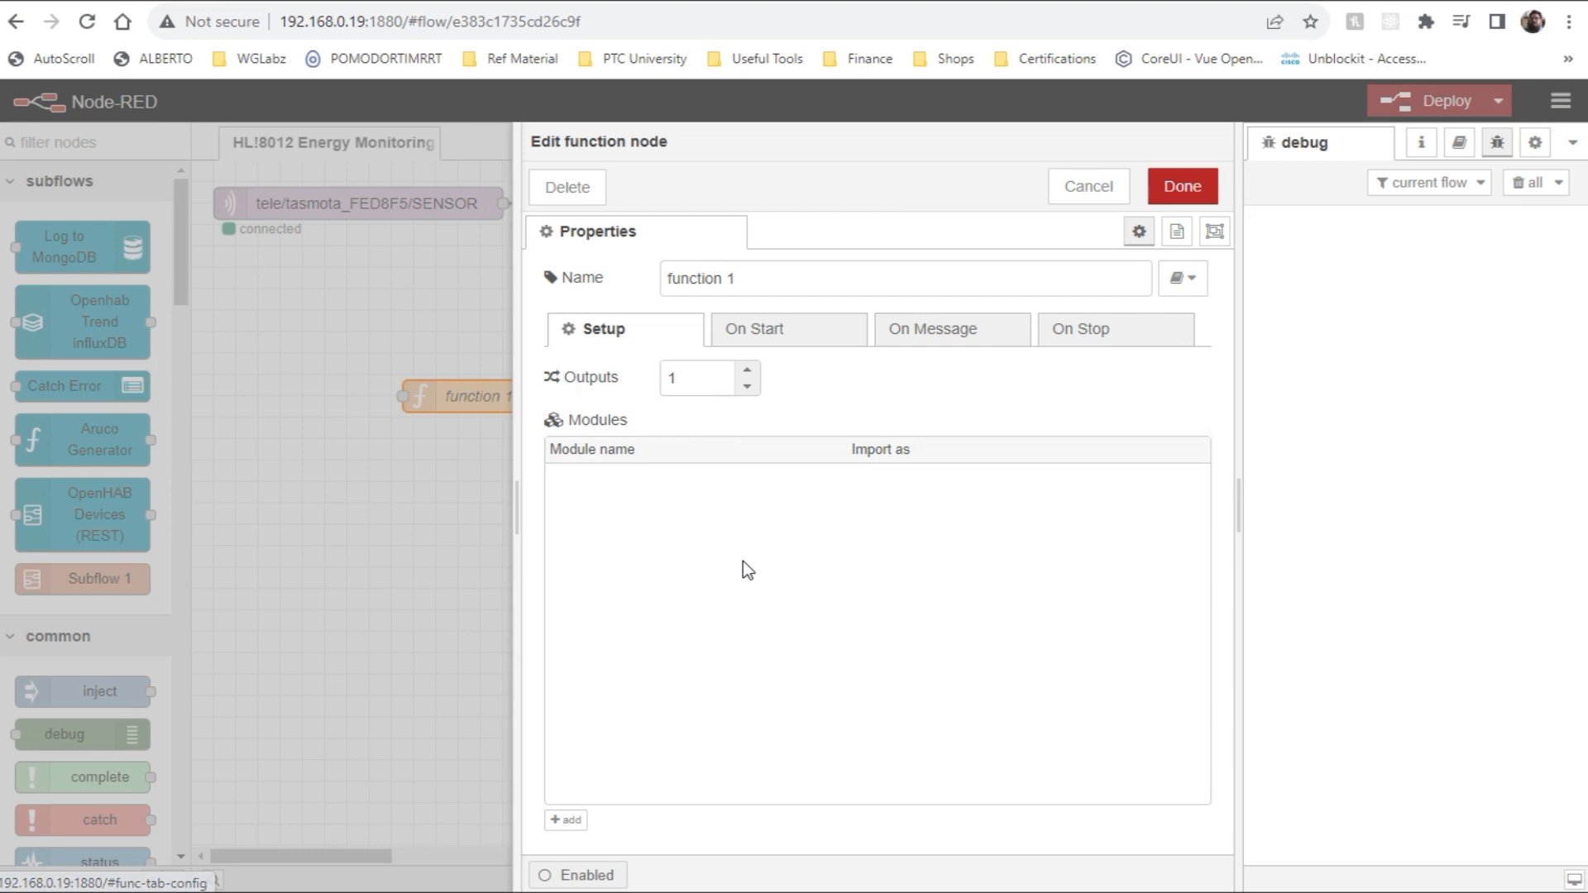
left_click(746, 371)
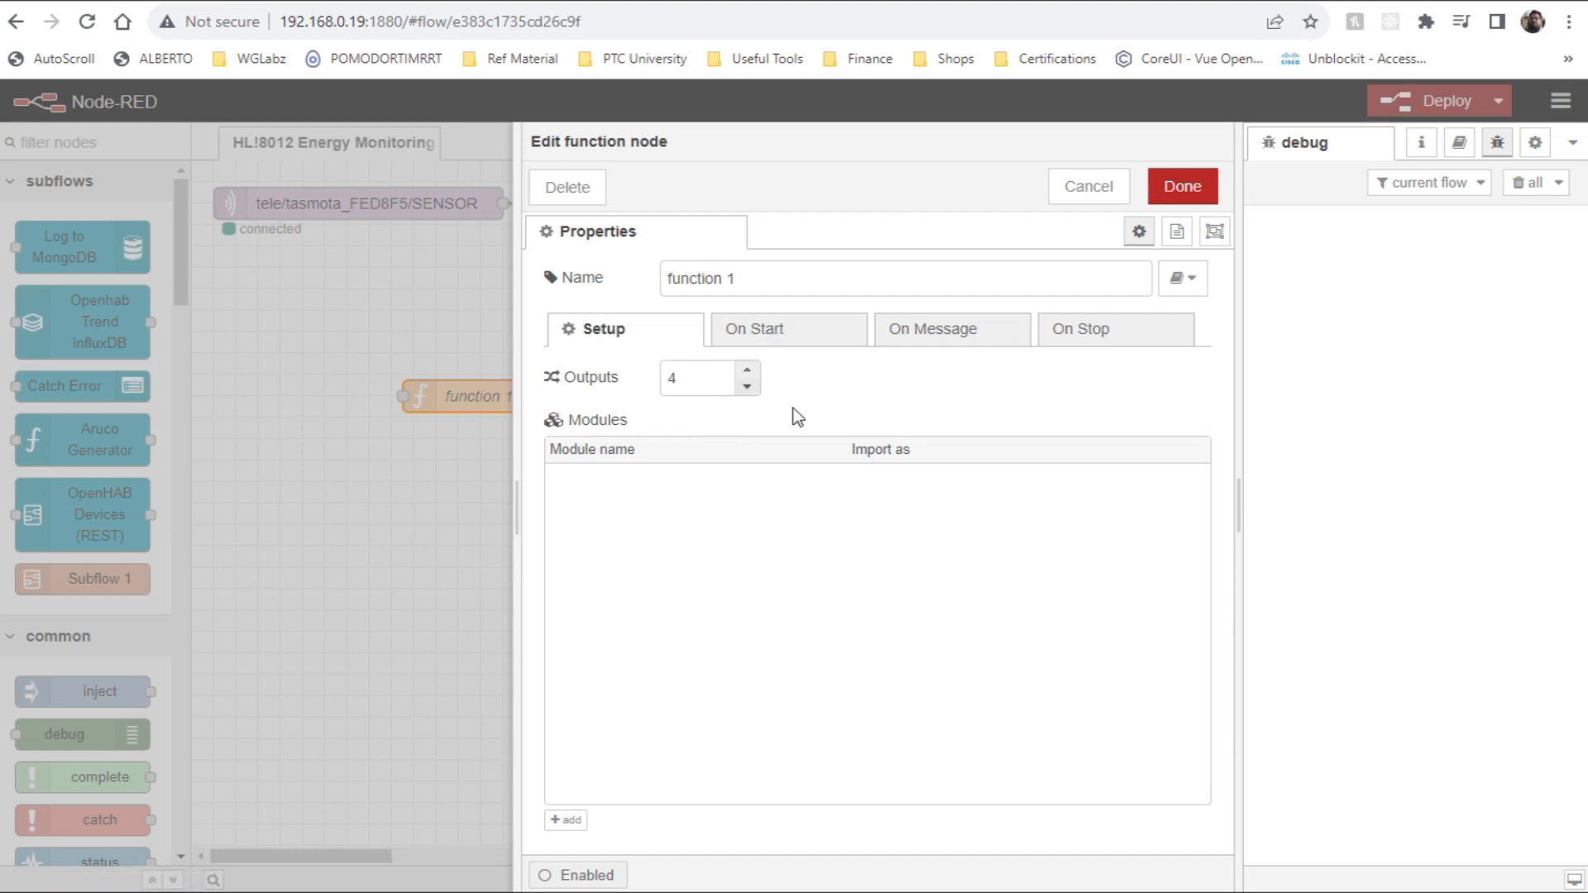
left_click(754, 328)
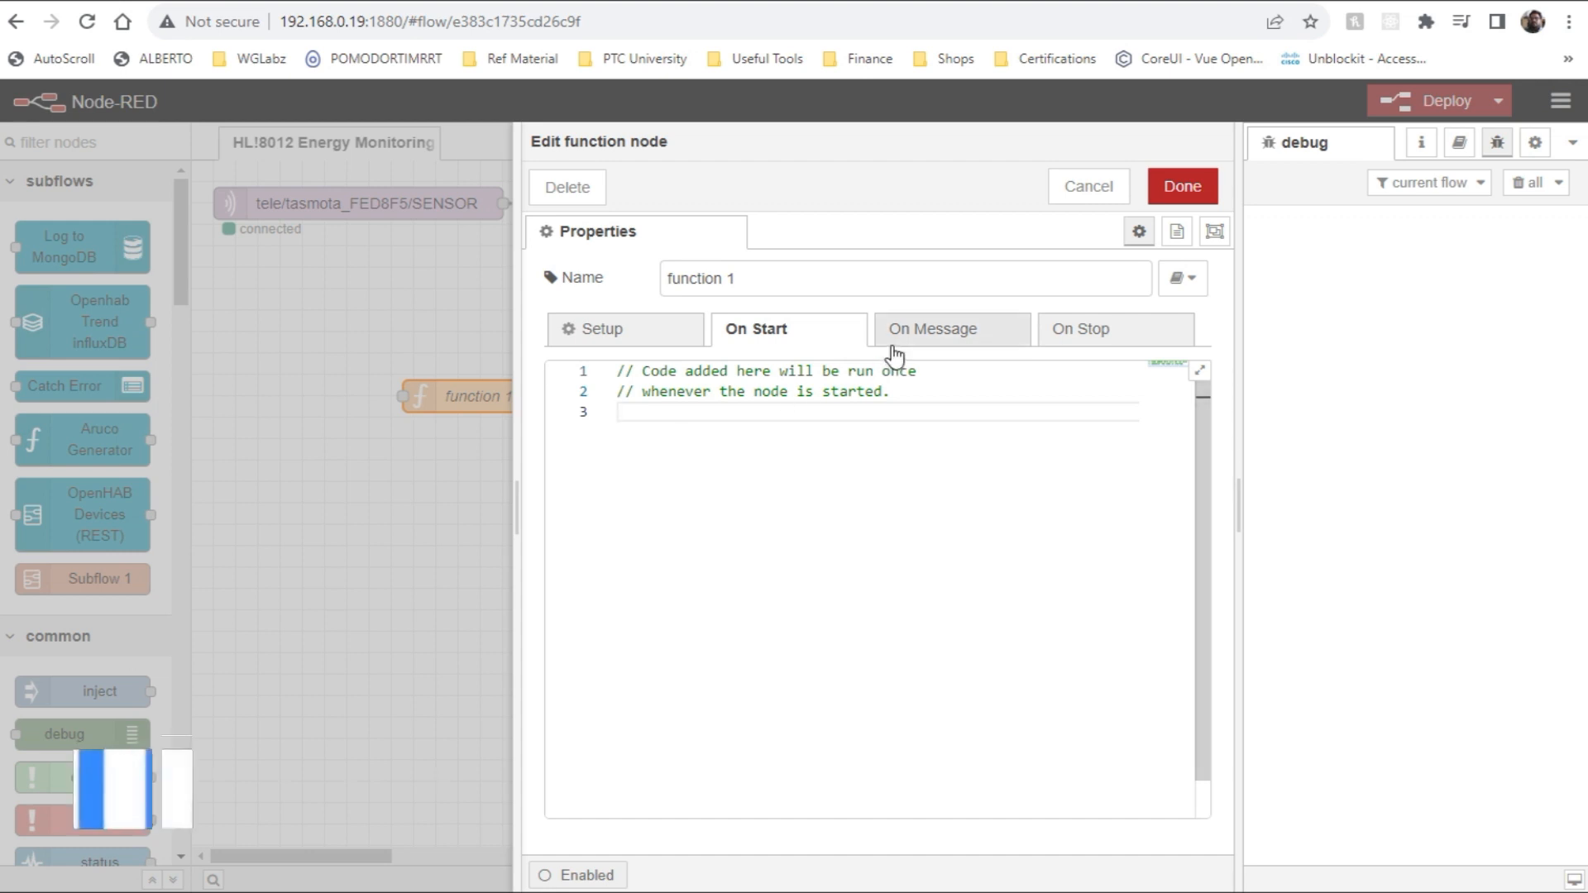
left_click(950, 328)
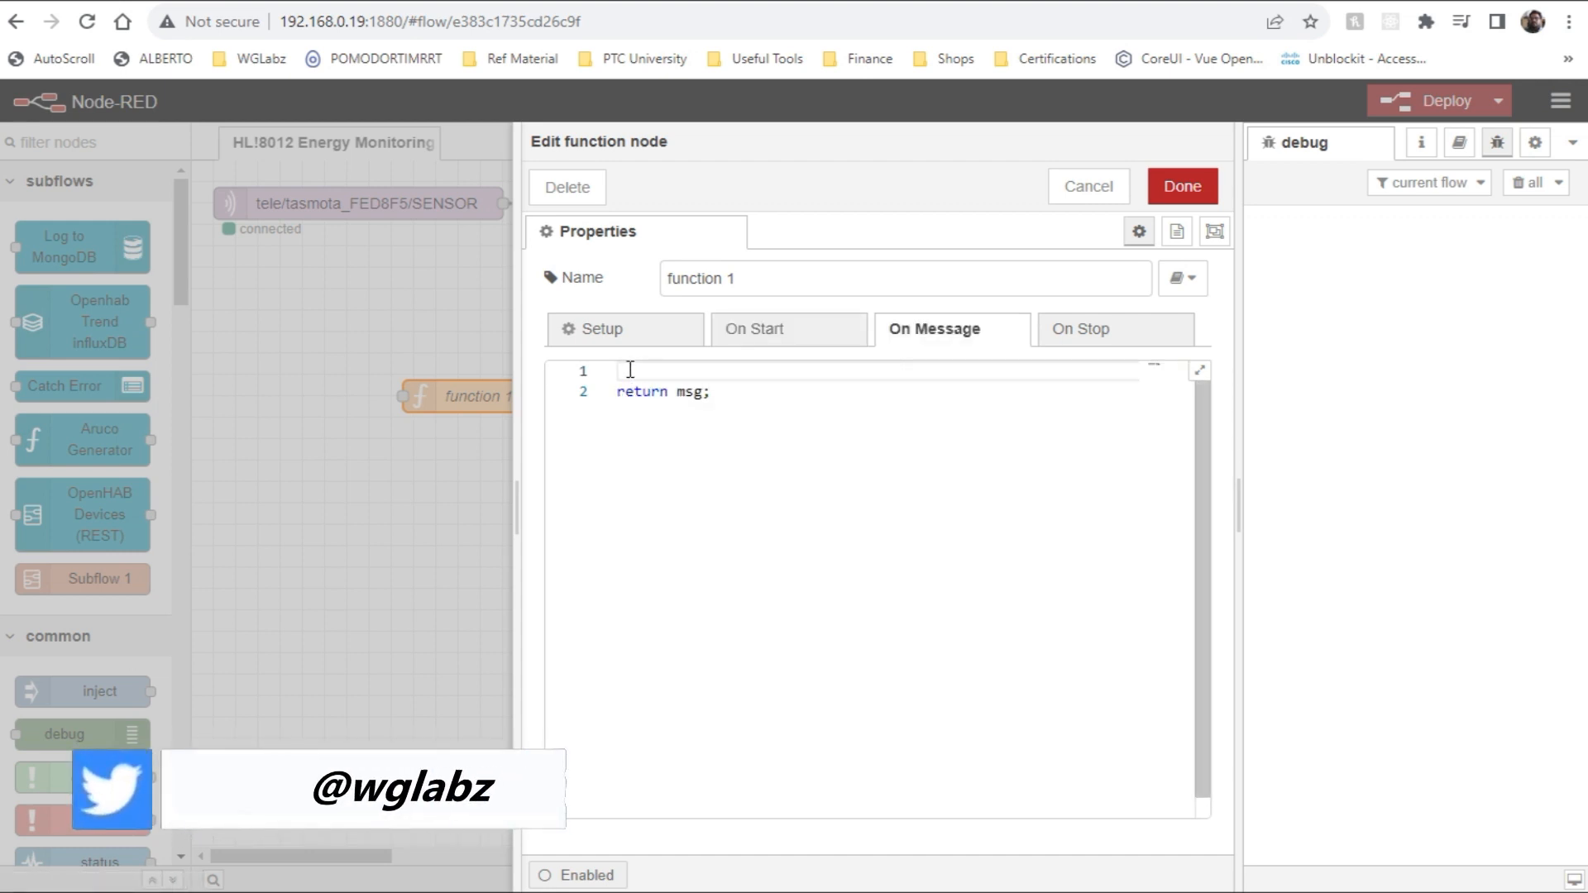
Declare var energyData = msg.payload and begin the returned array of payload objects.
type("var")
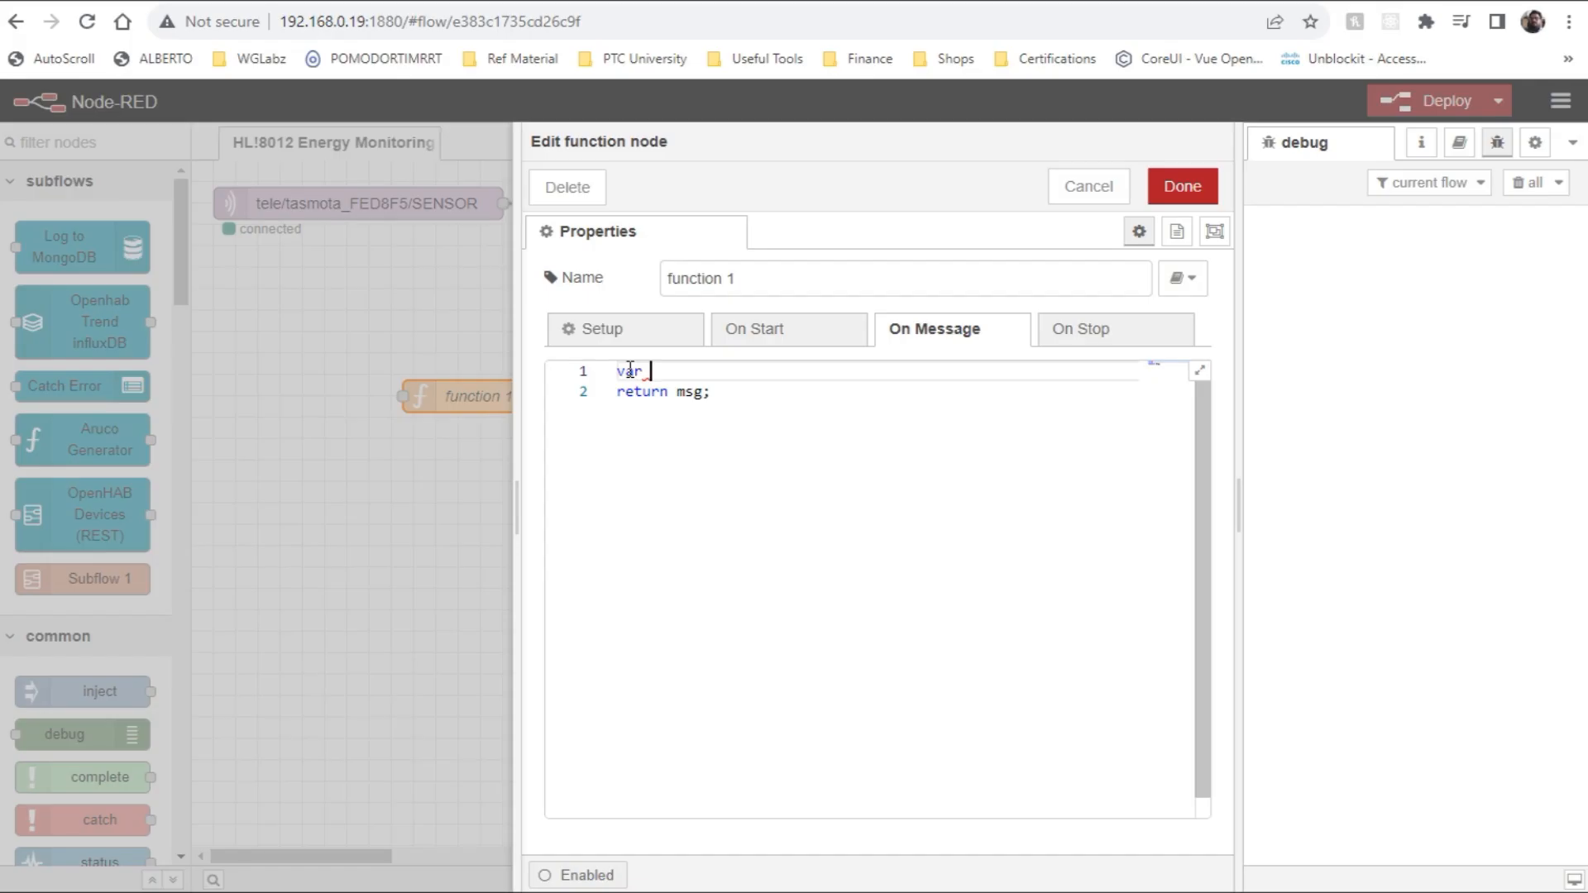
type("energyData")
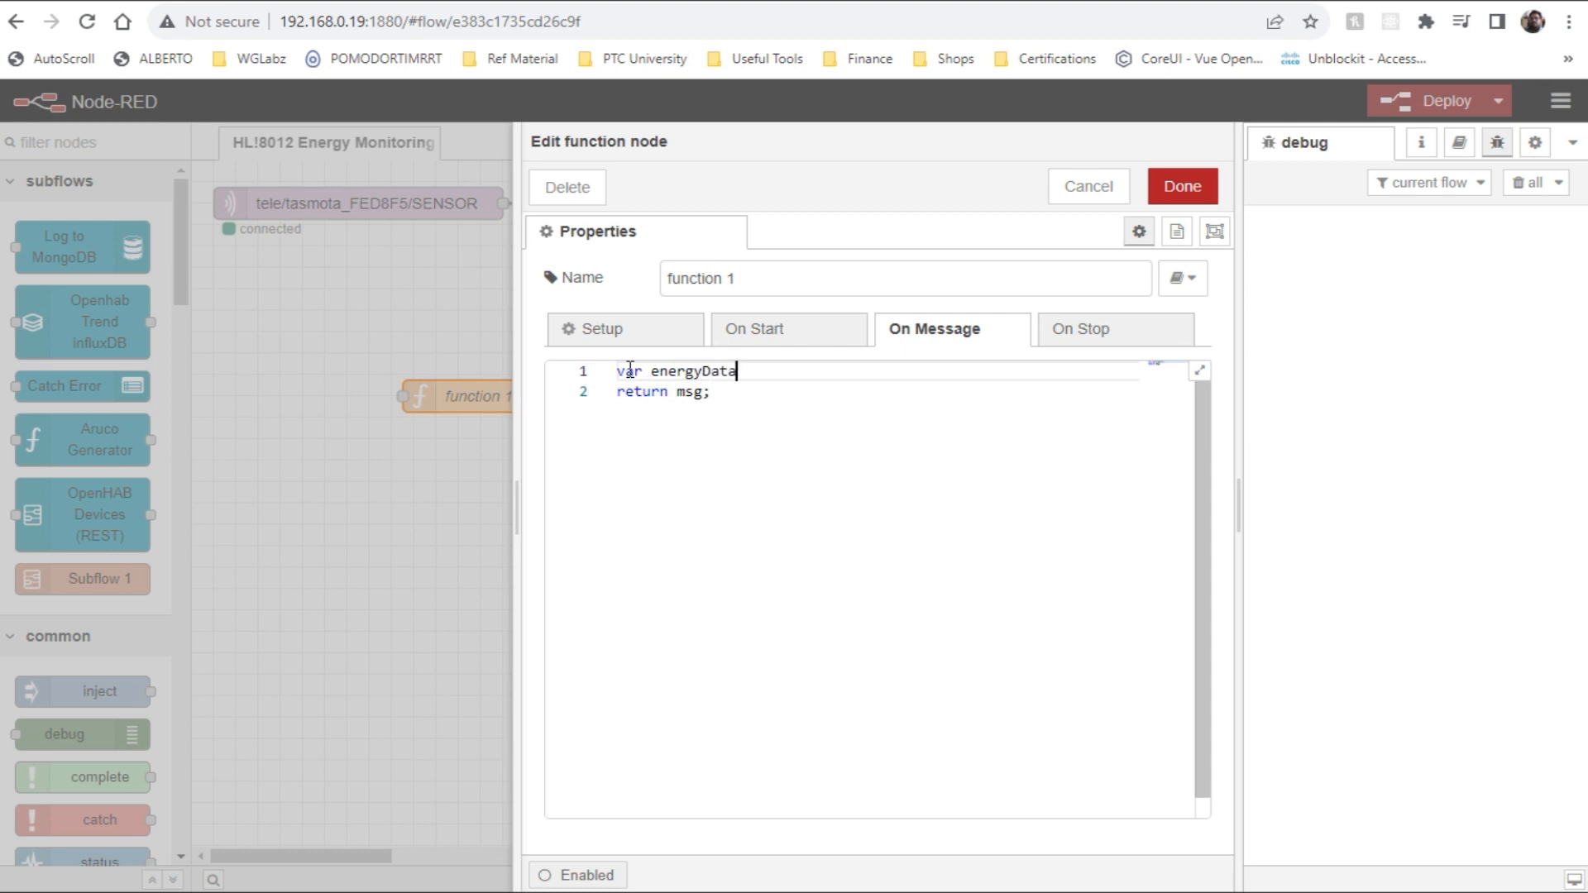
type("= msg.payload;")
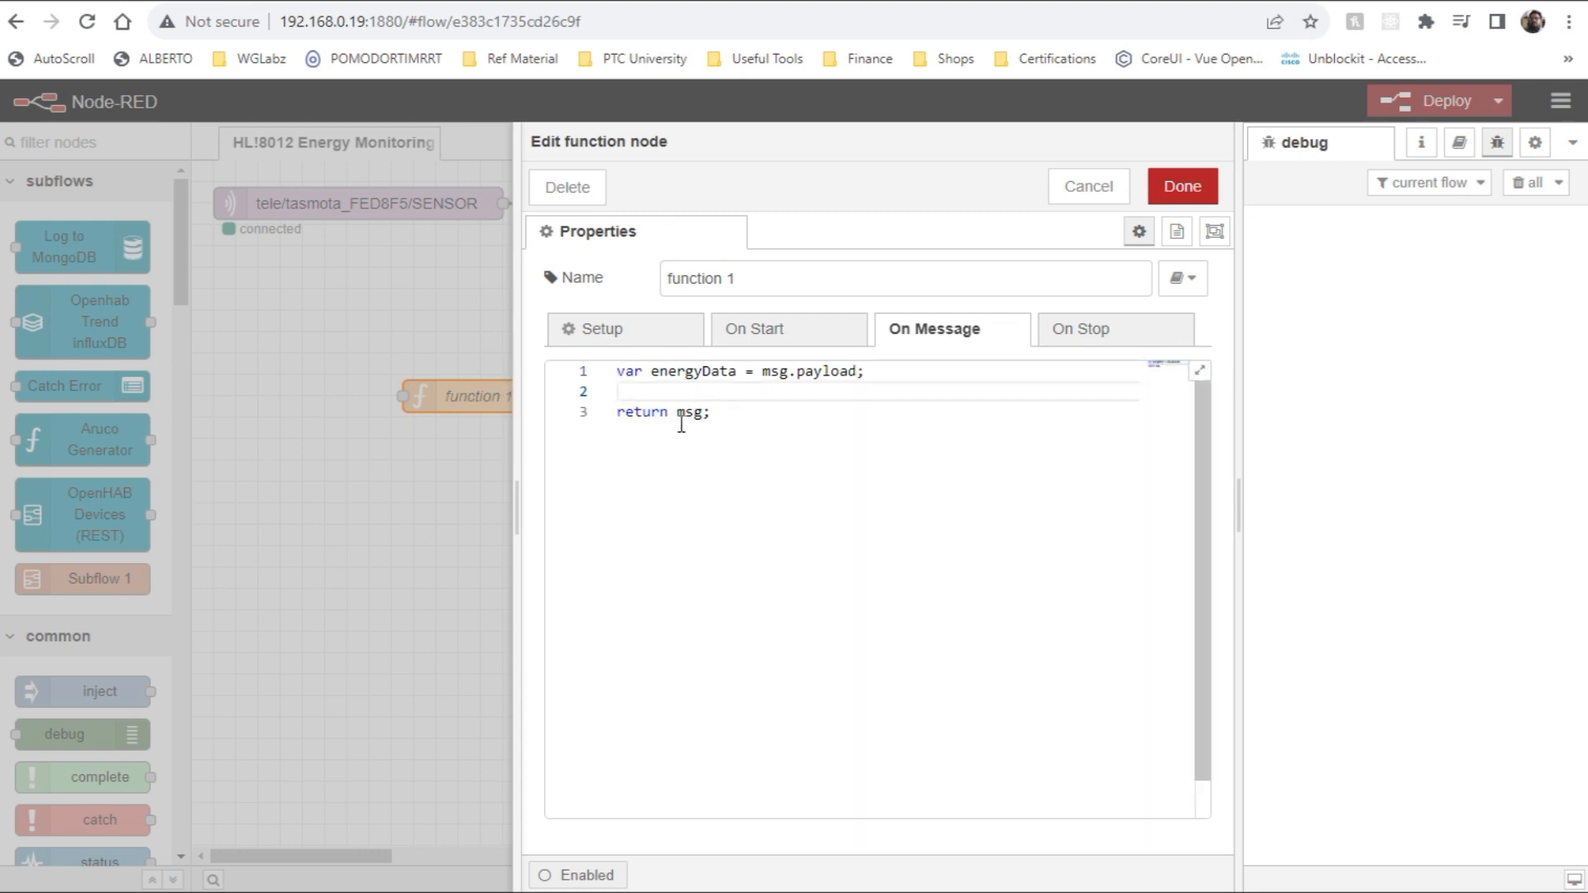
type("[]")
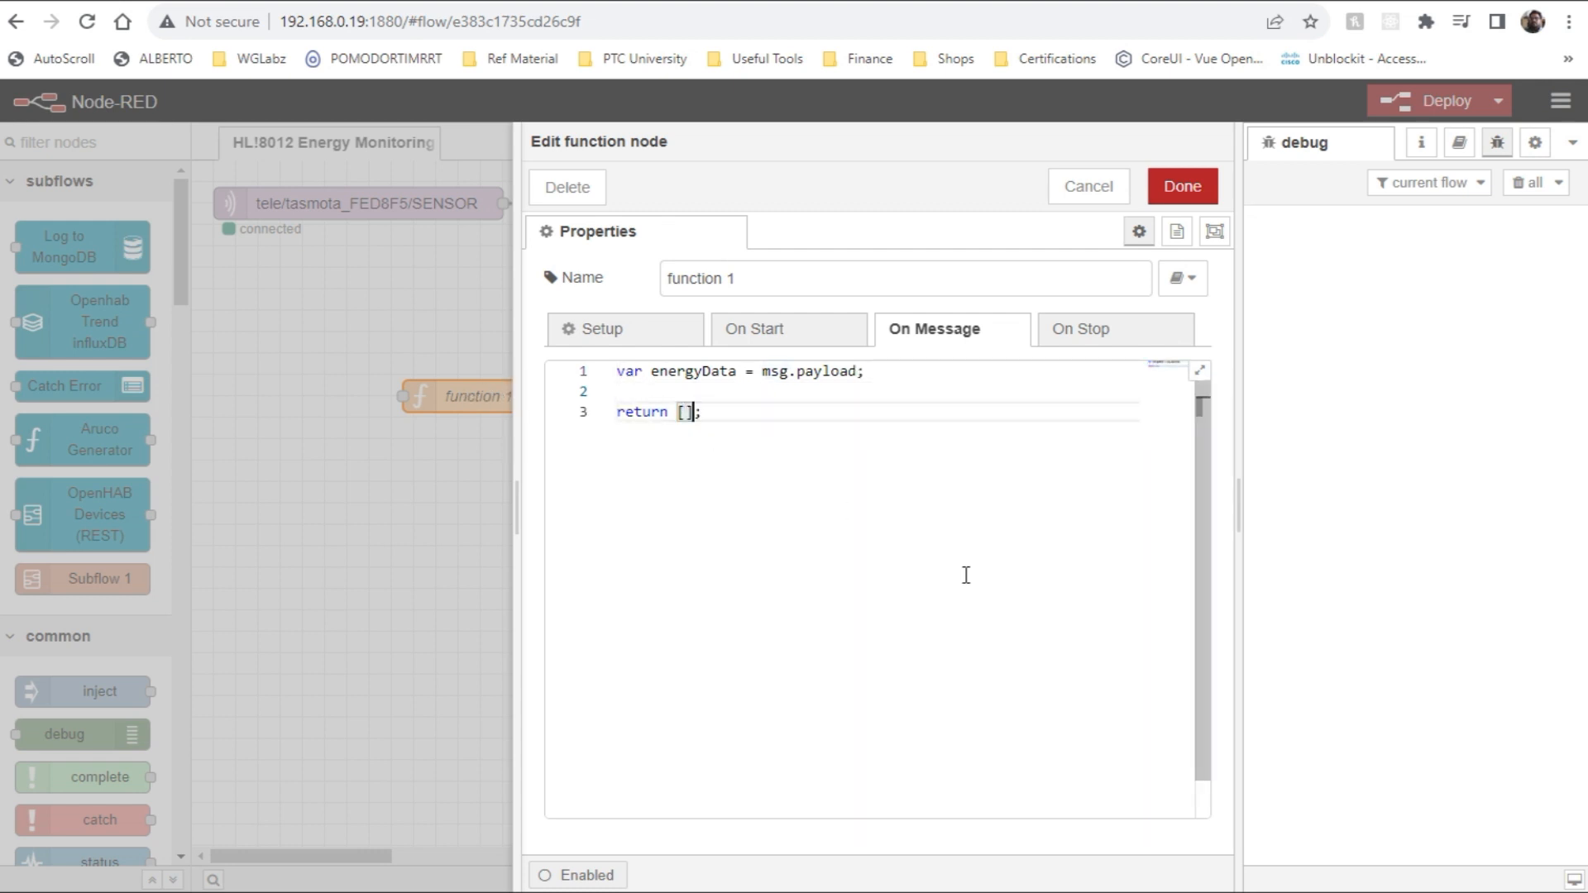
type("{")
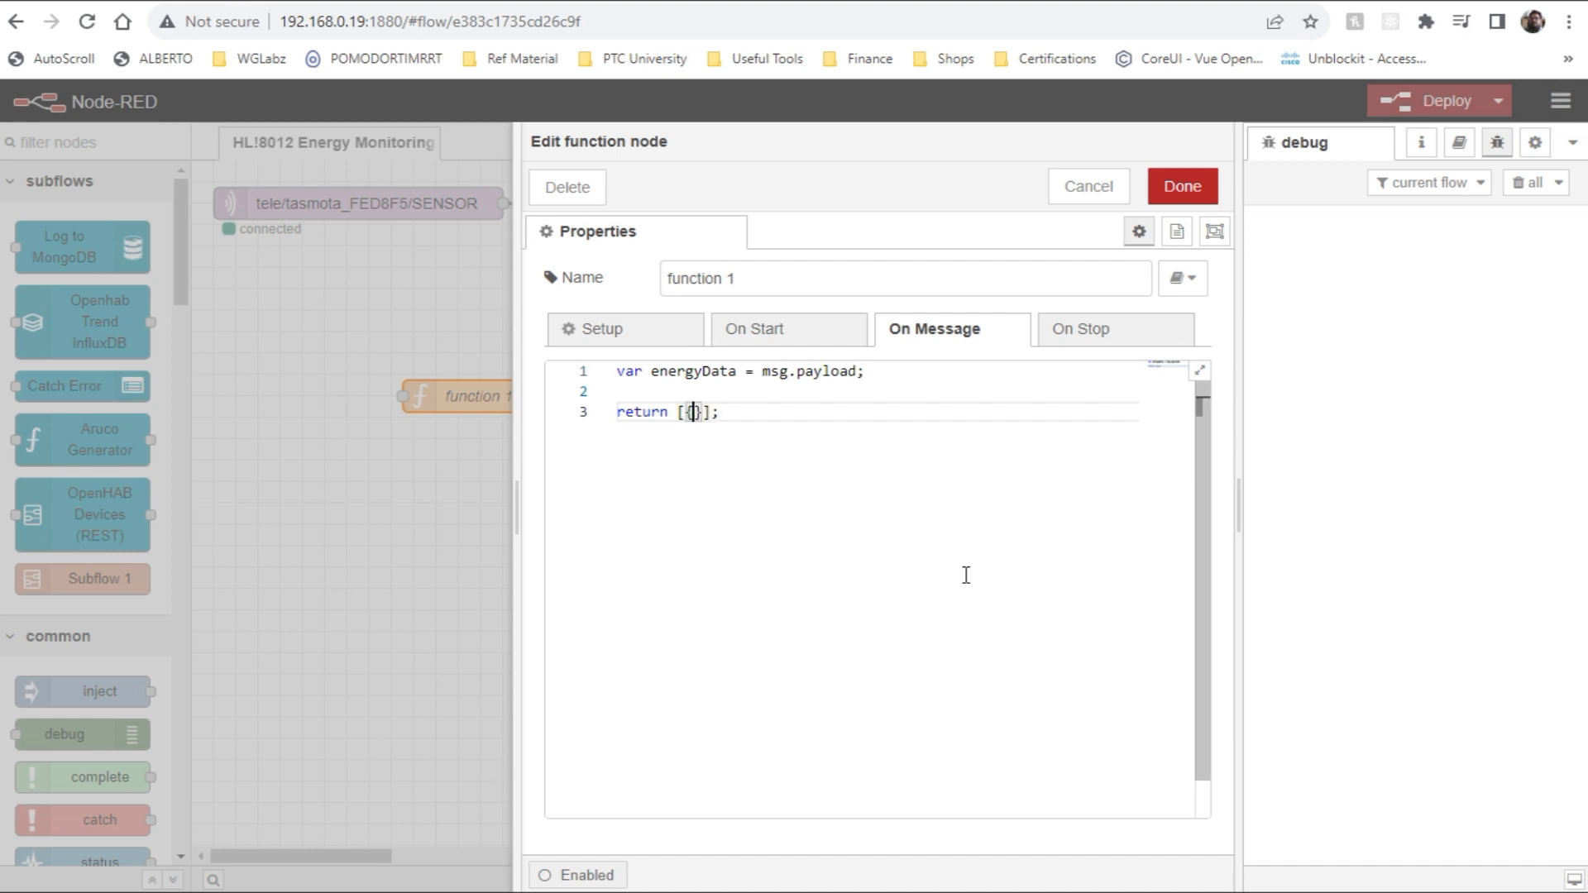
type("payload:")
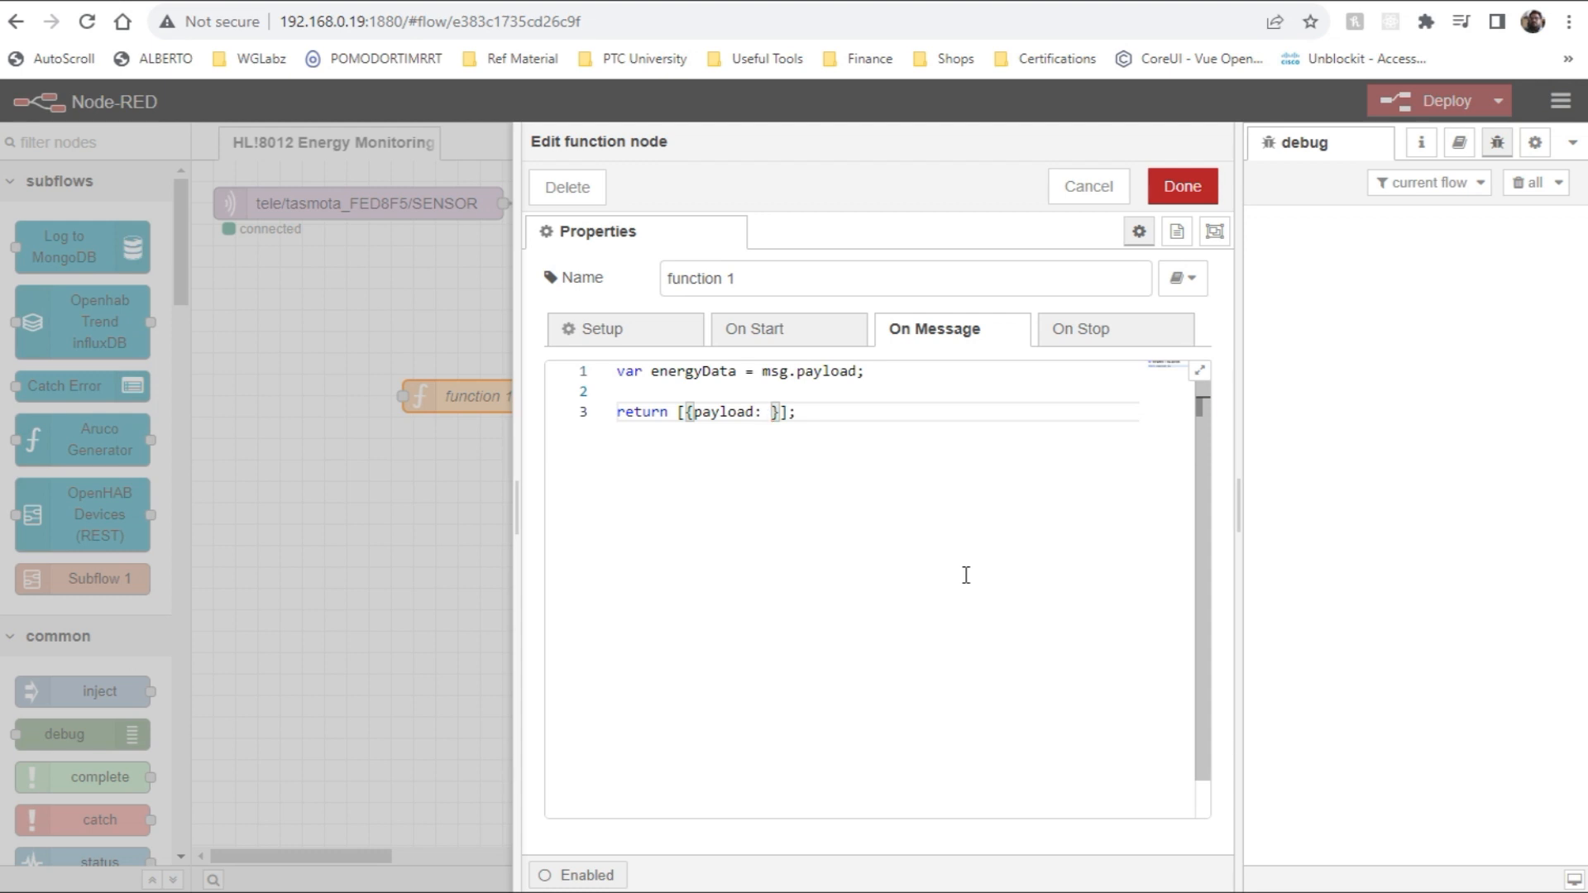
type("energyData.")
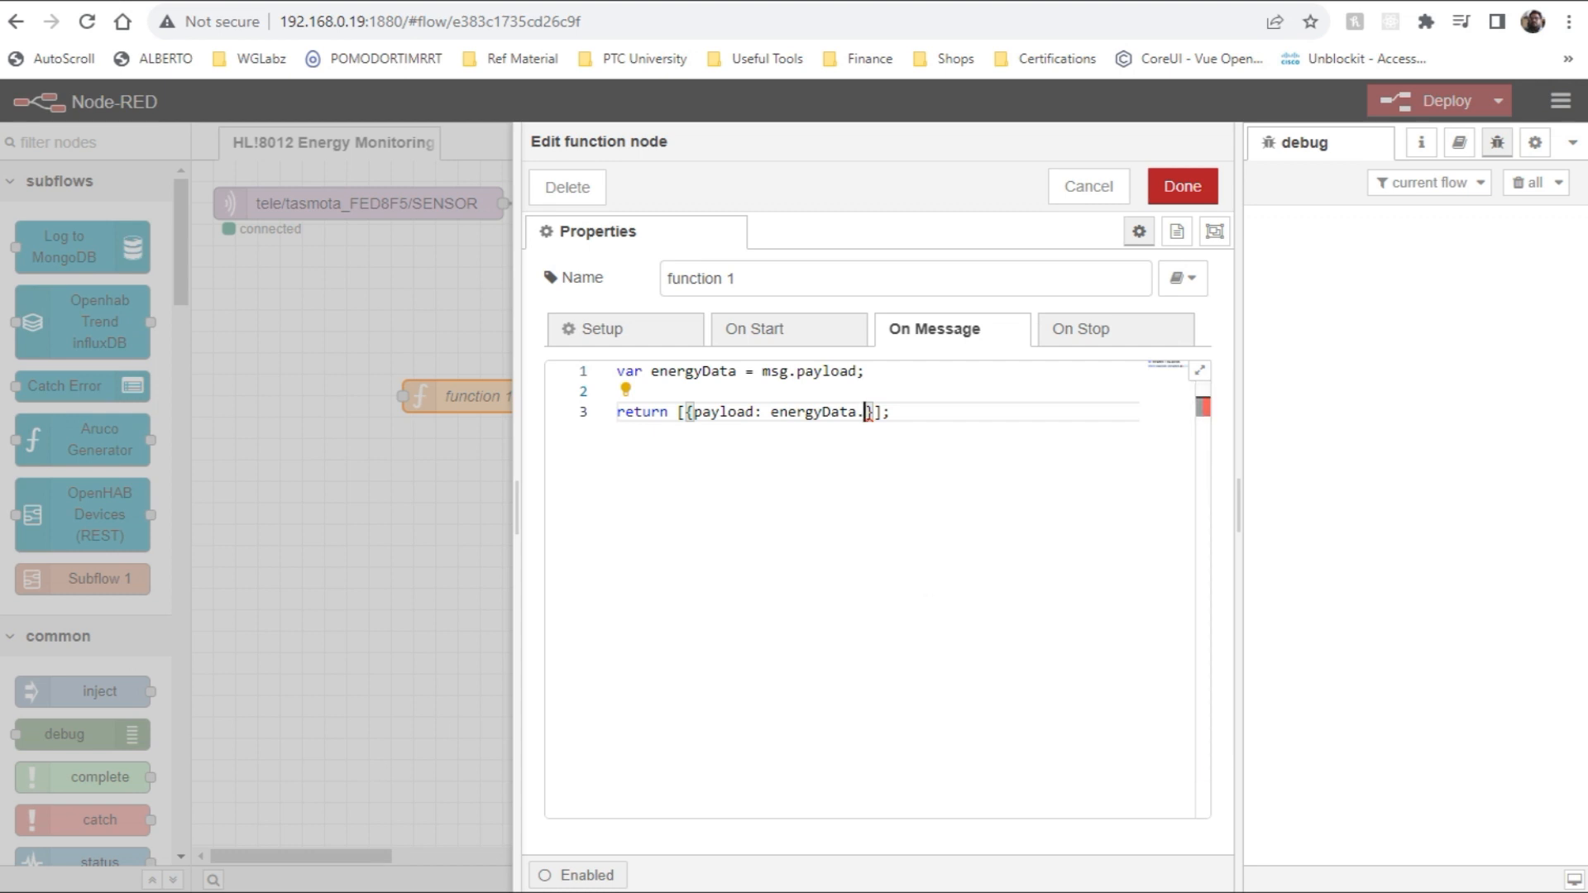
Fill the array with energyData Voltage, Current, Power and Total payload entries.
type("Voltage")
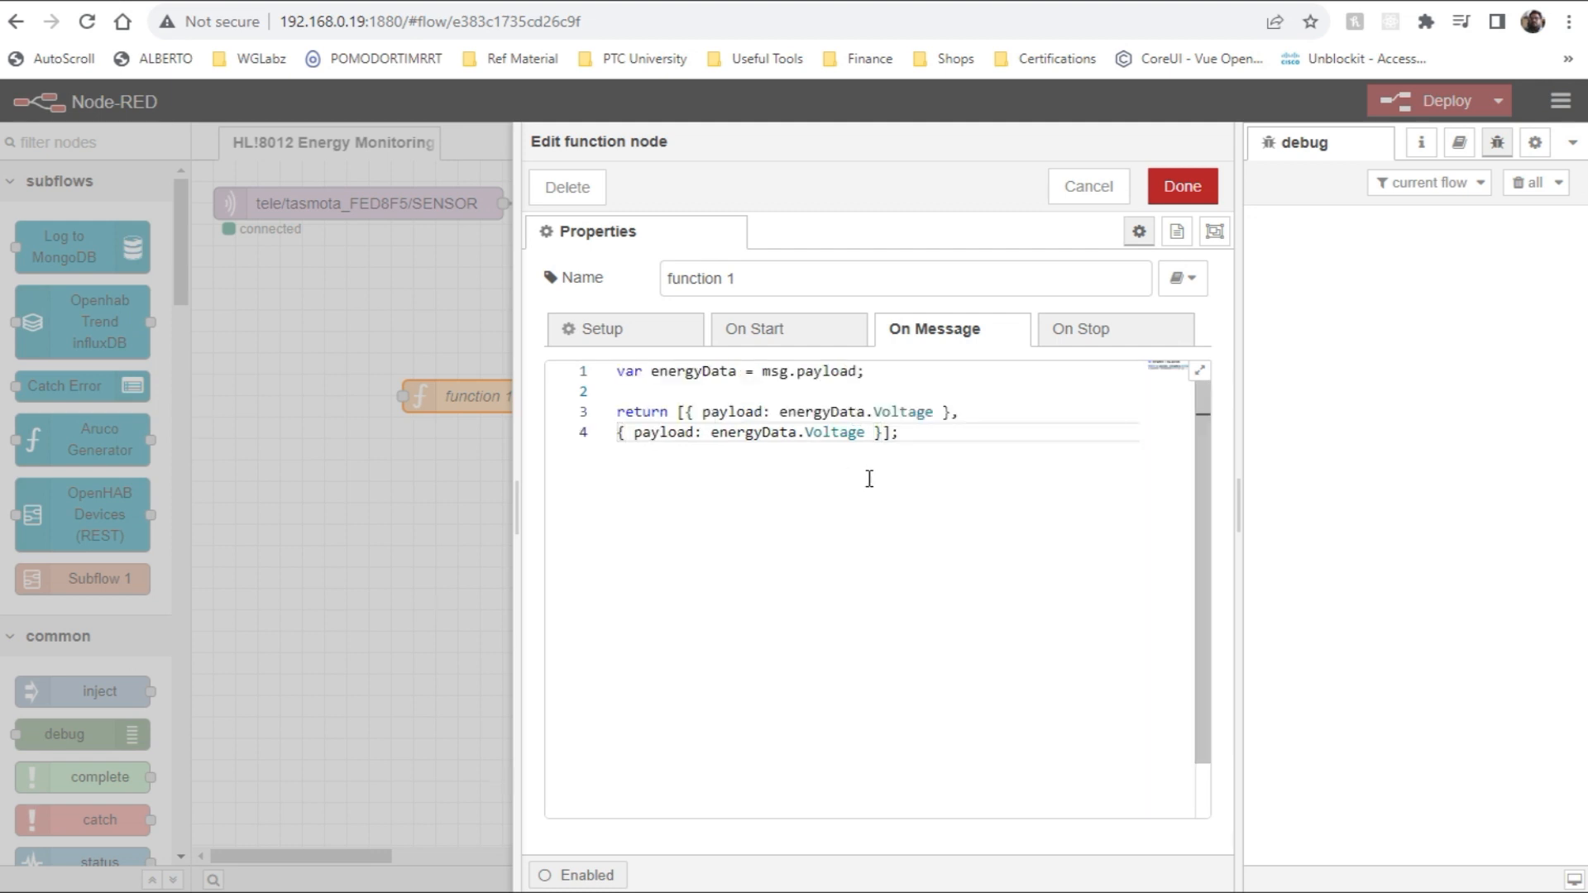
type("Current")
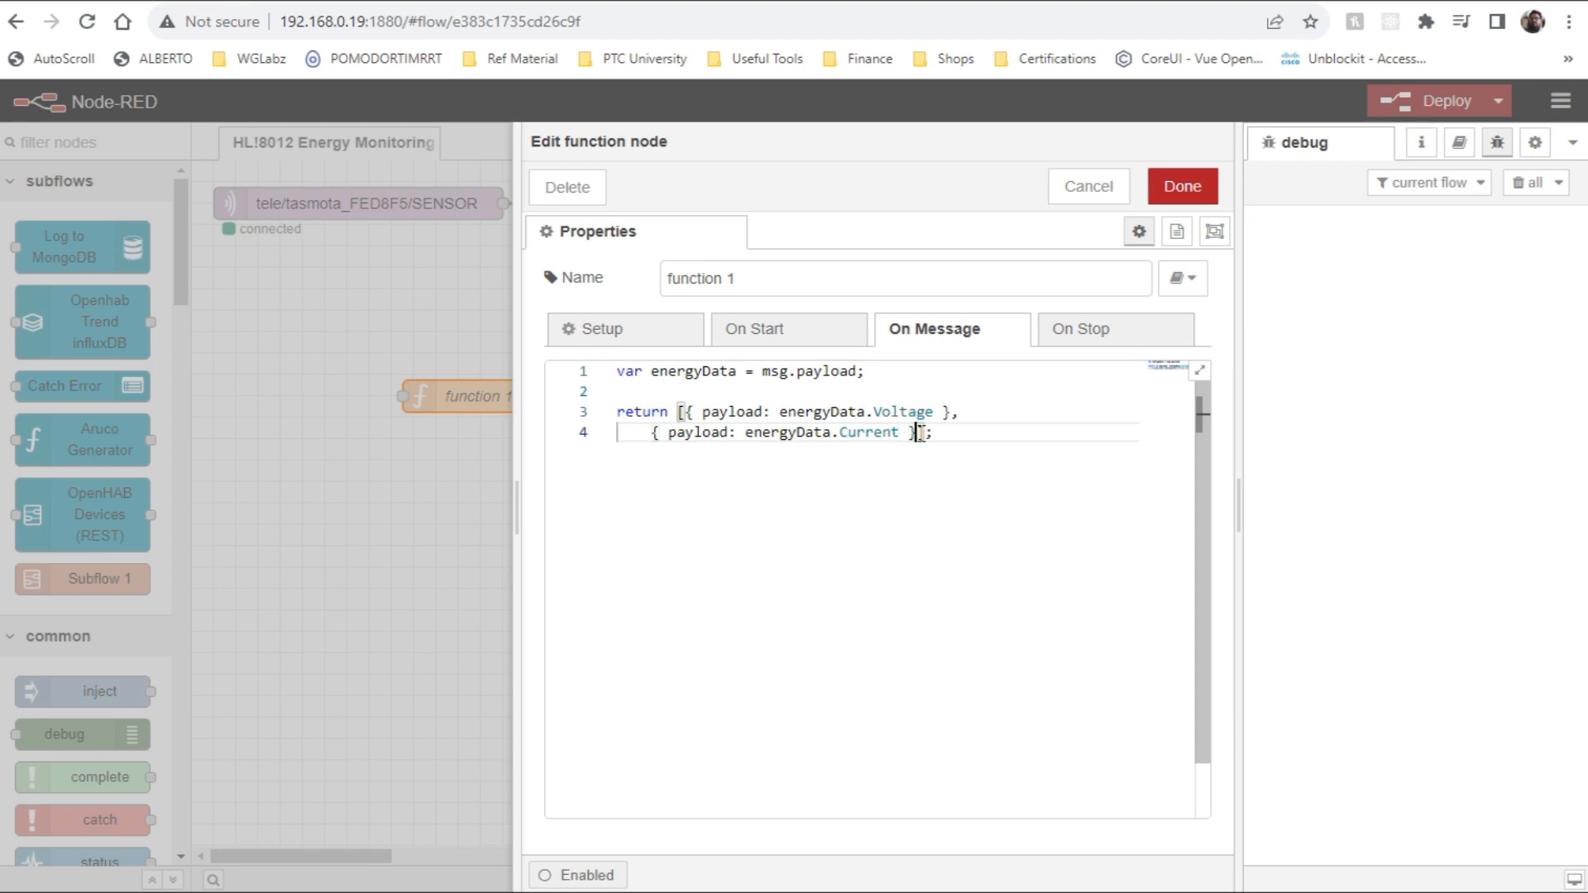
key("Enter")
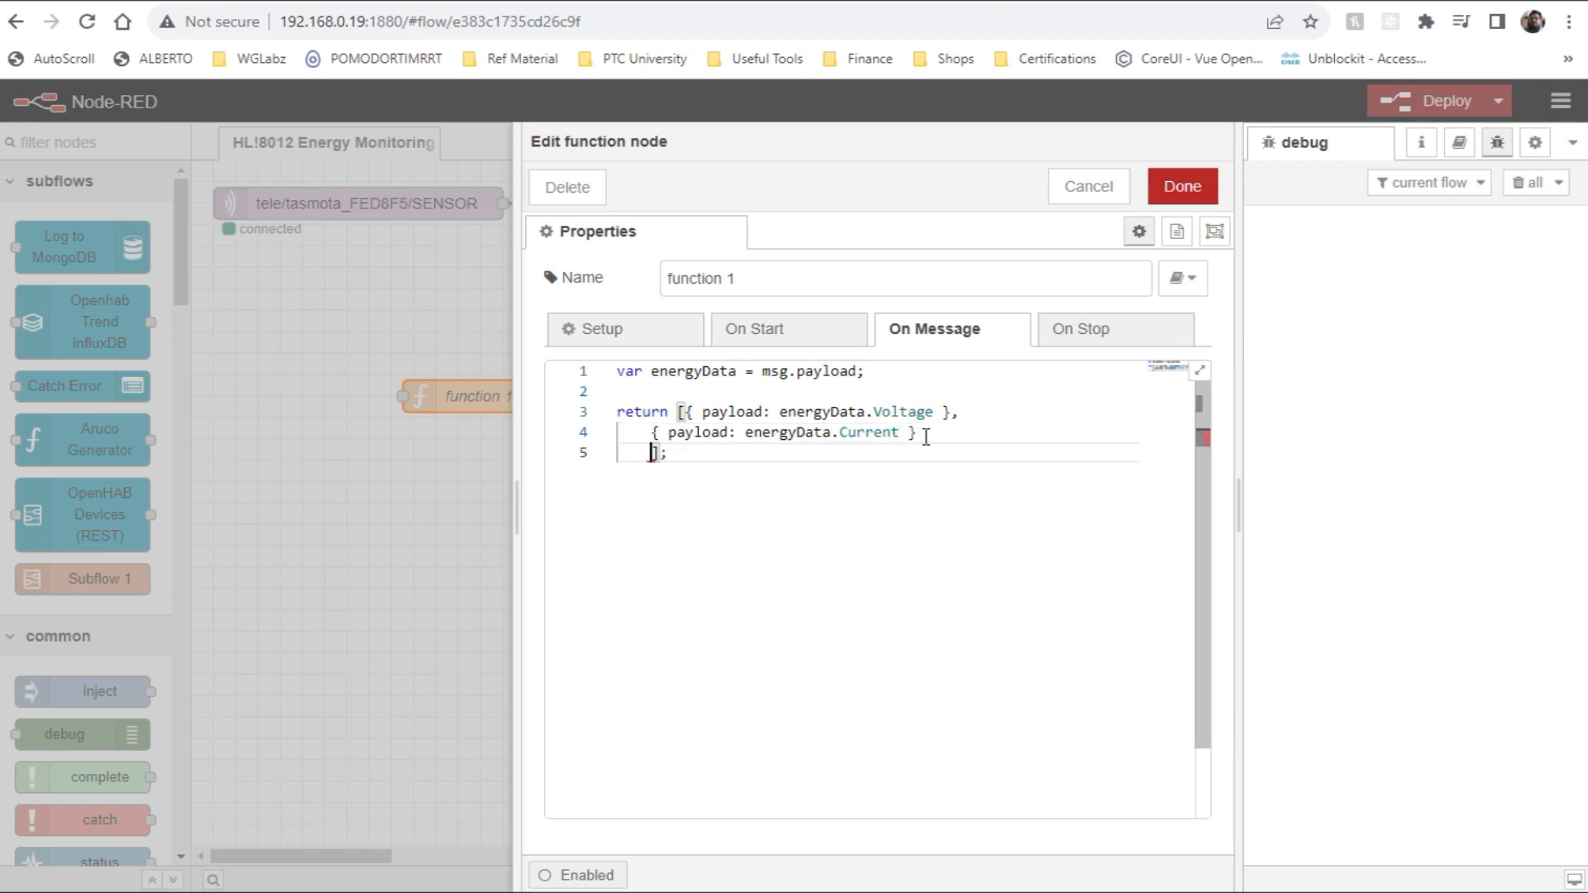
left_click_drag(956, 411, 916, 432)
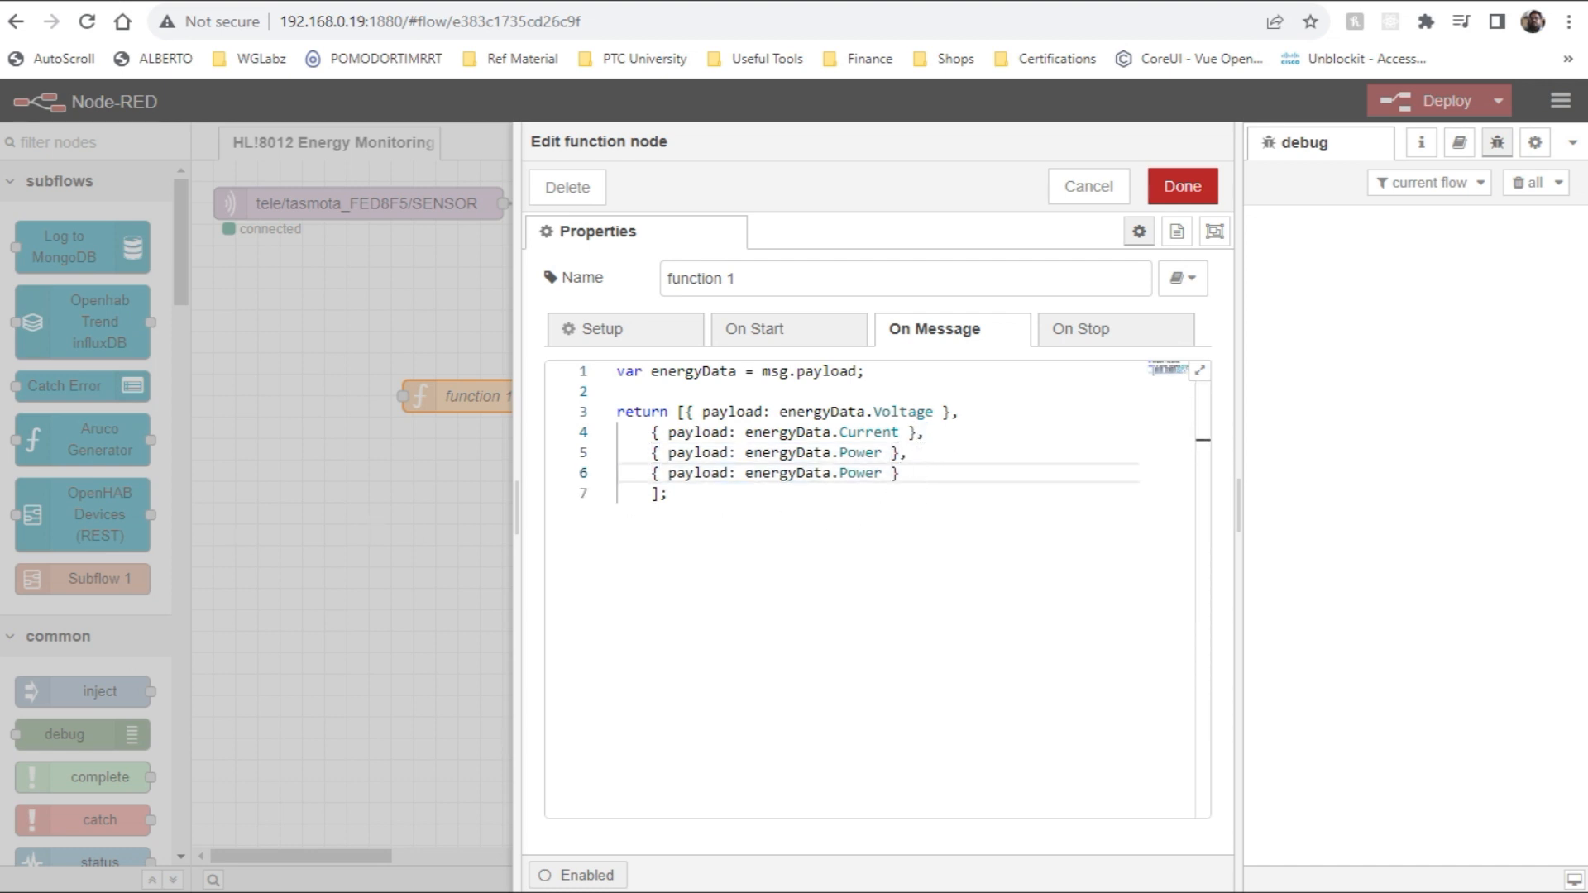
type("Total")
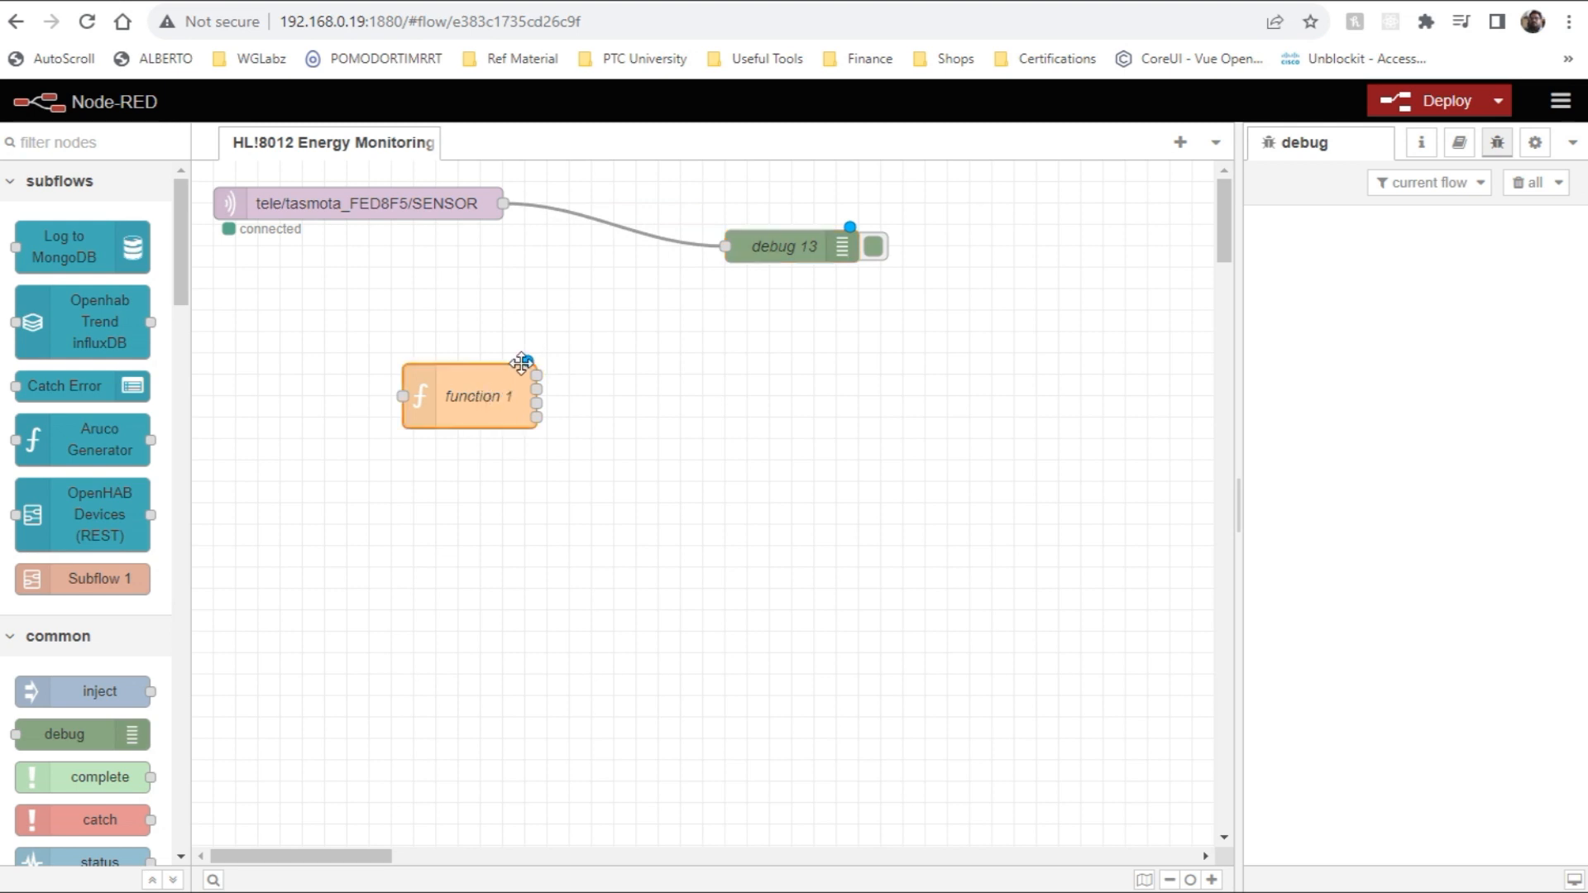
Feed the SENSOR MQTT node into function 1, wire its outputs to debug 13, and deploy.
left_click_drag(468, 396, 614, 331)
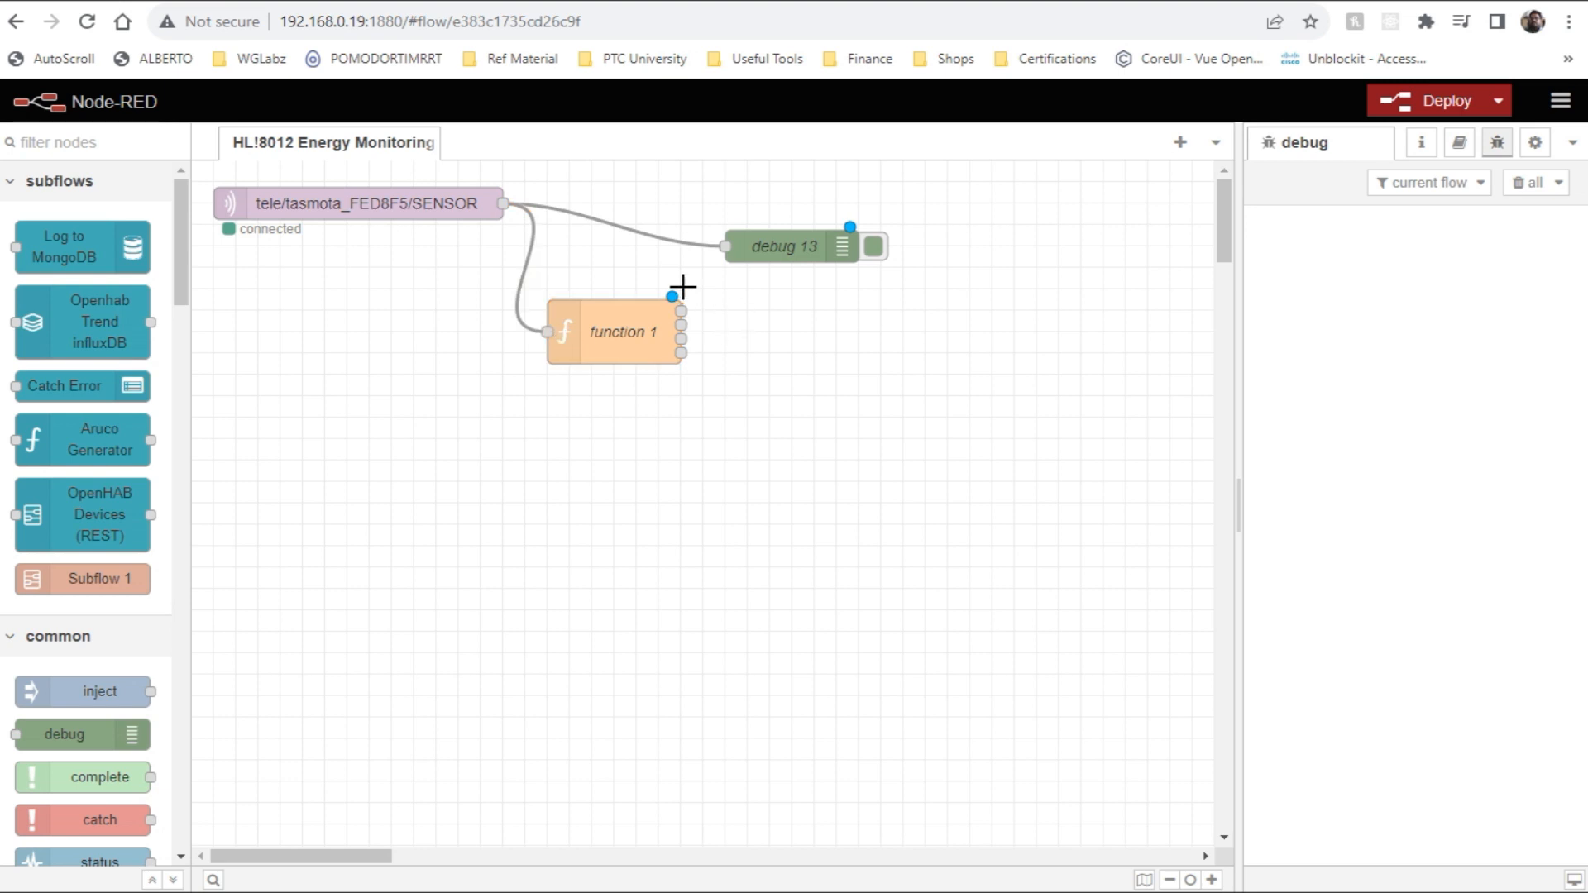
left_click_drag(680, 316, 727, 245)
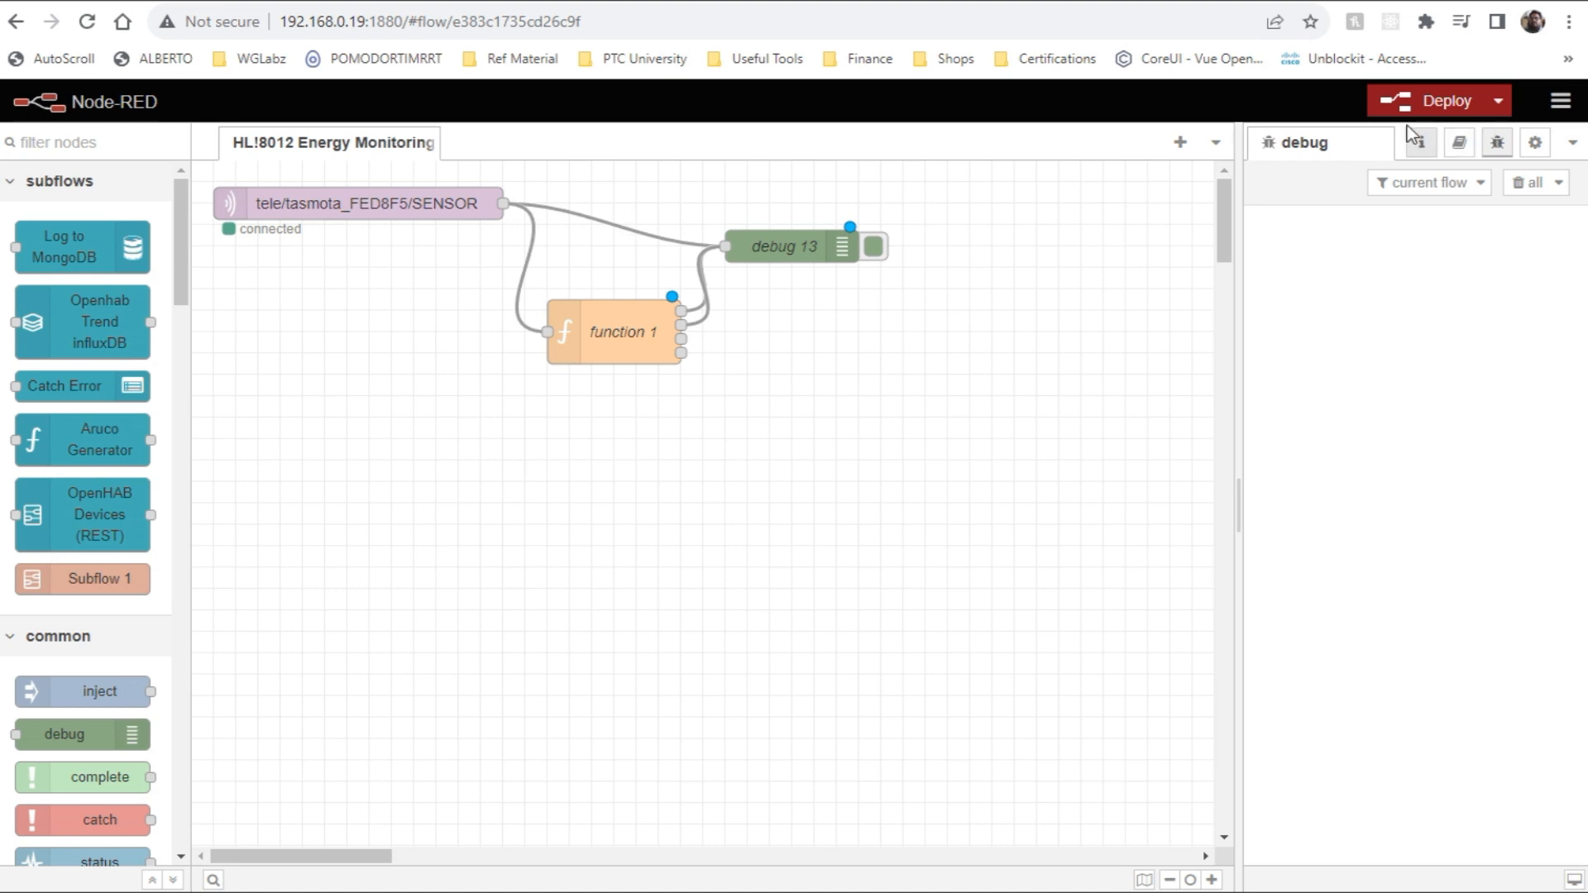
left_click(1444, 100)
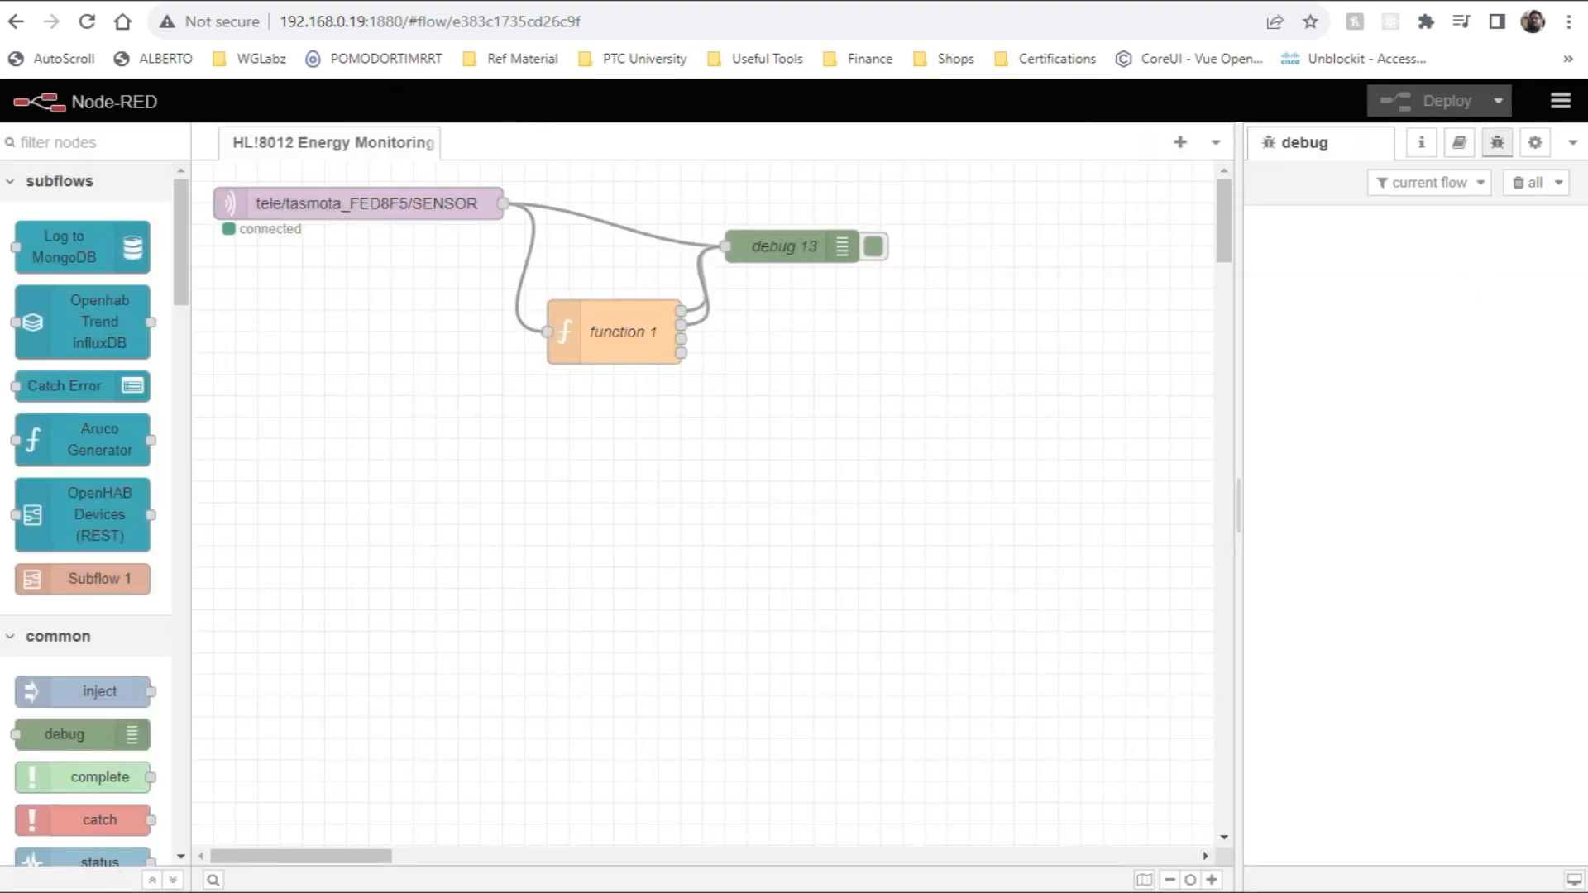
Check the SENSOR subscription, change function 1 to read msg.payload.ENERGY, and redeploy.
double_click(357, 203)
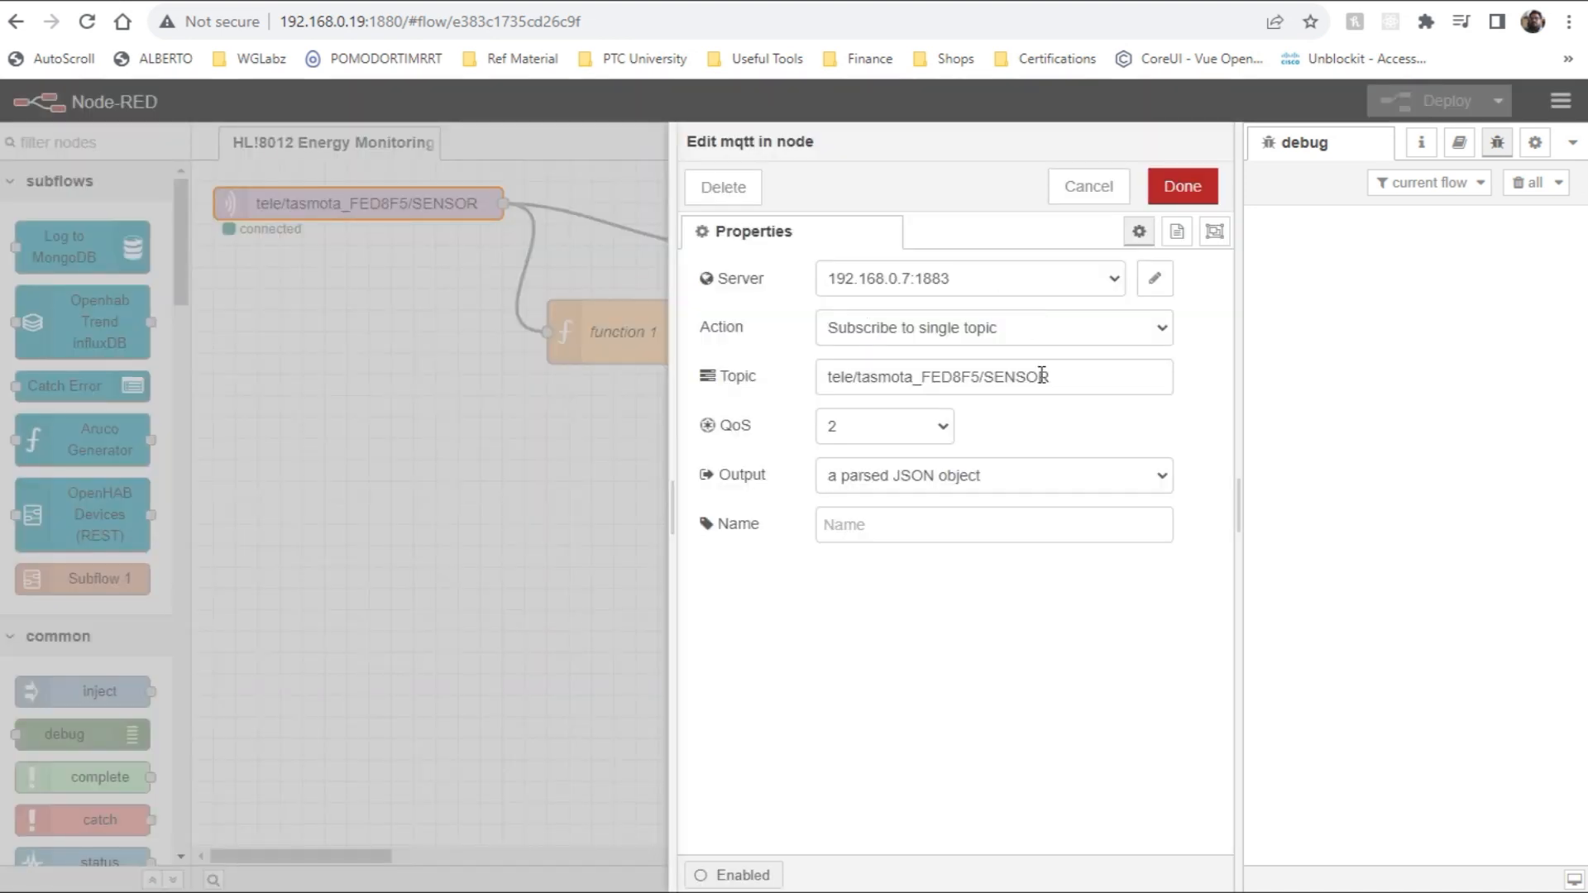
left_click(1180, 186)
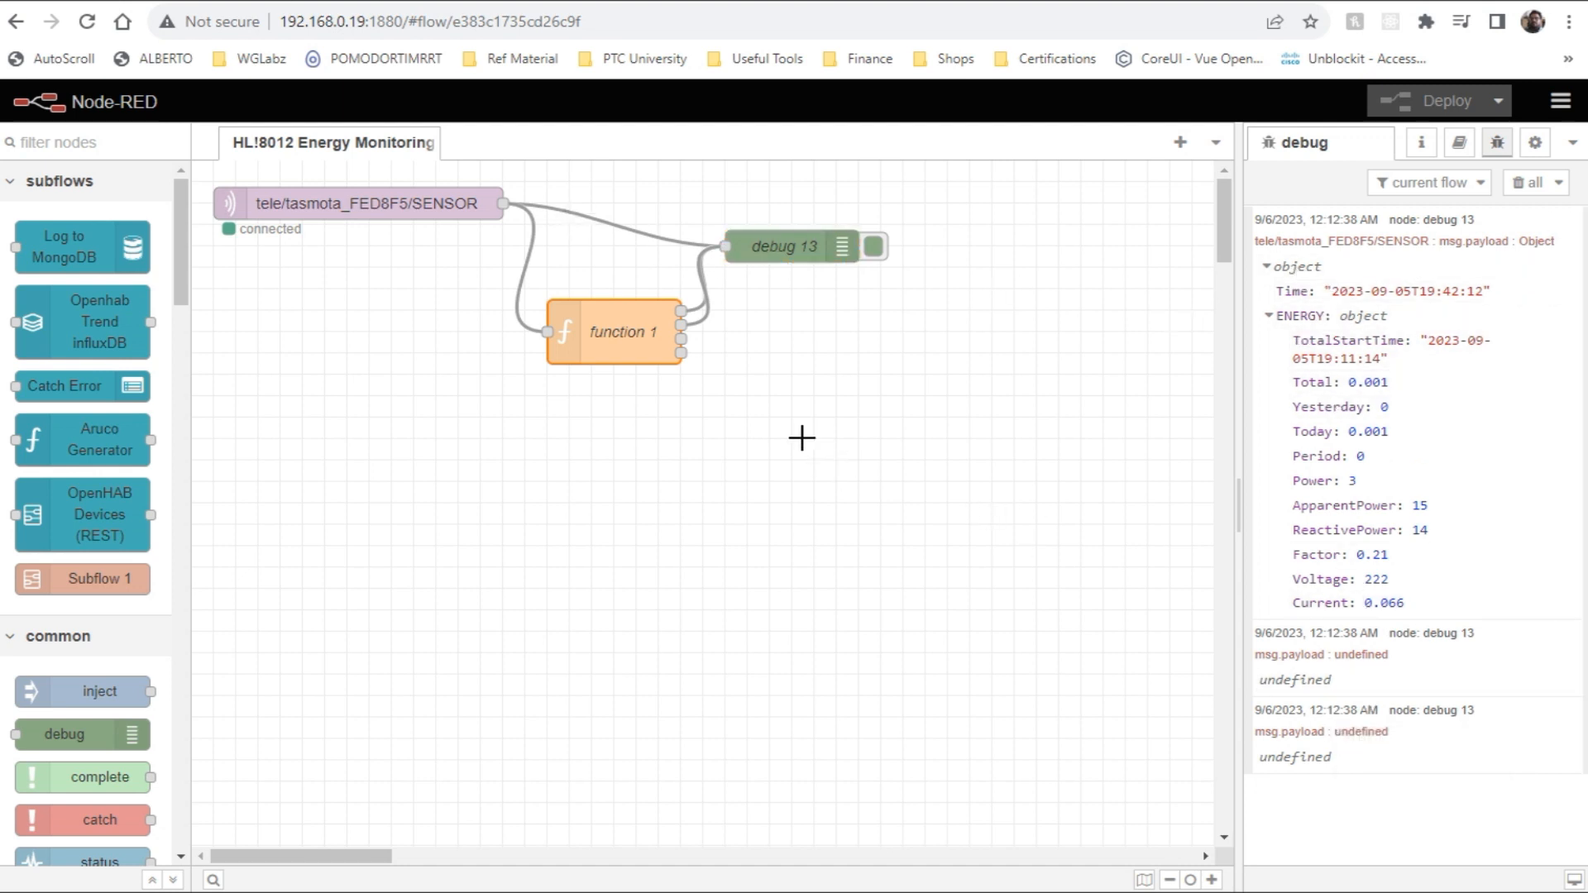
double_click(623, 330)
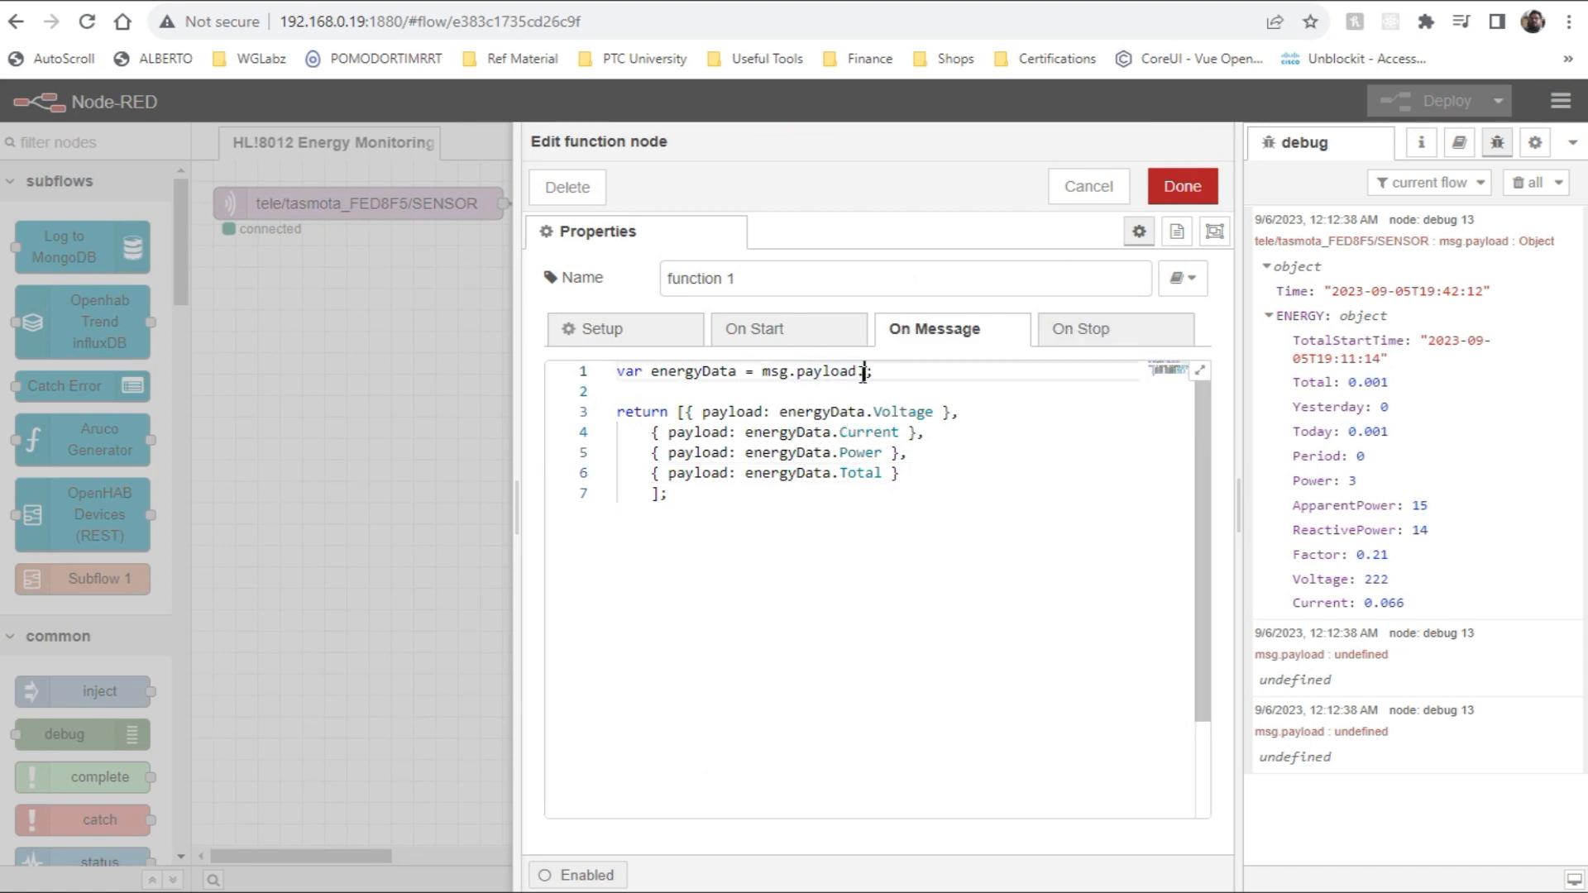
type("ENERGY")
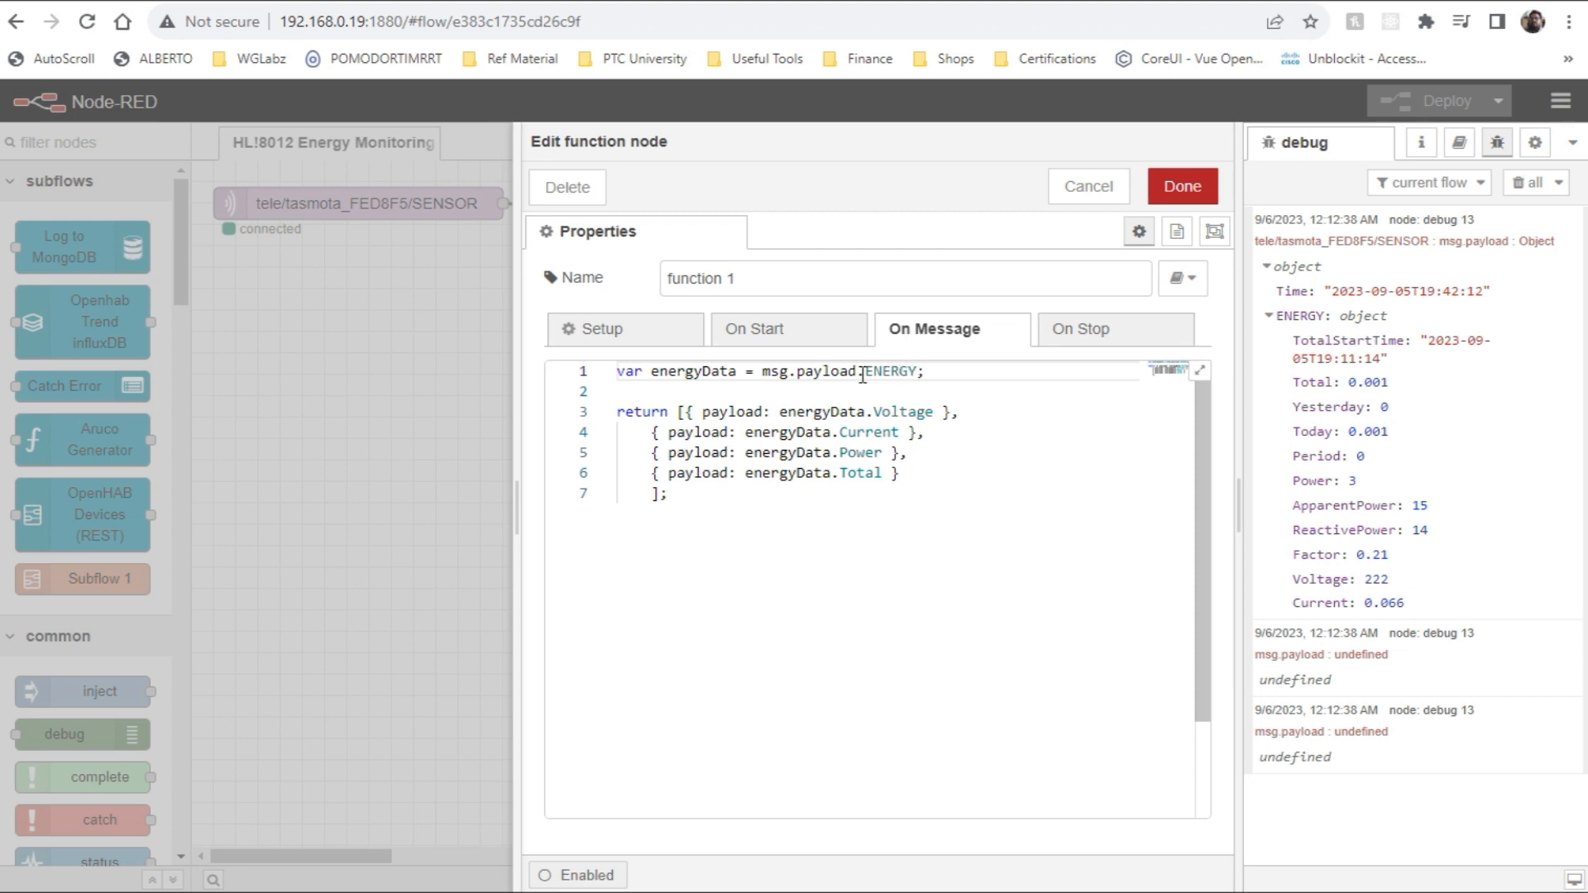
left_click(1180, 186)
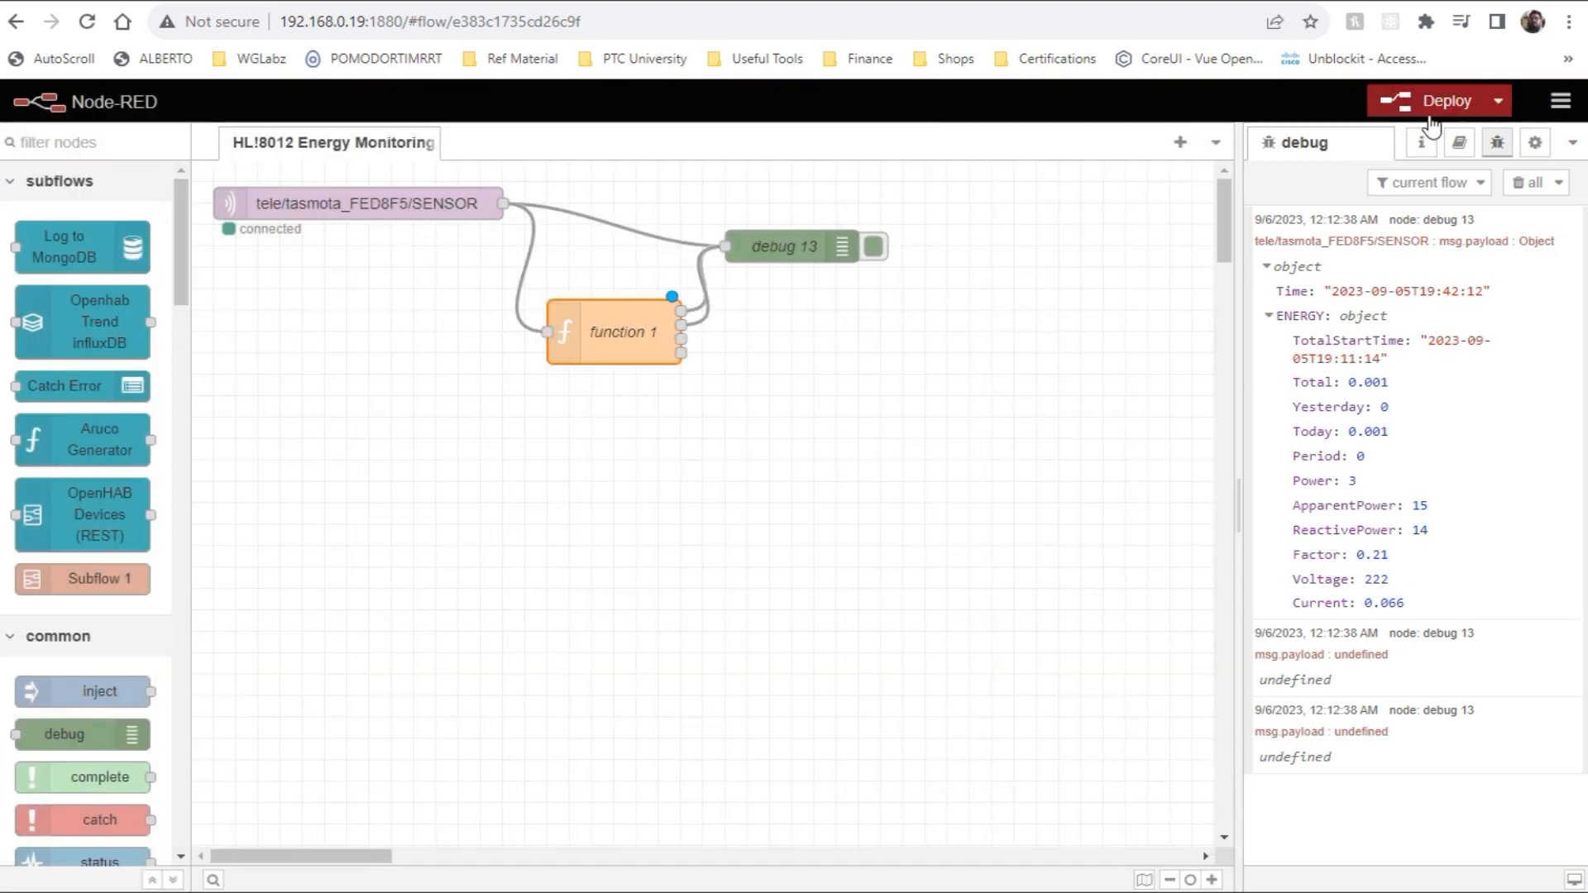
left_click(1433, 101)
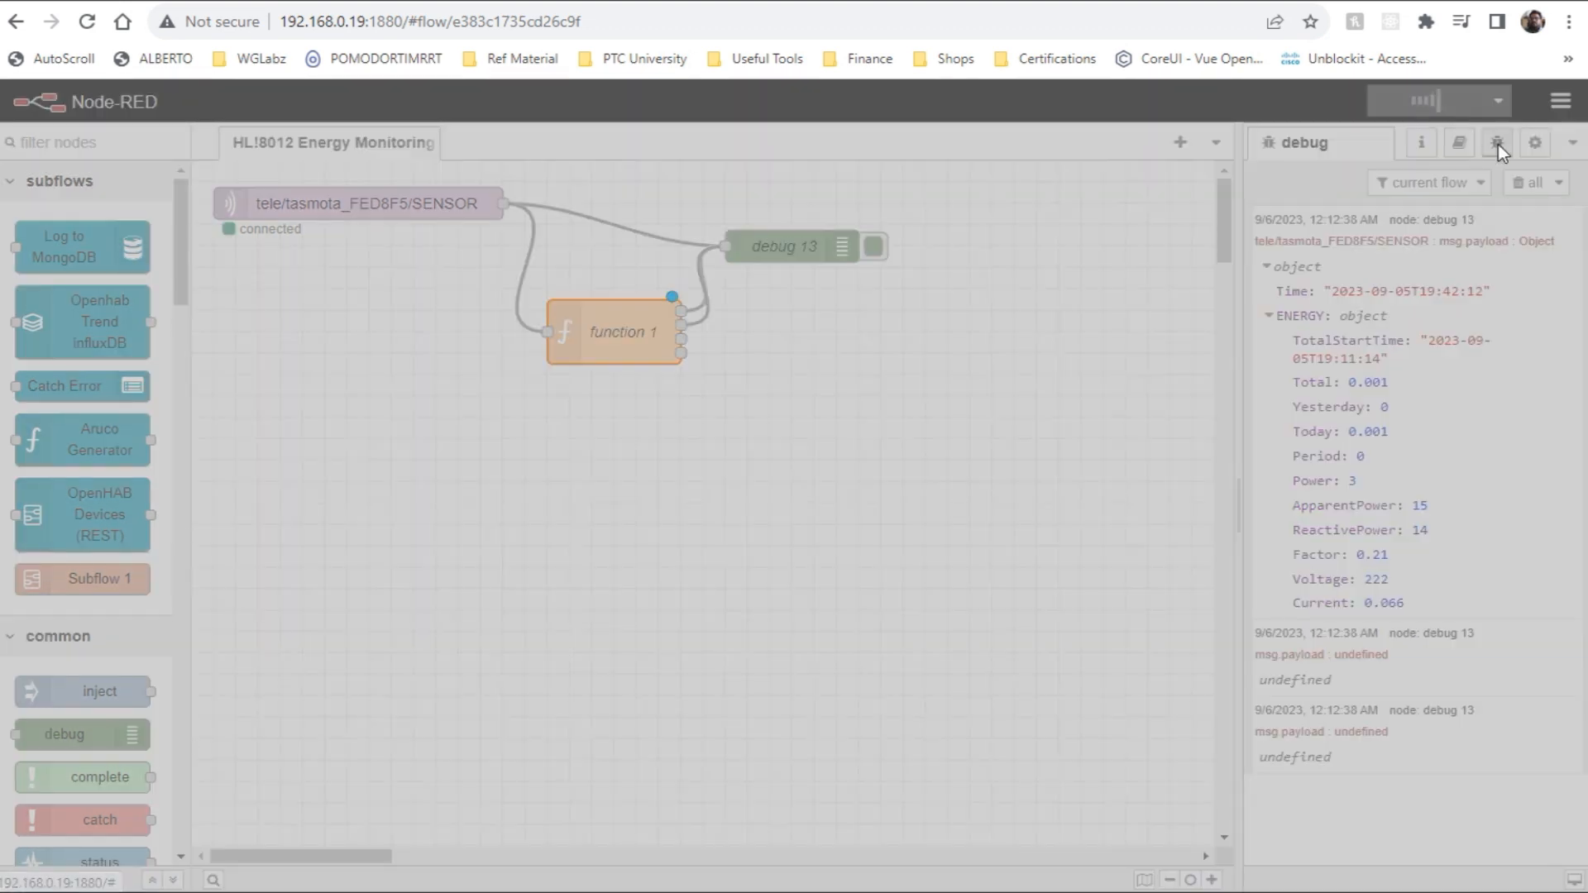
left_click(1439, 100)
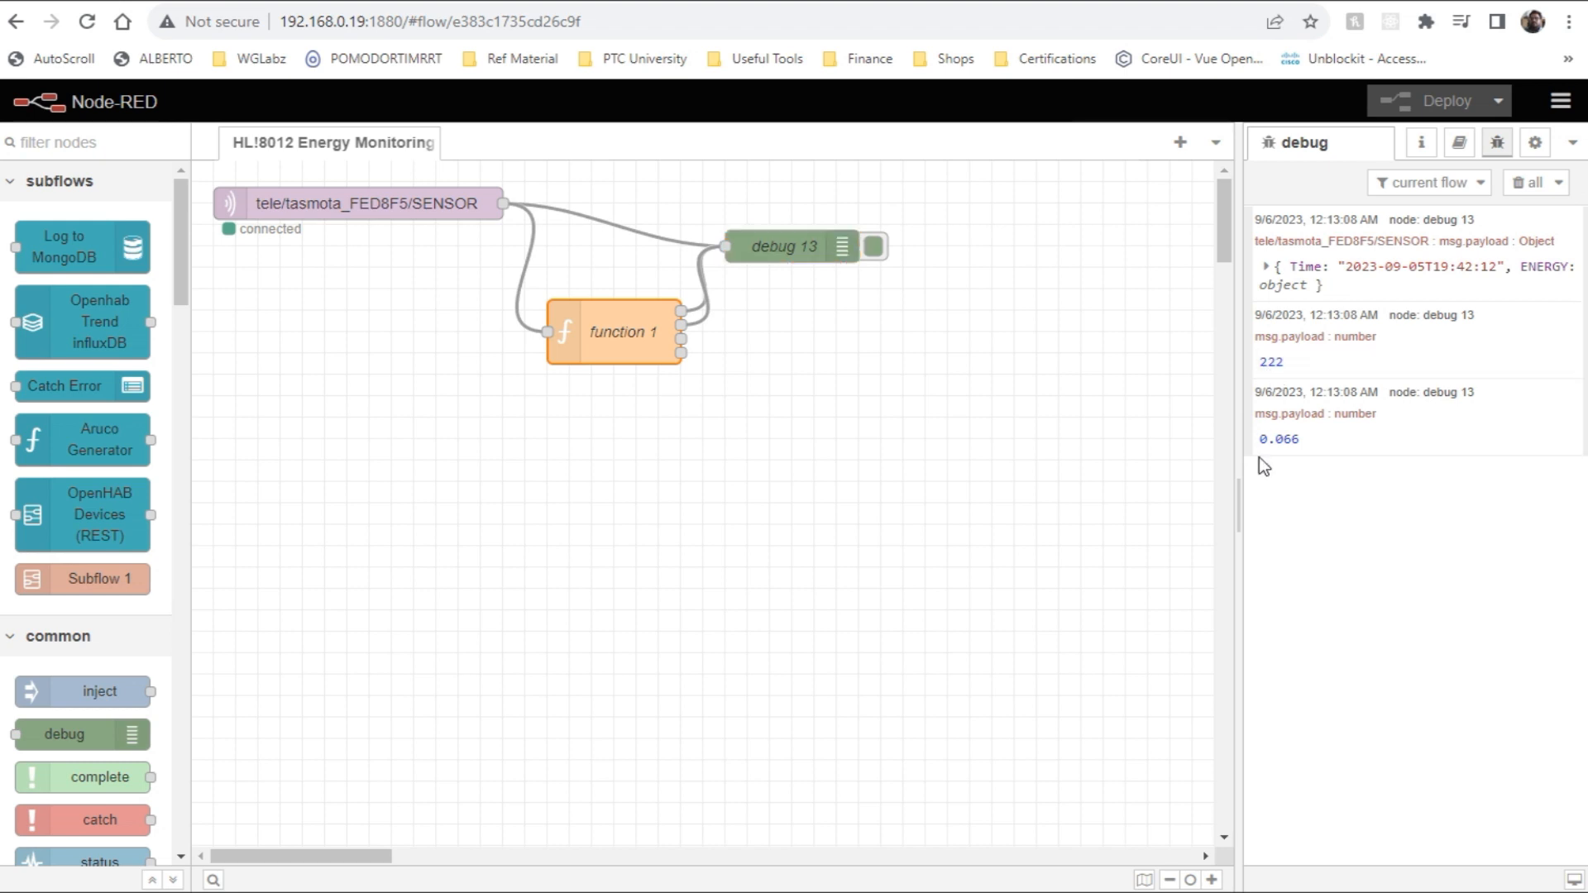
mouse_move(615, 349)
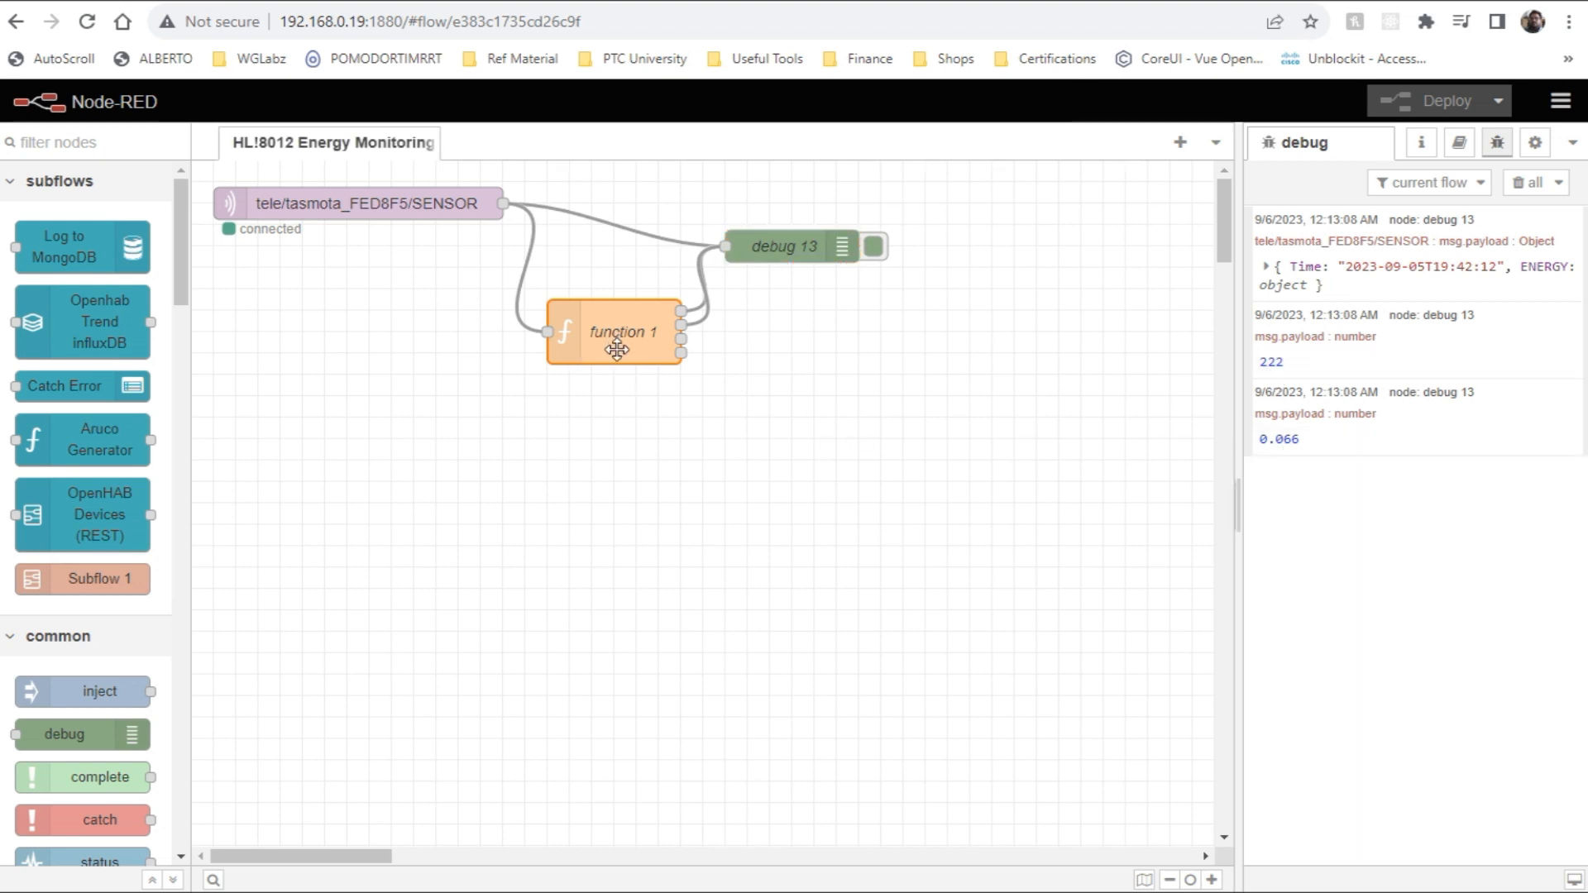
Open function 1, then drag the nodes into a single straight row.
double_click(622, 331)
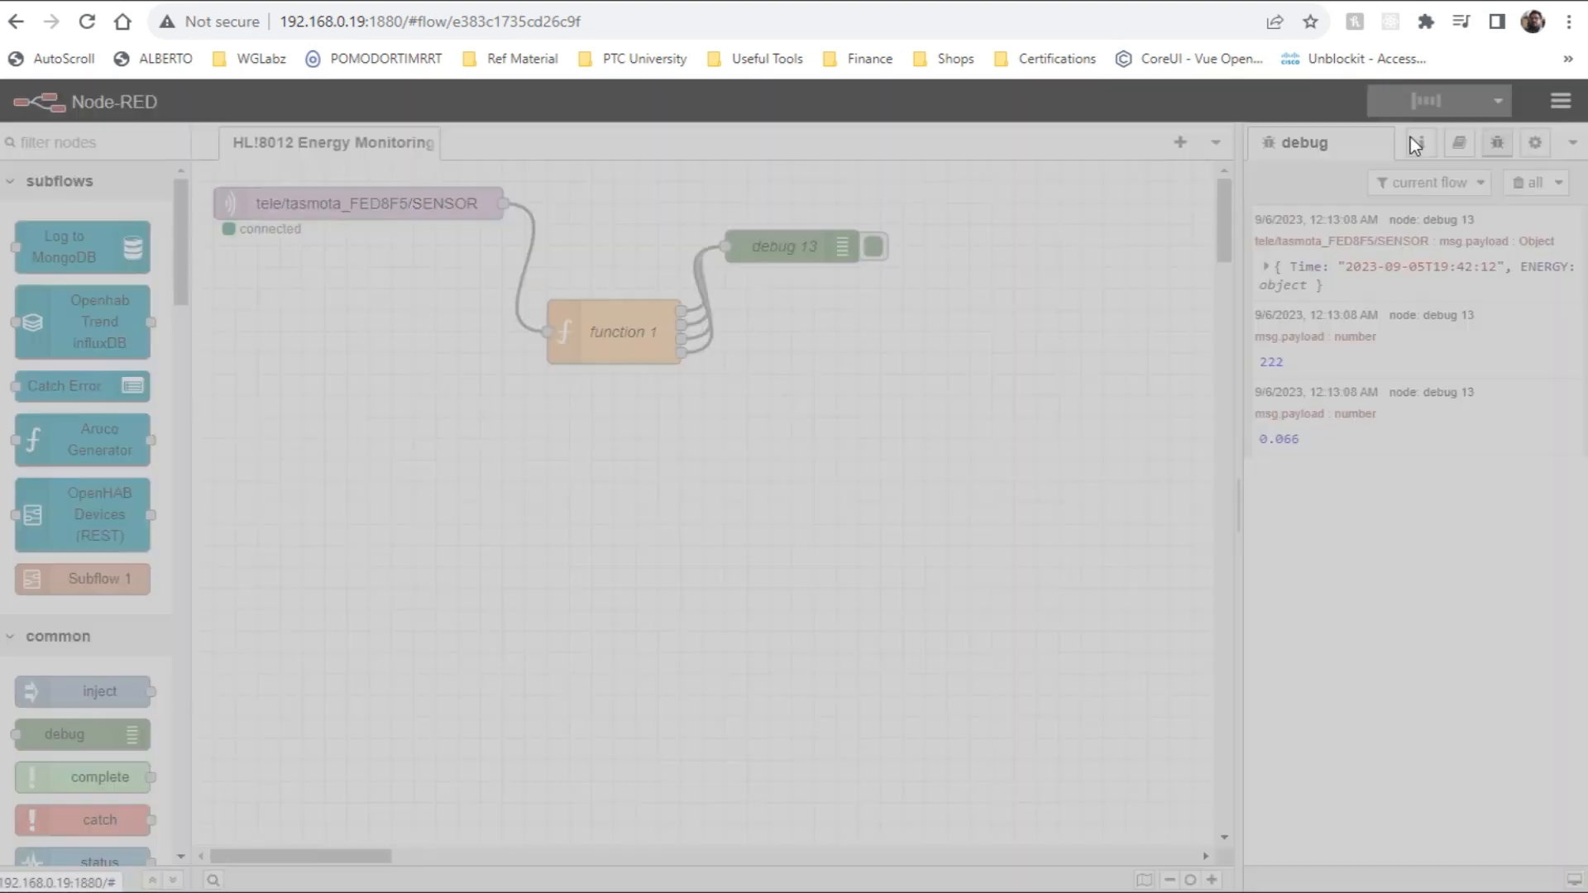
left_click_drag(623, 331, 648, 203)
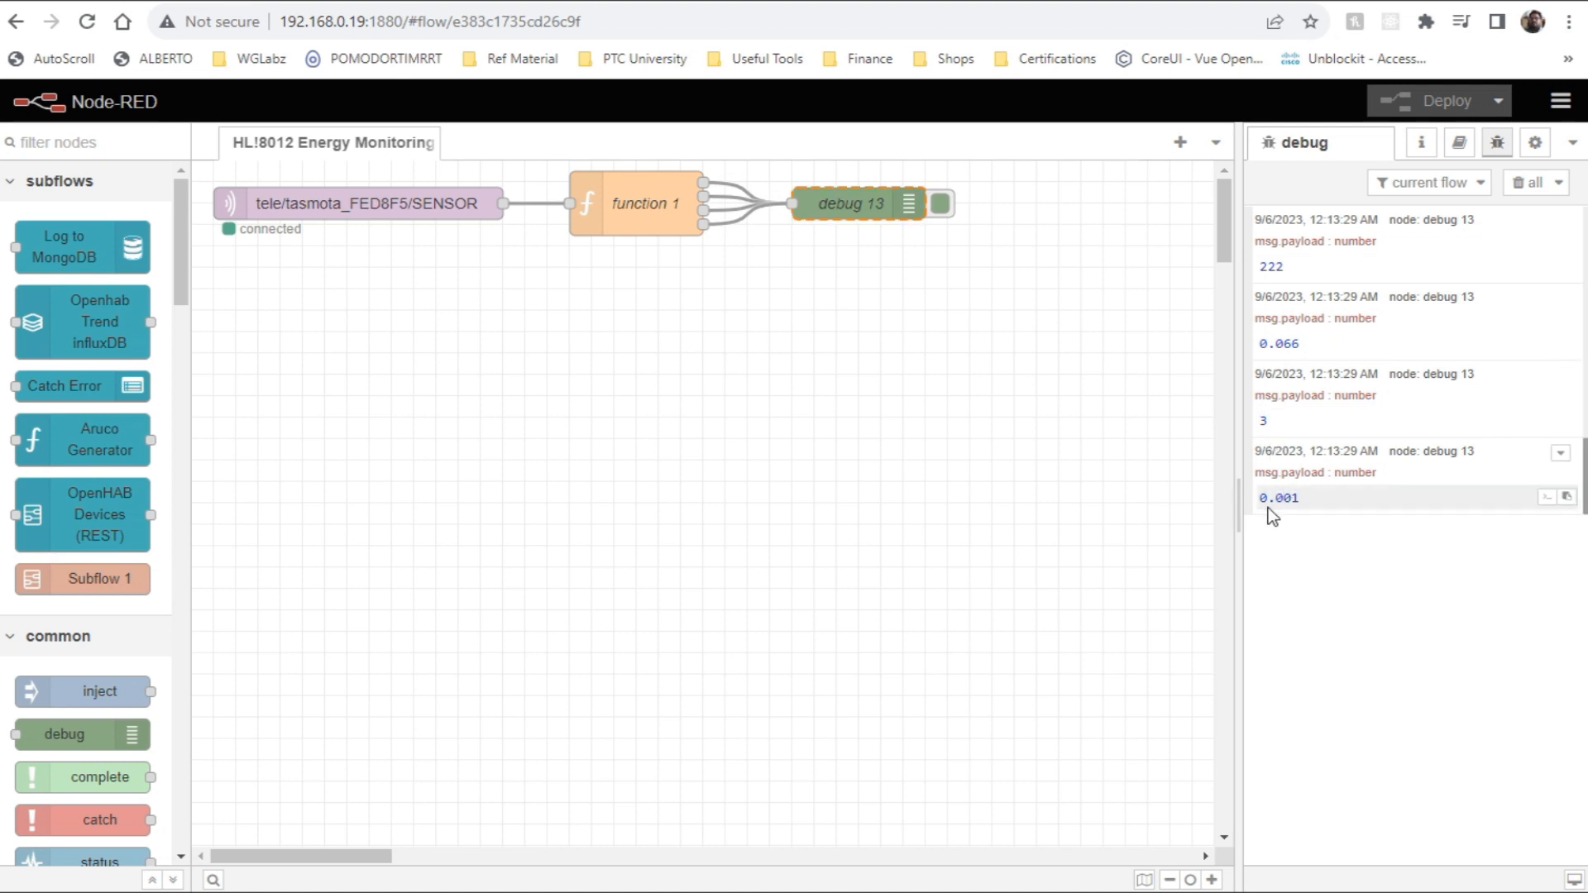
Close the function editor keeping the four-output code, then quick-add an 'mq' output node.
double_click(645, 204)
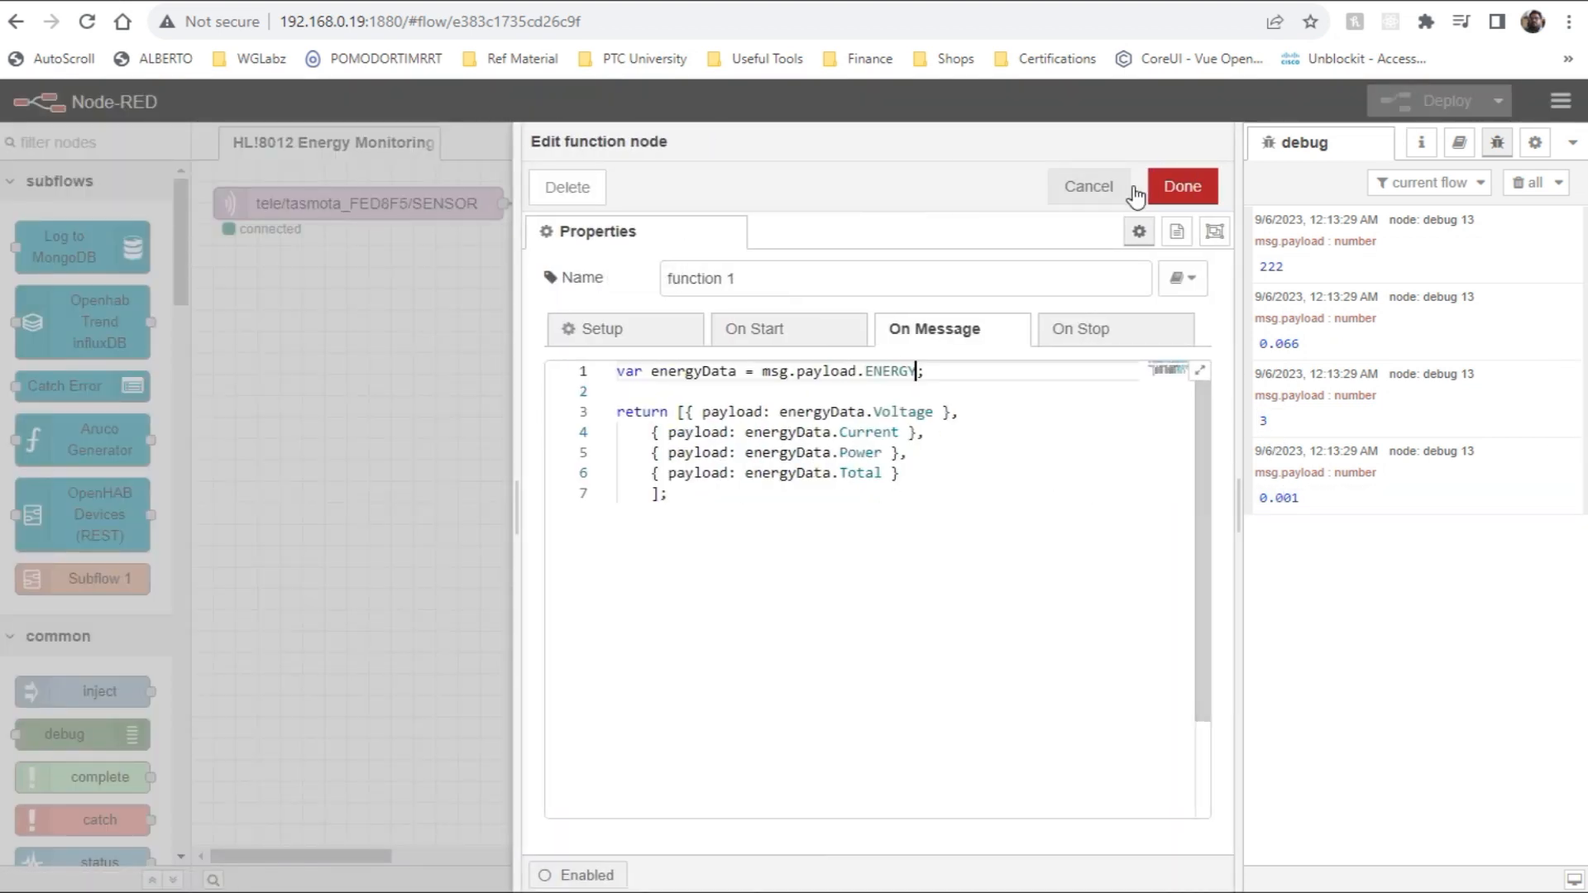
left_click(1181, 186)
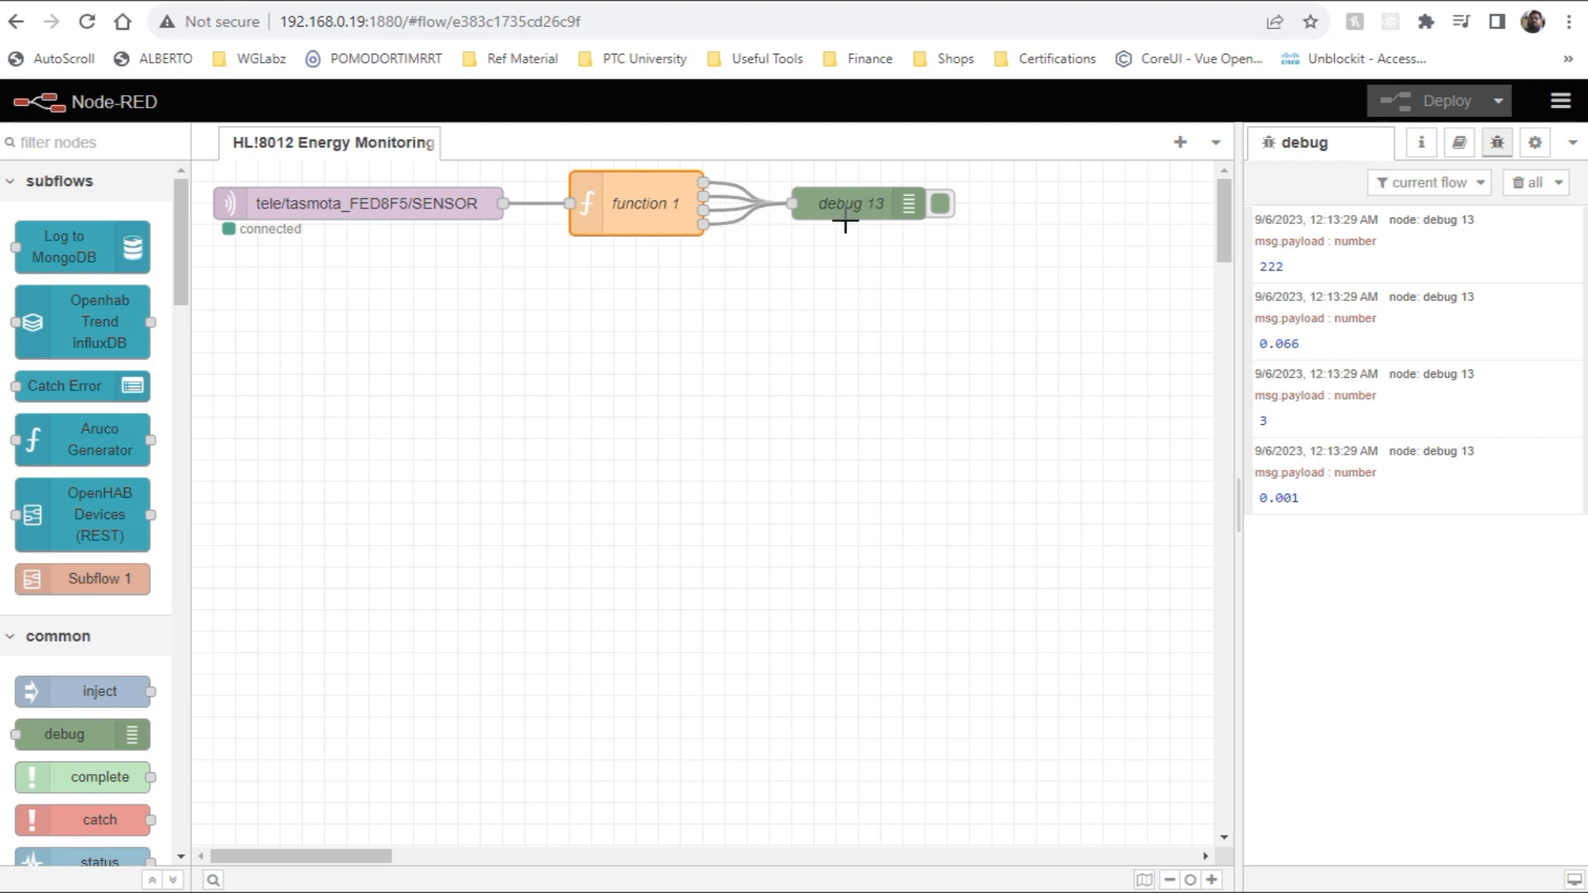
mouse_move(998, 249)
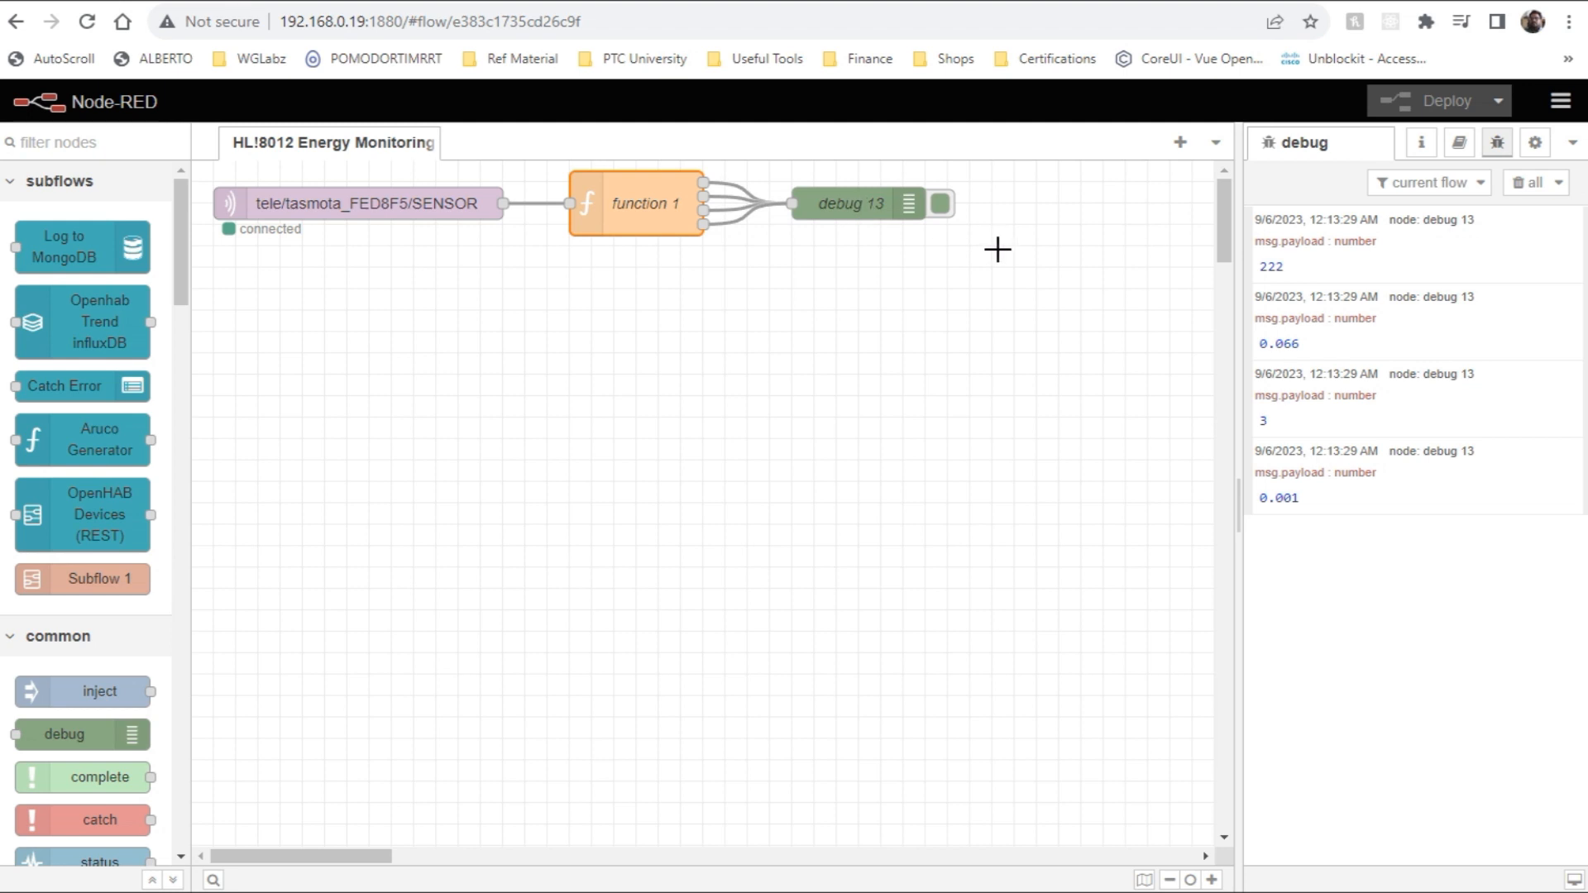
mouse_move(913, 253)
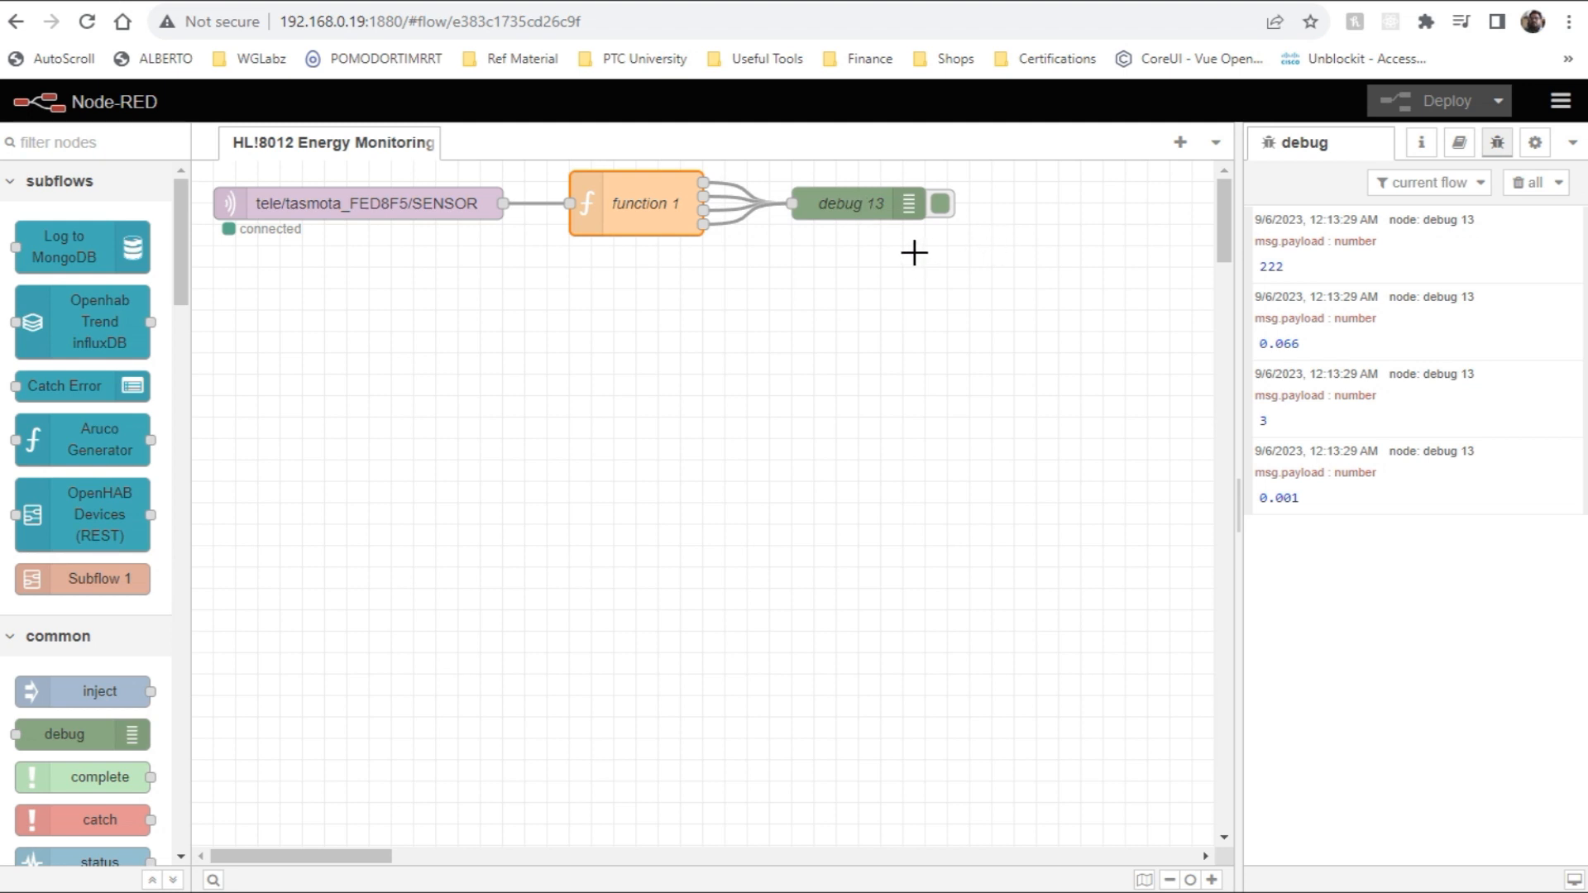
mouse_move(845, 274)
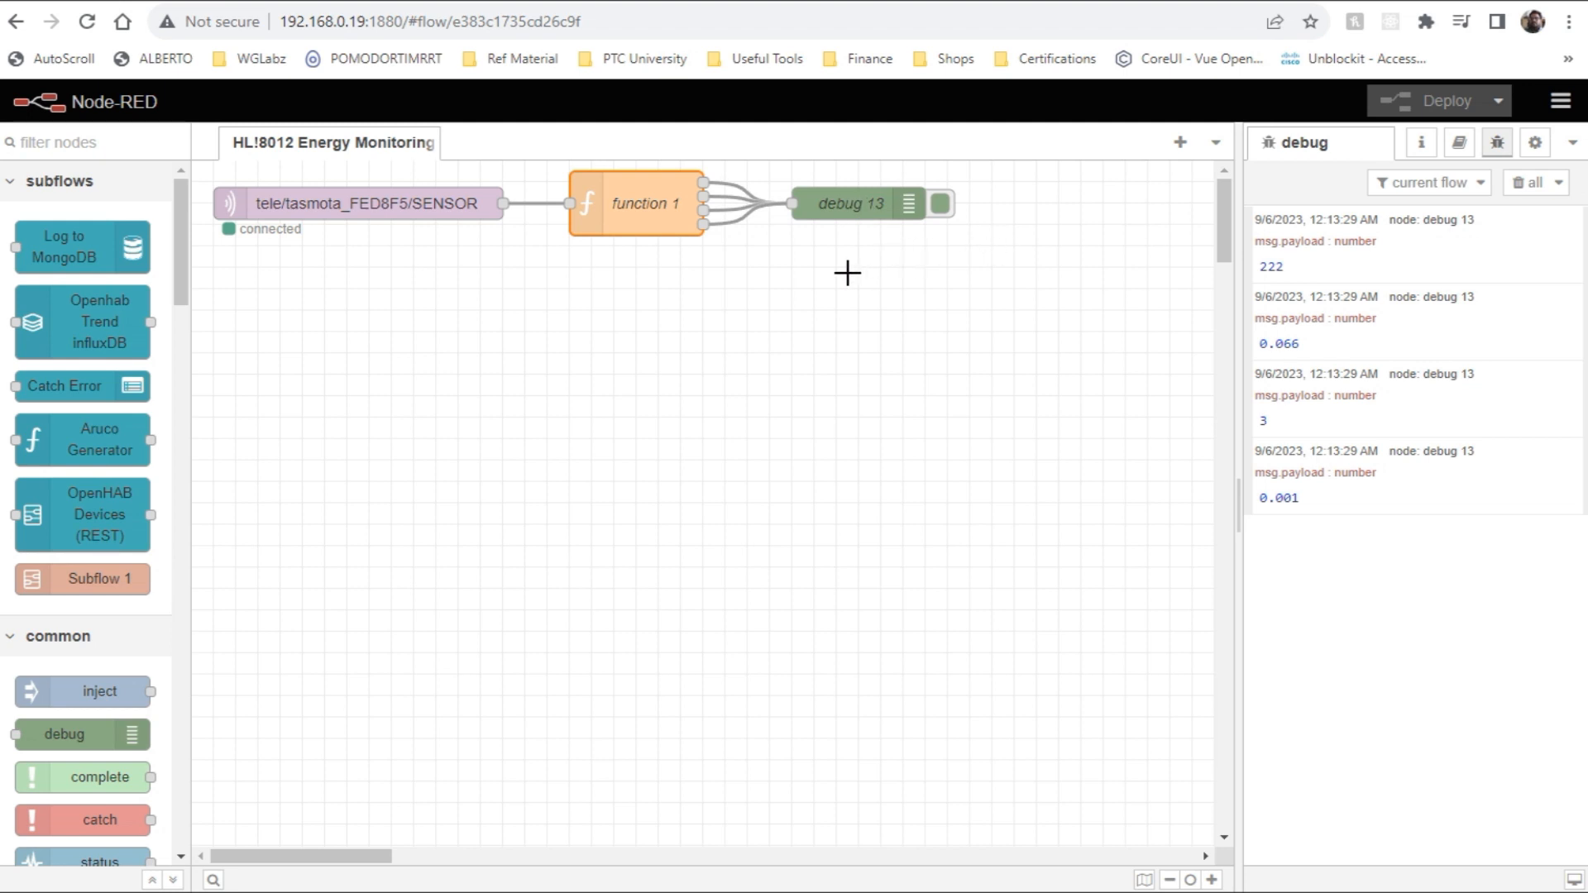
mouse_move(319, 324)
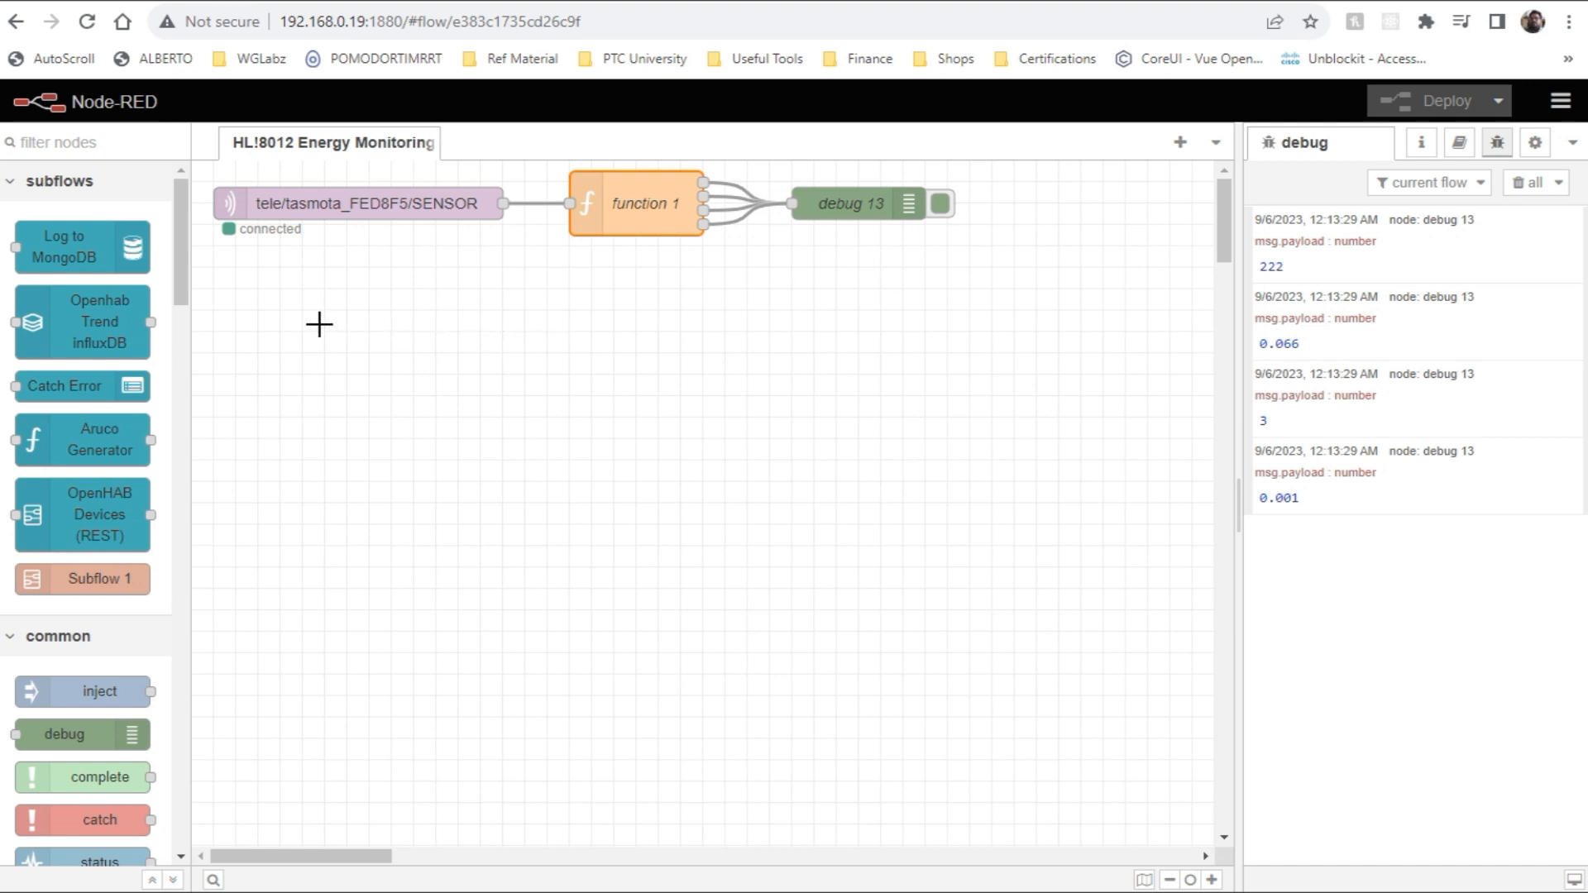
mouse_move(410, 321)
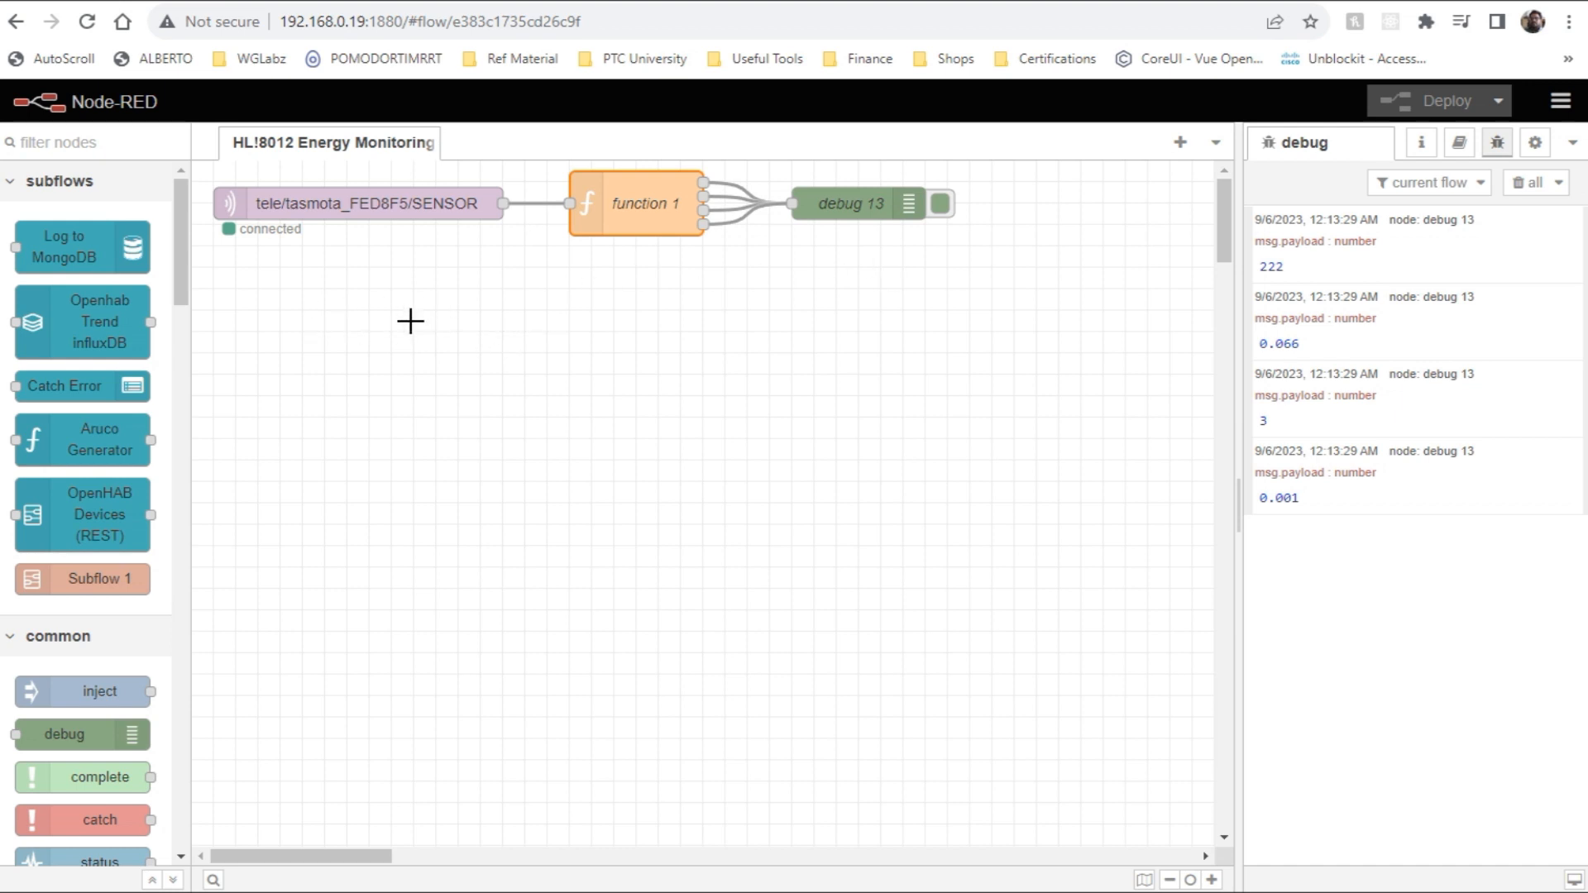
type("mq")
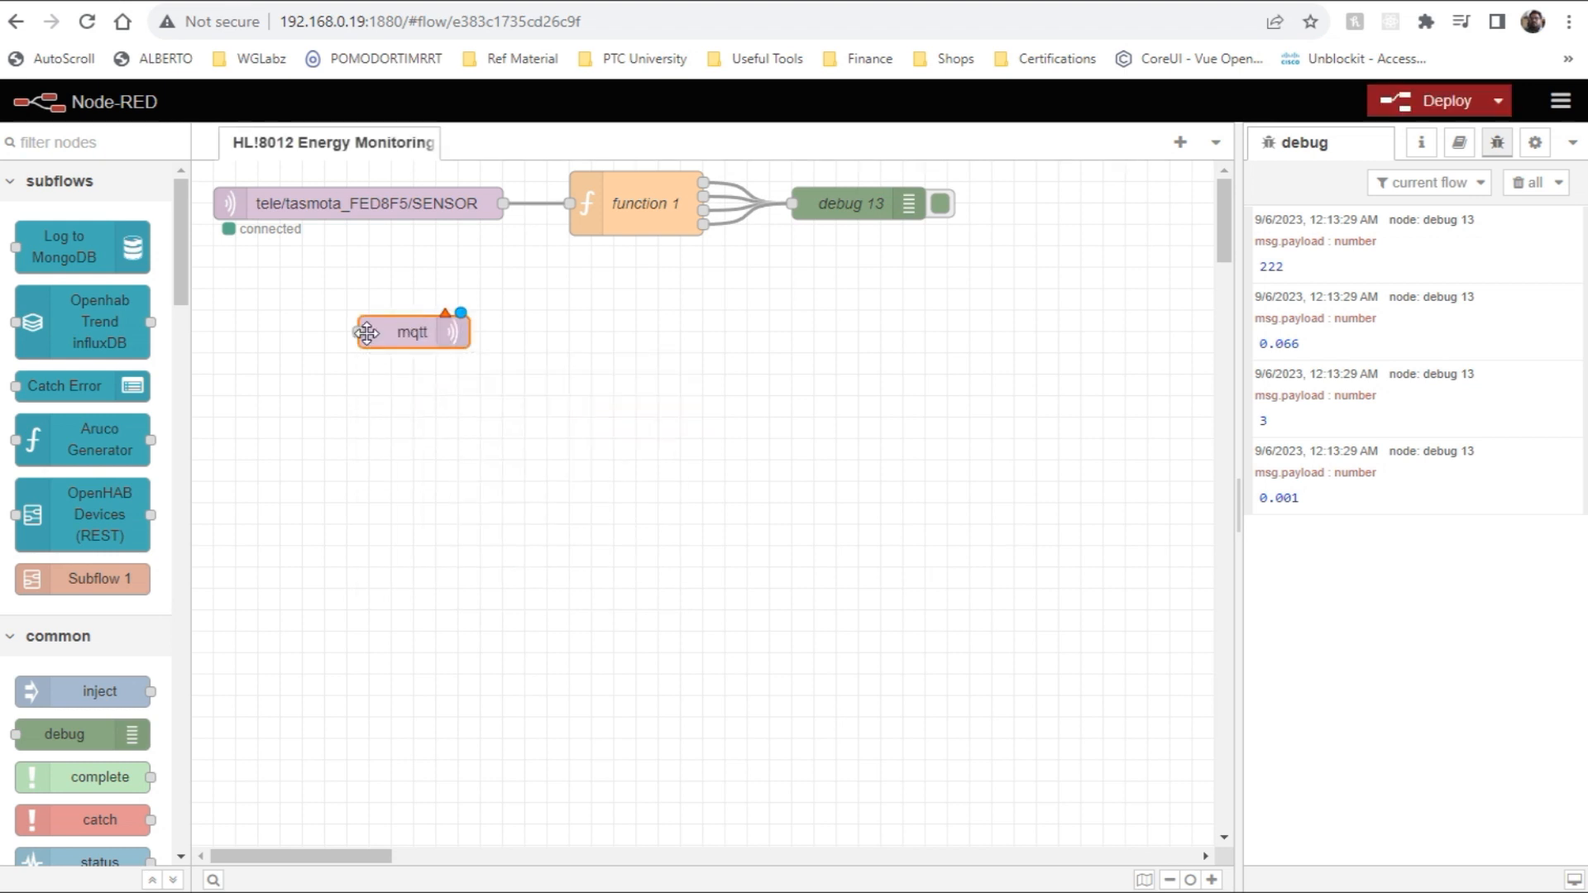
double_click(411, 331)
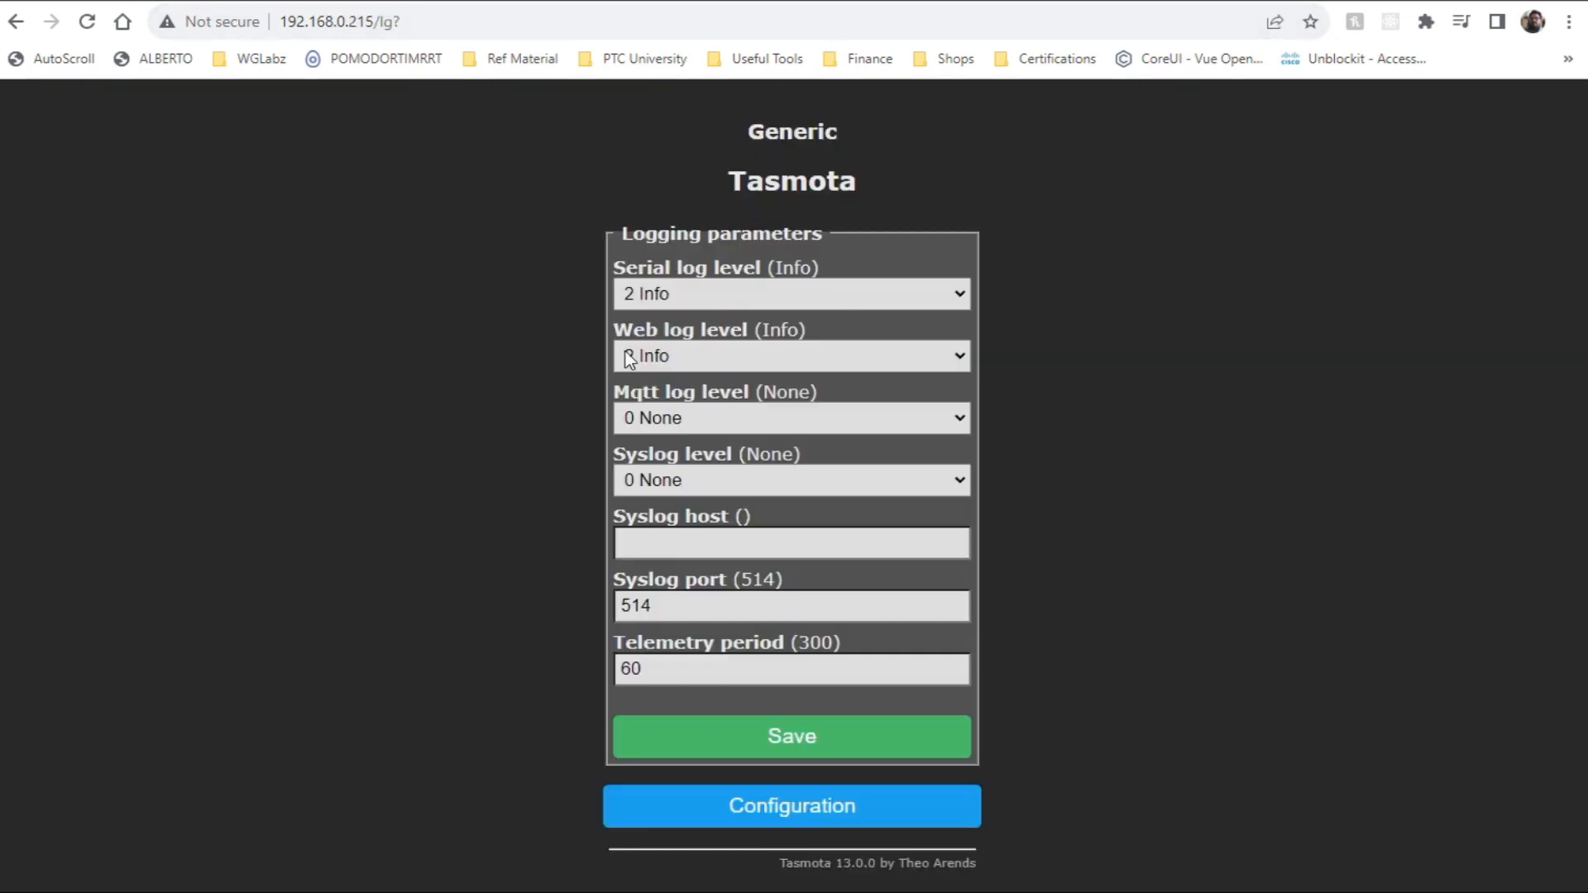
Go from Tasmota Configuration back to Main Menu, into Console, and select the device topic.
left_click(790, 805)
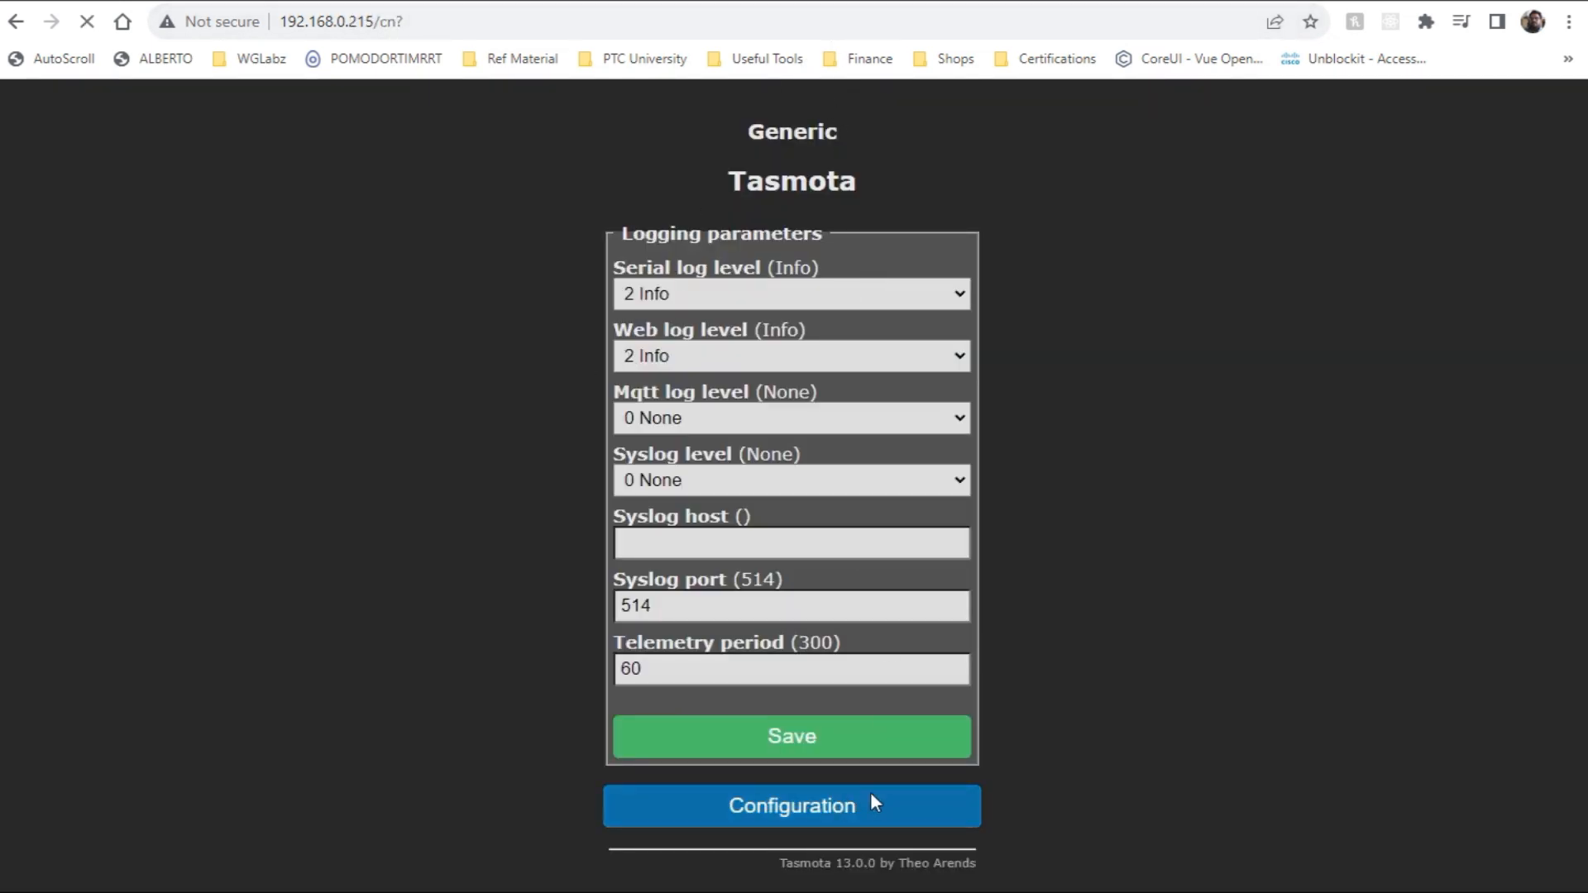
left_click(790, 804)
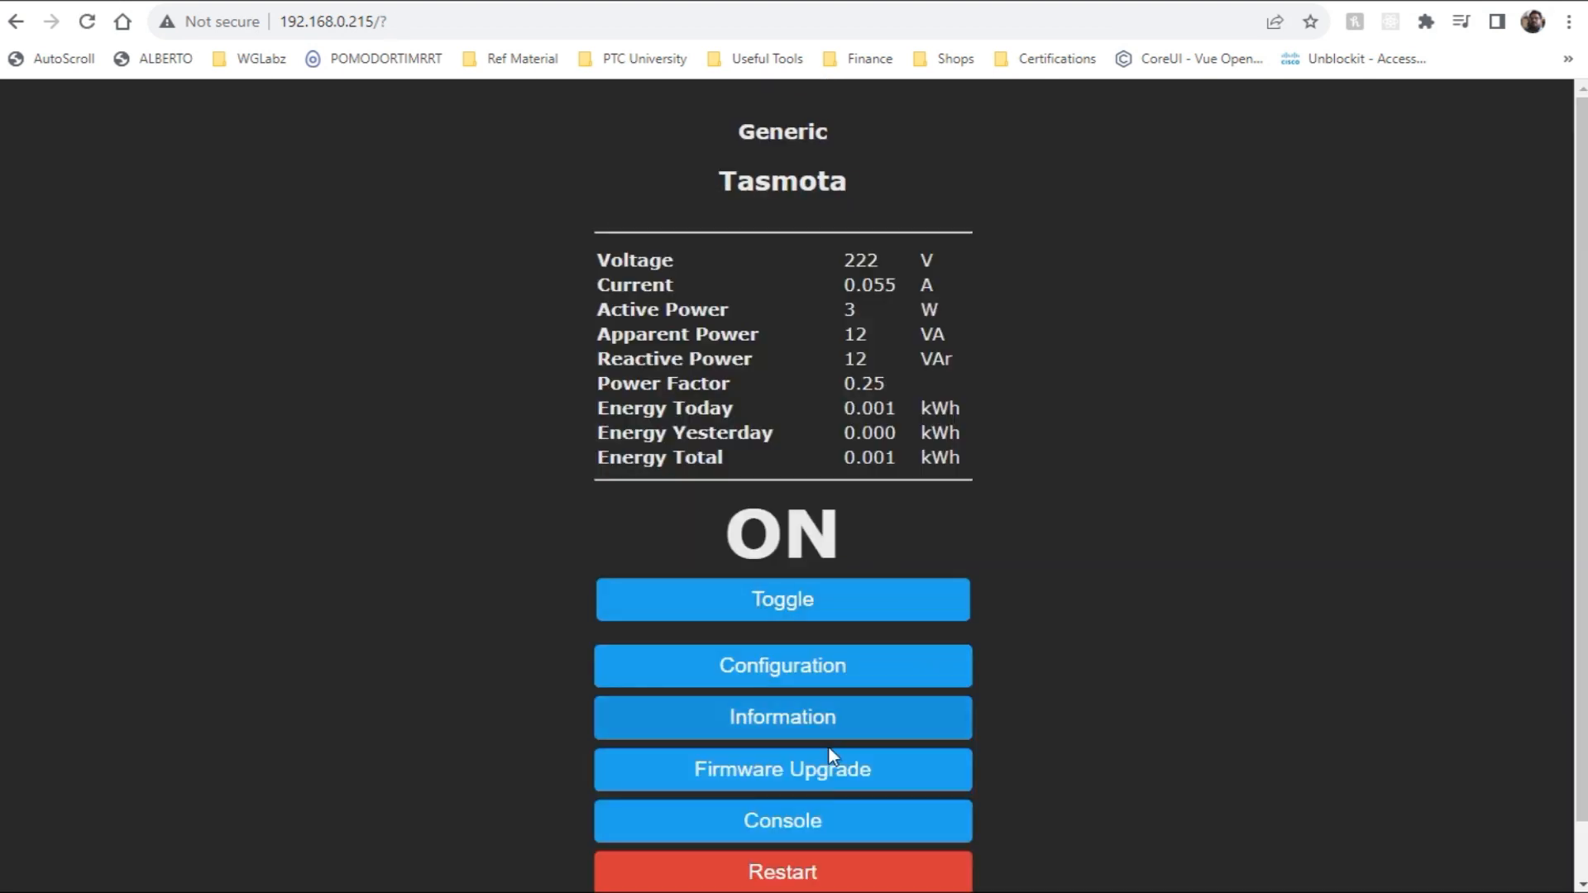
left_click(781, 820)
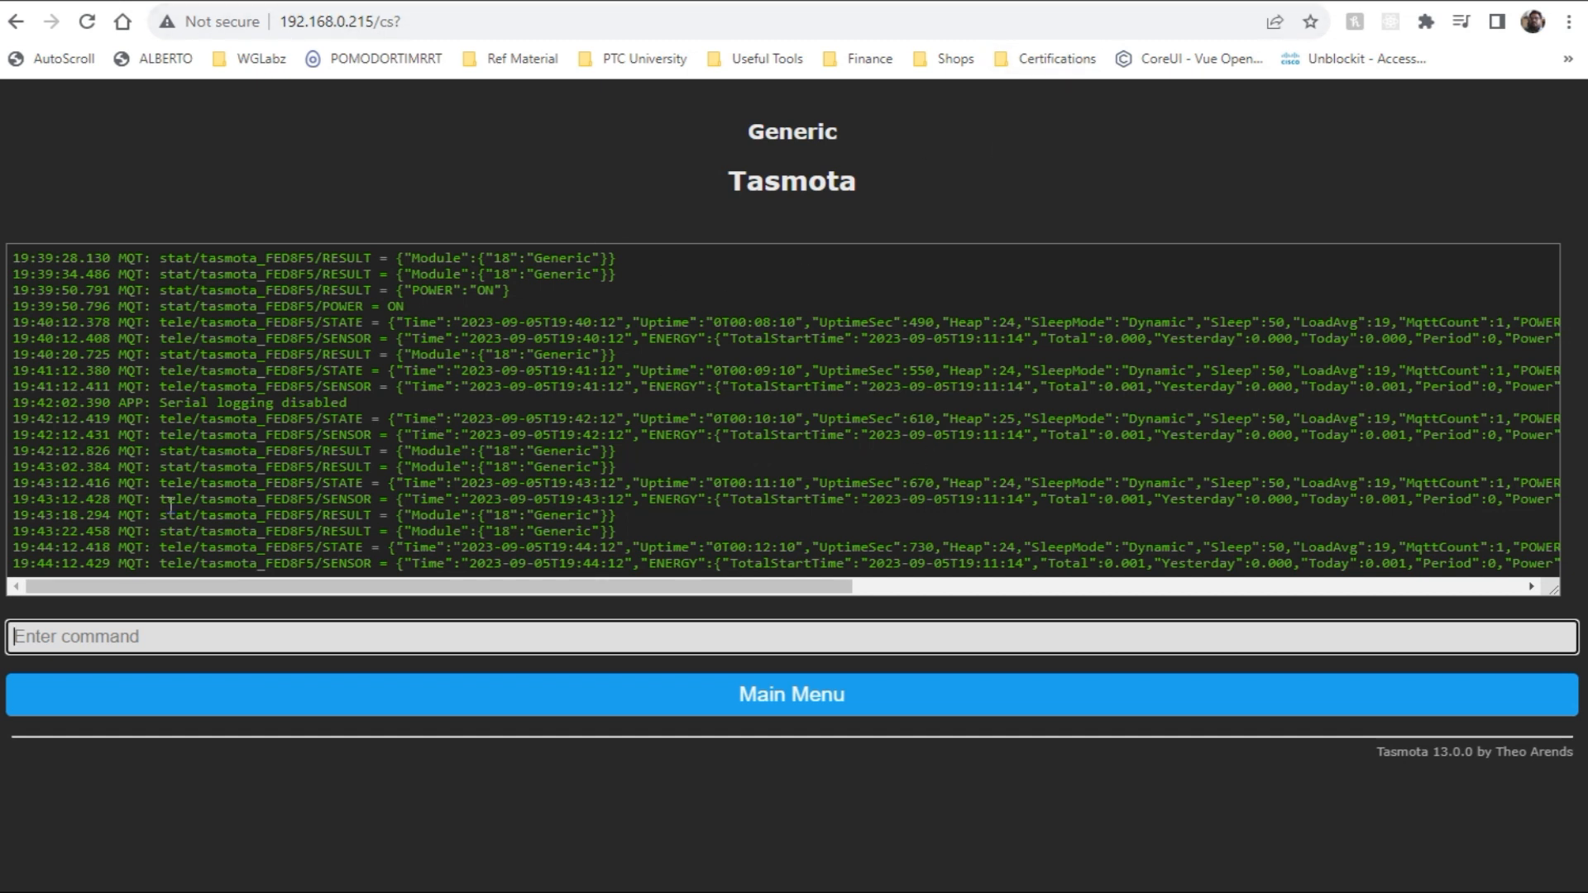
double_click(283, 307)
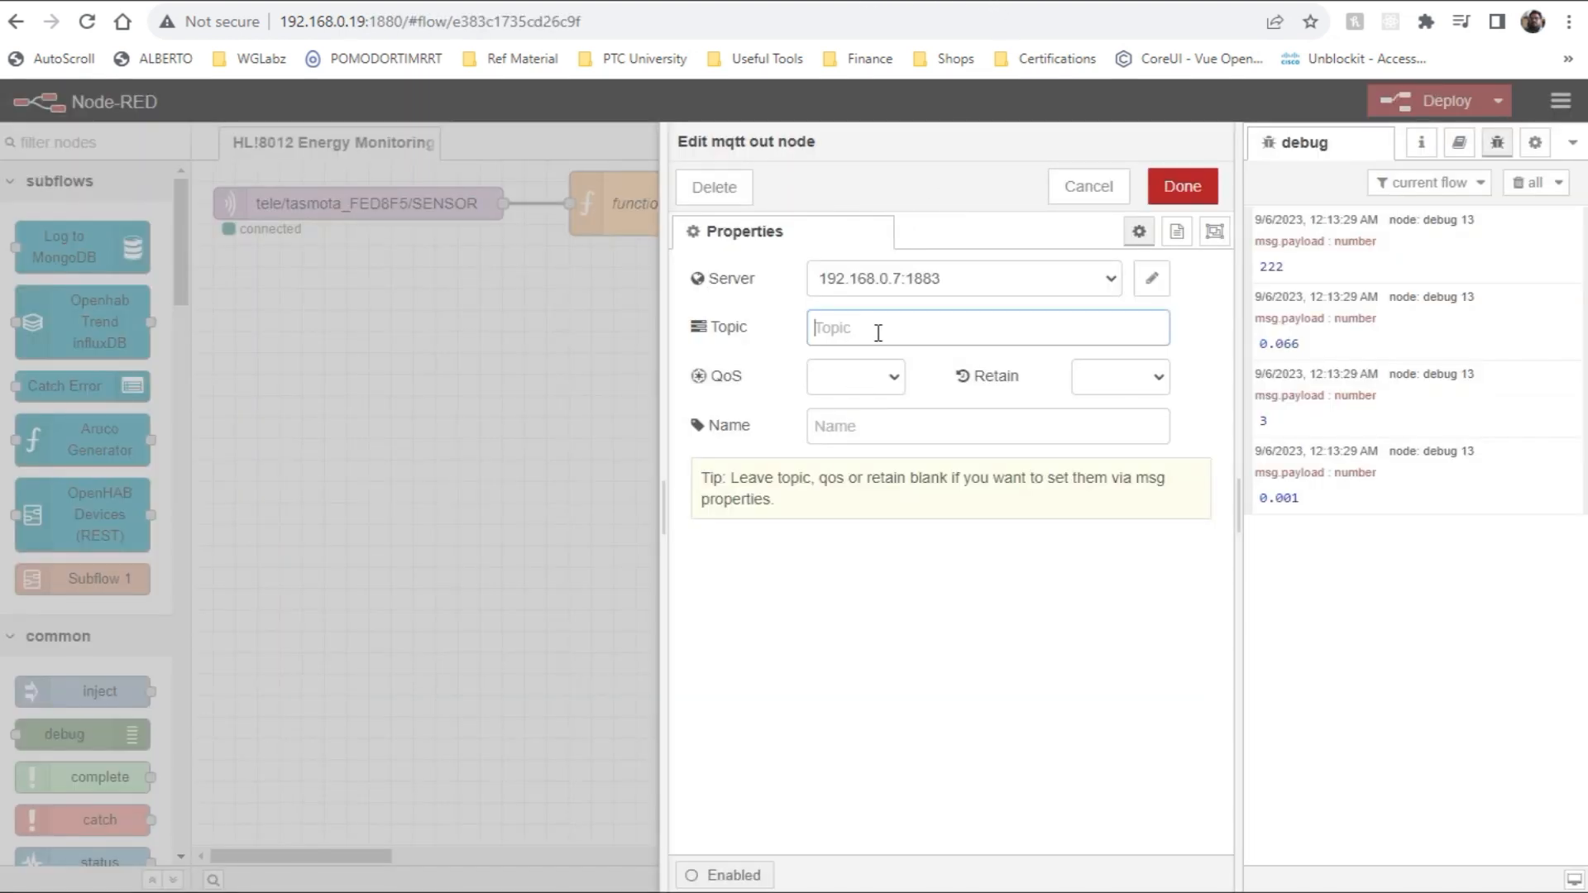
Set topic cmnd/tasmota_FED8F5/POWER and create string inject nodes with payloads ON and OFF.
type("cmnd/tasmota_FED8F5/POWER")
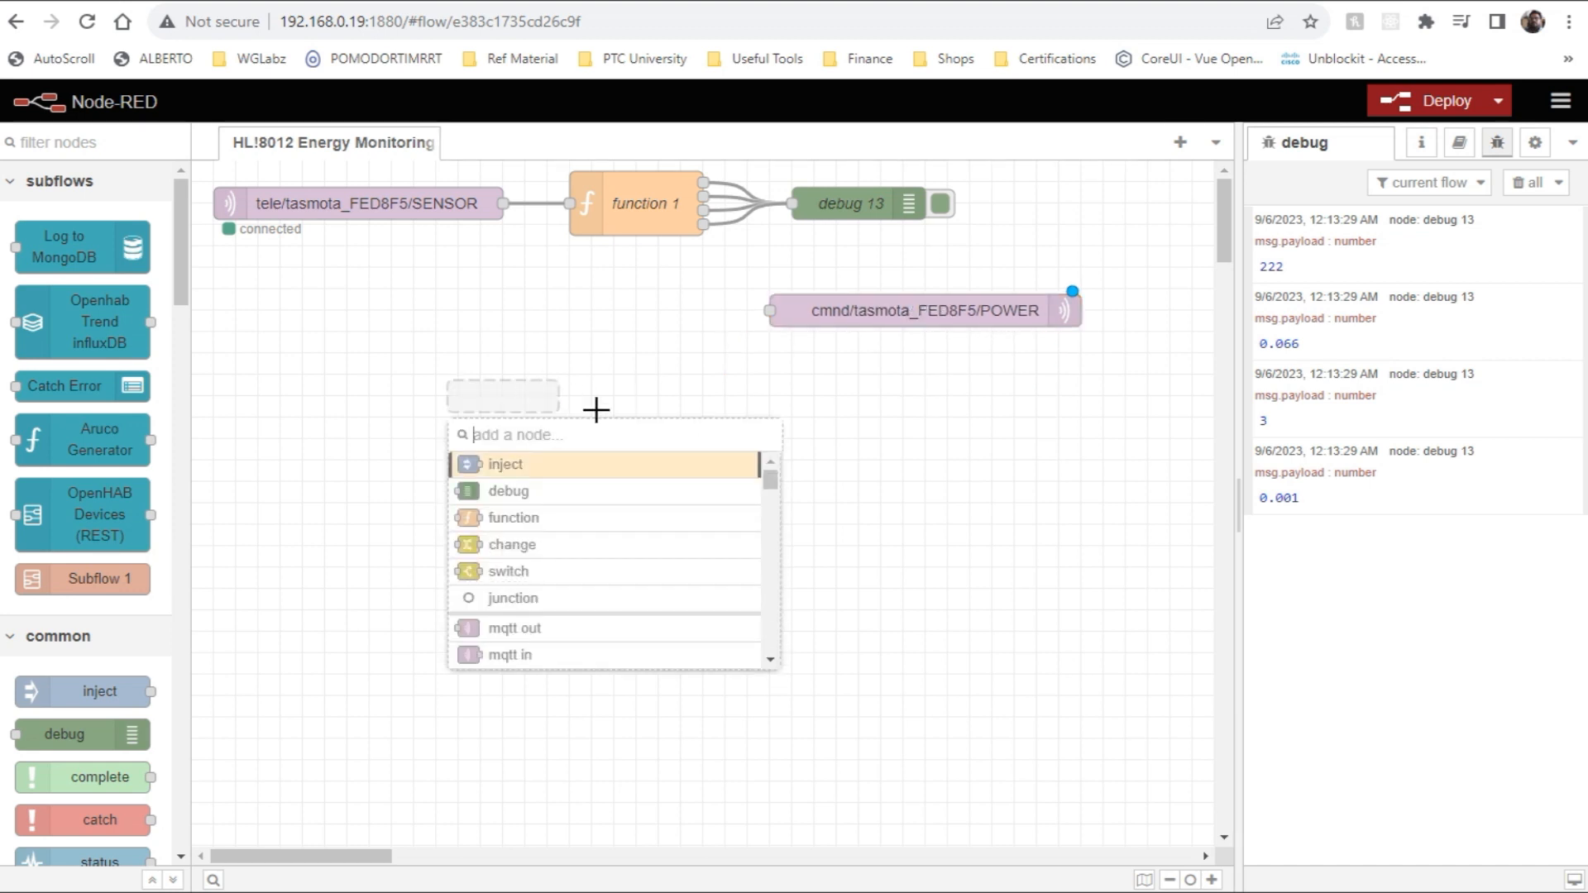
type("in")
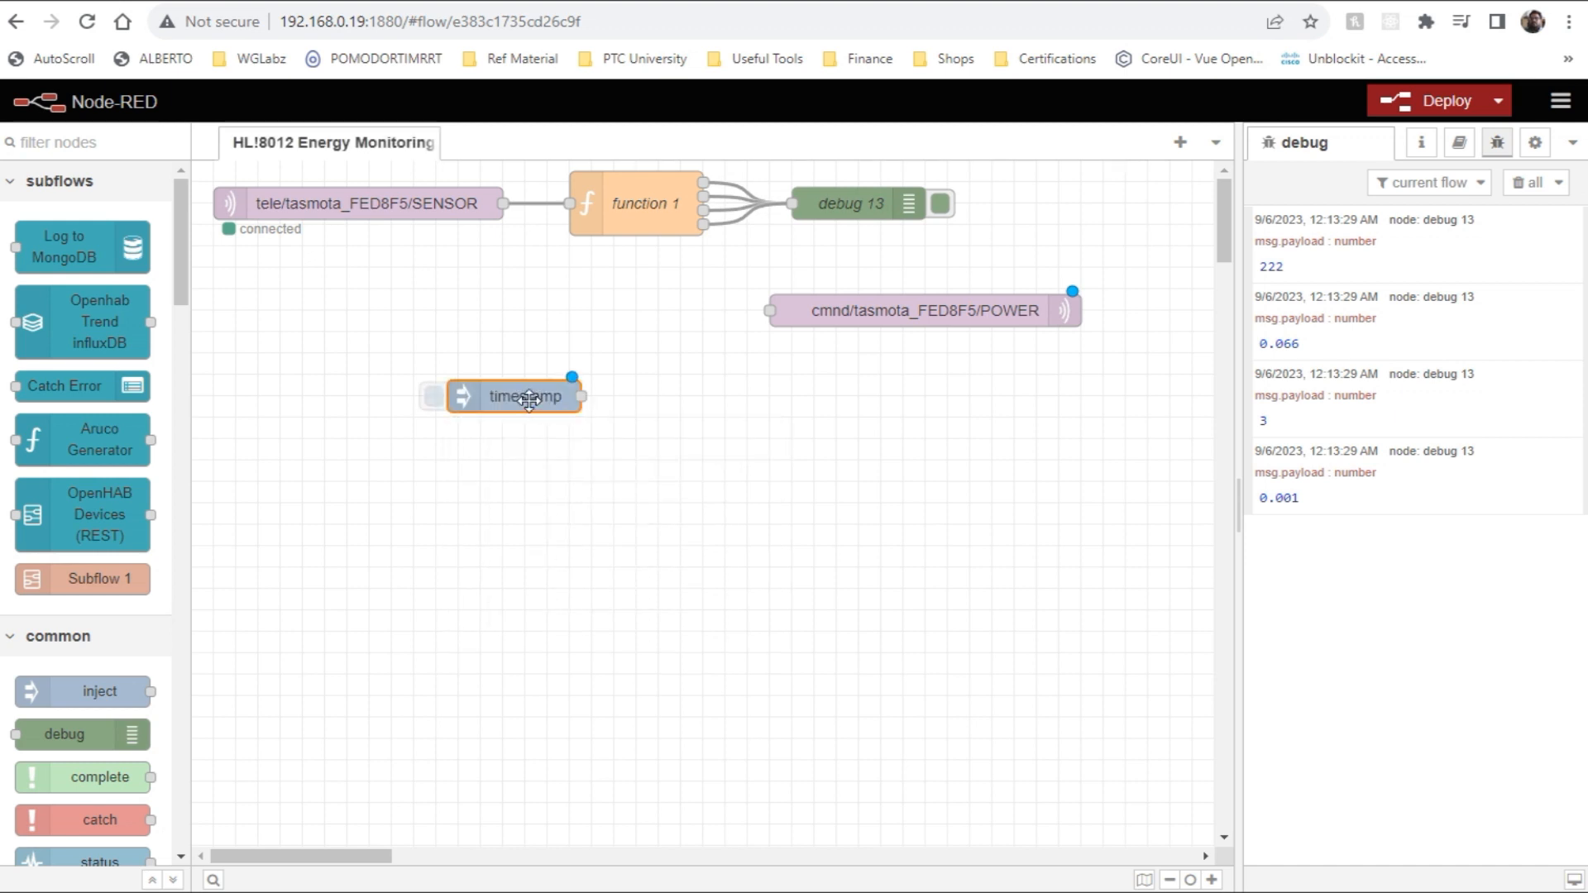
double_click(523, 397)
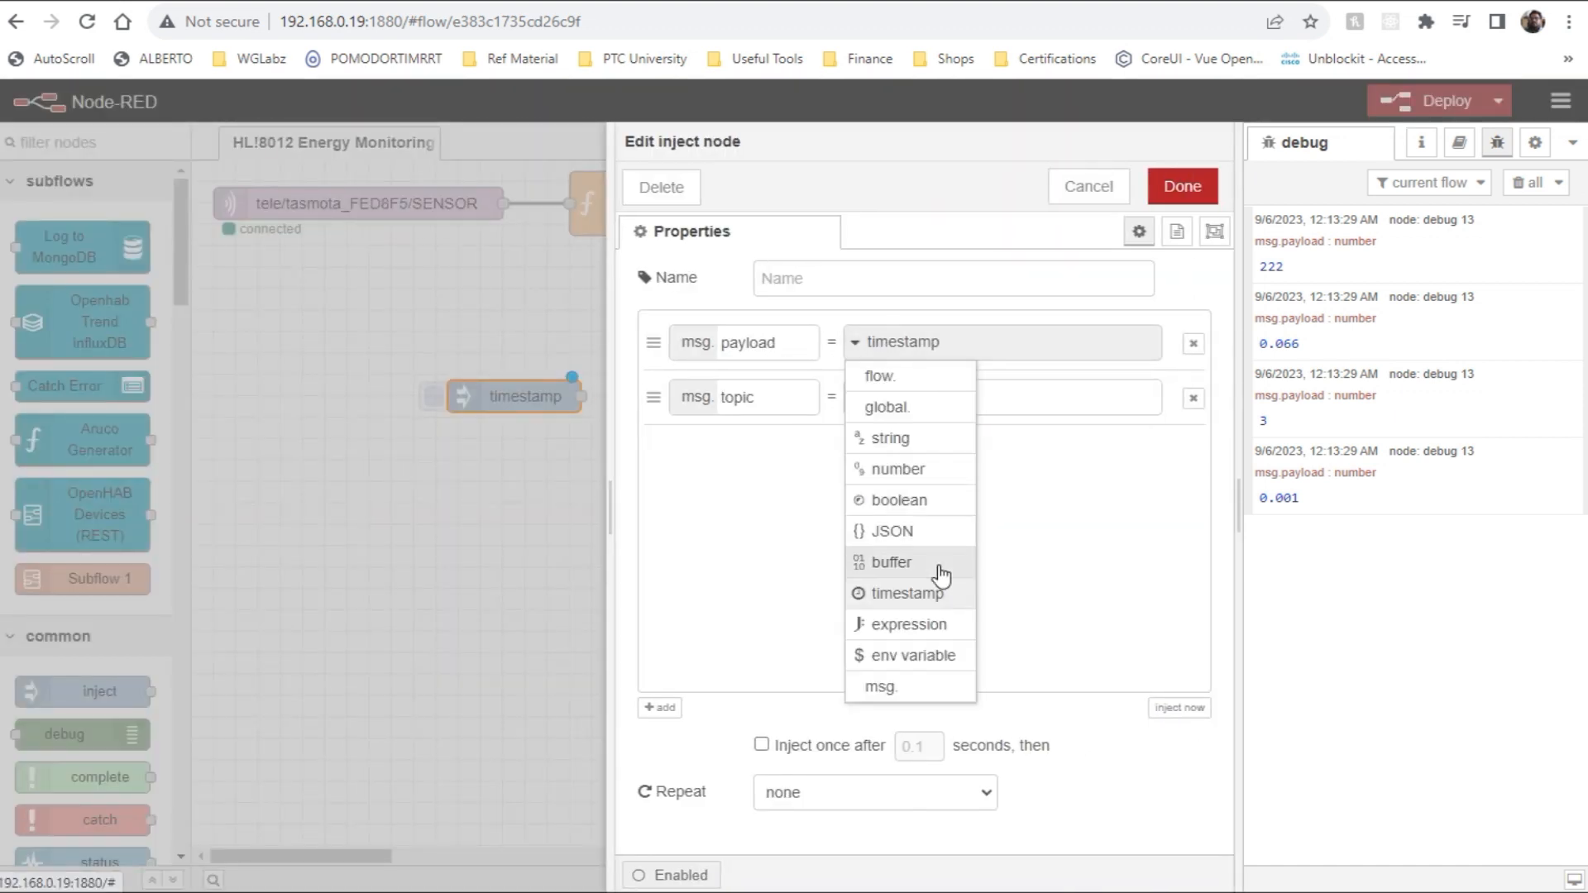
left_click(880, 685)
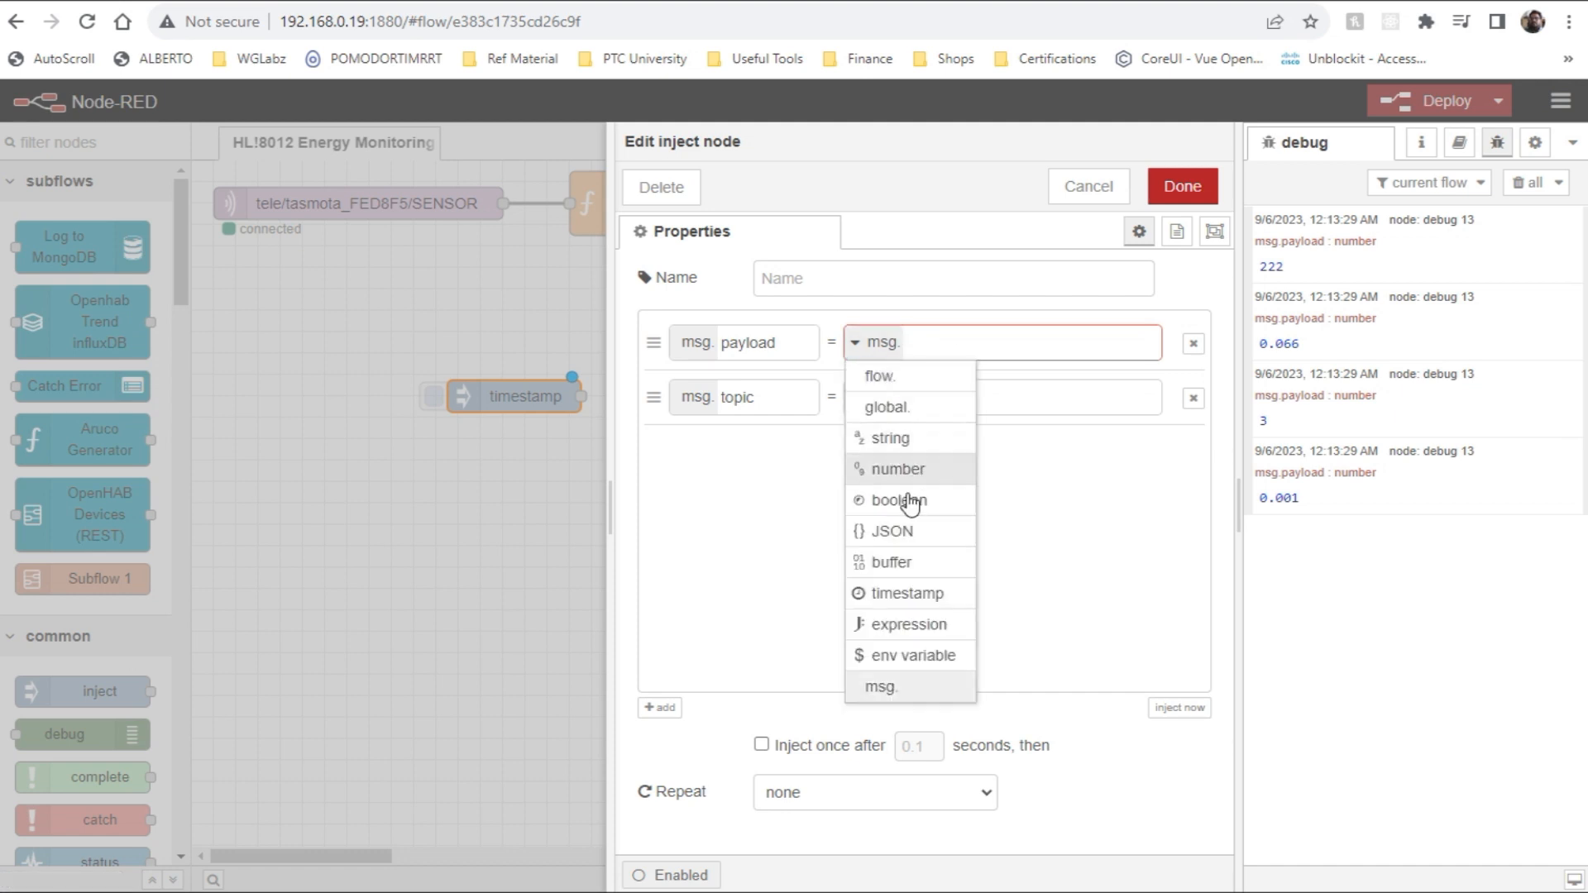
left_click(889, 437)
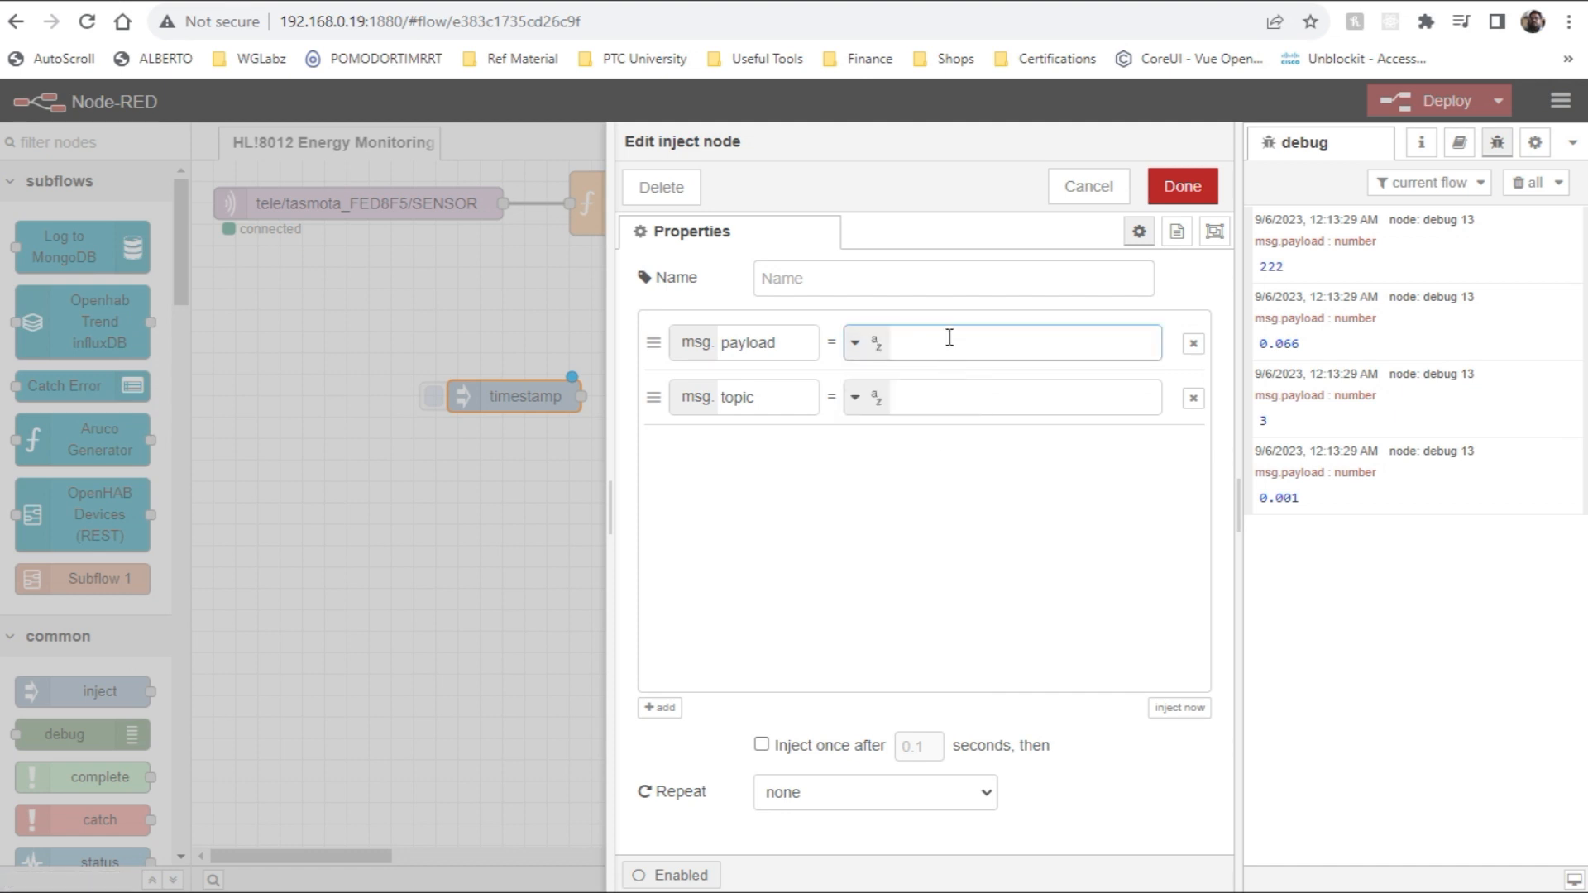
type("ON")
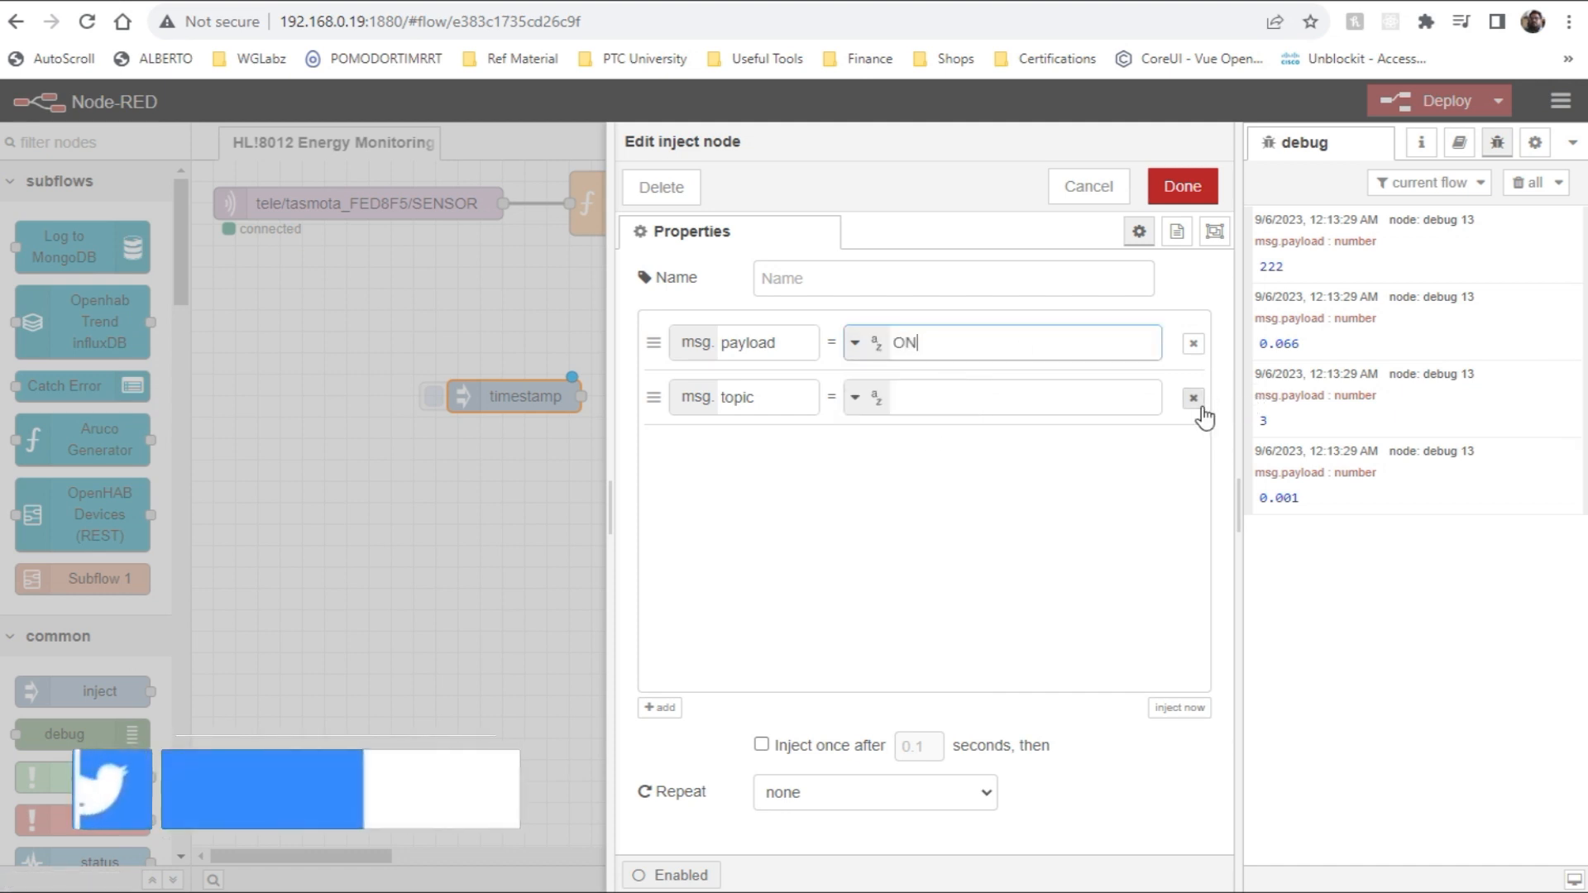
left_click(1180, 186)
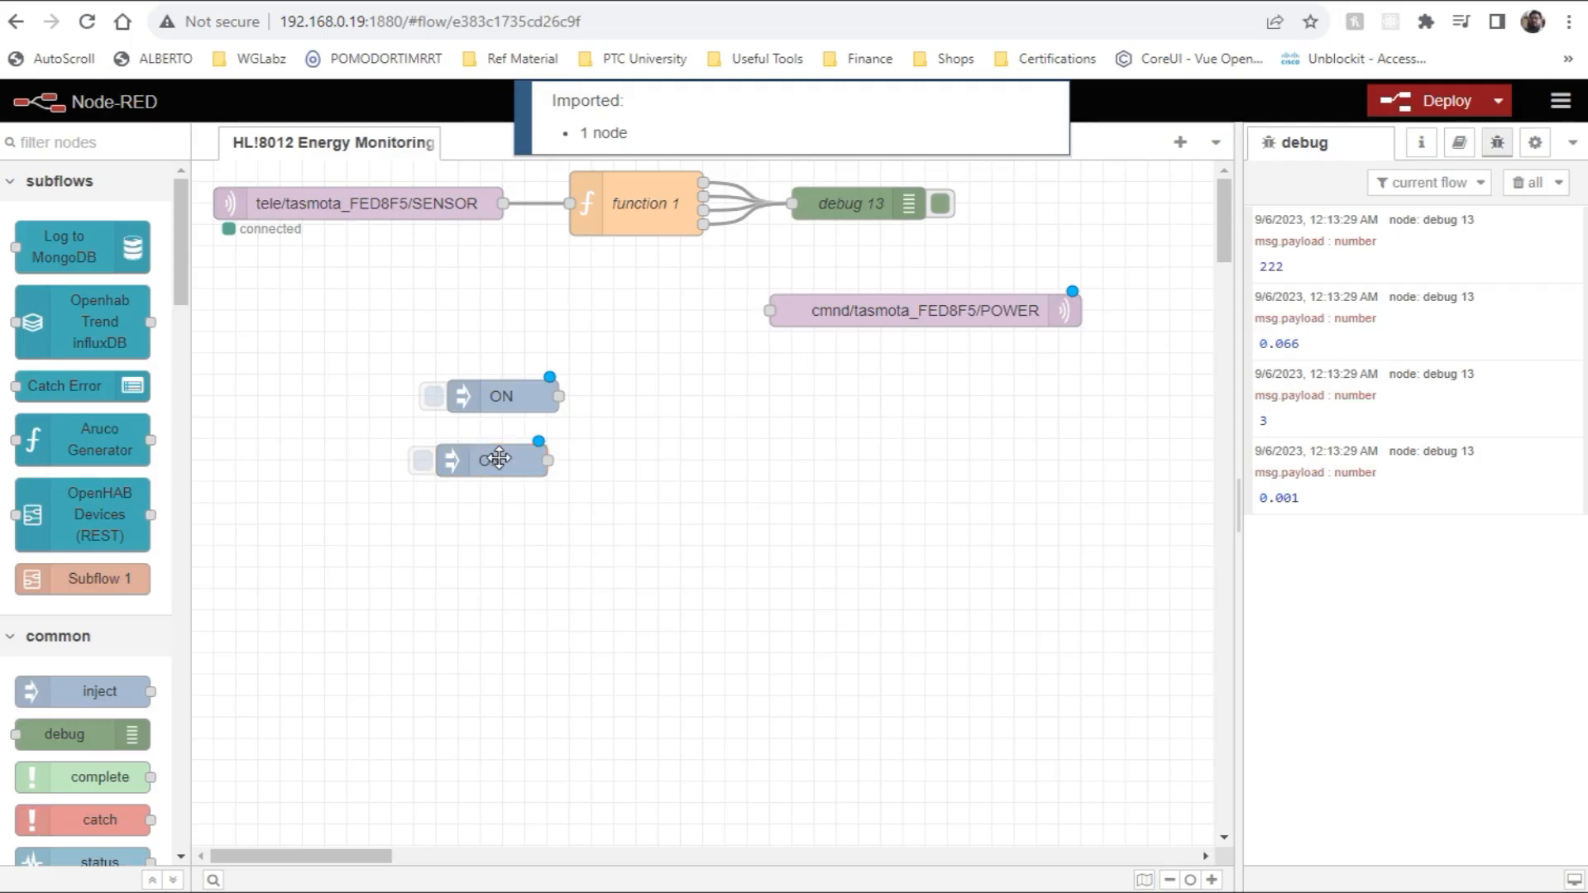
double_click(491, 460)
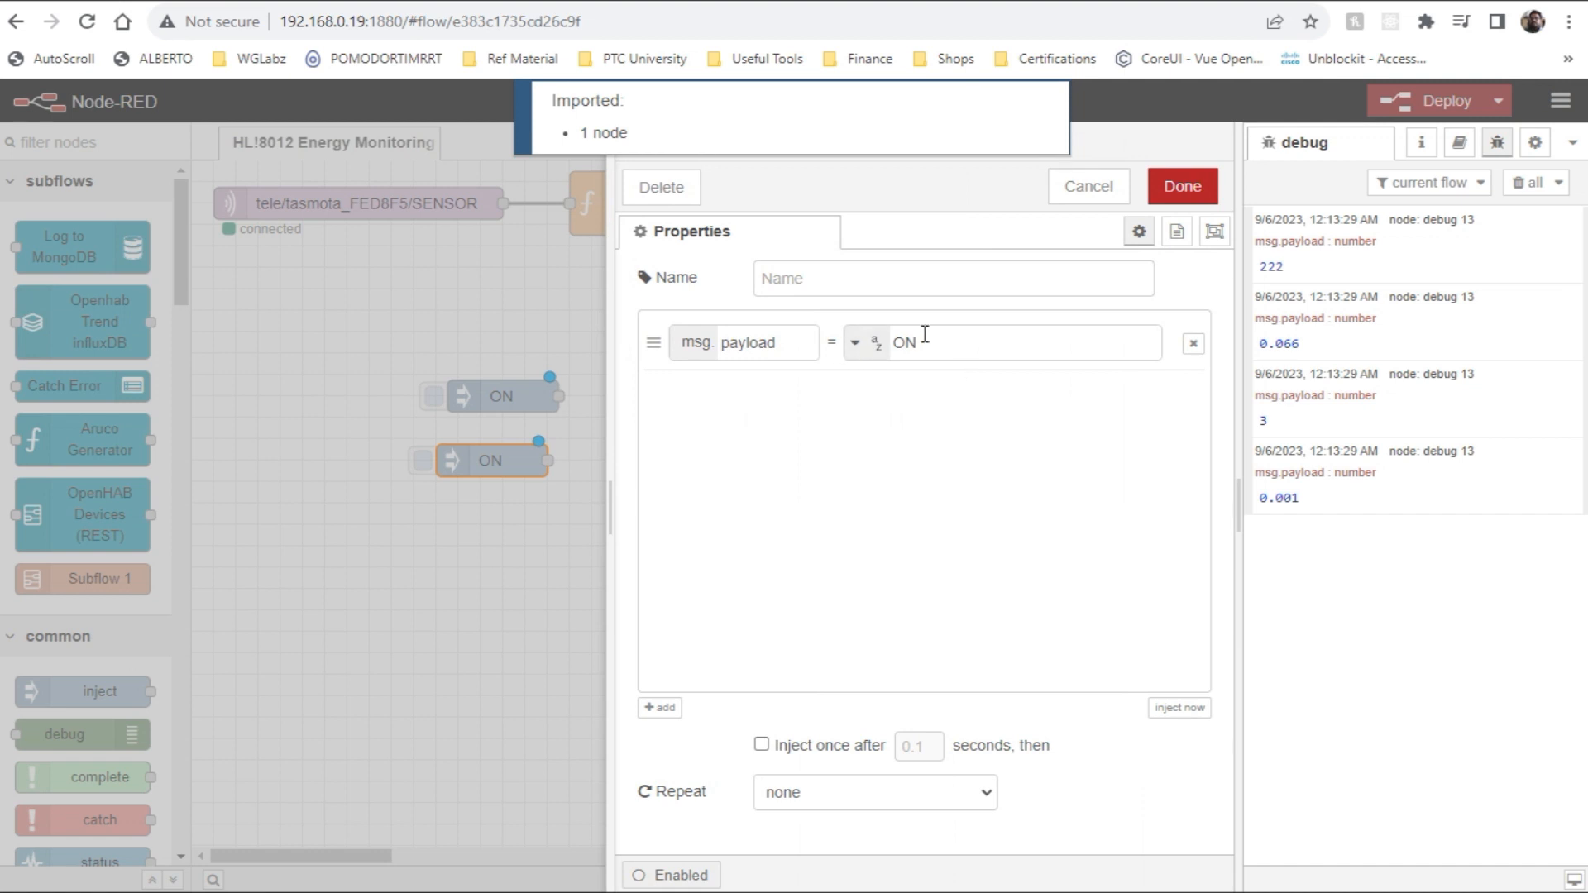
type("OFF")
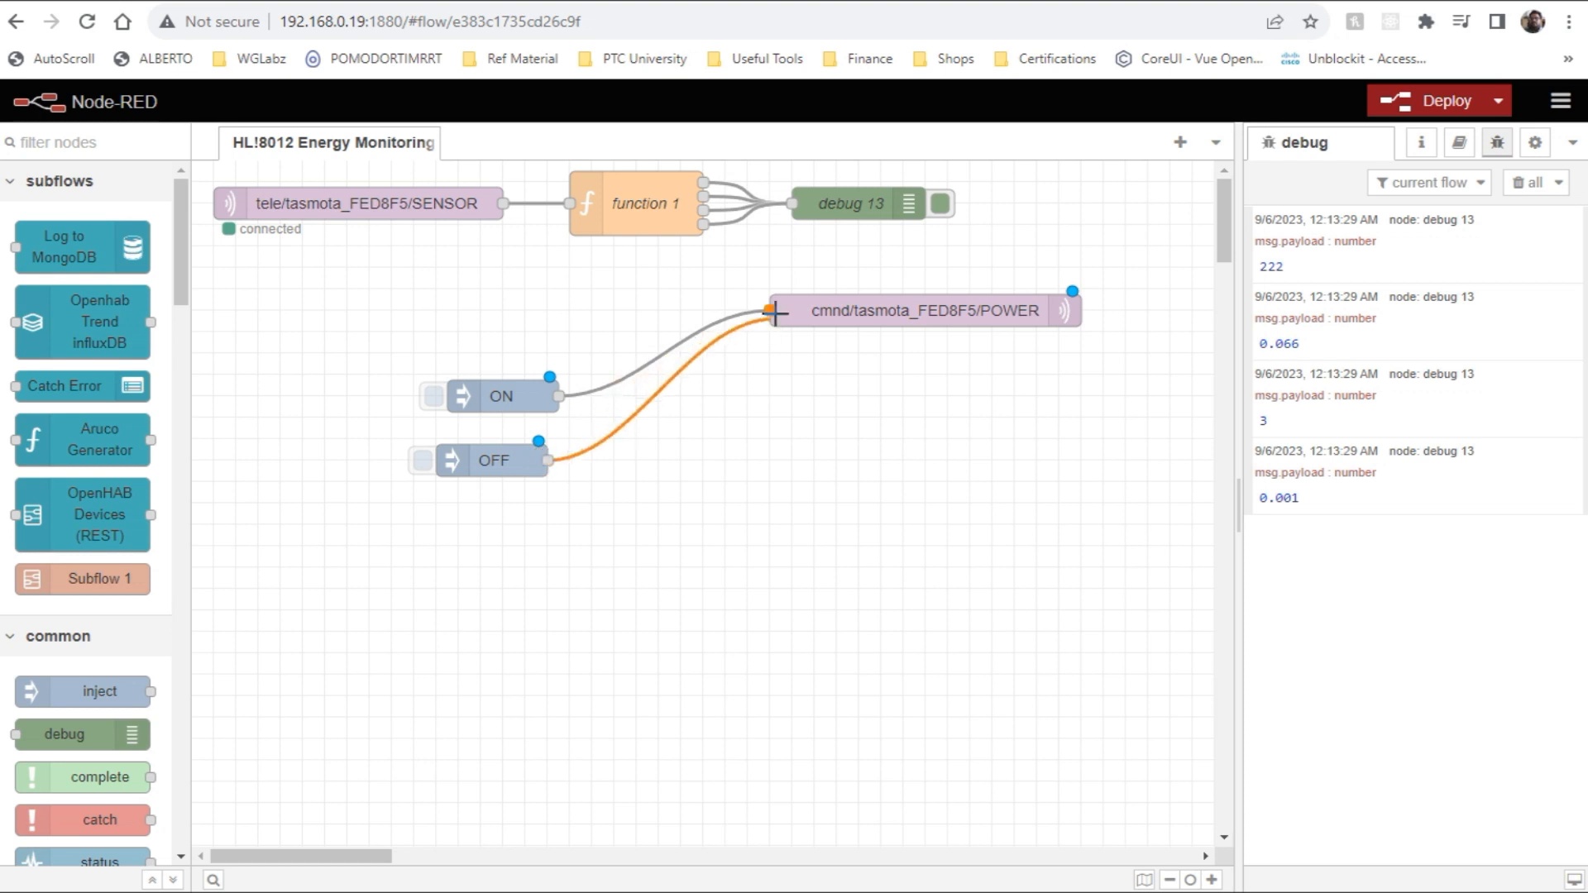
Deploy the relay flow, then switch back to the Node-RED editor.
left_click(1438, 100)
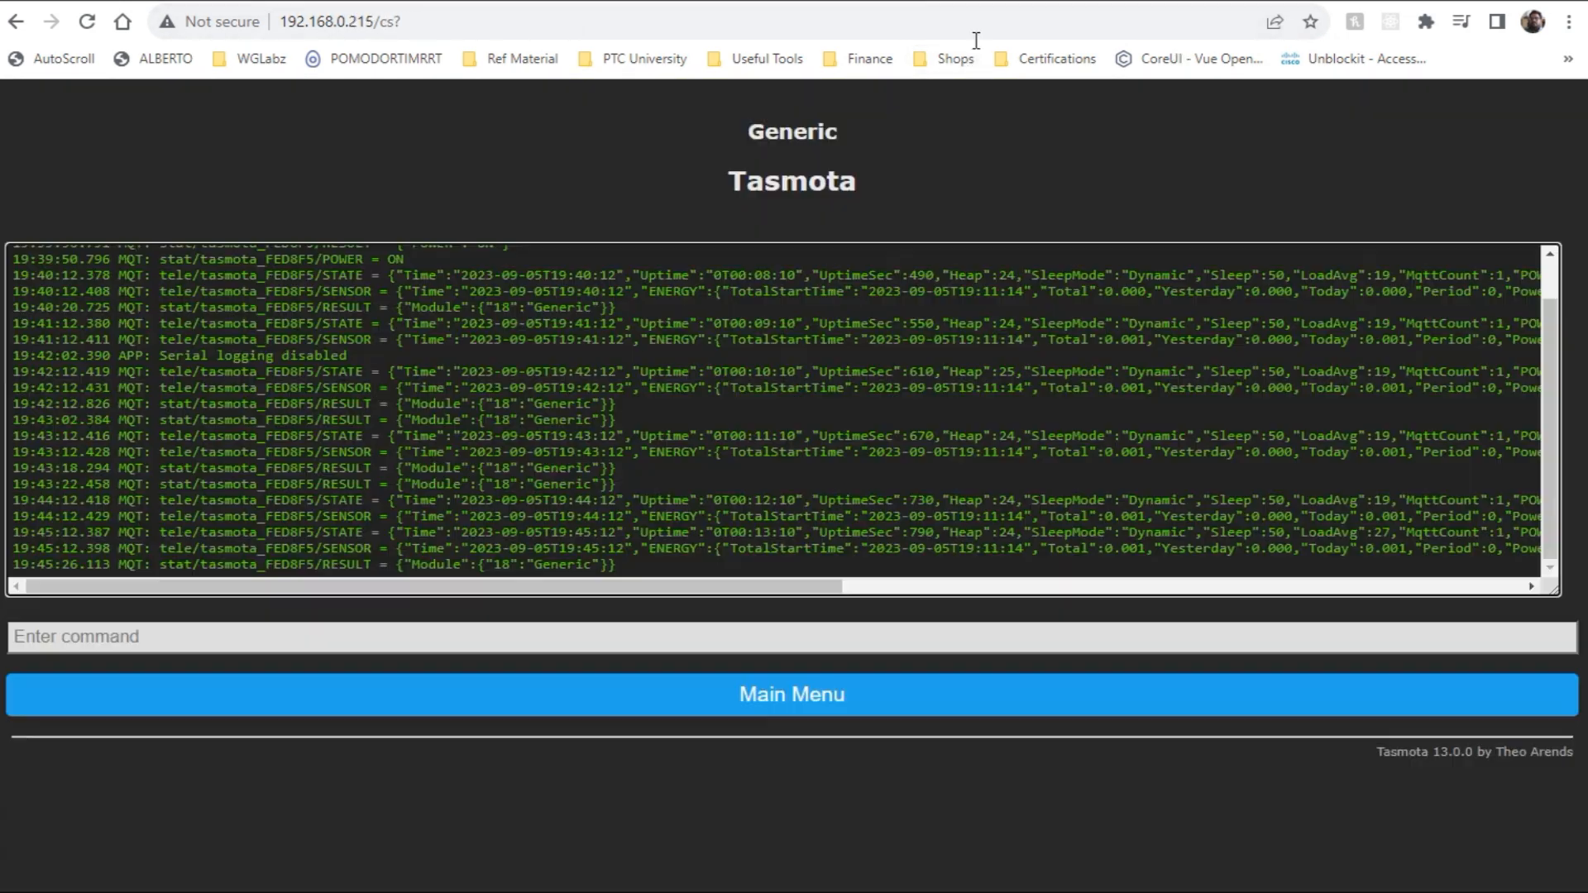
left_click(792, 694)
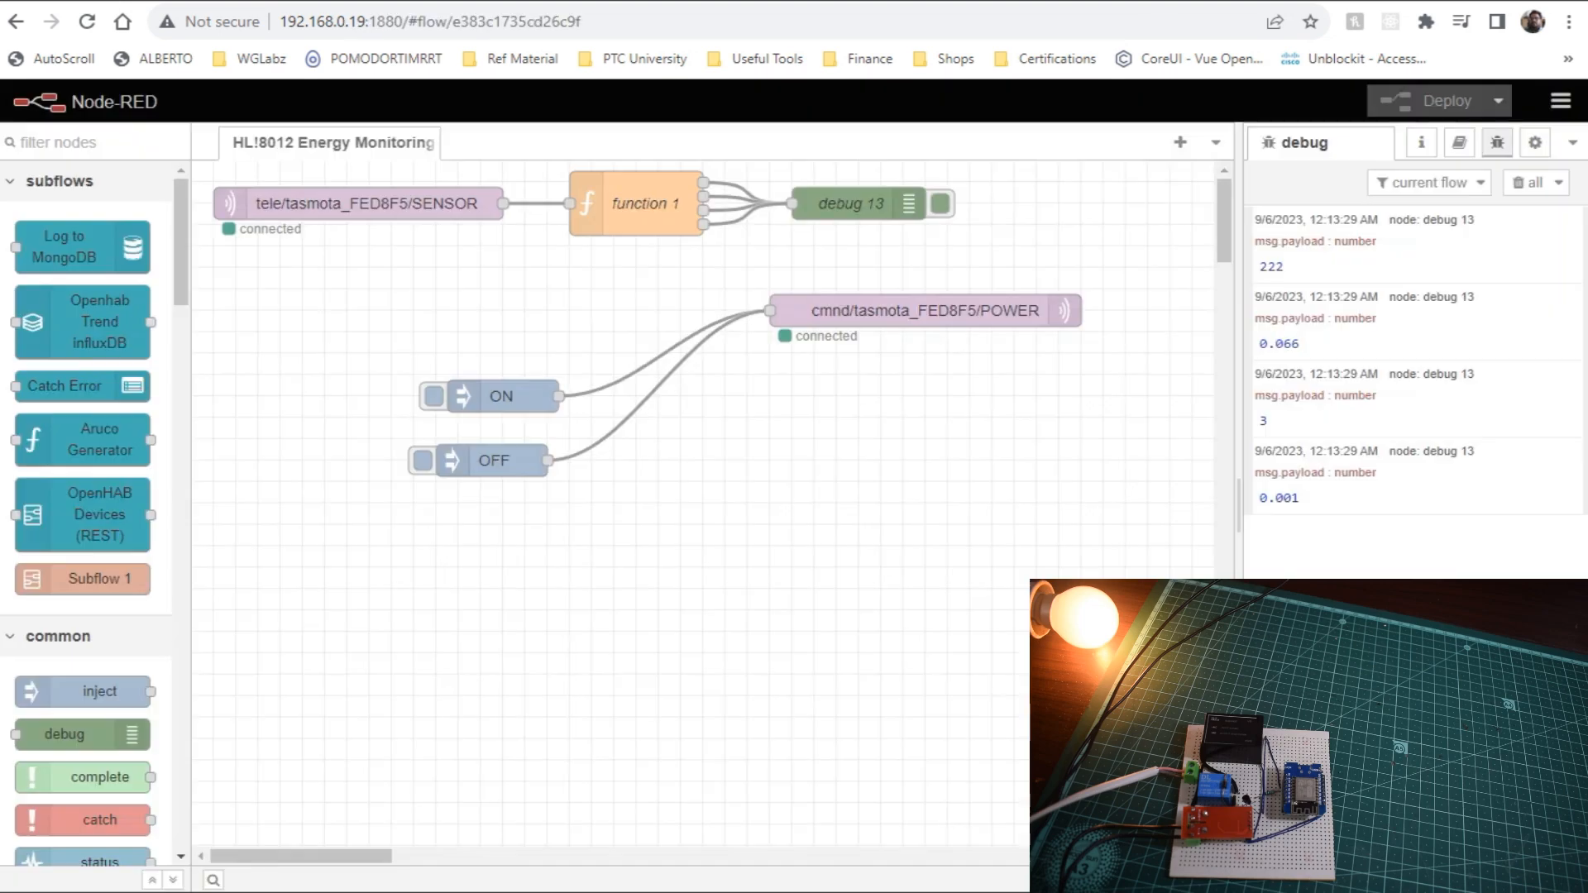
Trigger the OFF inject node, then the ON inject node, to switch the relay.
left_click(423, 460)
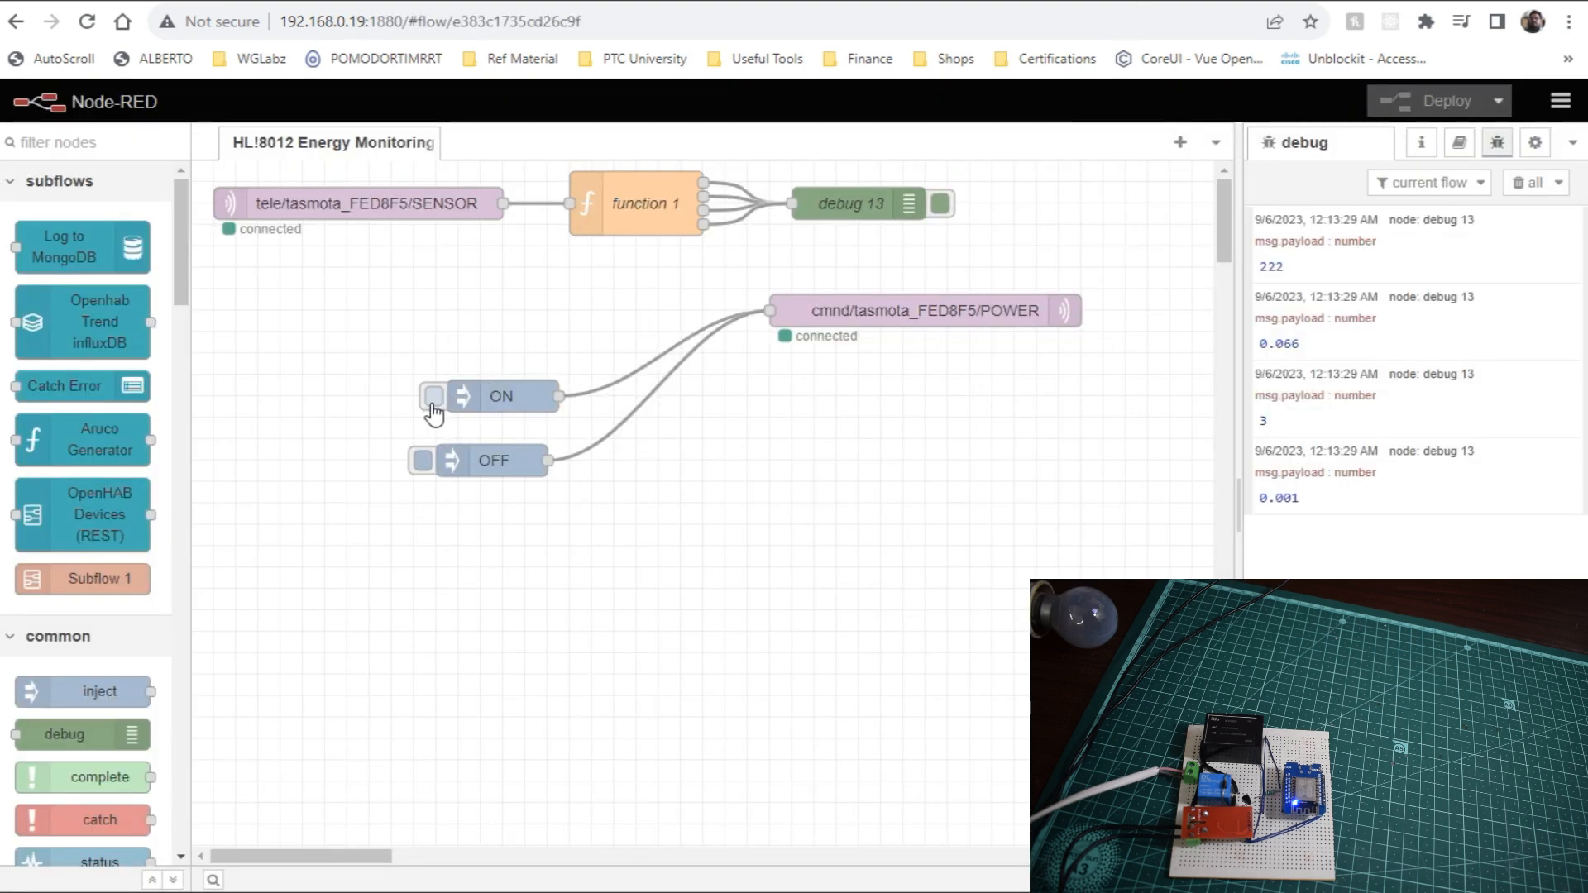
left_click(432, 396)
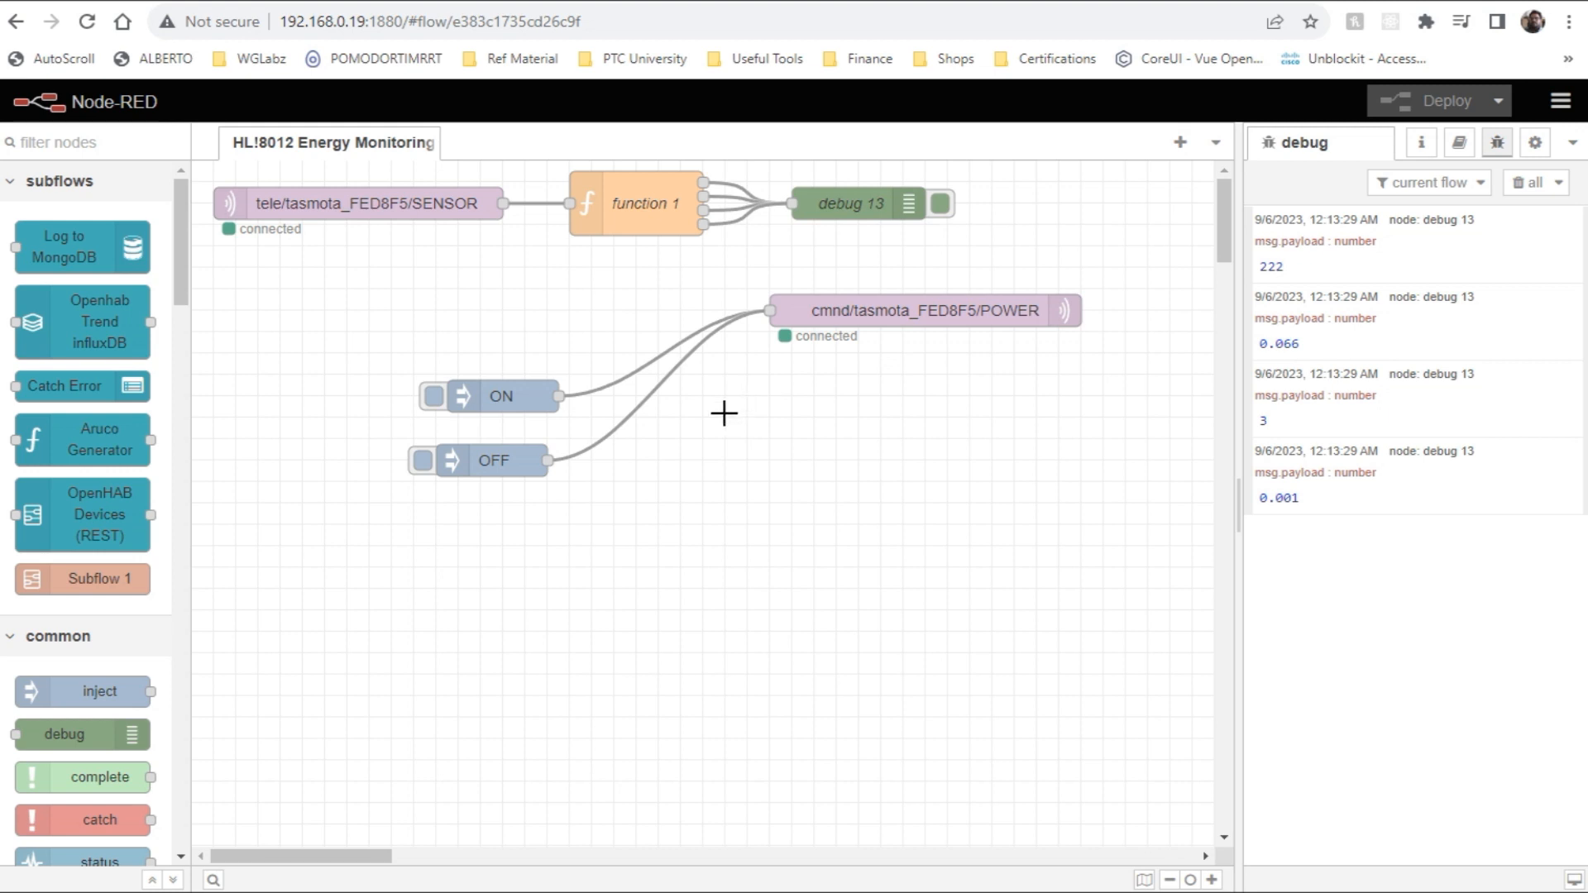
mouse_move(631, 362)
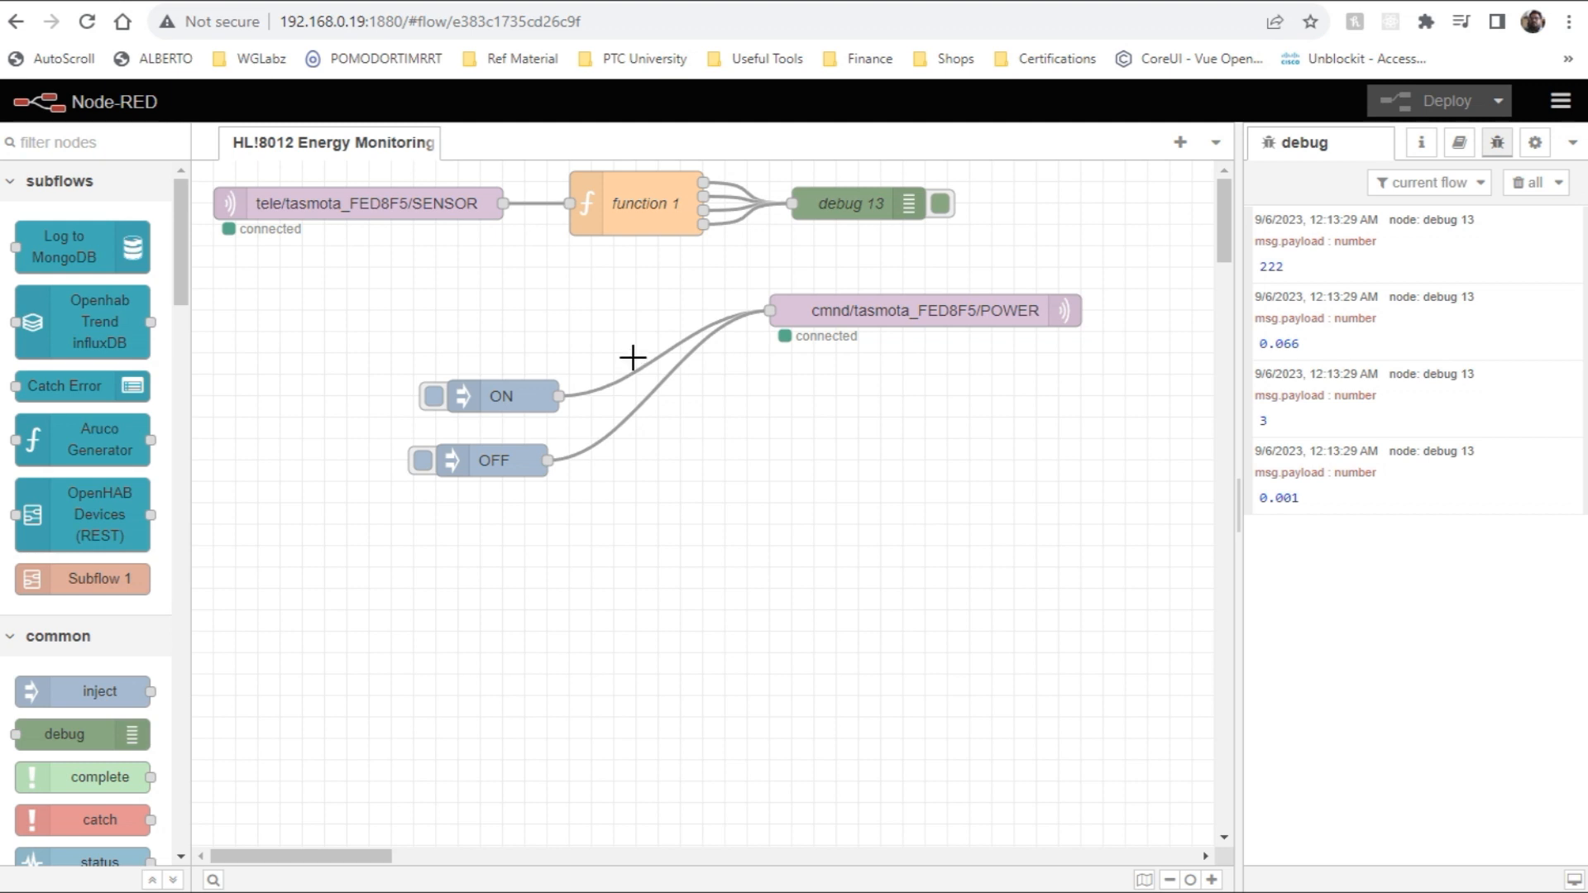
mouse_move(633, 355)
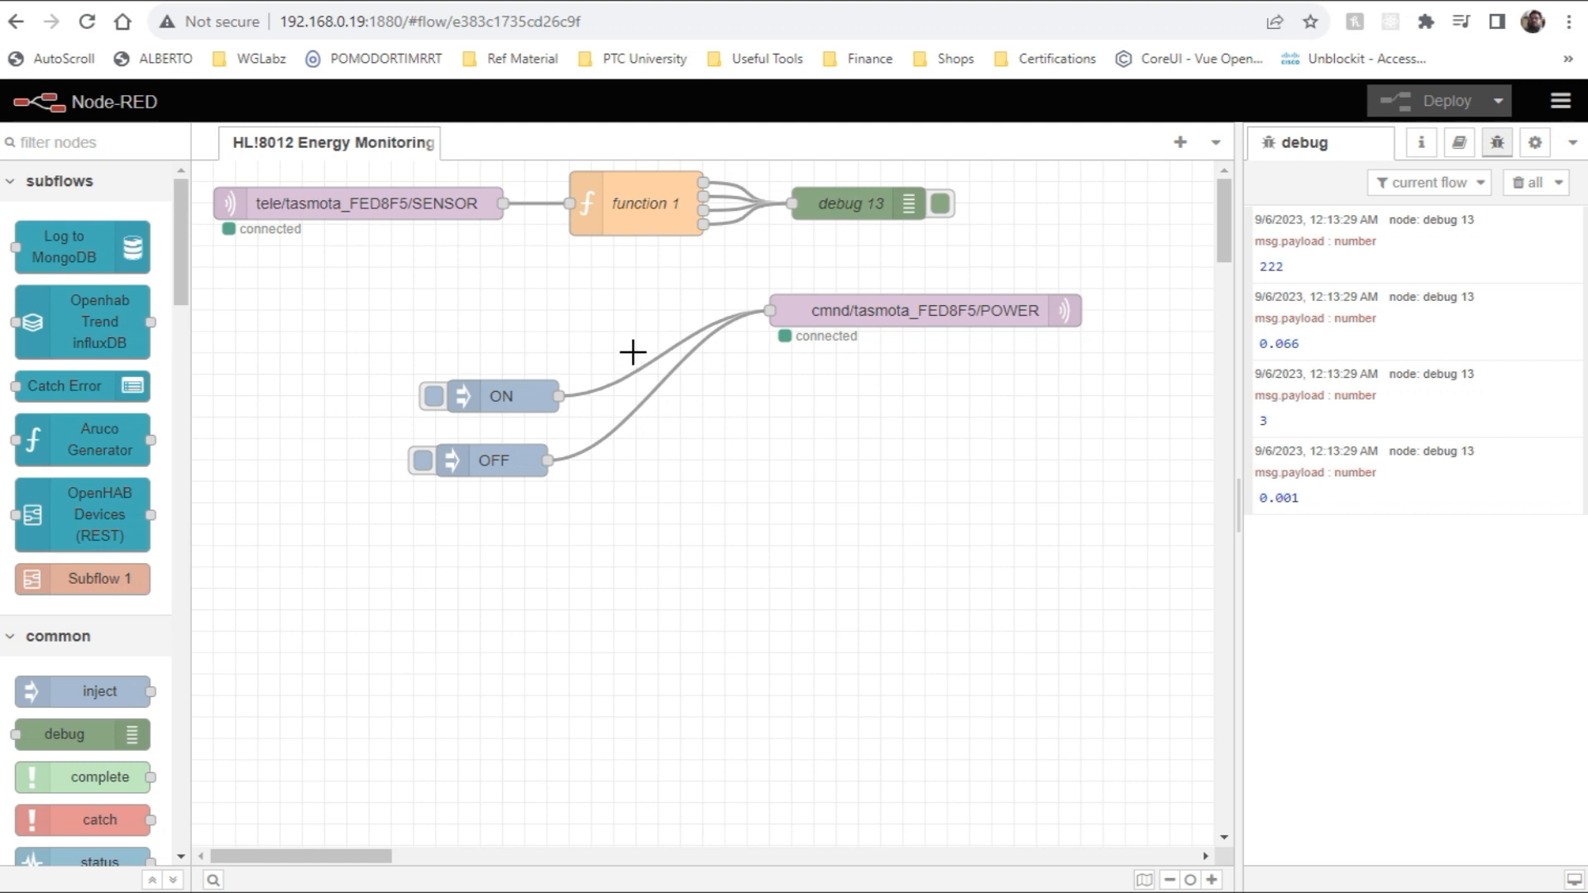